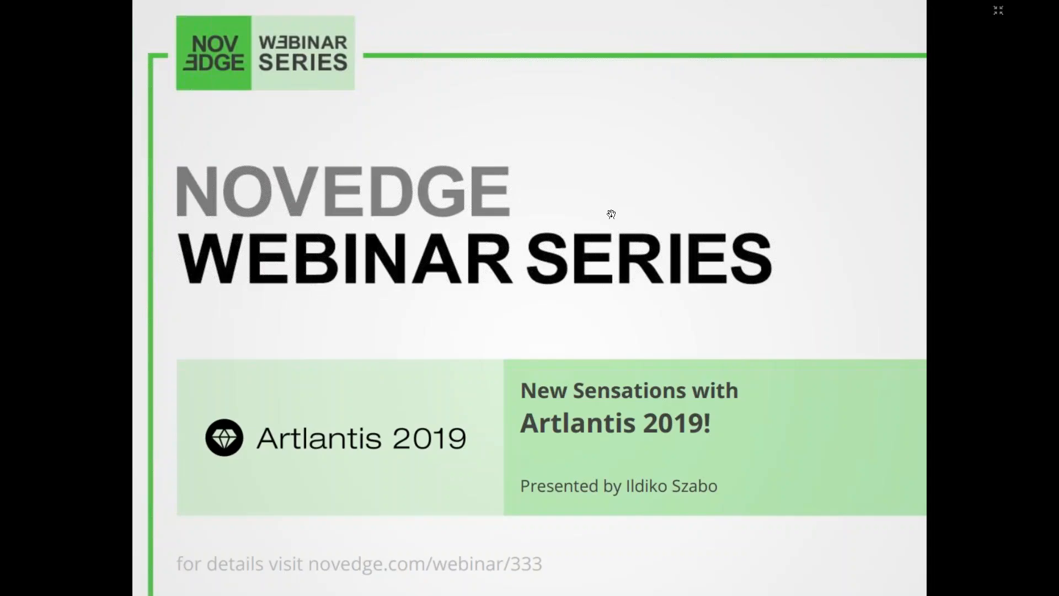
mouse_move(648, 254)
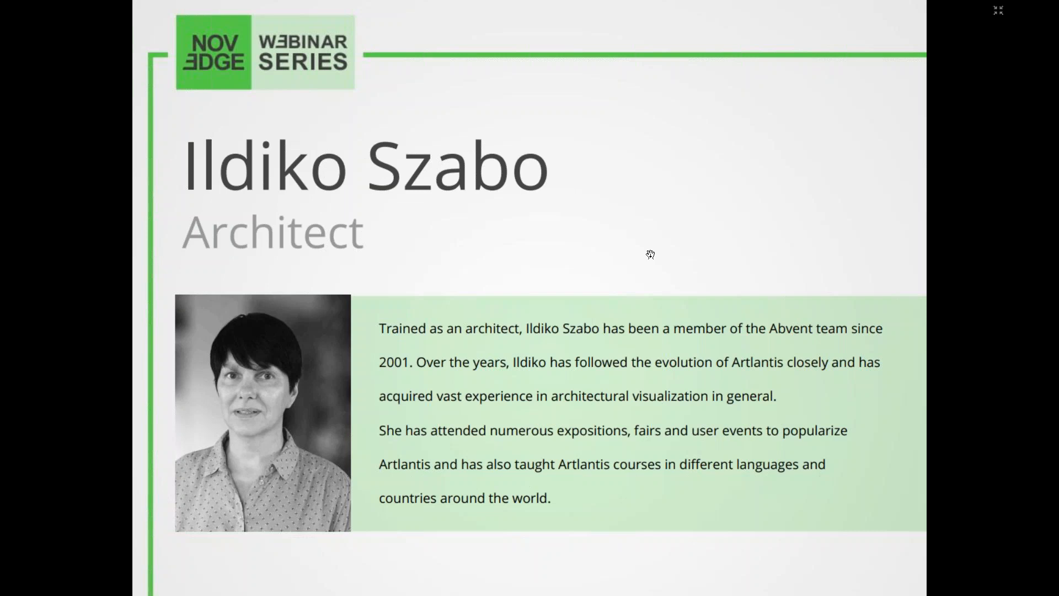
mouse_move(825, 274)
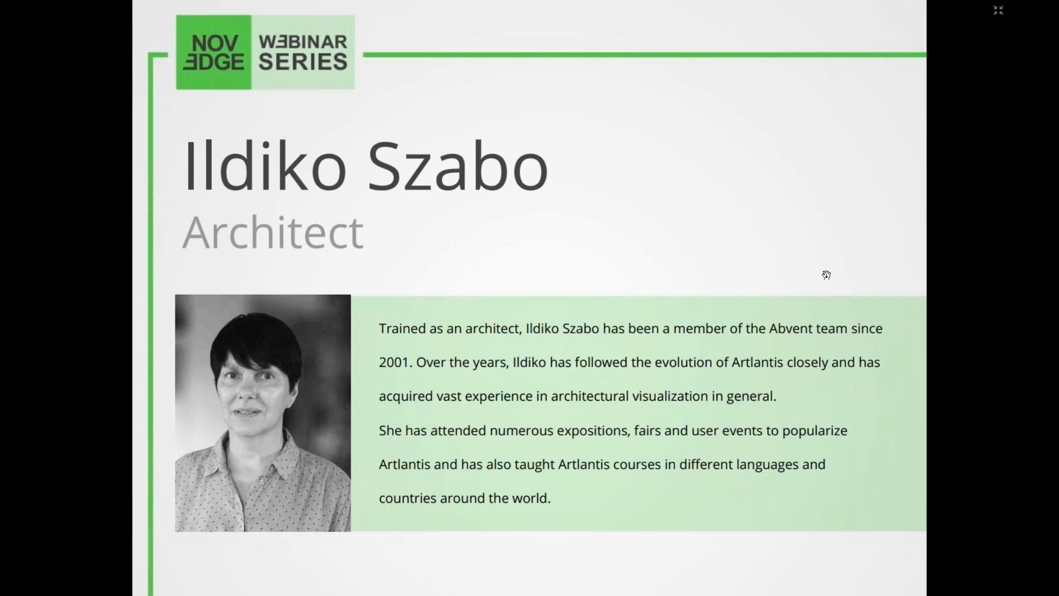
mouse_move(815, 288)
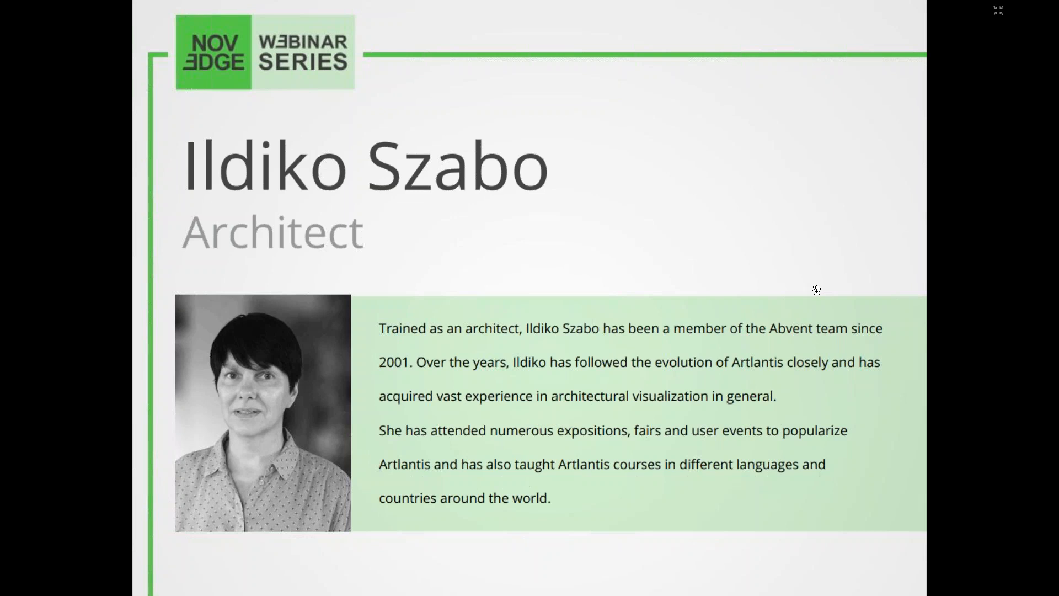
mouse_move(804, 299)
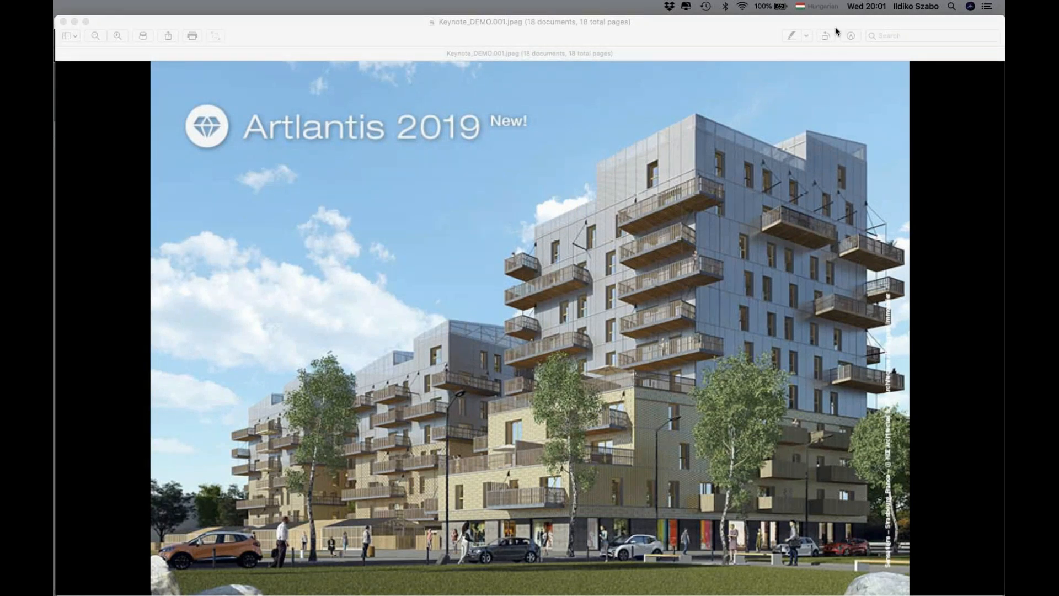
mouse_move(782, 213)
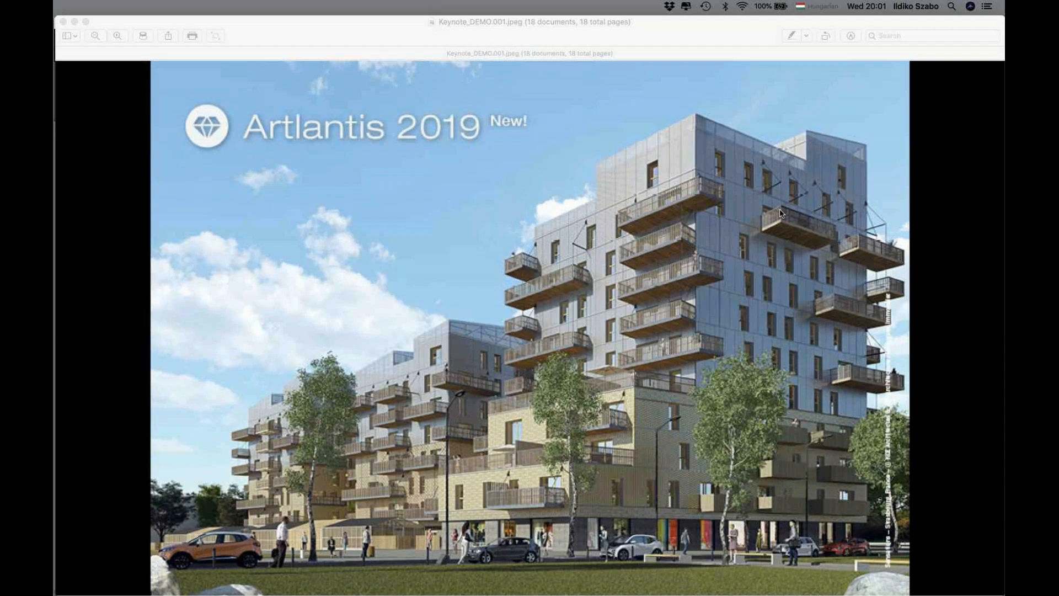
mouse_move(756, 197)
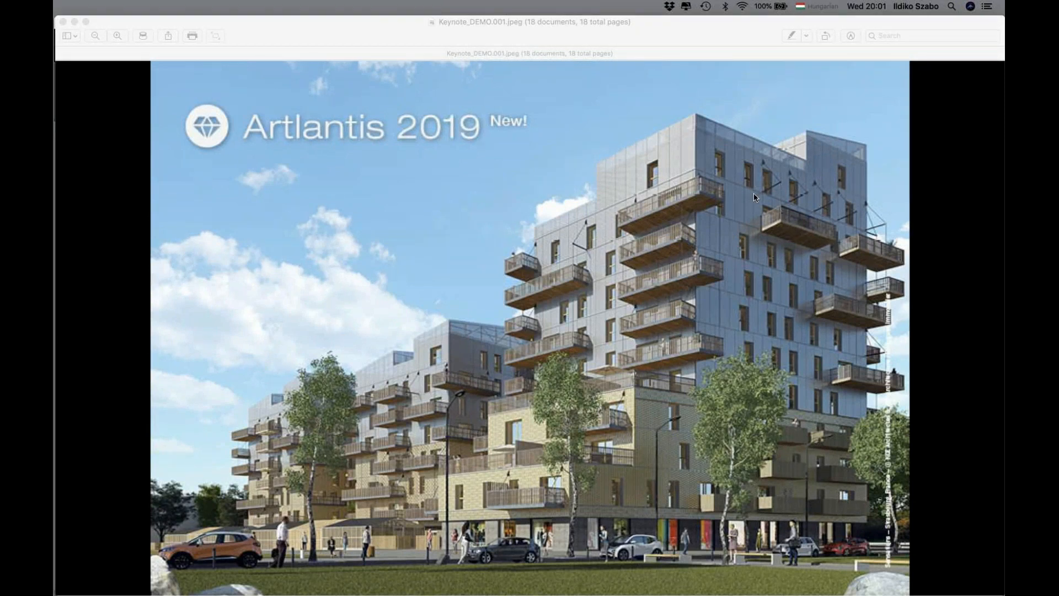
mouse_move(974, 94)
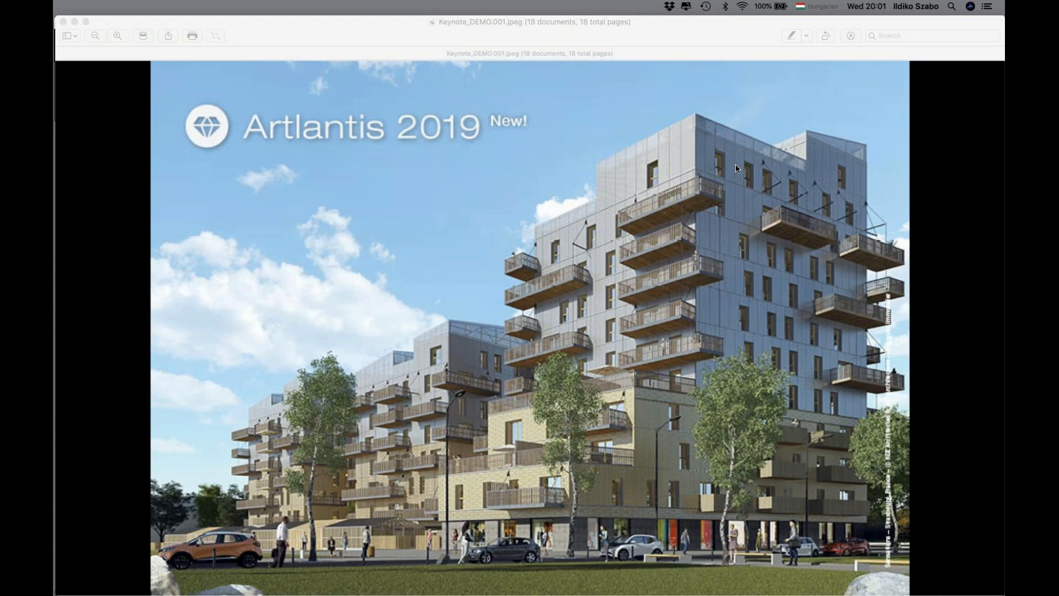
mouse_move(730, 199)
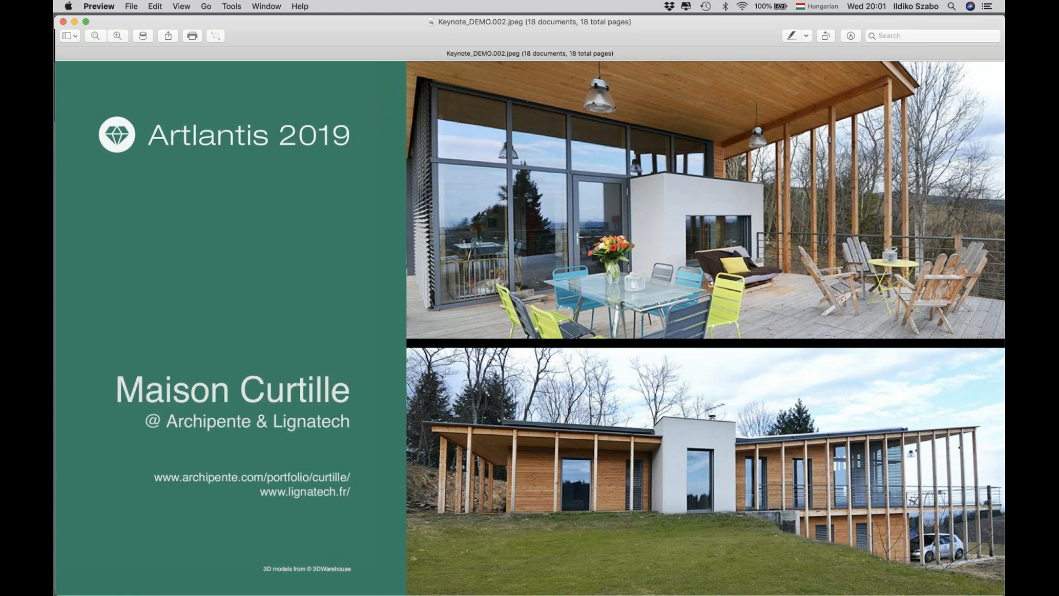
mouse_move(717, 205)
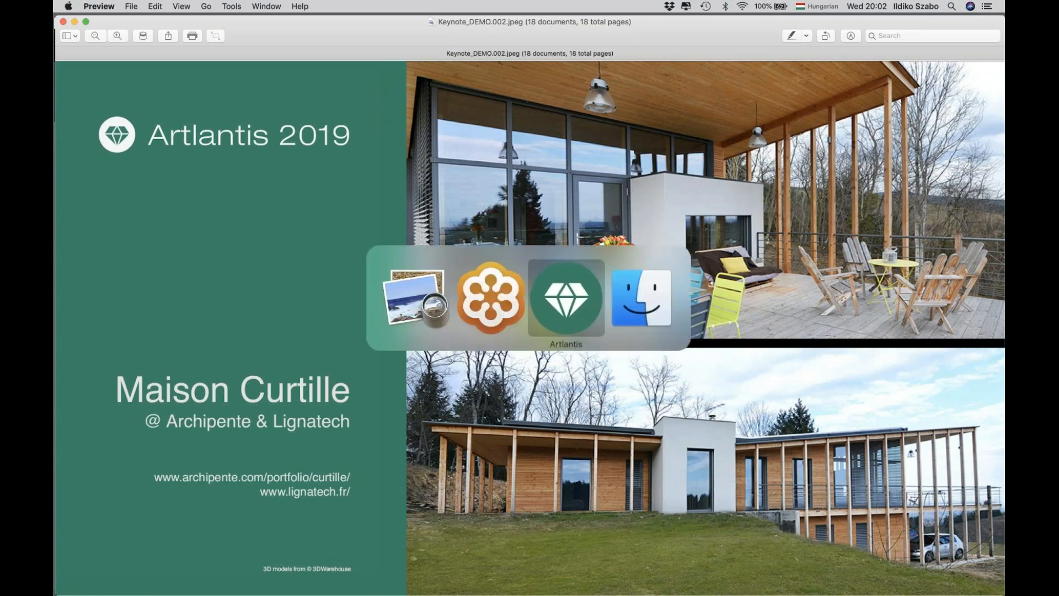
- Bring up Artlantis on Maison_Curtille-DEMO's 1_Nouvelle ATL 2019 perspective of the grassy slope
left_click(566, 297)
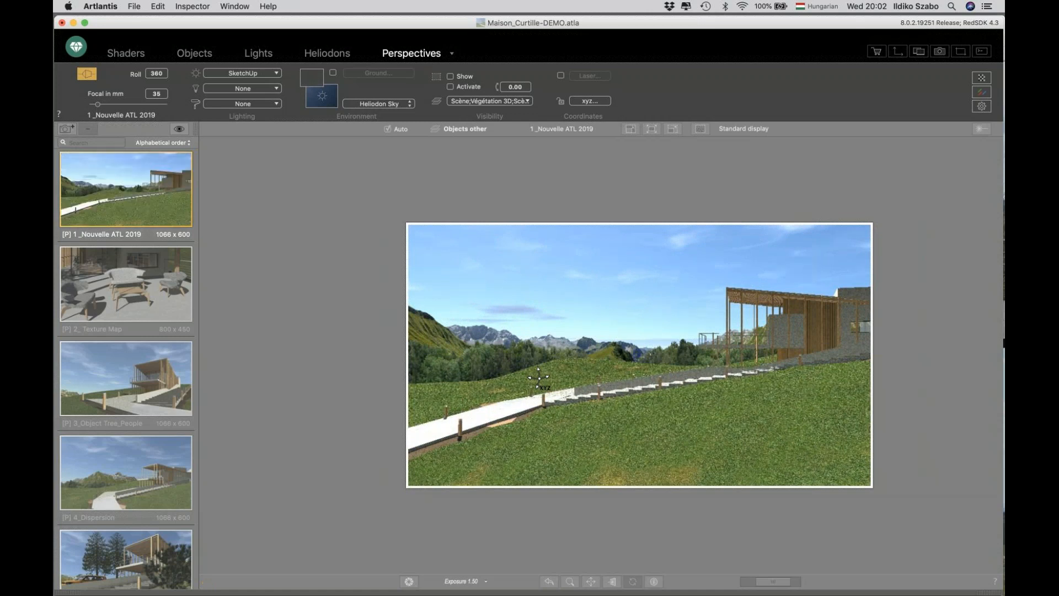
mouse_move(560, 562)
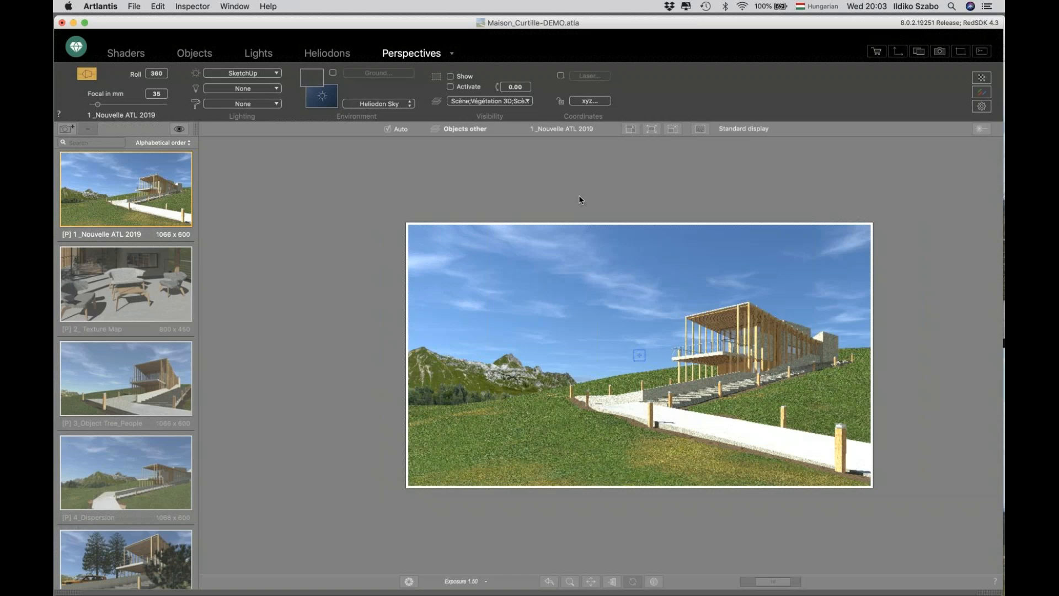
mouse_move(652, 20)
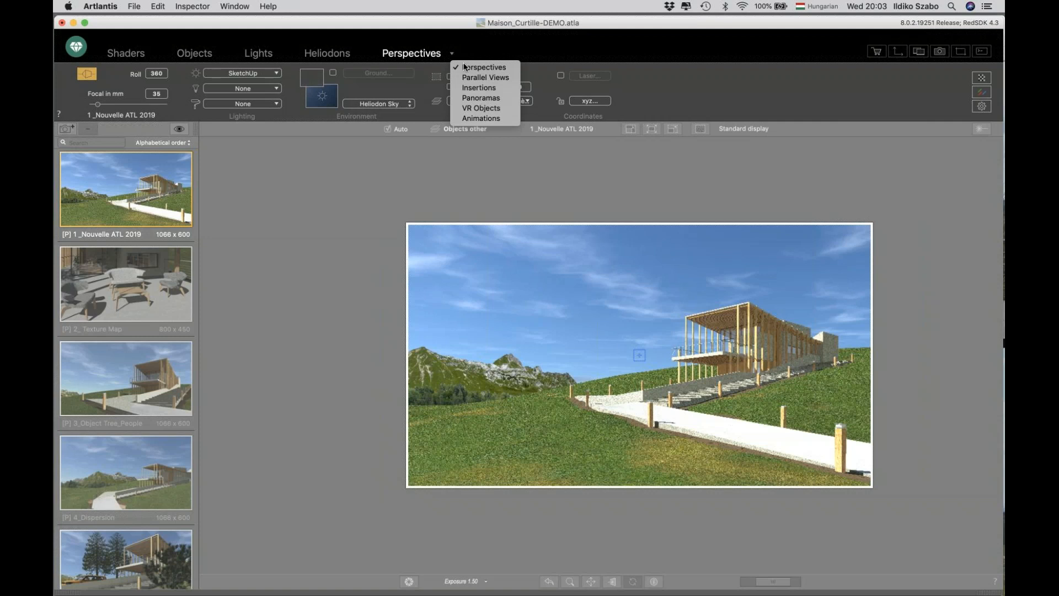
mouse_move(485, 78)
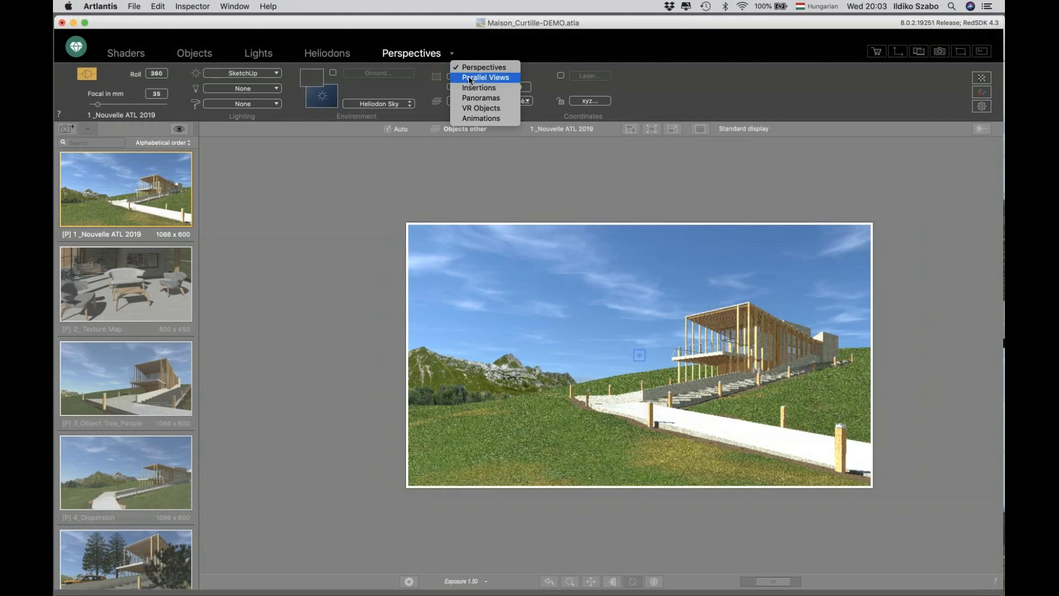
mouse_move(478, 87)
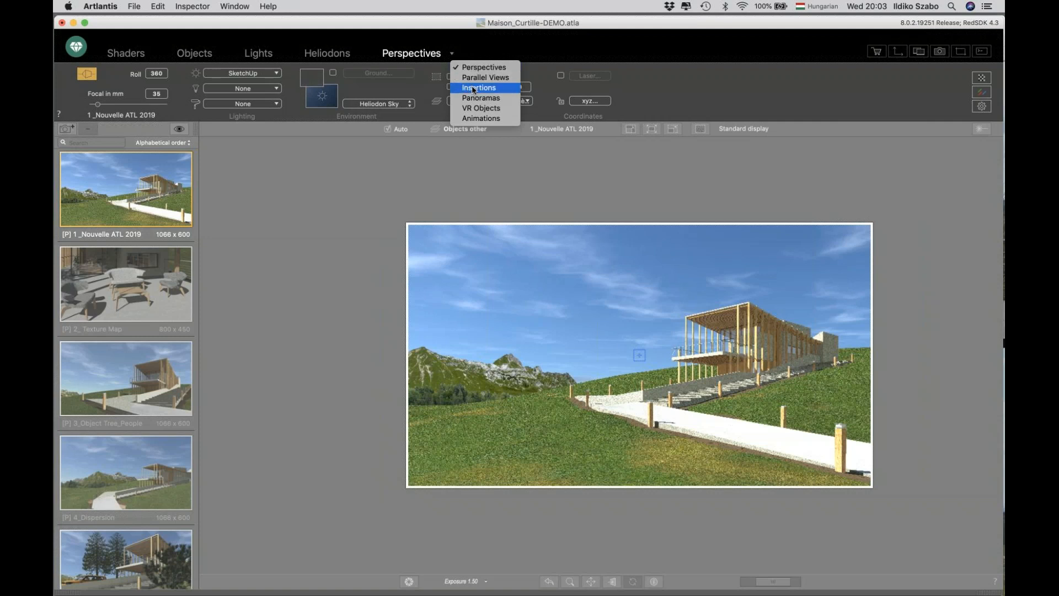
mouse_move(476, 89)
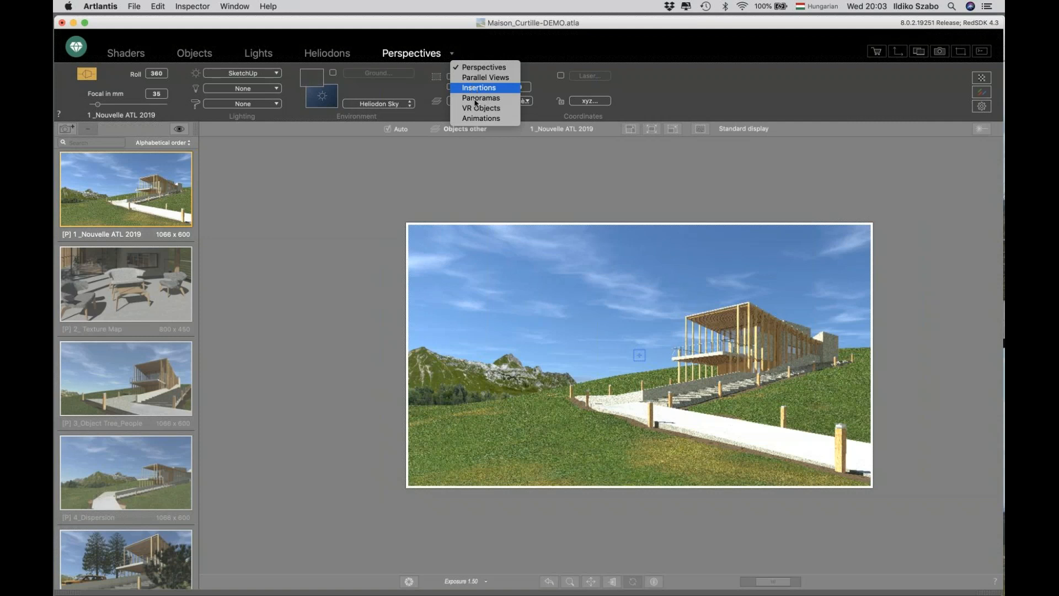
mouse_move(481, 98)
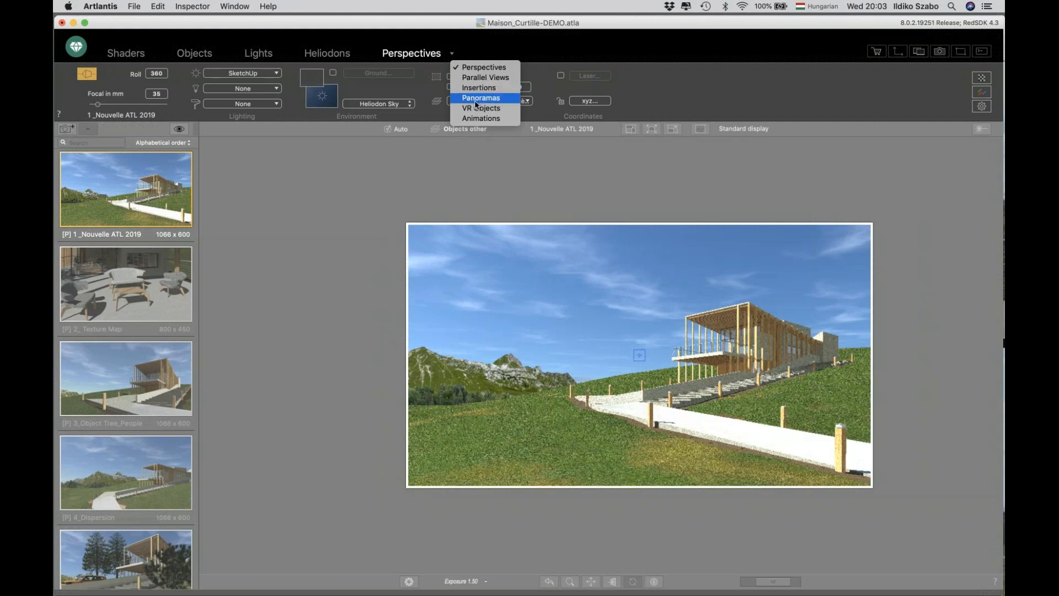
mouse_move(481, 108)
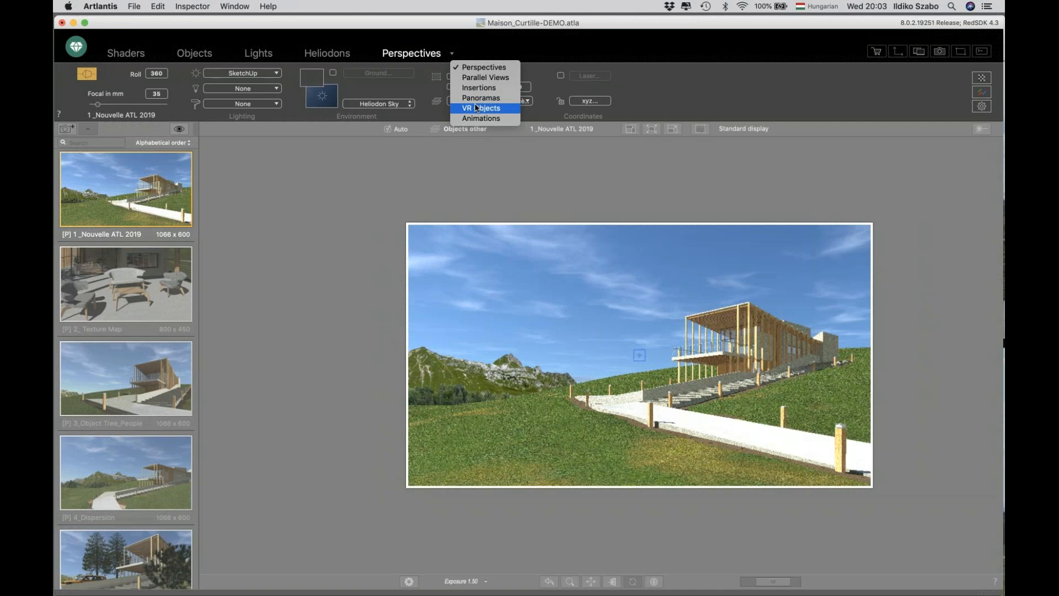
mouse_move(480, 98)
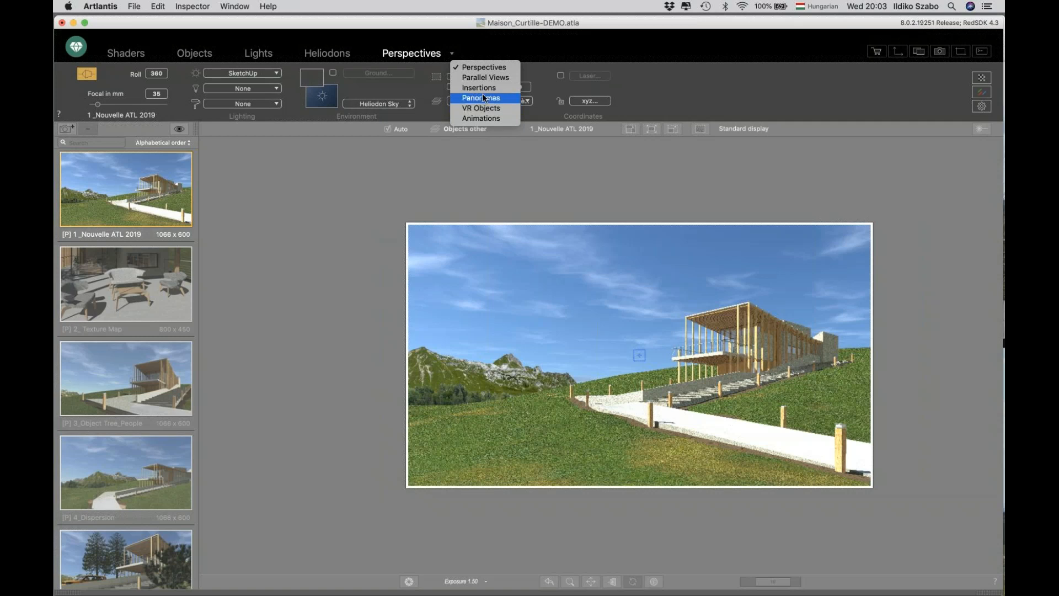
mouse_move(487, 104)
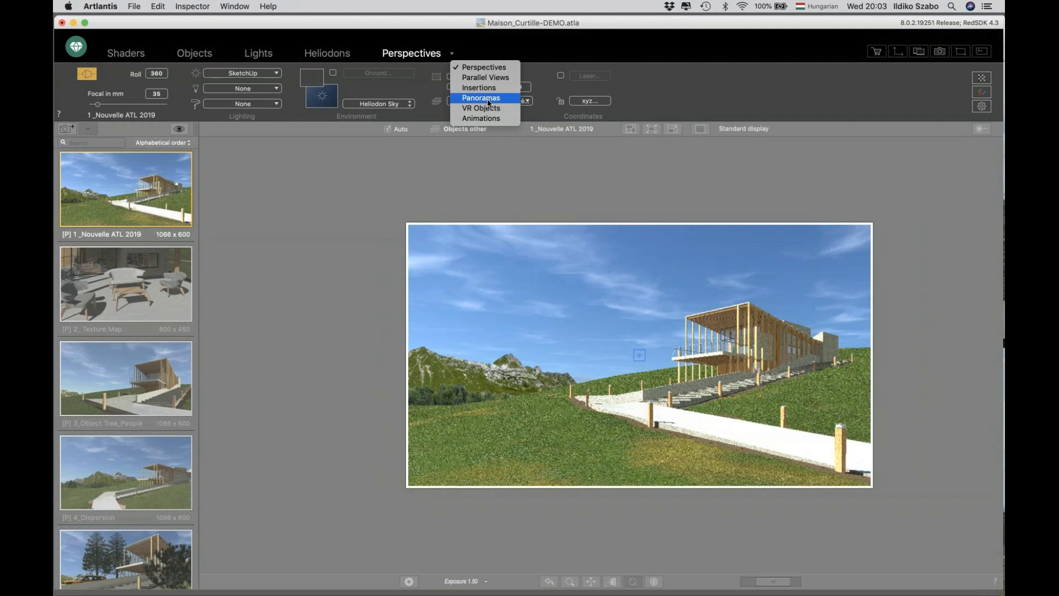
mouse_move(503, 150)
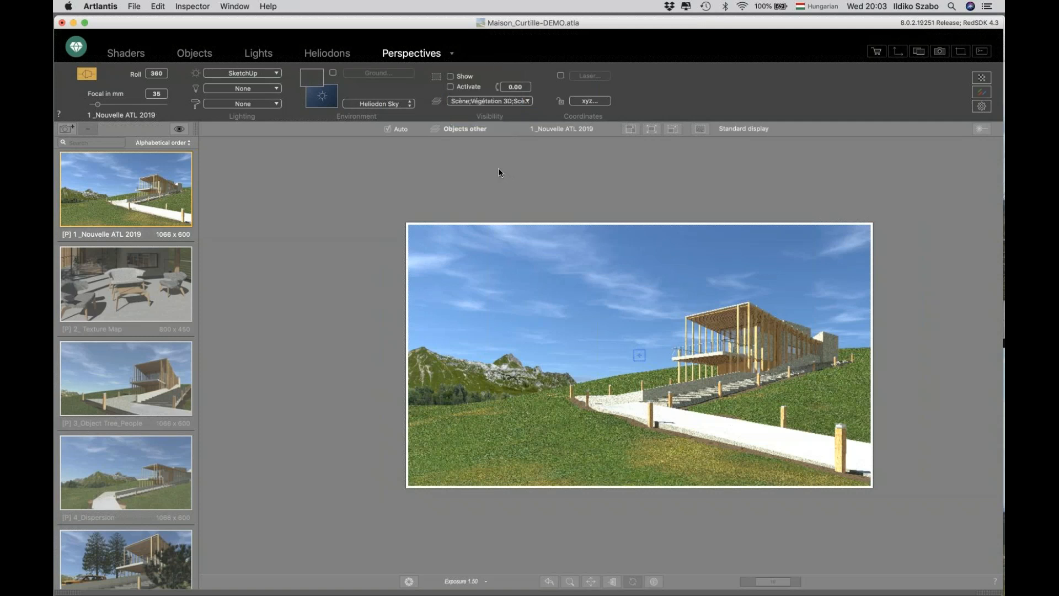
mouse_move(487, 165)
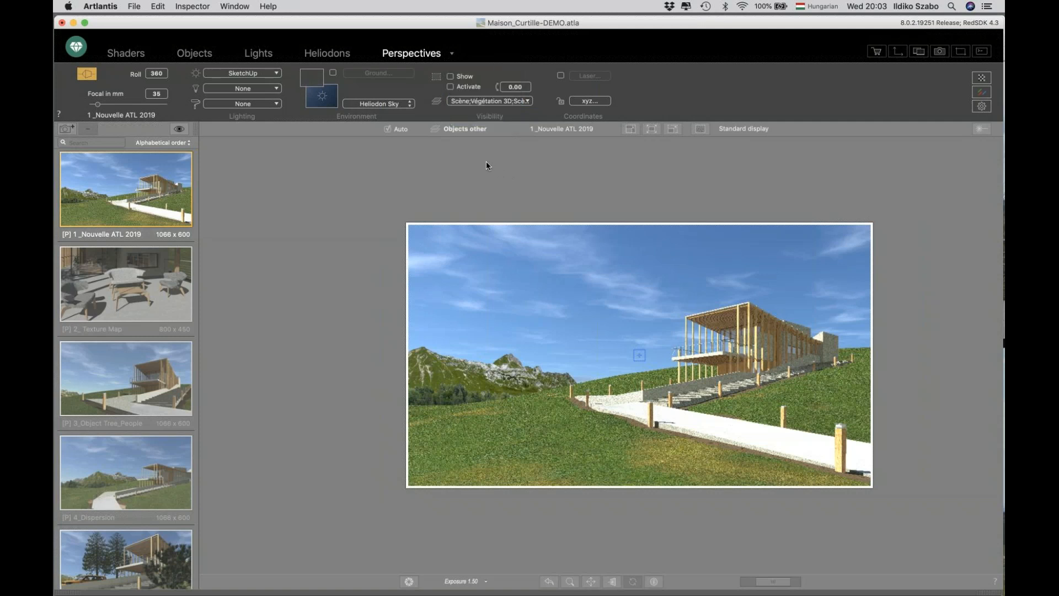
mouse_move(480, 162)
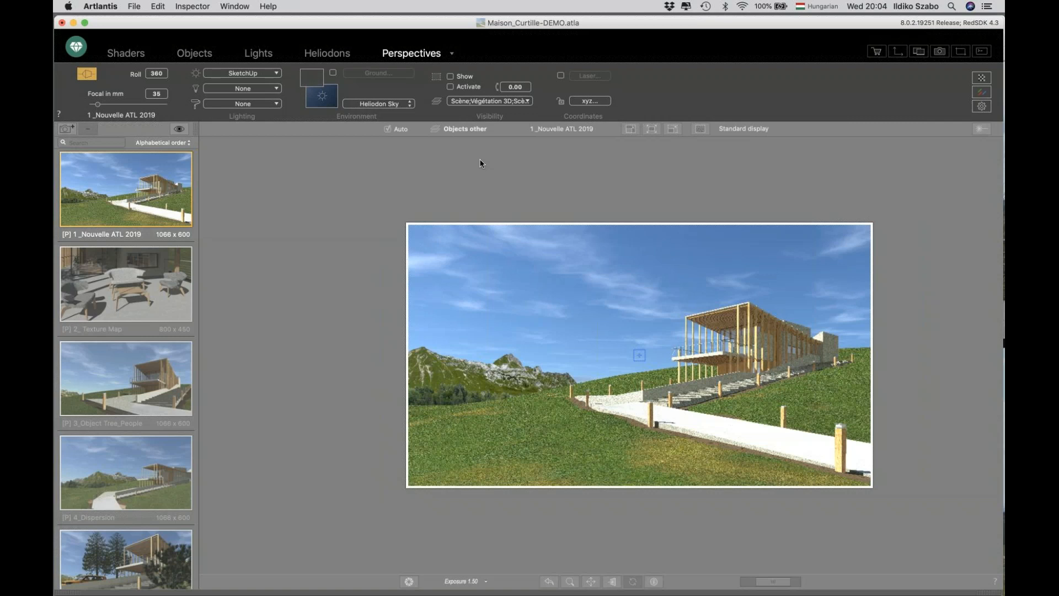
mouse_move(1002, 566)
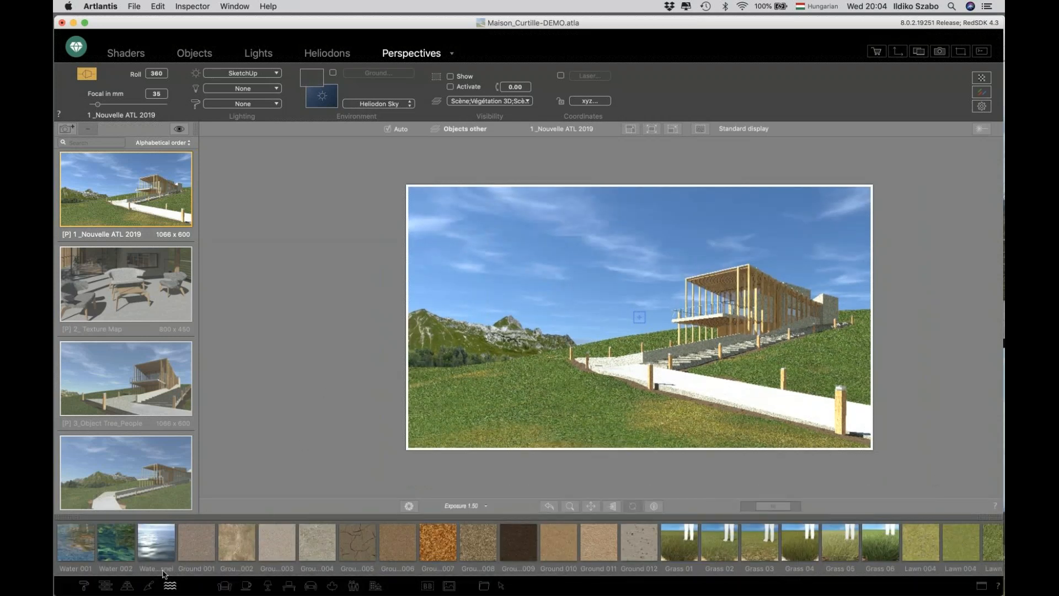
- Browse the wood and basic shaders in the catalog
left_click(84, 586)
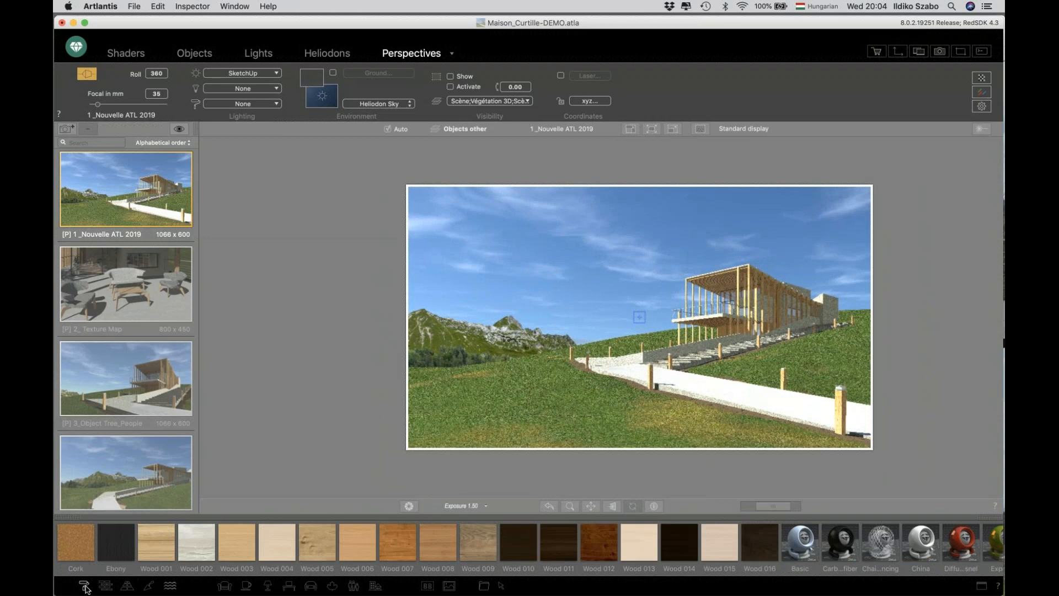
mouse_move(972, 575)
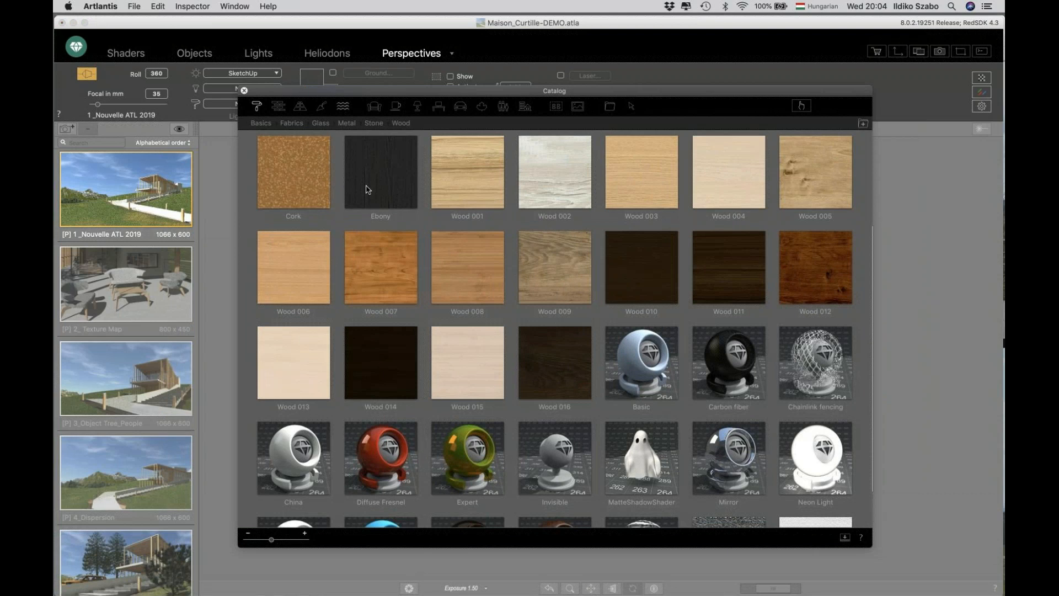
mouse_move(380, 172)
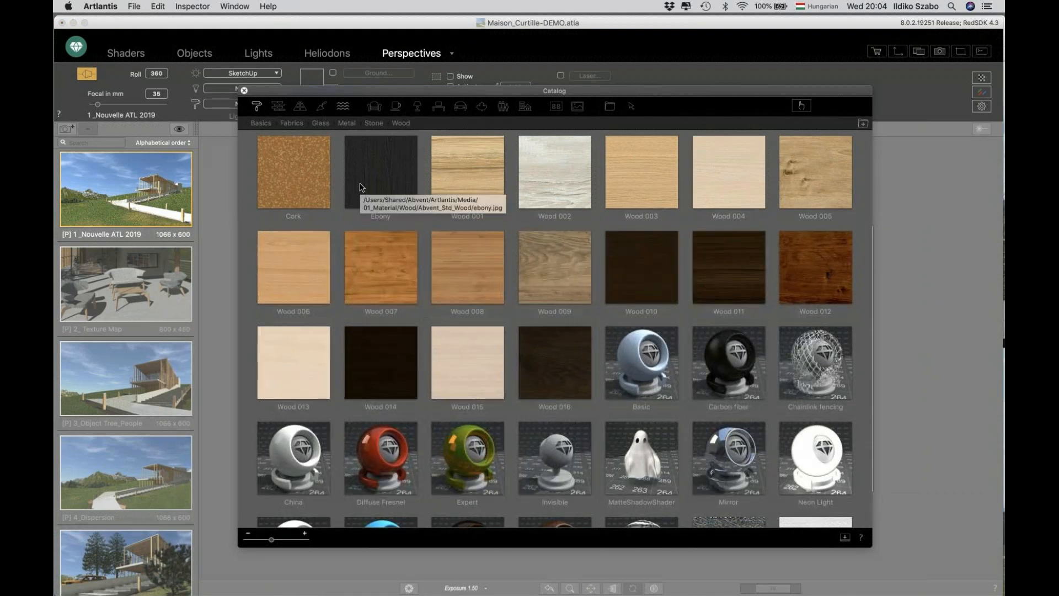
scroll("down", 3)
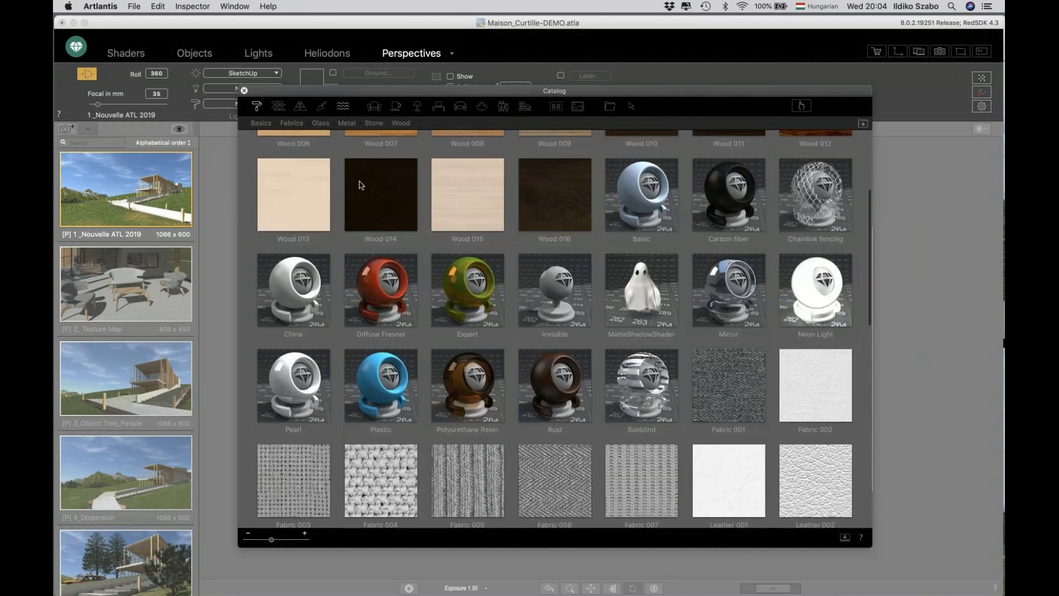
scroll("down", 3)
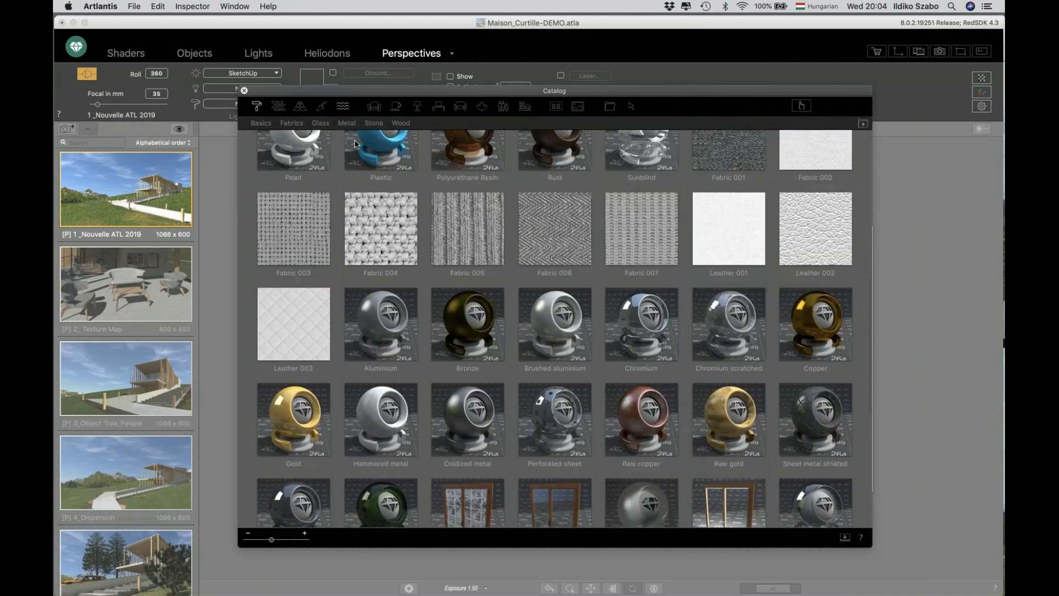
- Scroll through the wall shaders (Coating, Siding, Brick, Tiling), then return to the Preview slide
left_click(278, 106)
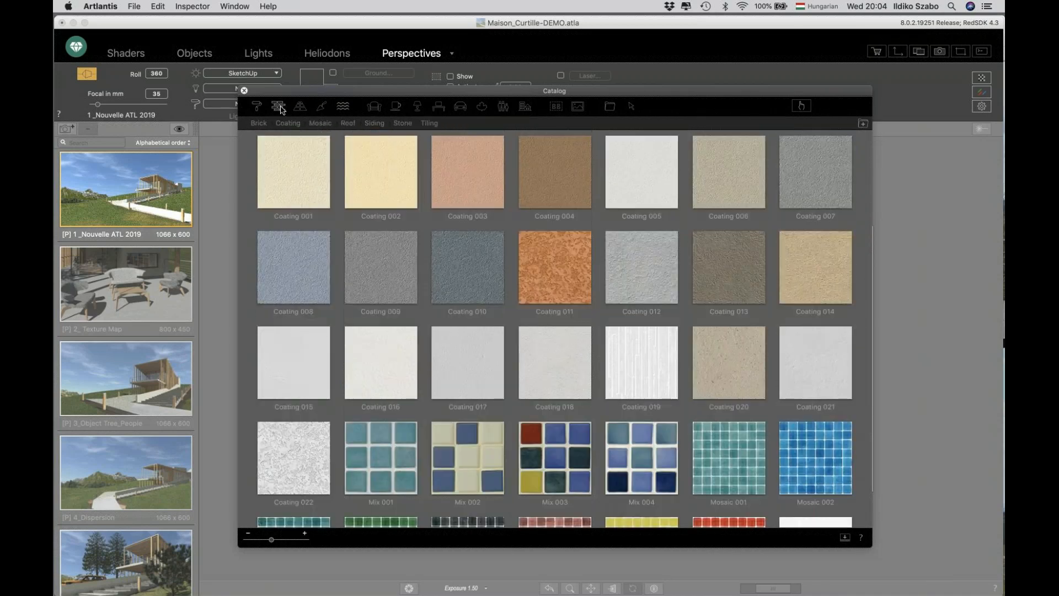
scroll("down", 3)
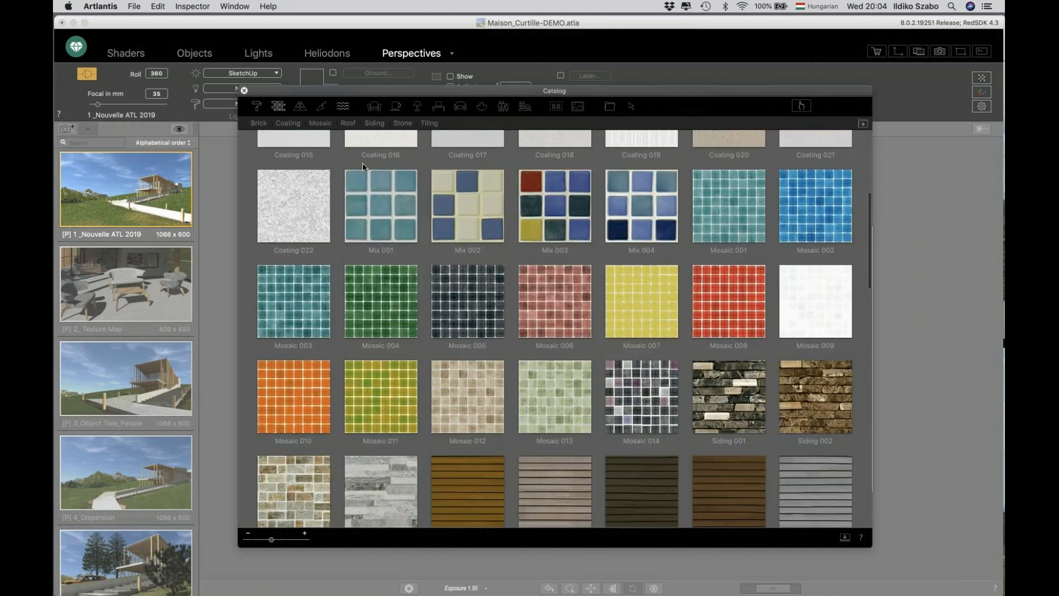
scroll("down", 3)
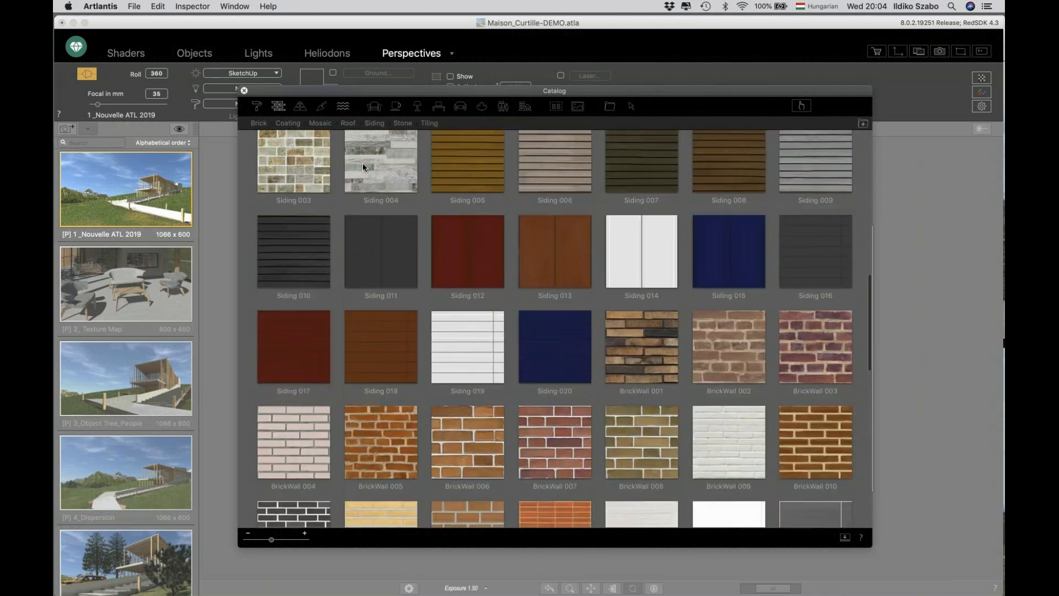
scroll("down", 3)
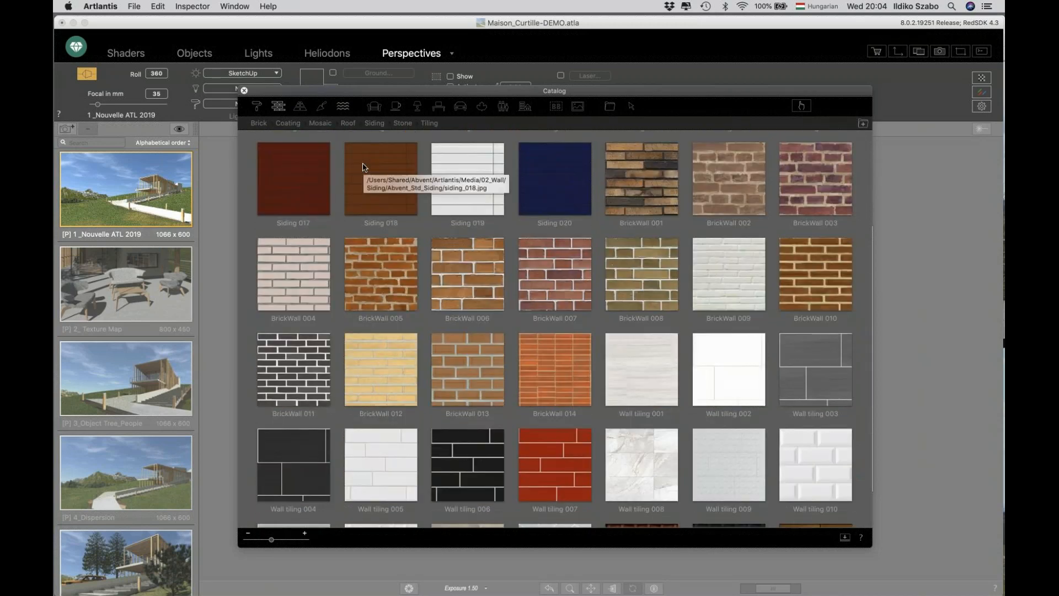
scroll("down", 3)
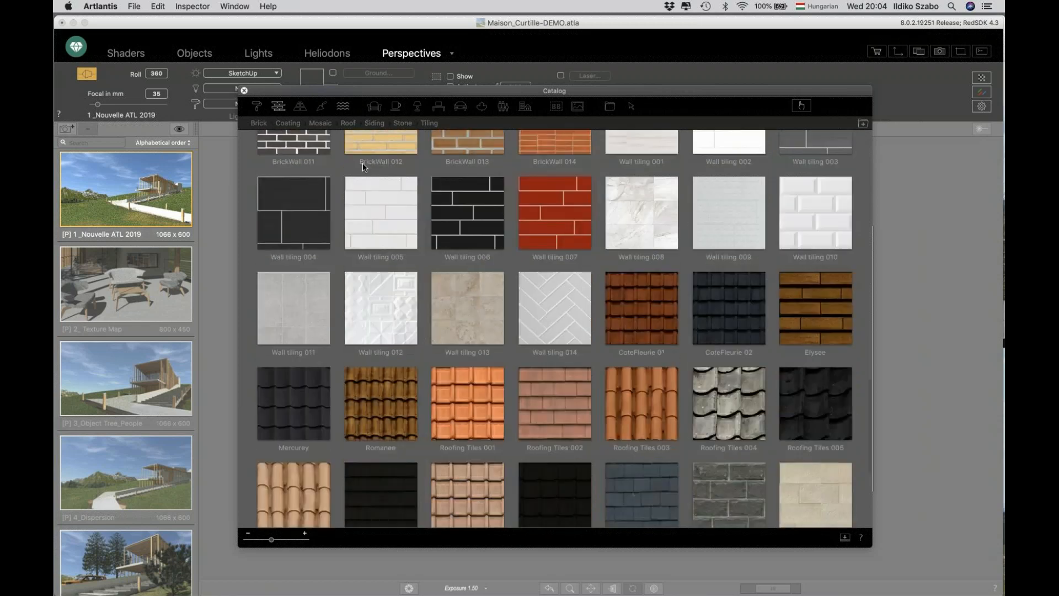
scroll("down", 3)
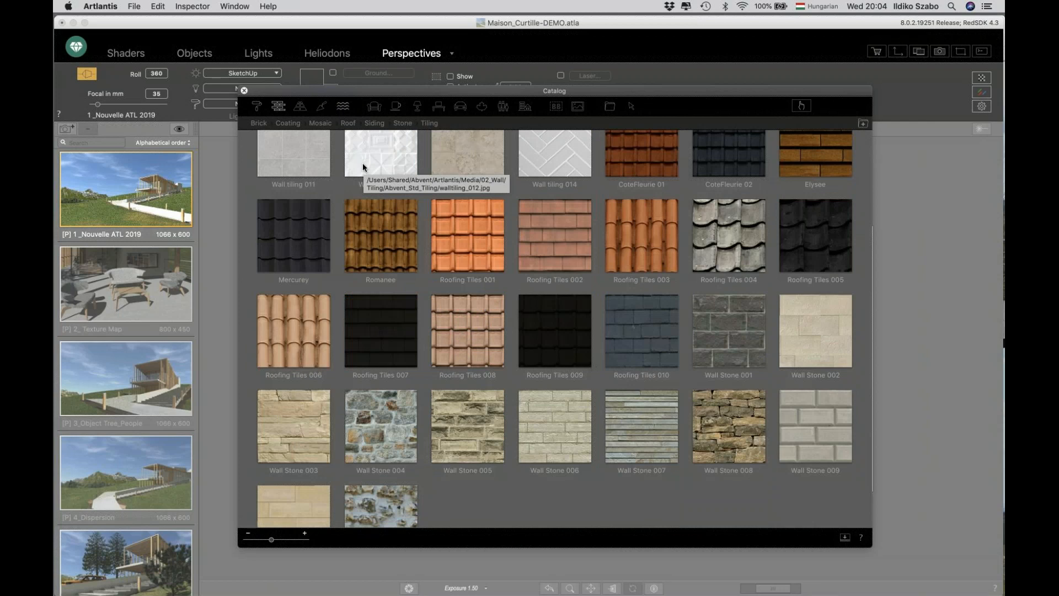
mouse_move(504, 267)
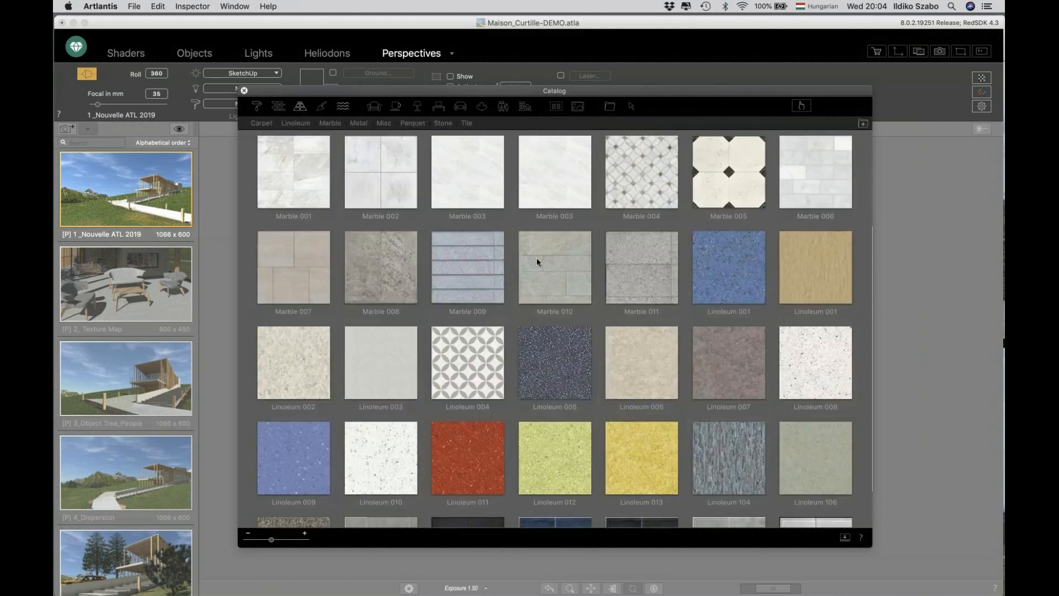
scroll("down", 3)
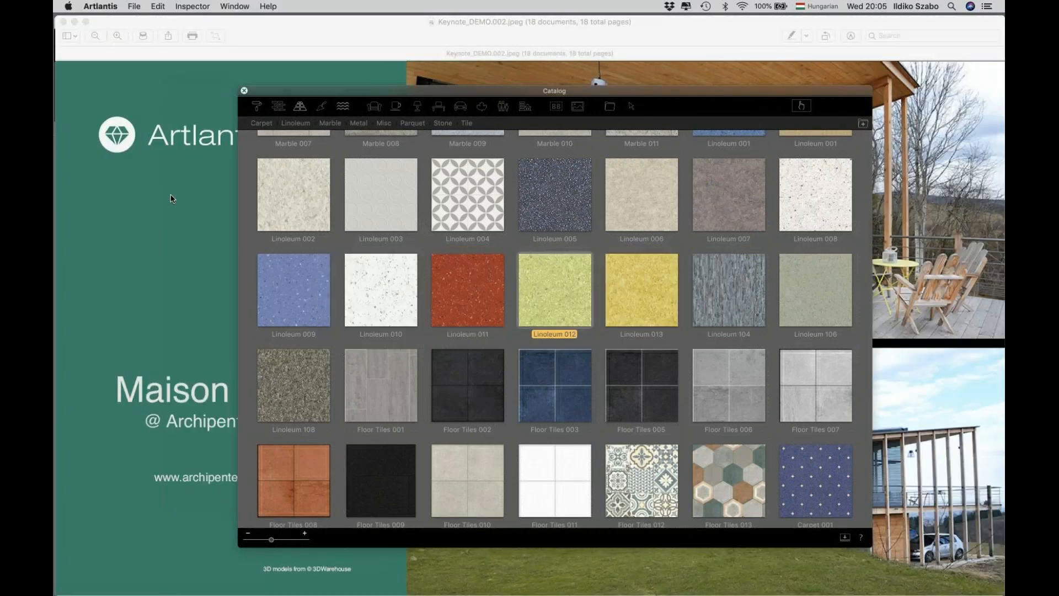
left_click(244, 90)
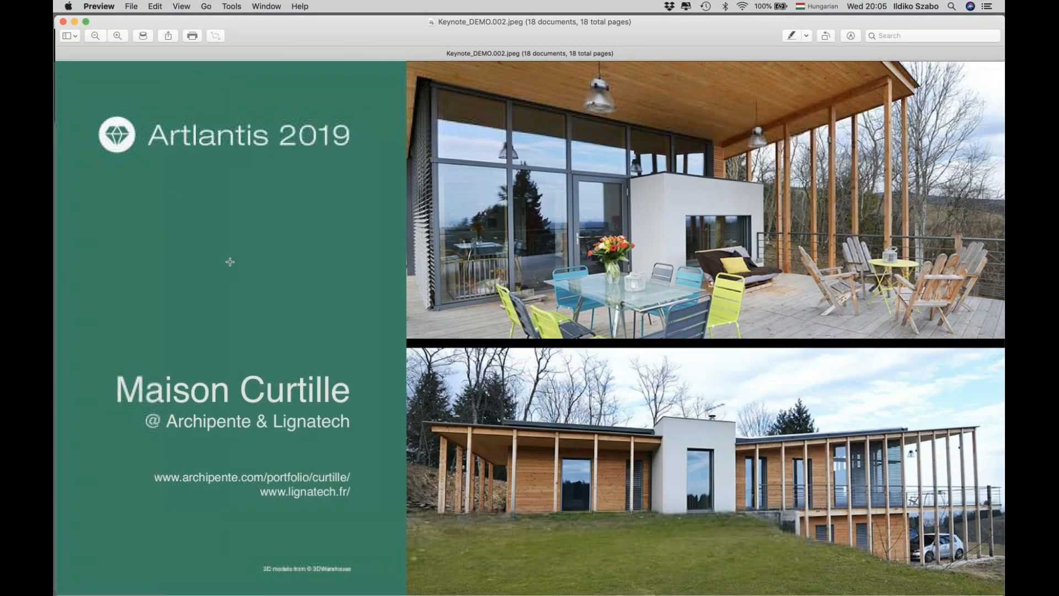
mouse_move(299, 247)
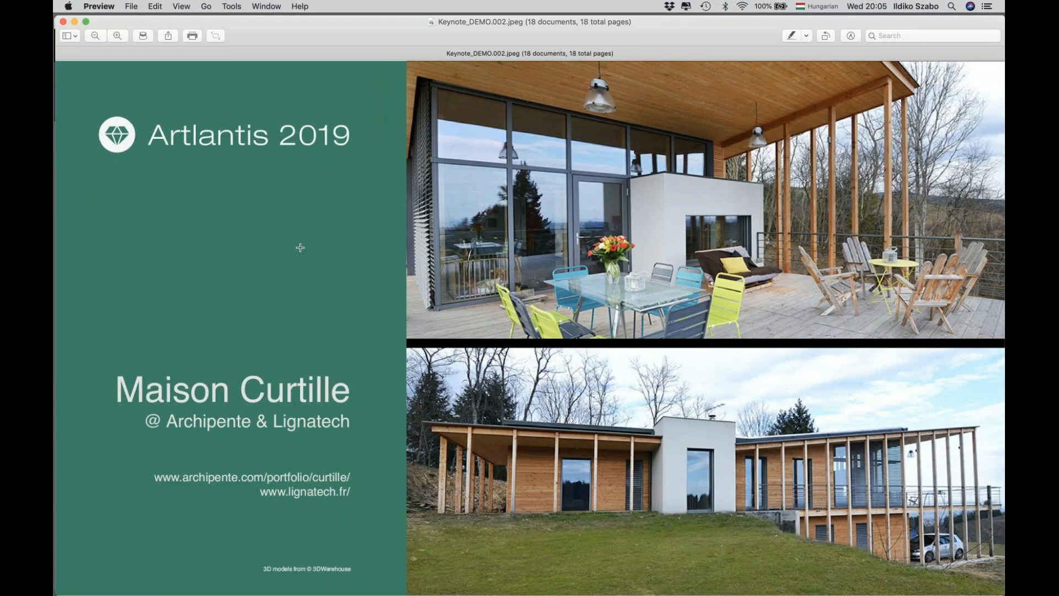
- Advance Preview to slide Keynote_DEMO.005 showing the ground, lawn and water shaders
key("right")
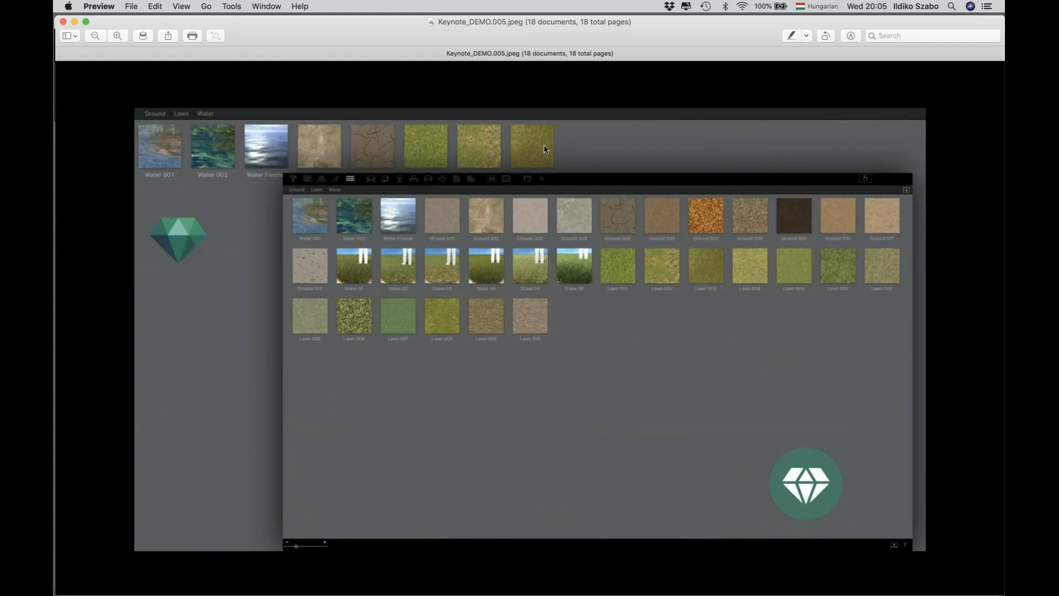
mouse_move(265, 238)
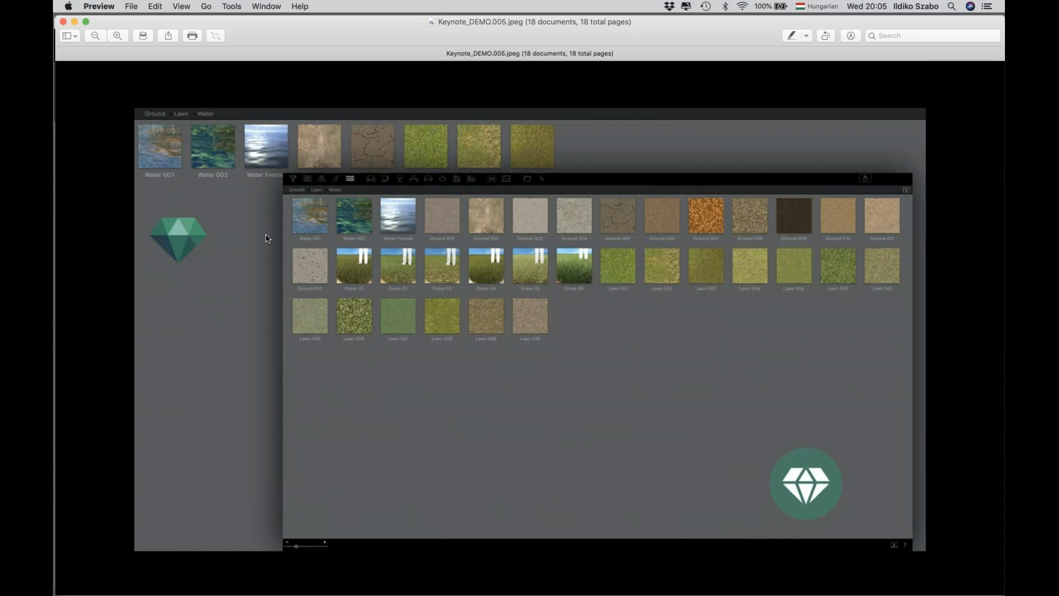
mouse_move(482, 150)
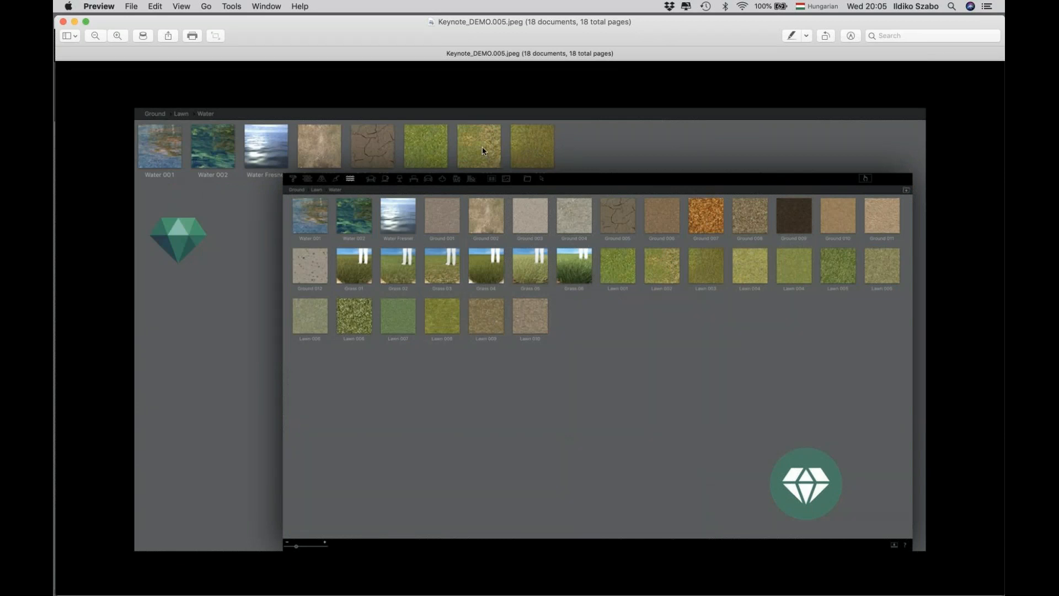
mouse_move(760, 262)
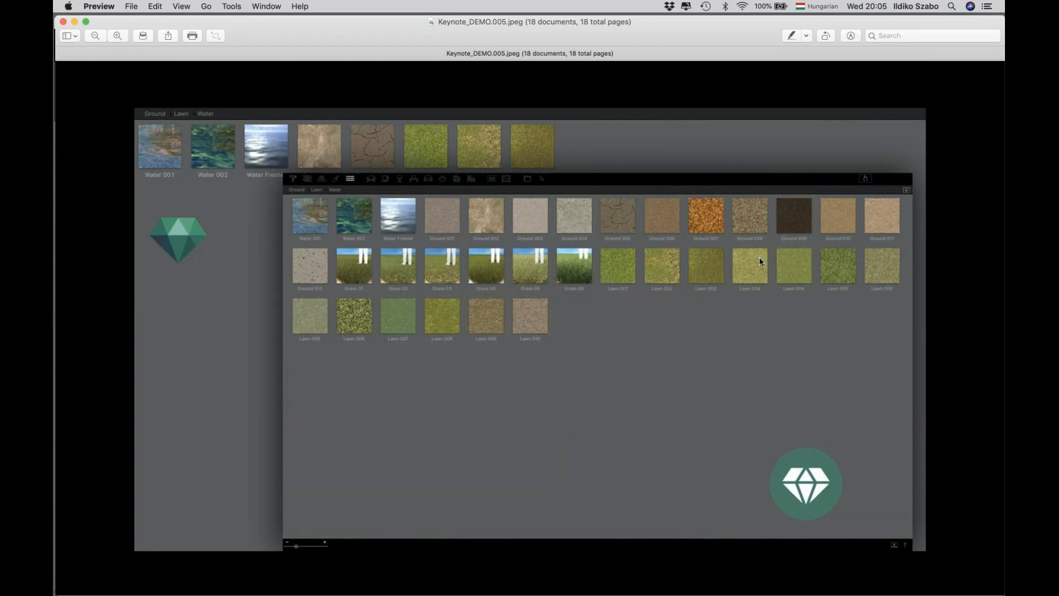
mouse_move(749, 241)
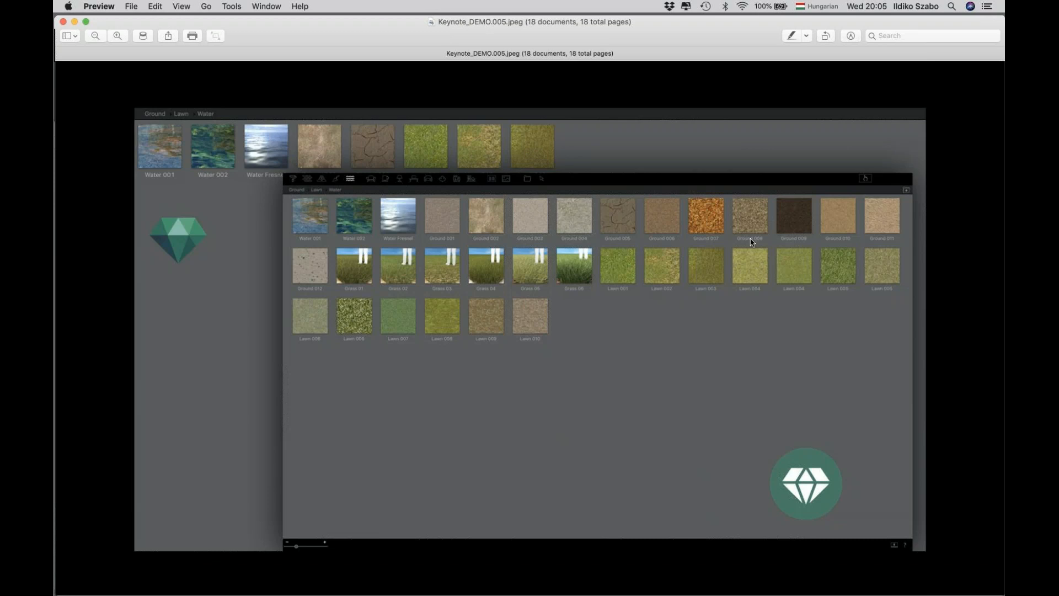
mouse_move(458, 271)
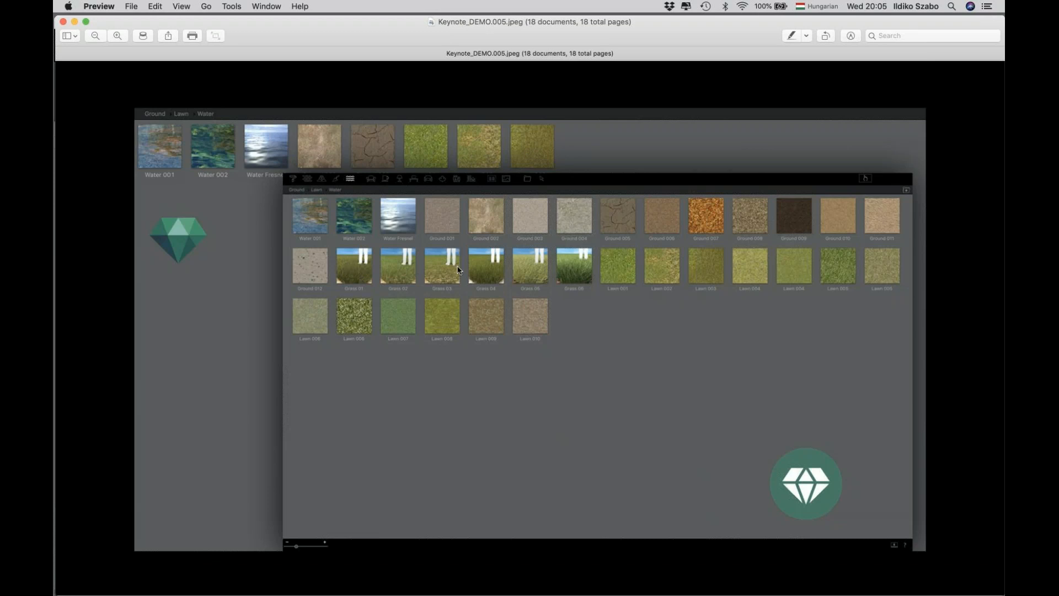
mouse_move(410, 259)
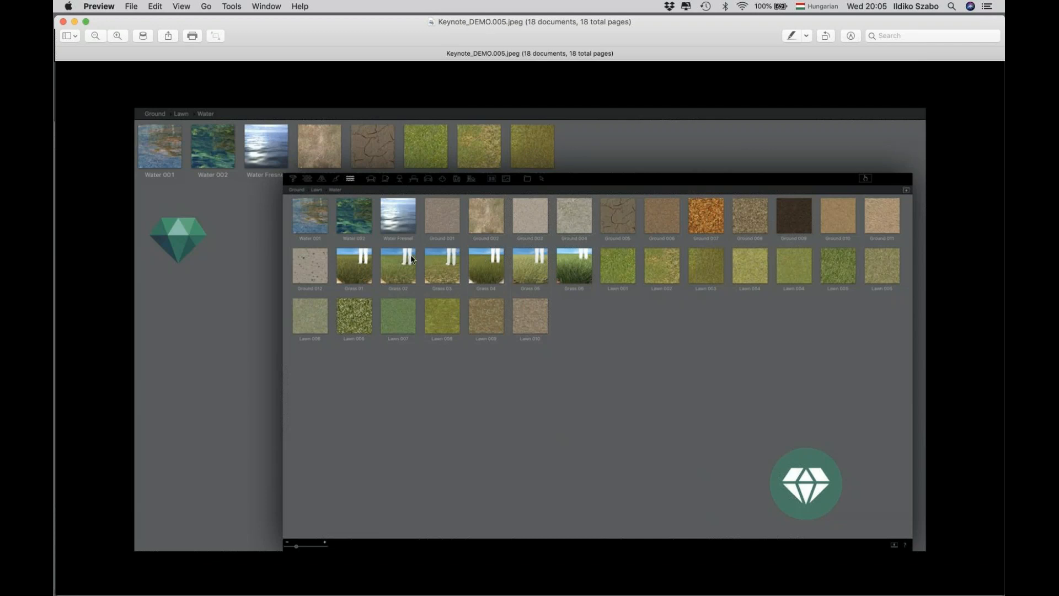
mouse_move(534, 270)
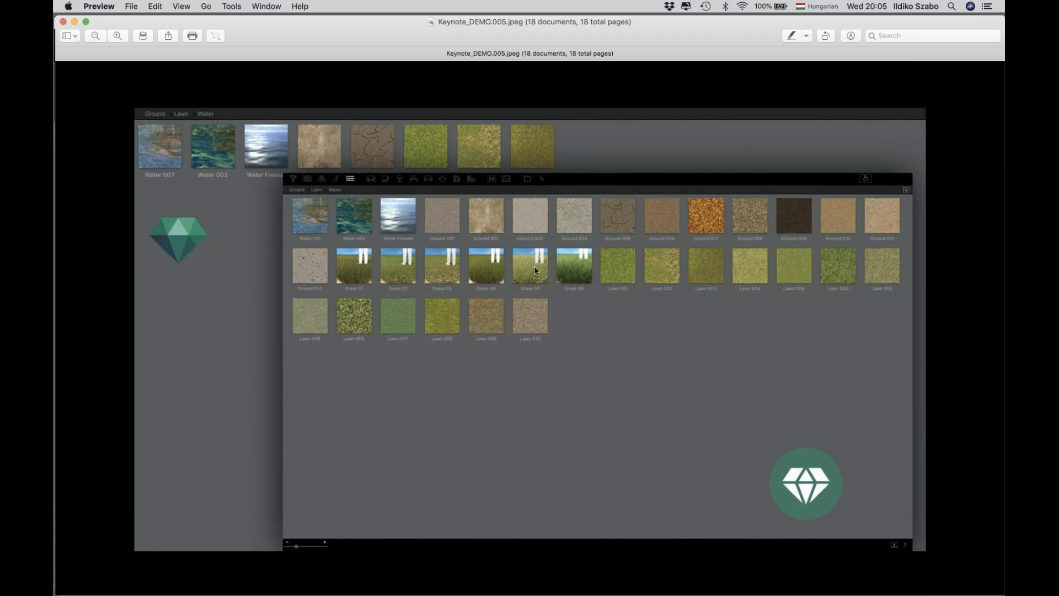
mouse_move(351, 270)
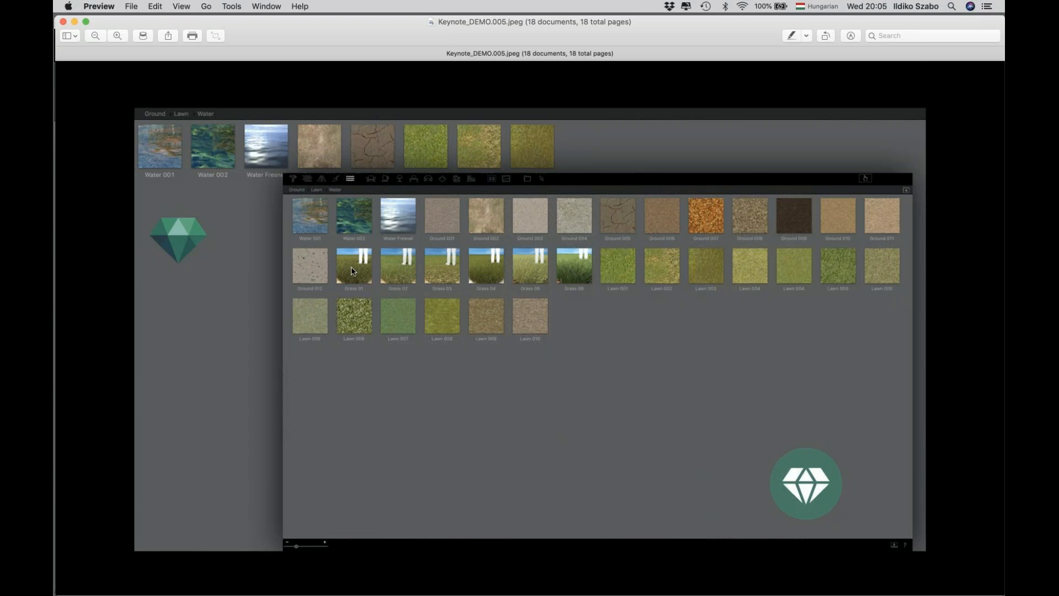
mouse_move(378, 275)
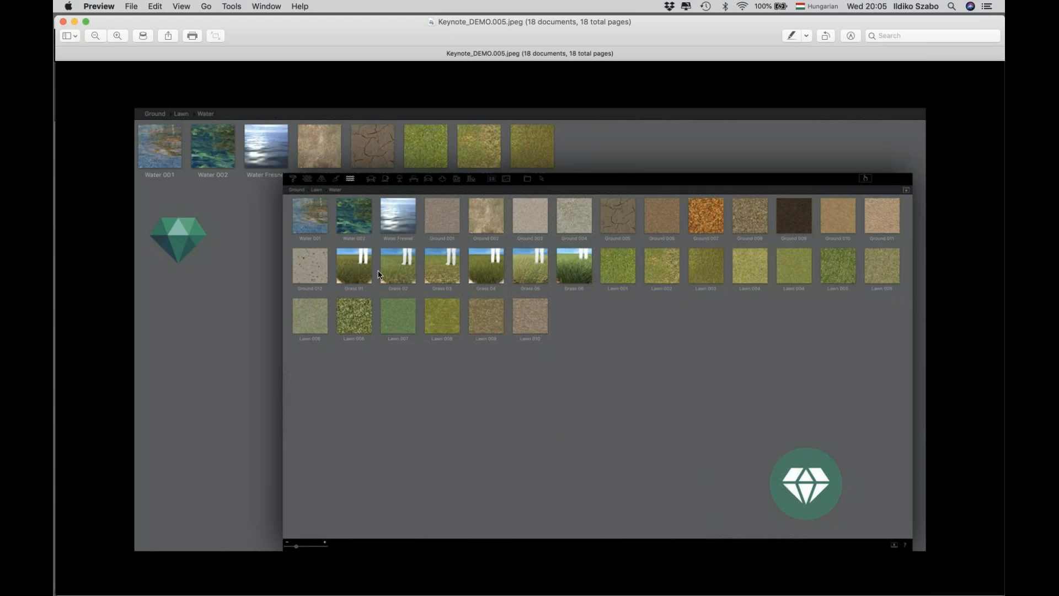
mouse_move(437, 270)
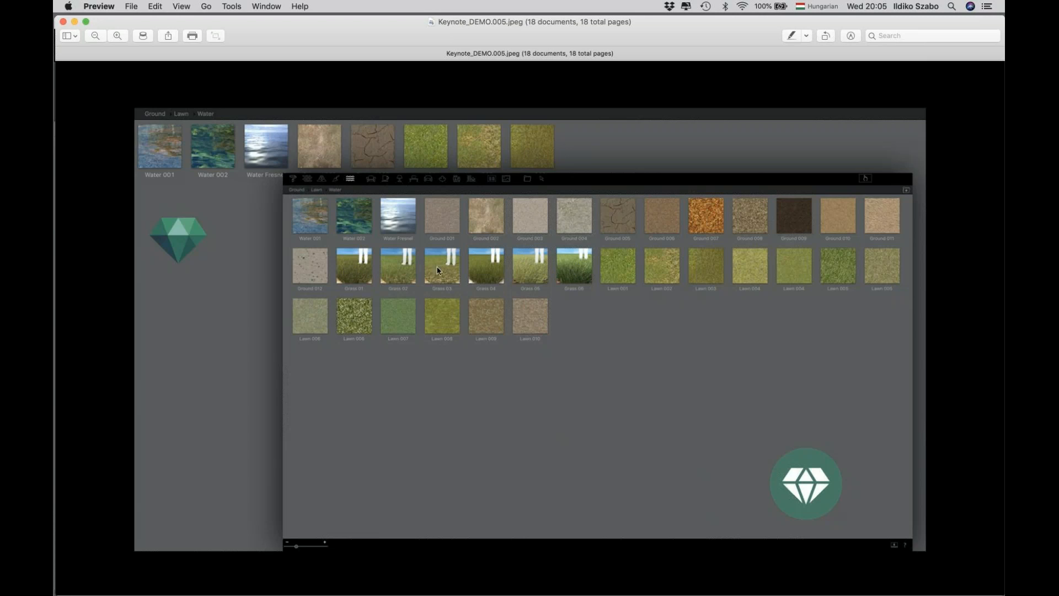
mouse_move(530, 280)
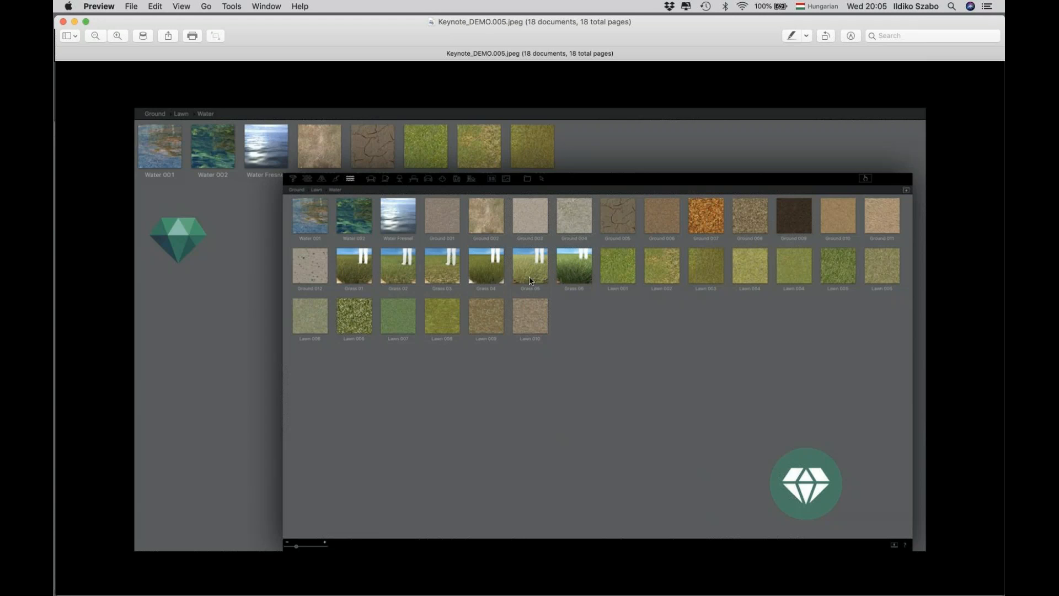
mouse_move(552, 276)
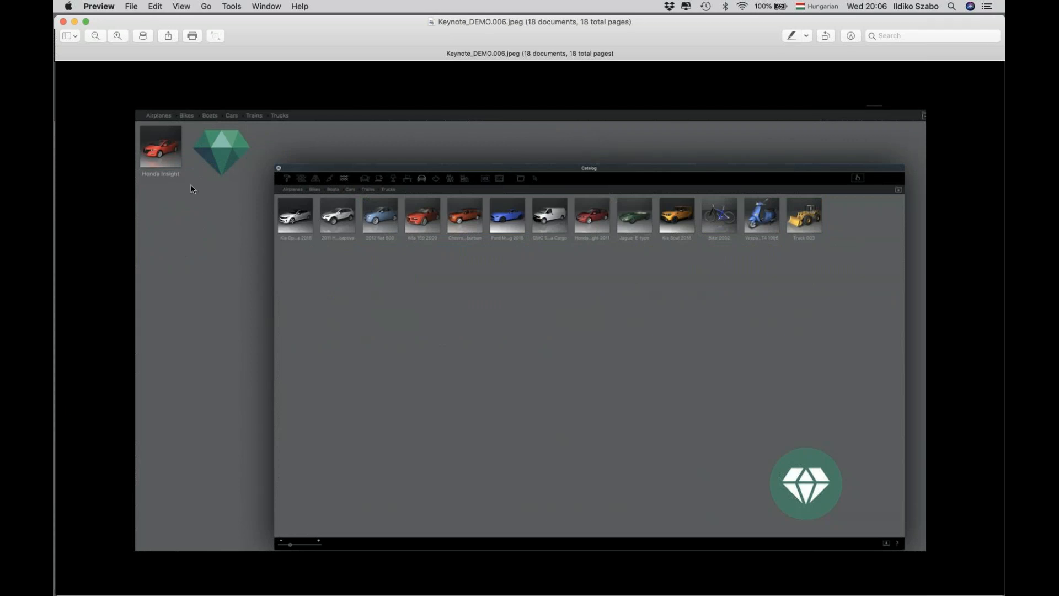
mouse_move(559, 226)
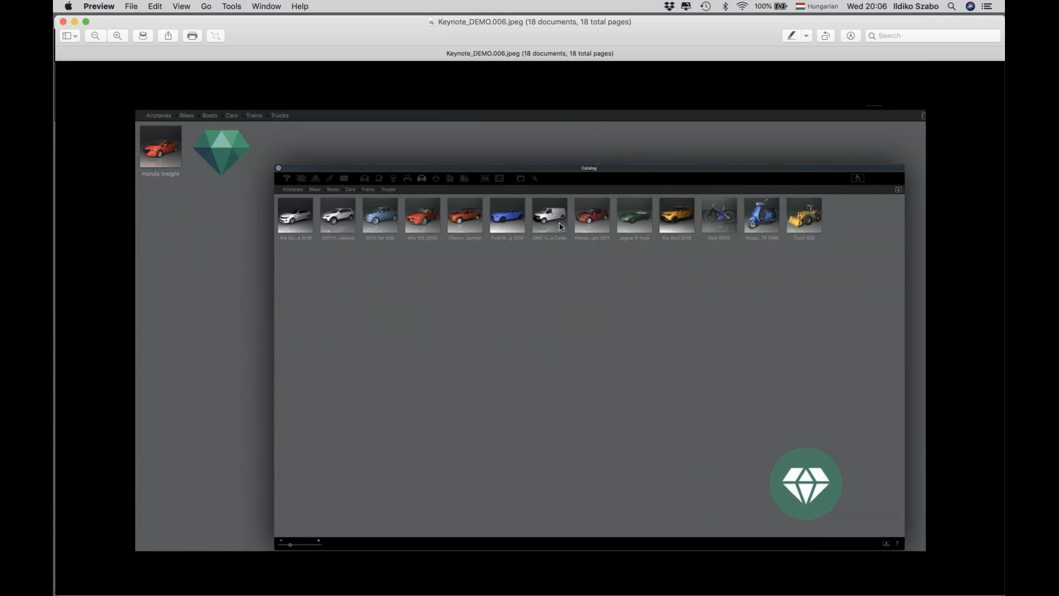
mouse_move(421, 215)
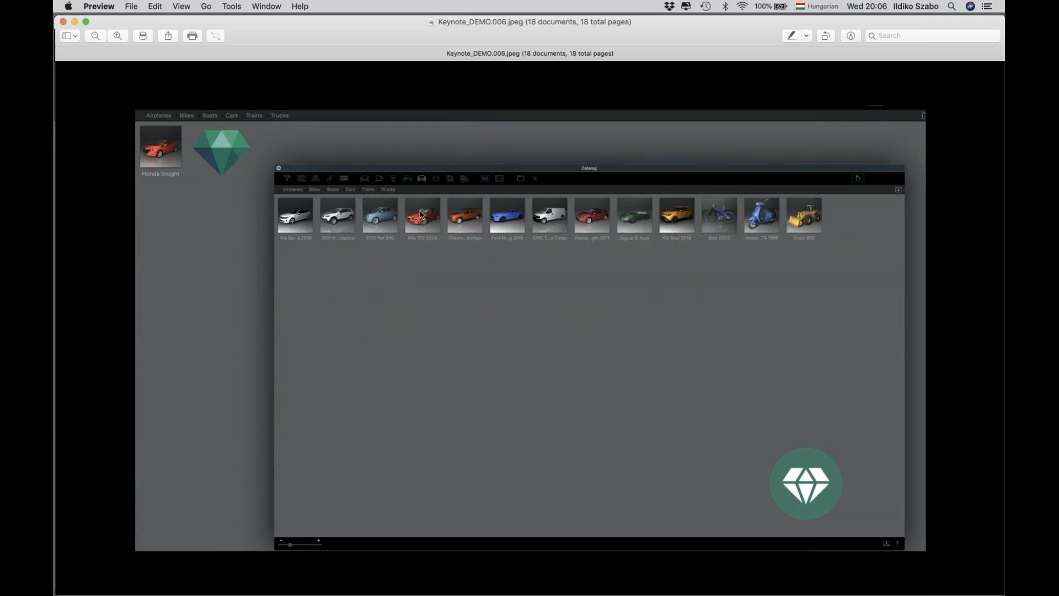
mouse_move(604, 222)
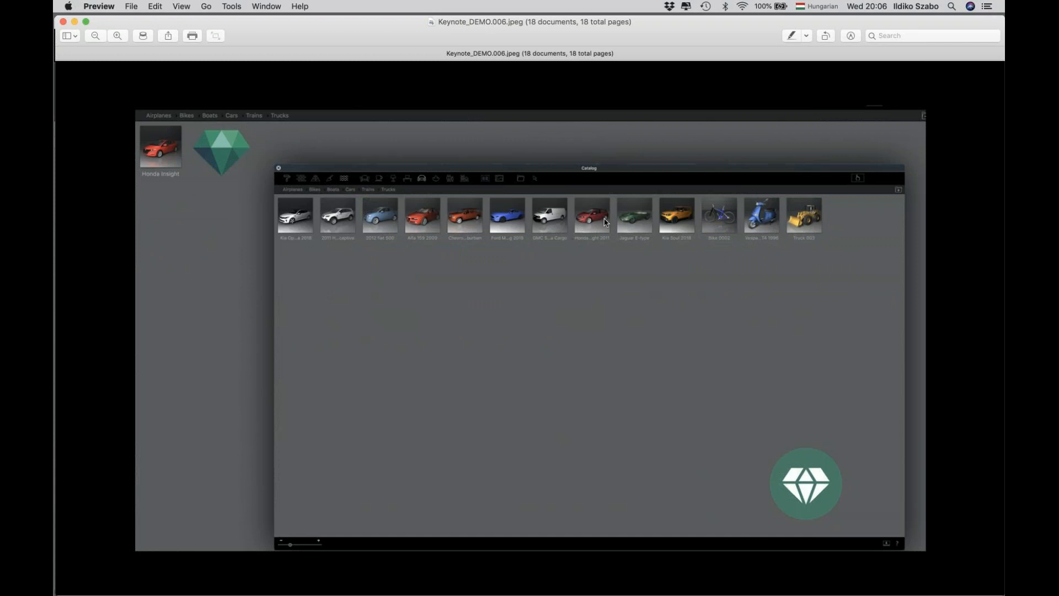
mouse_move(618, 245)
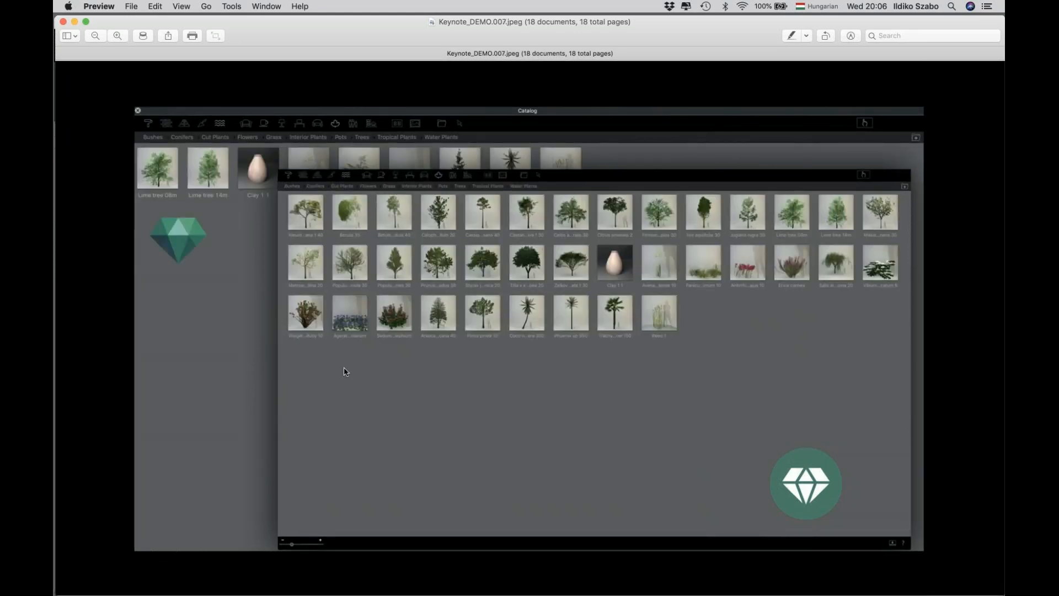
mouse_move(615, 202)
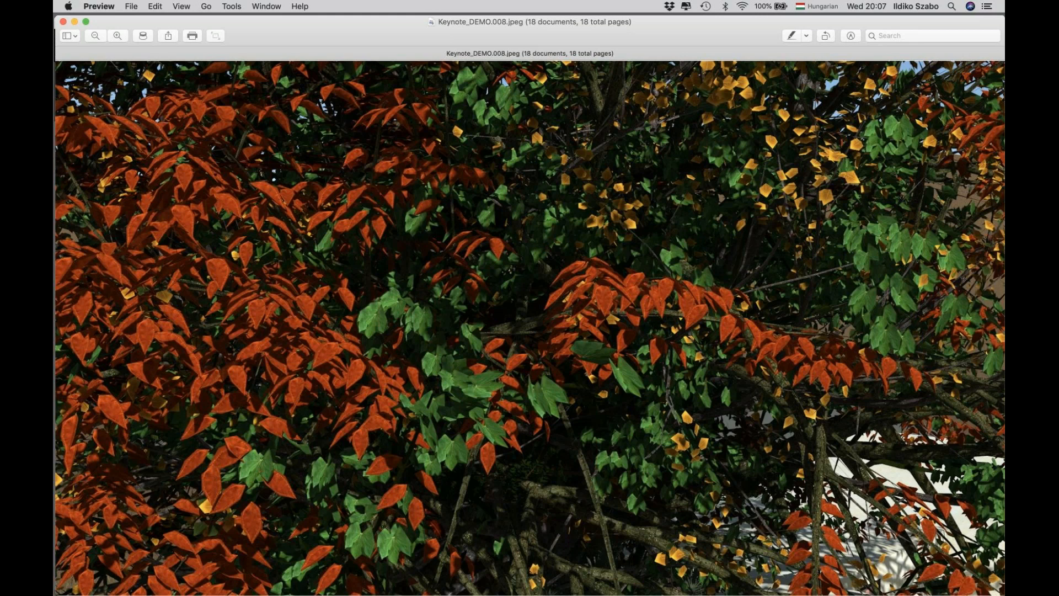
mouse_move(719, 138)
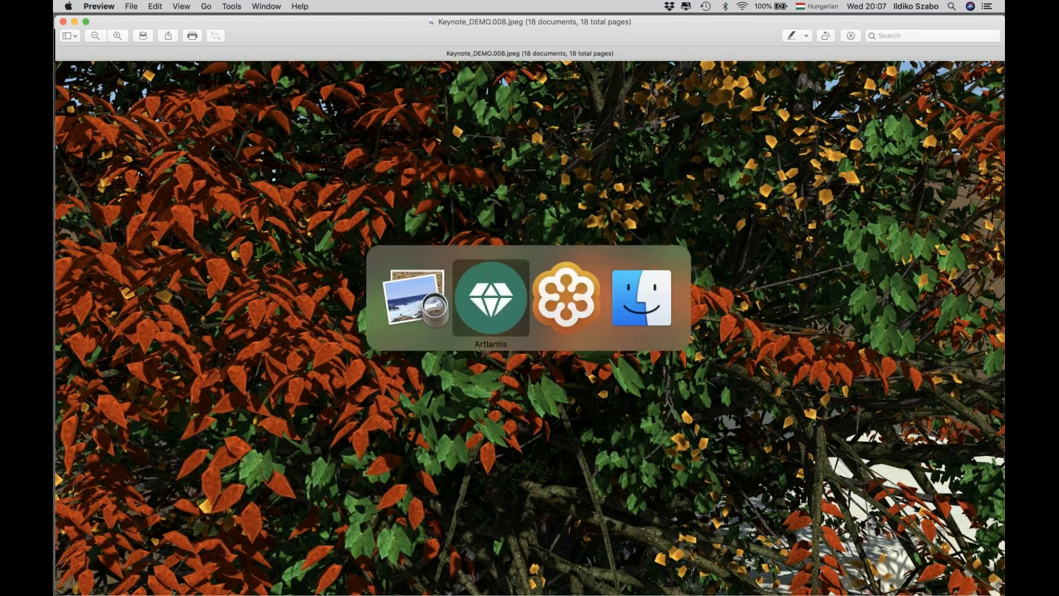
- Show the 2_Texture Map perspective with the Floor Stone shaders listed in the catalog
left_click(491, 297)
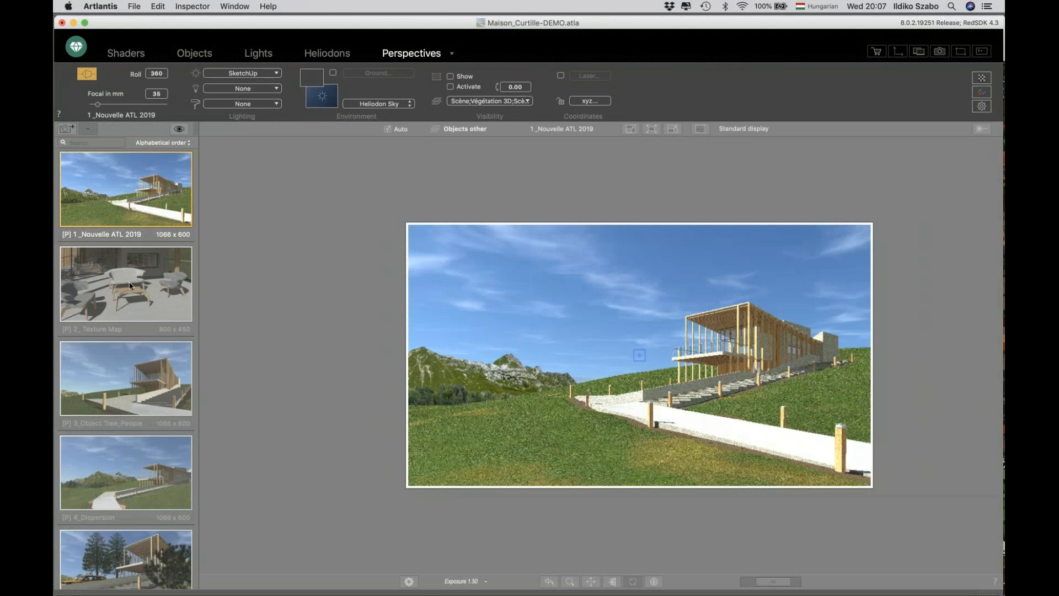
left_click(126, 283)
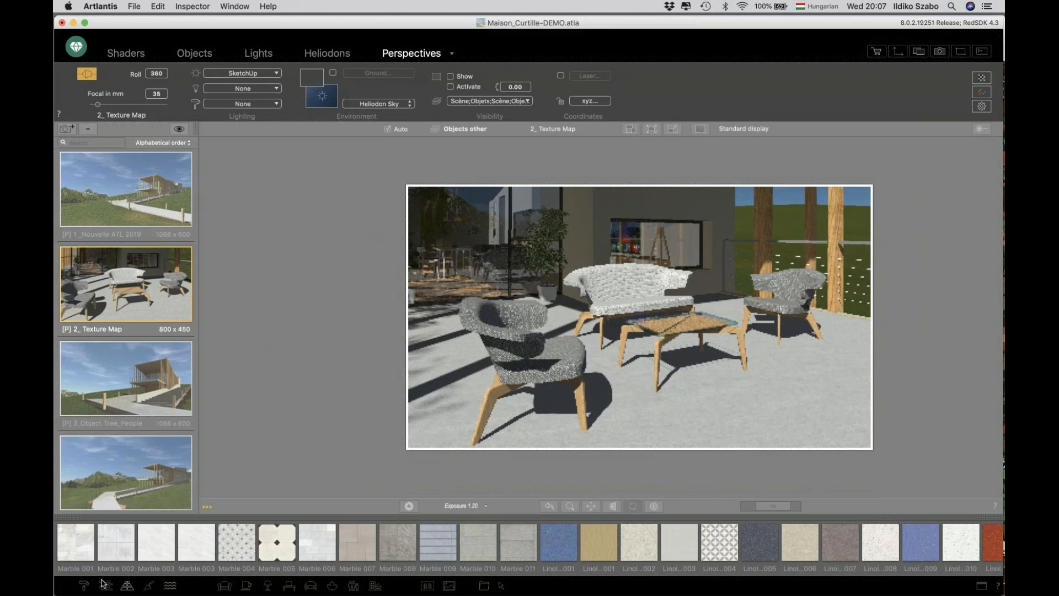
left_click(127, 586)
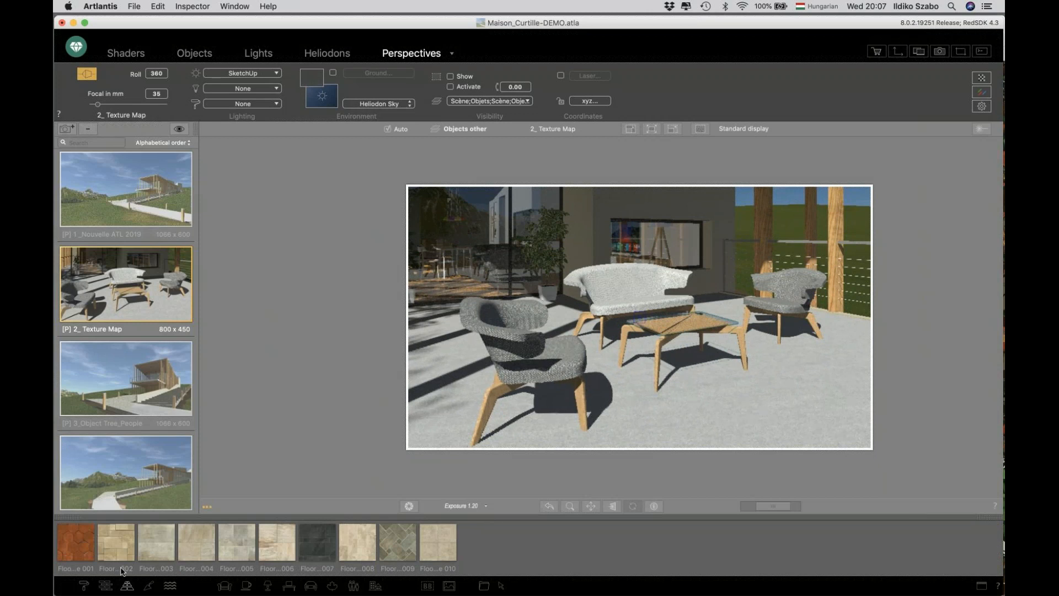
mouse_move(115, 541)
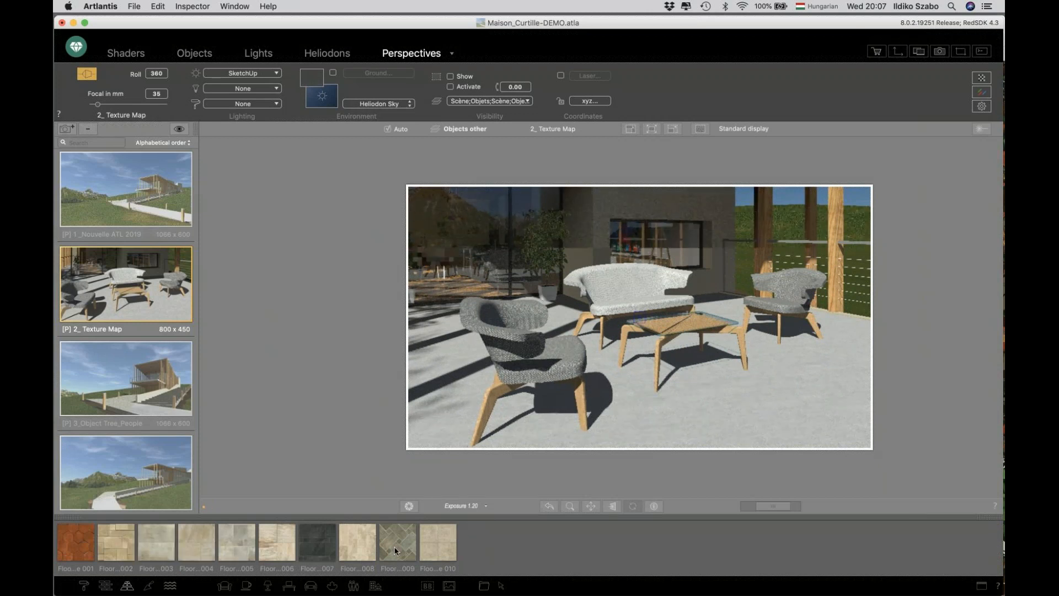
- Apply Floor Stone 009 to the terrace floor, then replace it with Floor Stone 008
left_click(397, 541)
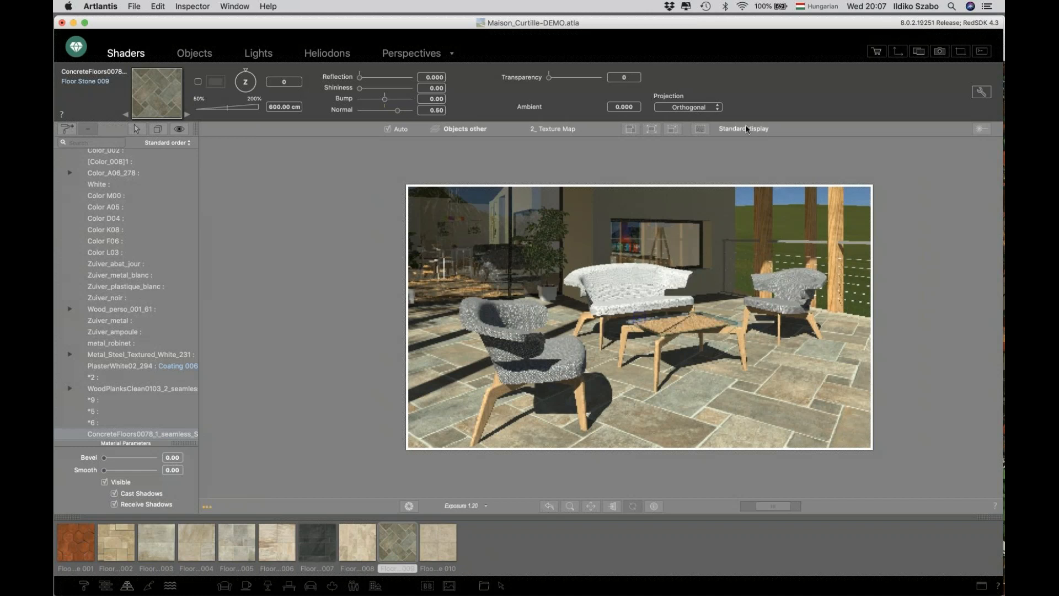
mouse_move(742, 129)
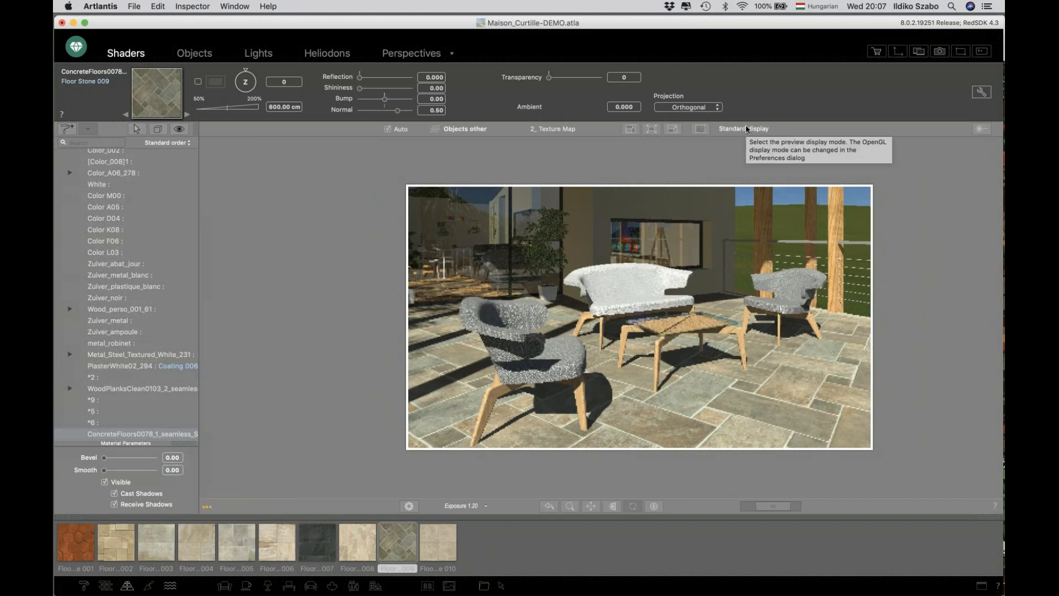
mouse_move(239, 142)
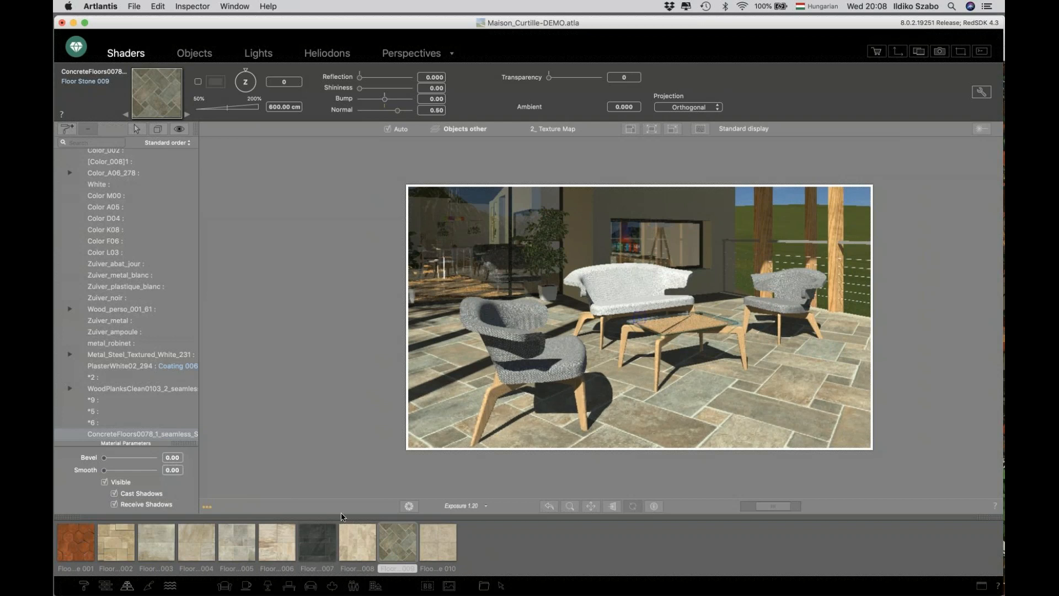
left_click(357, 541)
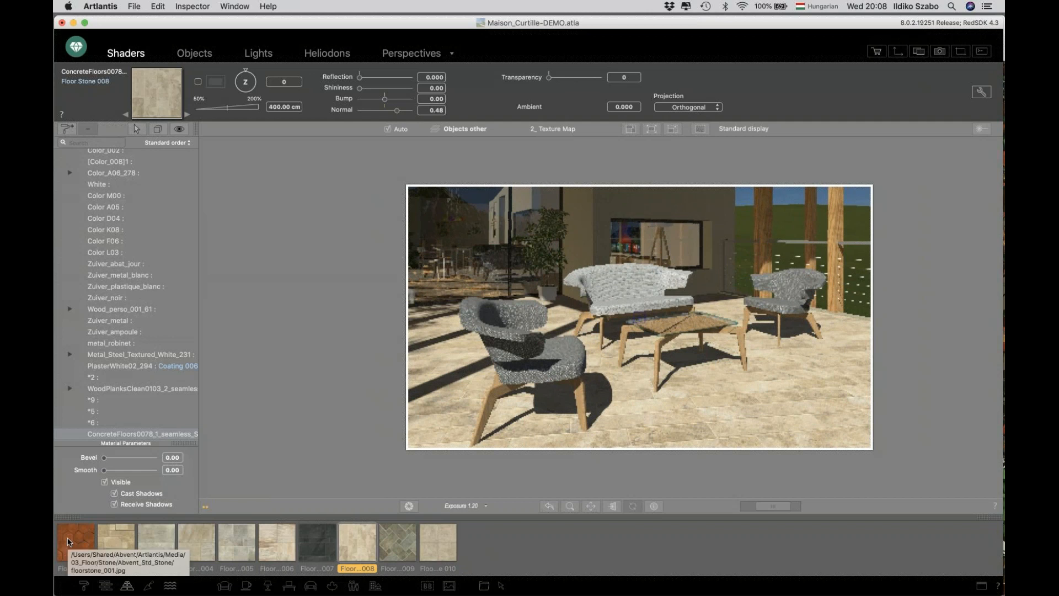
- Apply the Floor Stone 001 shader to the terrace floor
left_click(75, 540)
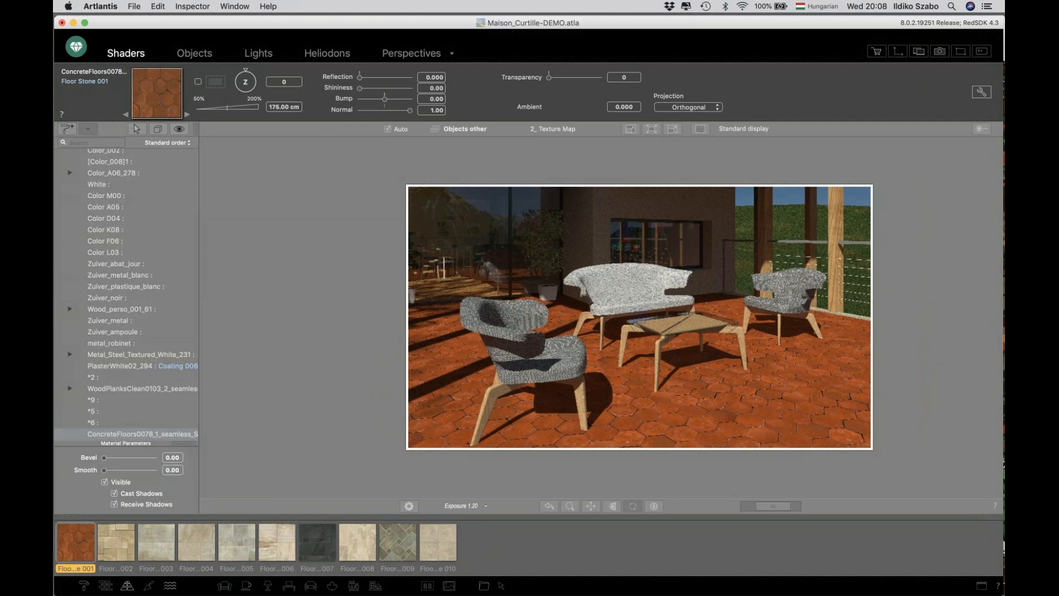
mouse_move(666, 423)
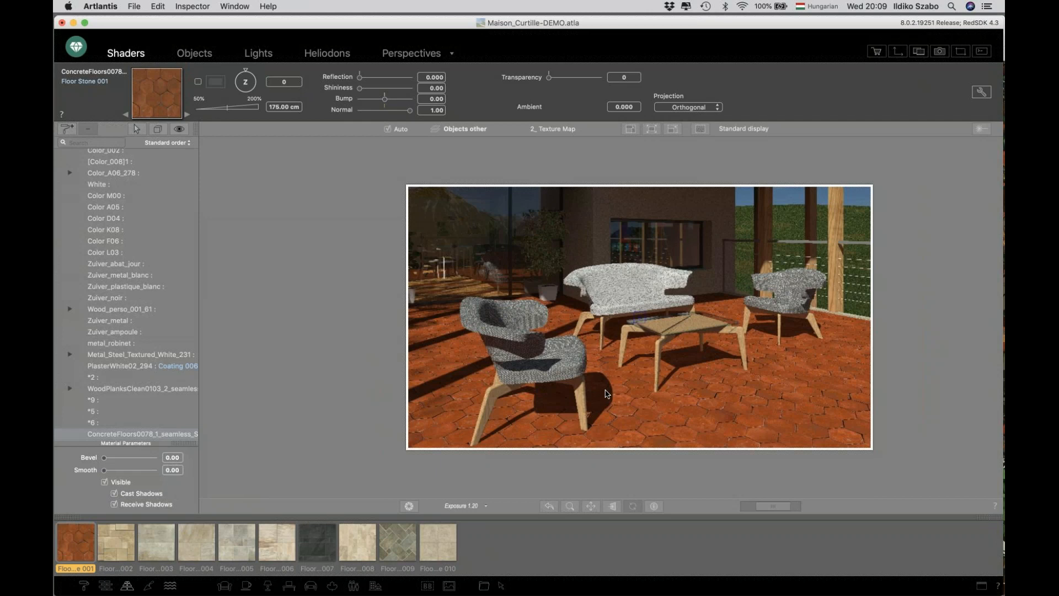
mouse_move(657, 367)
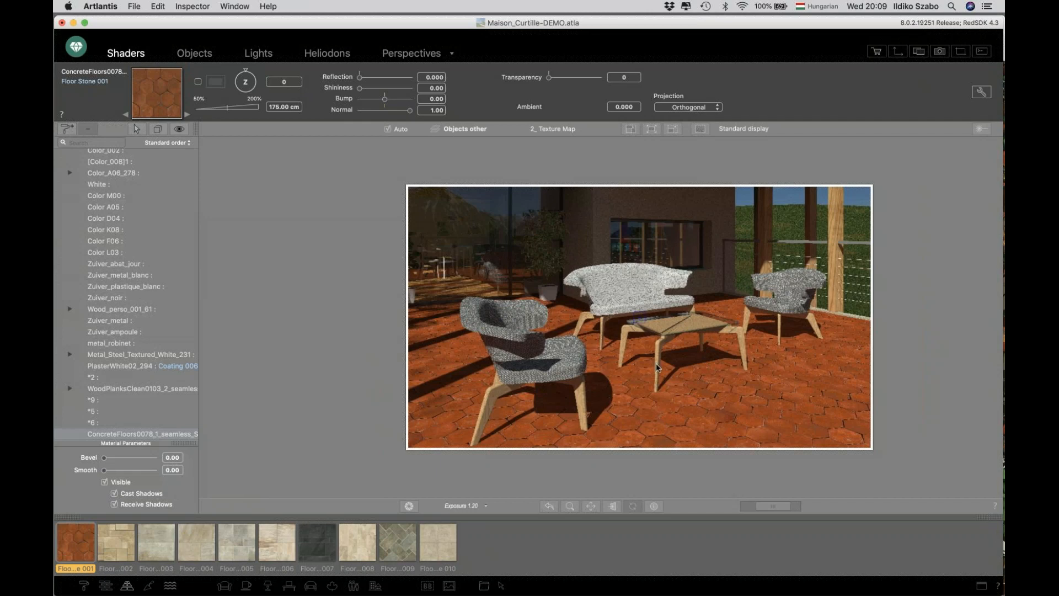
mouse_move(687, 406)
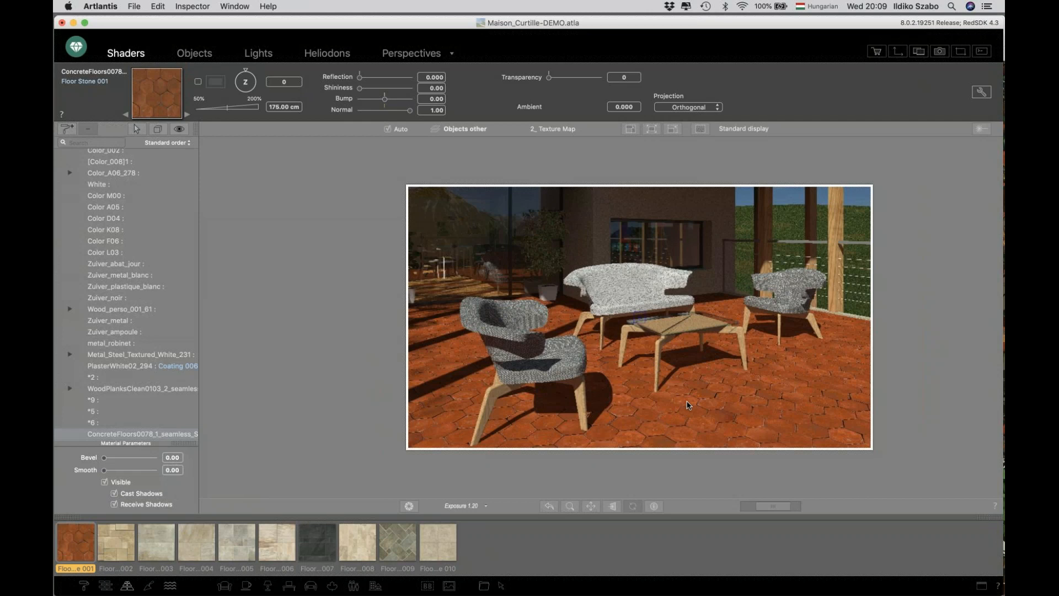
mouse_move(537, 238)
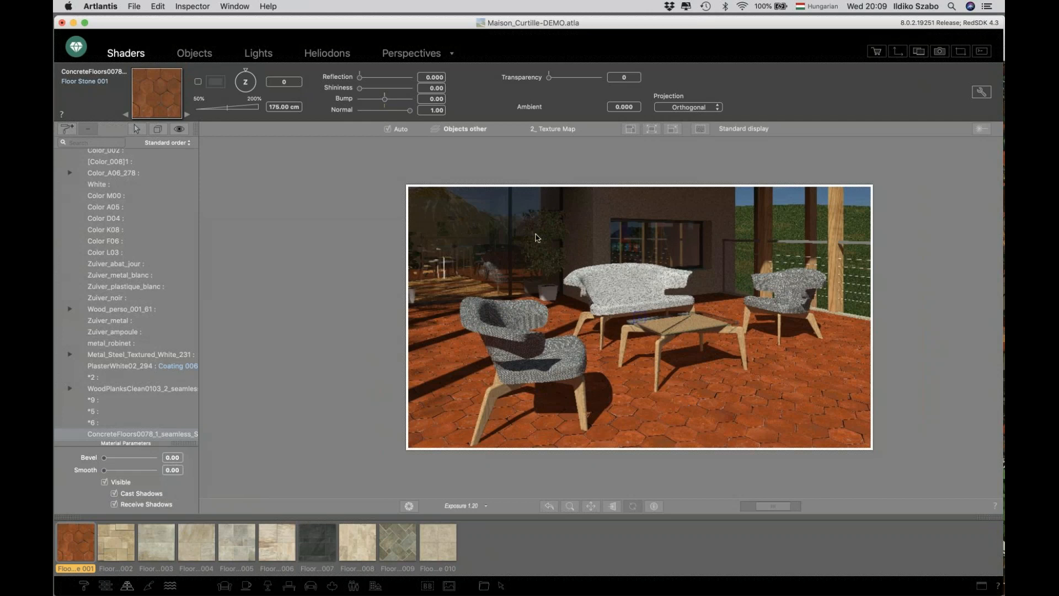
- Switch to the 3_Object Tree_People perspective and scroll through the Vegetation catalog
left_click(554, 129)
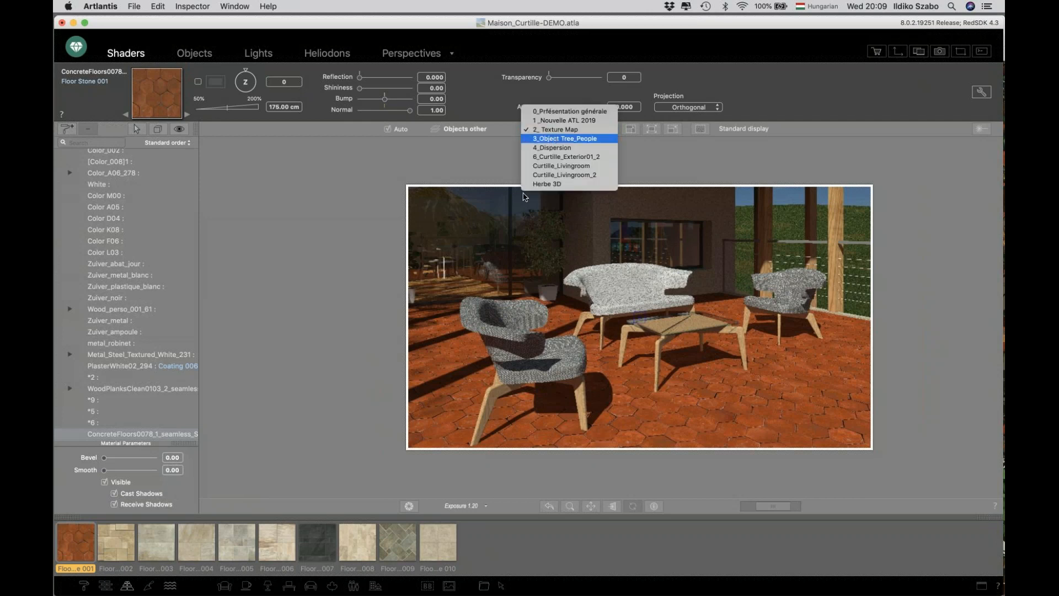
left_click(565, 139)
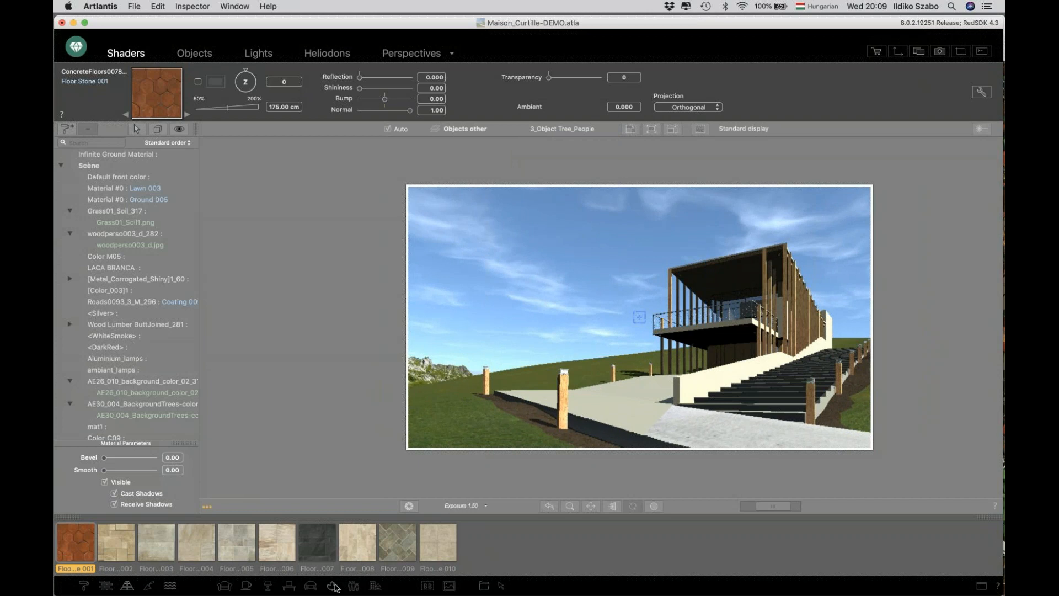
left_click(331, 586)
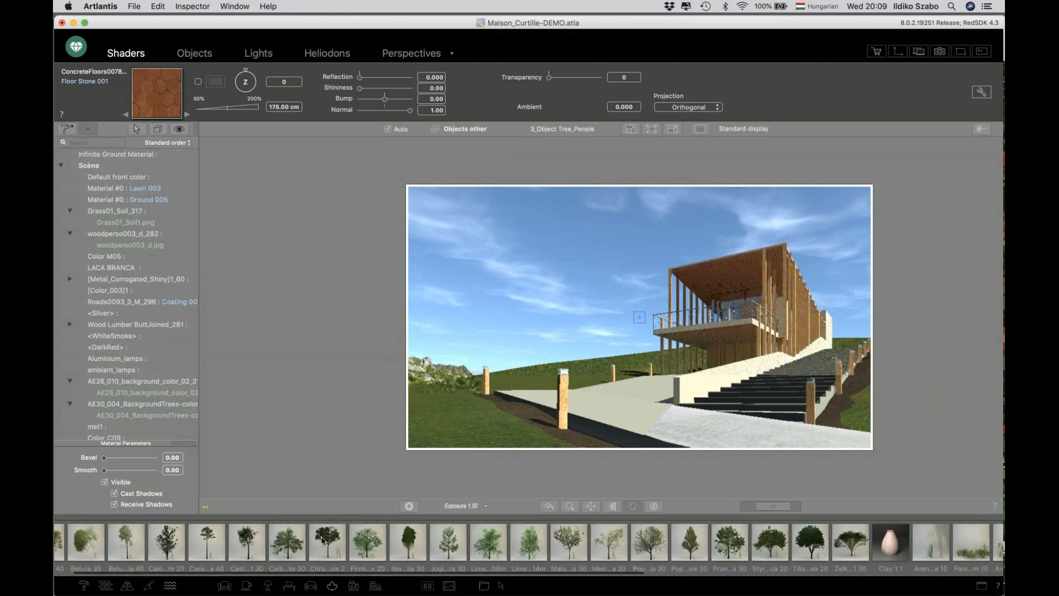
scroll("right", 3)
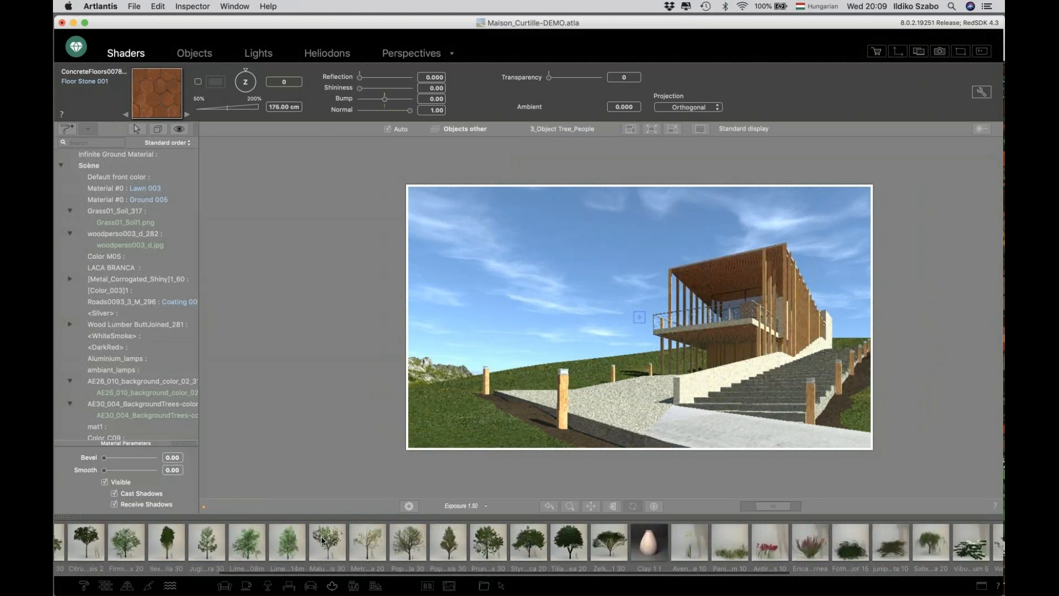
scroll("right", 3)
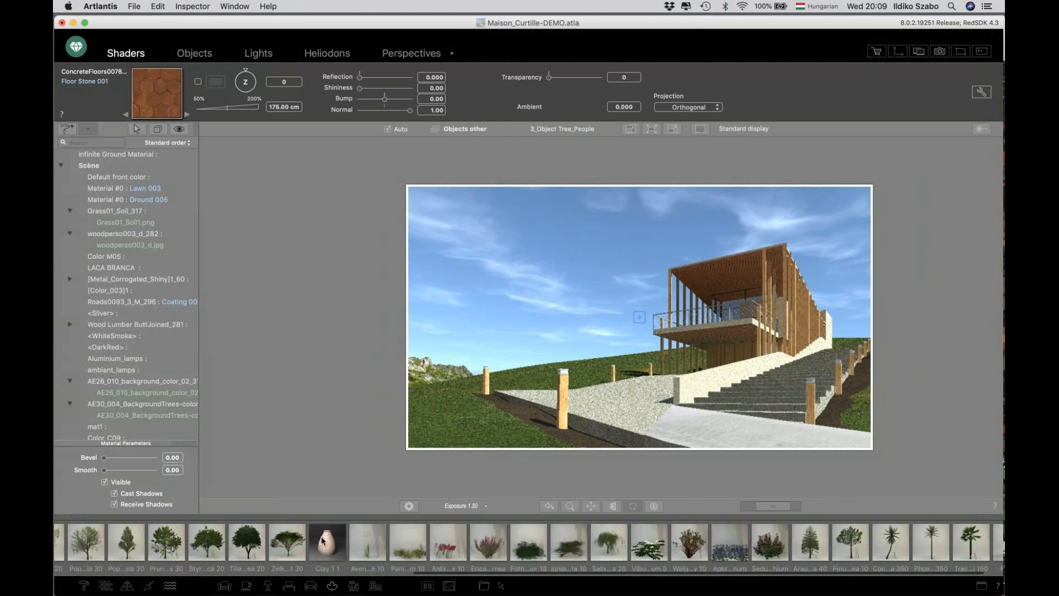
scroll("right", 3)
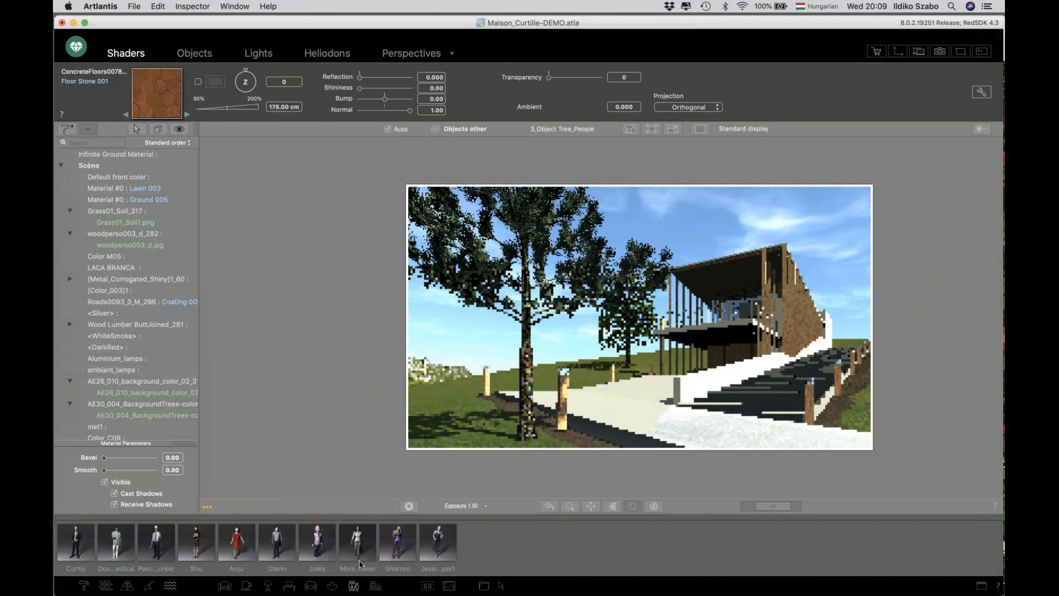
- Add the Monica Travel figure beside the stairs and select it in the Objects inspector
left_click(357, 542)
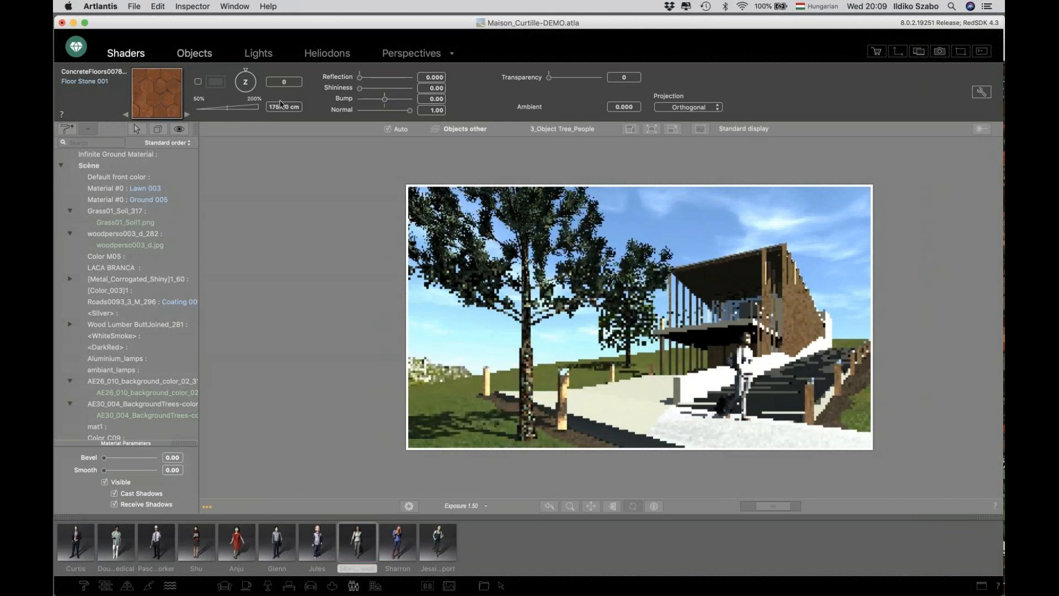
left_click(194, 53)
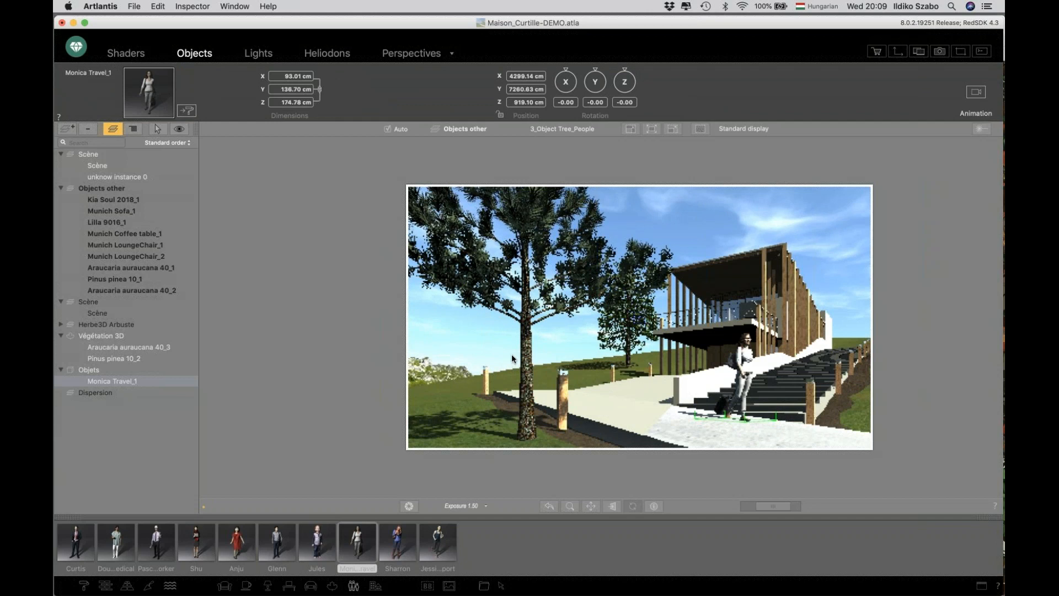
- Select Pinus pinea, then Monica Travel_1, and move the camera close to the figure
left_click(113, 358)
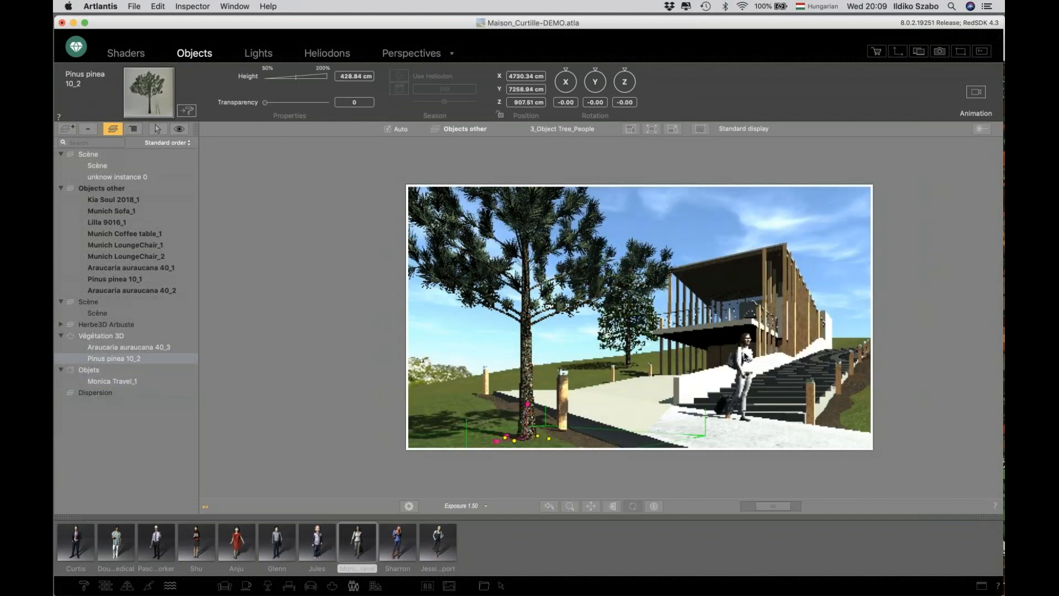
left_click(112, 382)
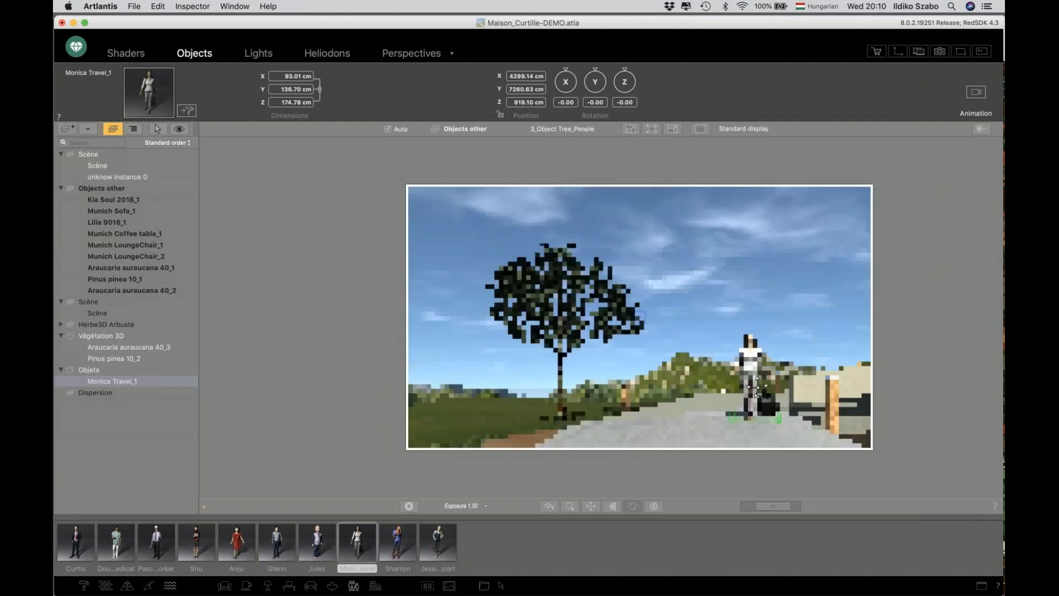
left_click(590, 506)
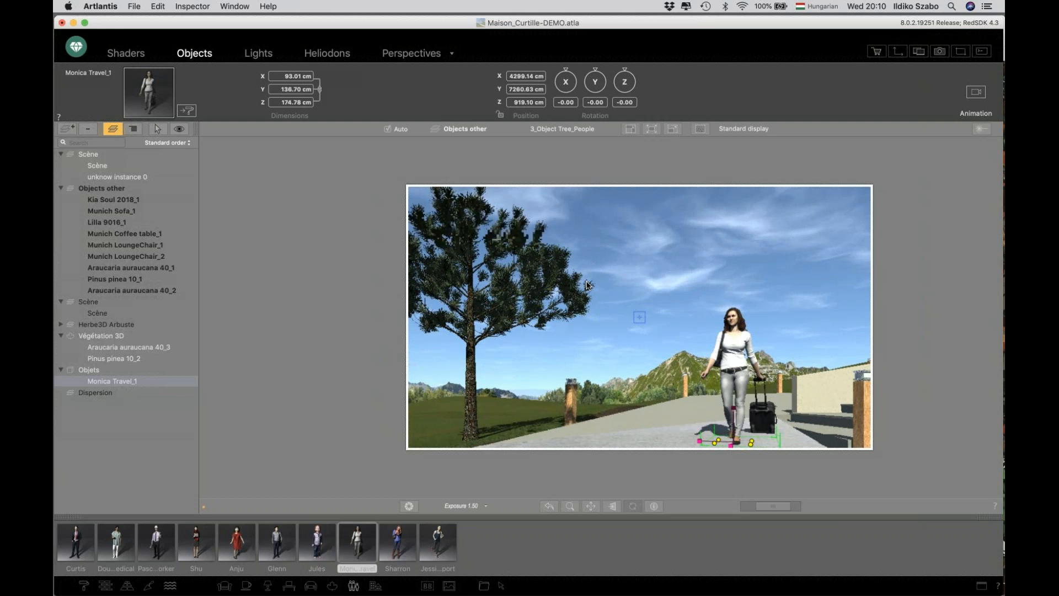
- Choose 4_Dispersion from the preview toolbar's perspective dropdown
left_click(562, 128)
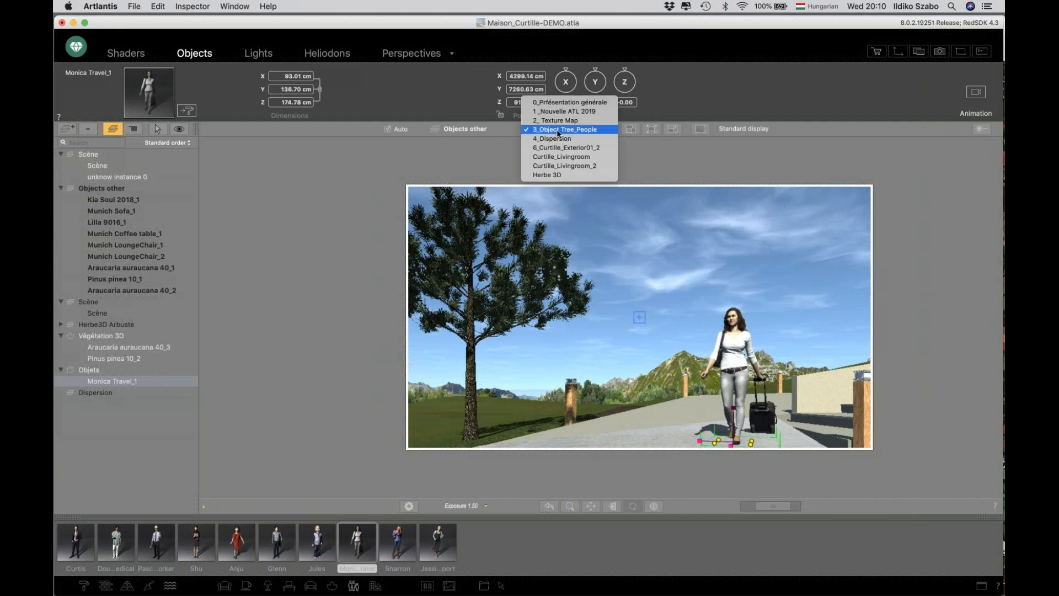
left_click(553, 138)
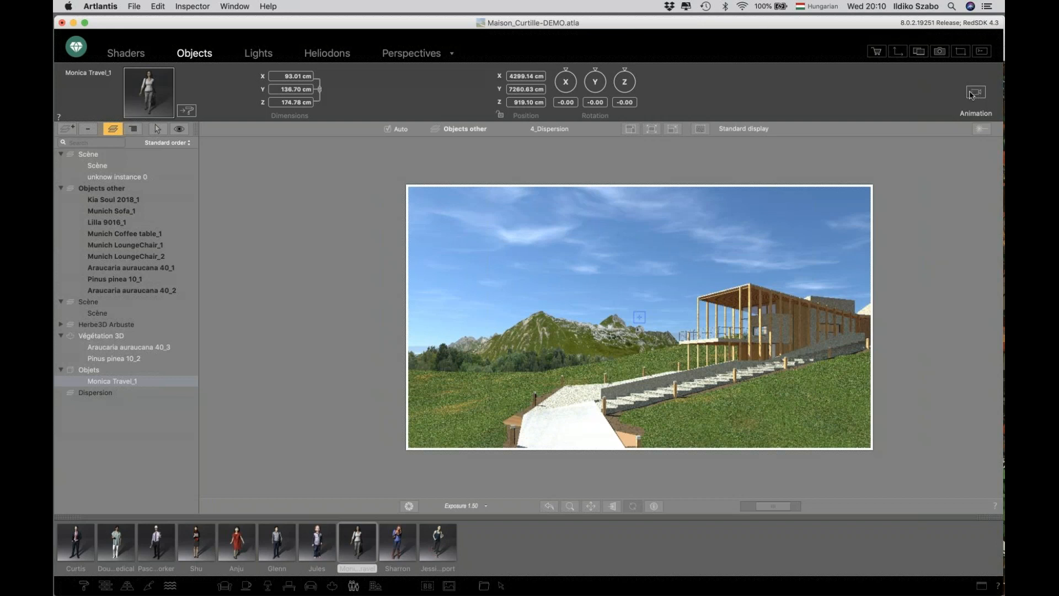
mouse_move(942, 88)
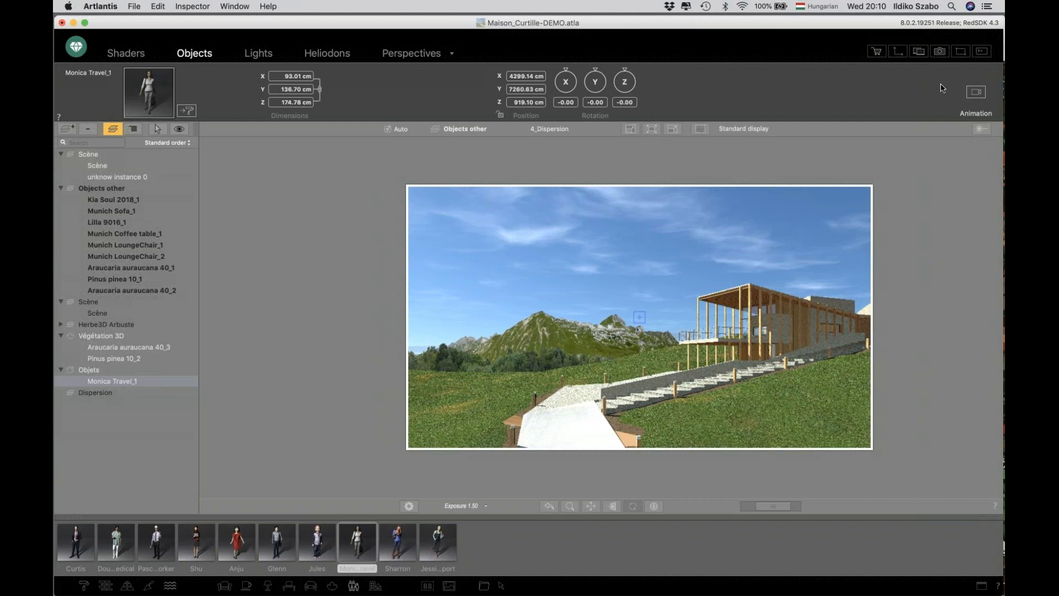
mouse_move(801, 54)
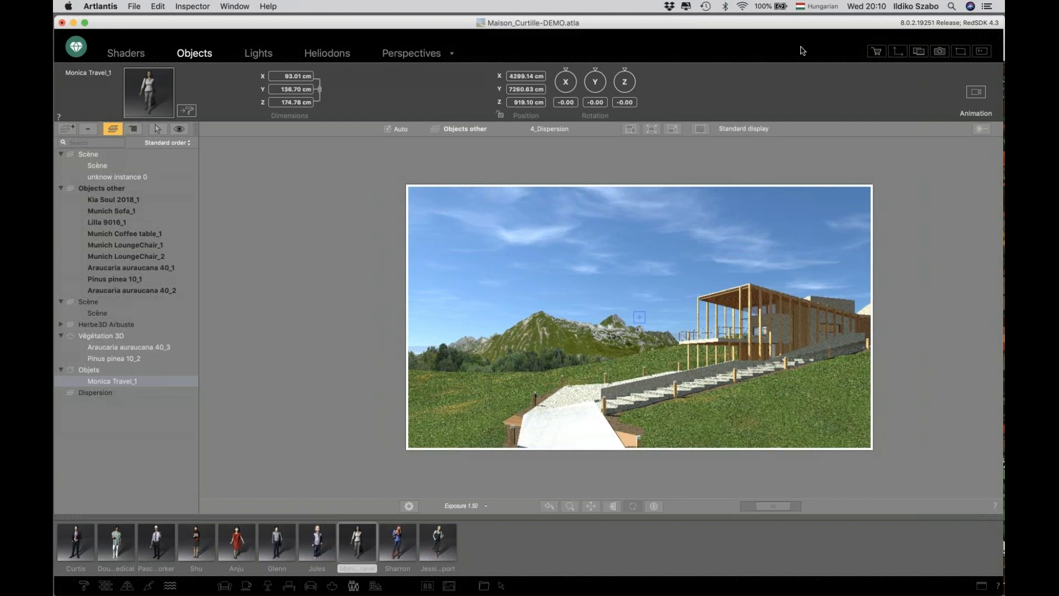
mouse_move(789, 48)
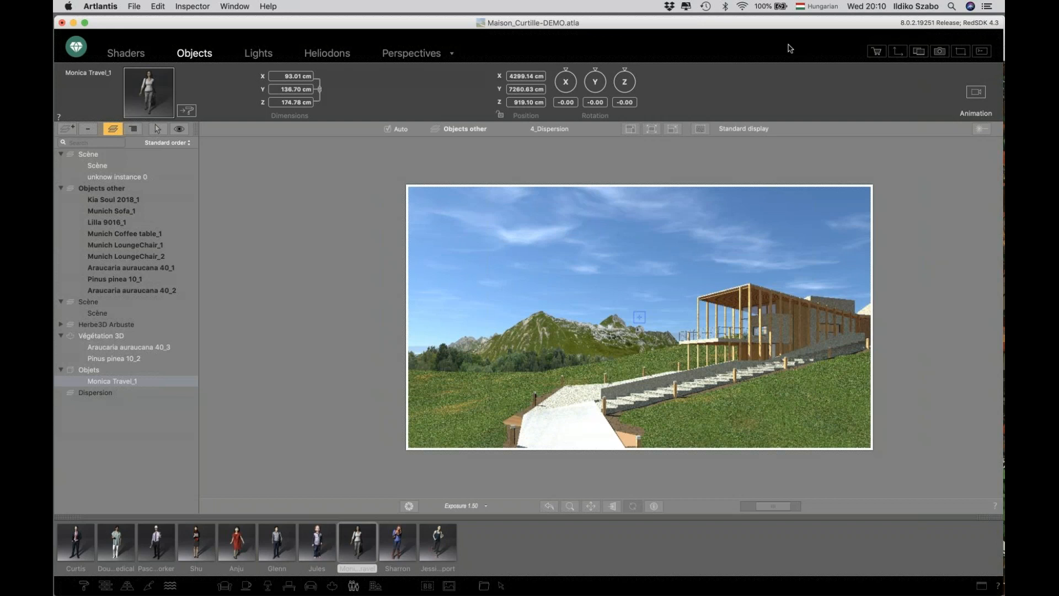
mouse_move(897, 53)
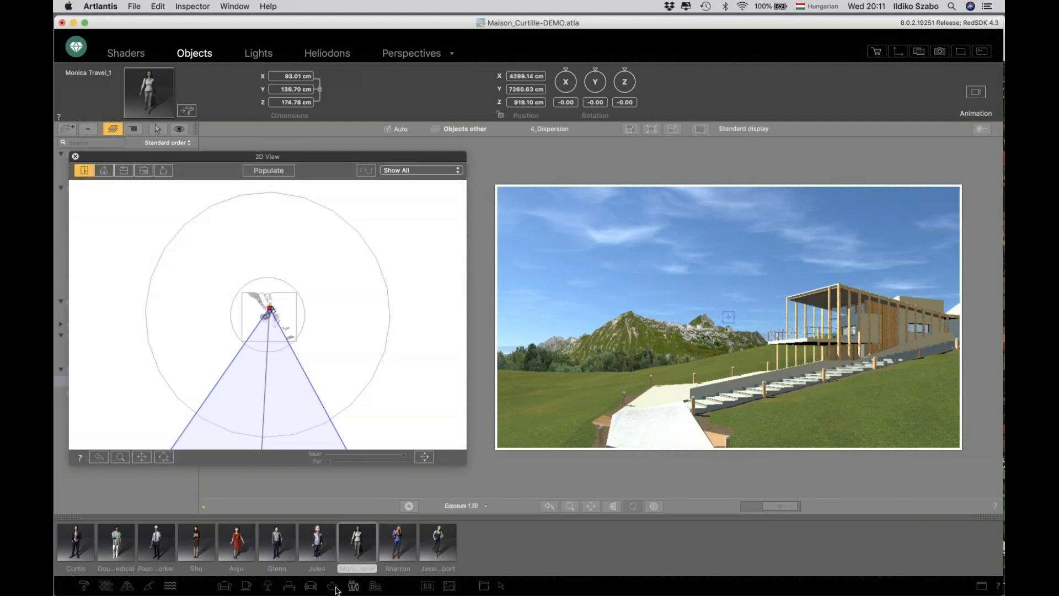
- Show the Conifers vegetation category and zoom the plan onto the site and camera cone
left_click(332, 585)
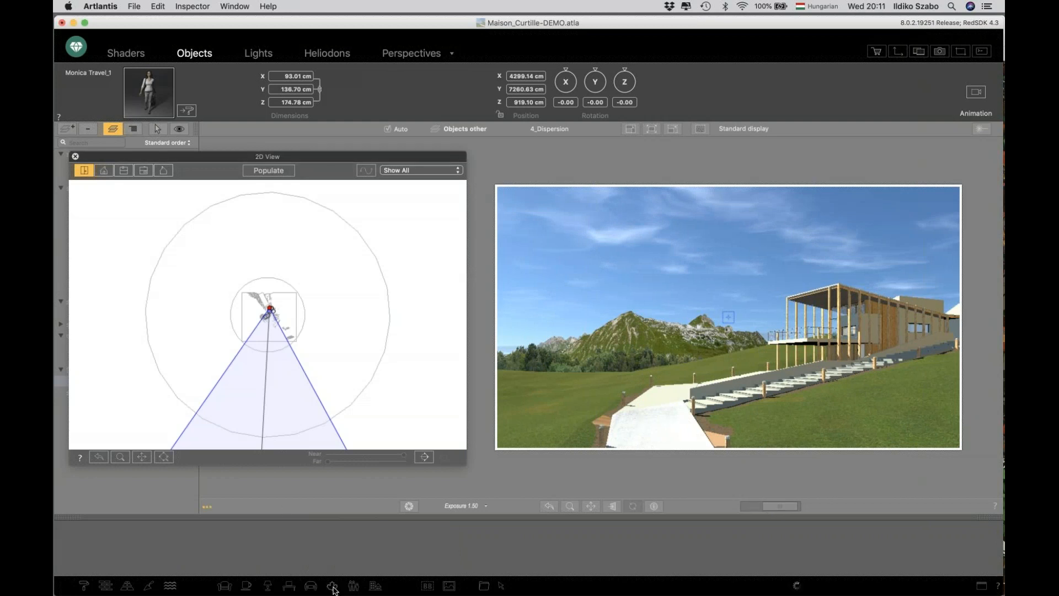
left_click(332, 586)
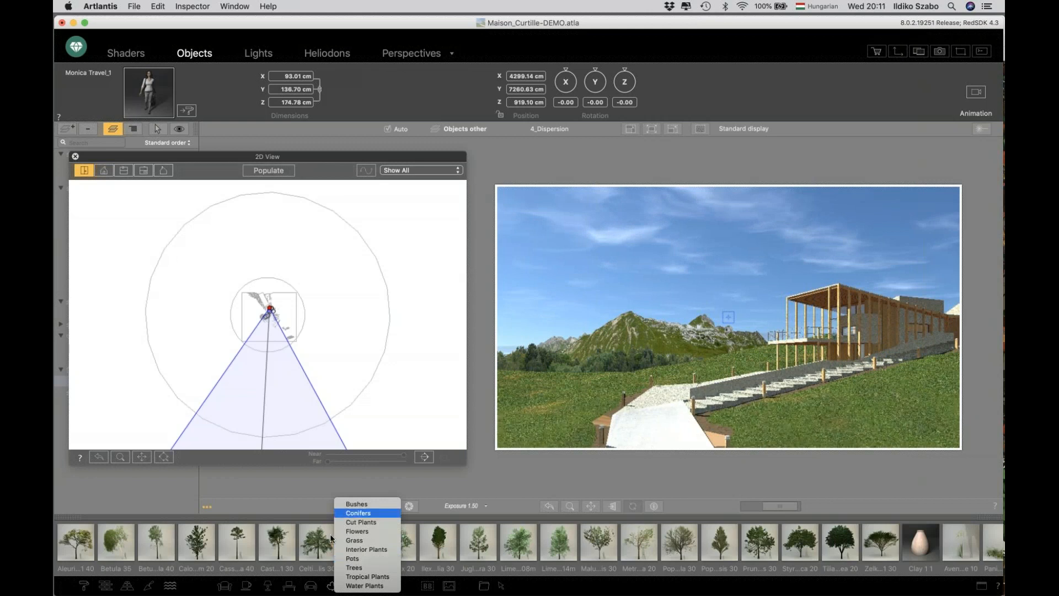
left_click(358, 512)
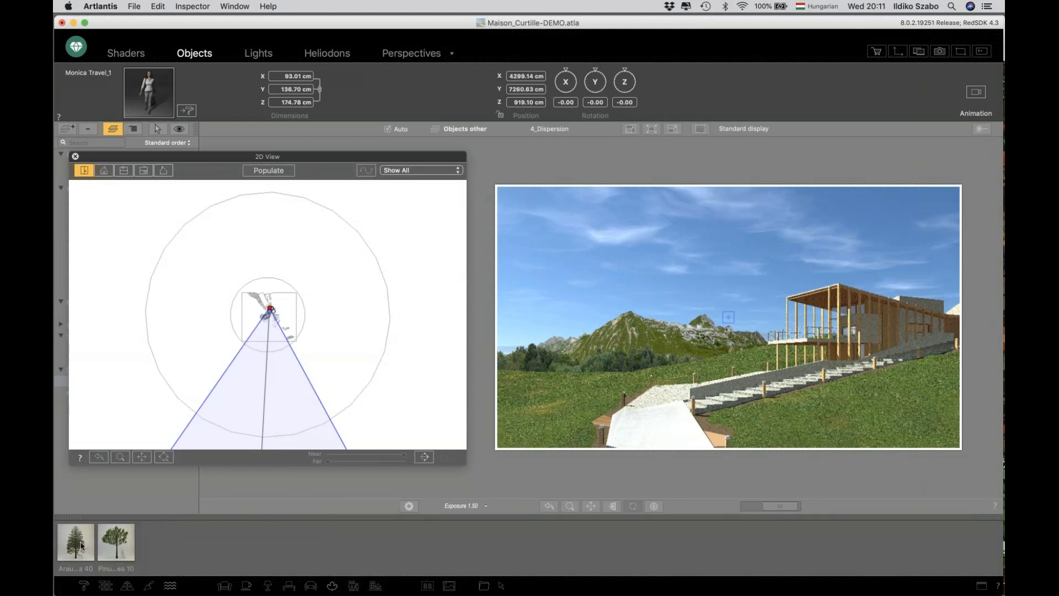
left_click(115, 541)
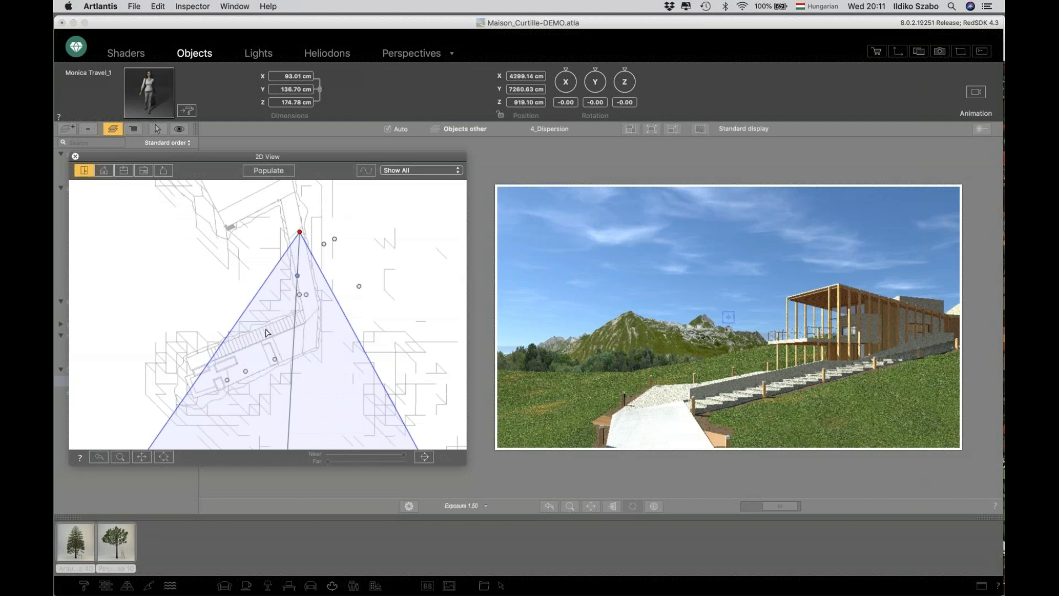
left_click(141, 457)
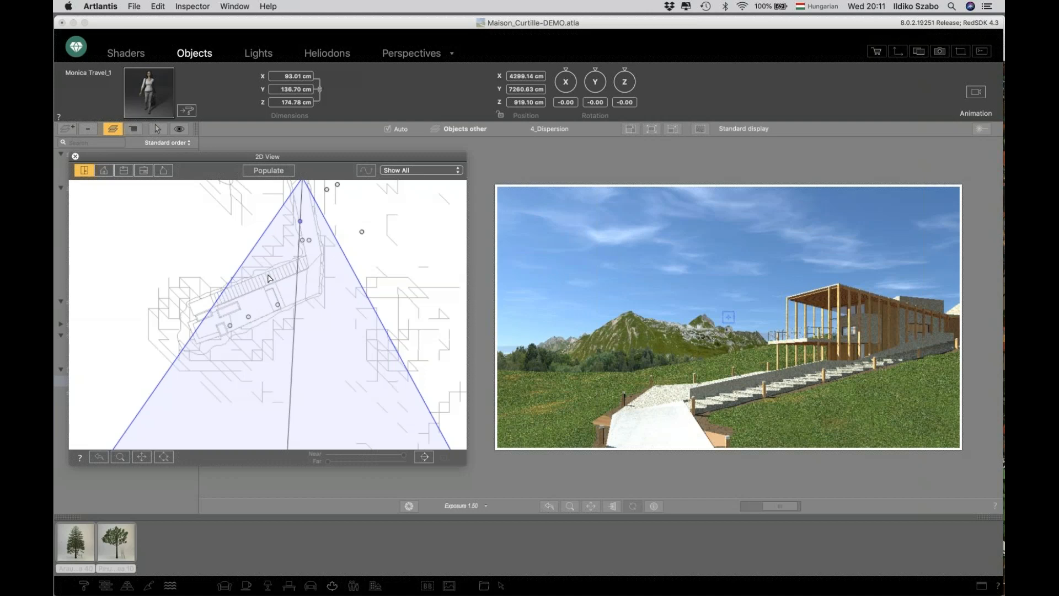
mouse_move(260, 203)
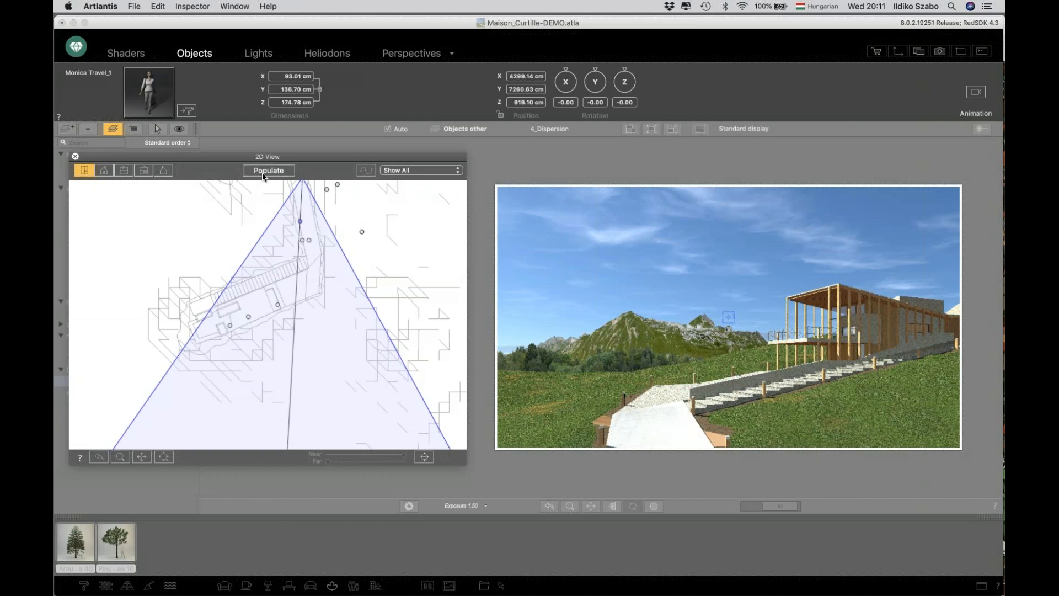
mouse_move(268, 171)
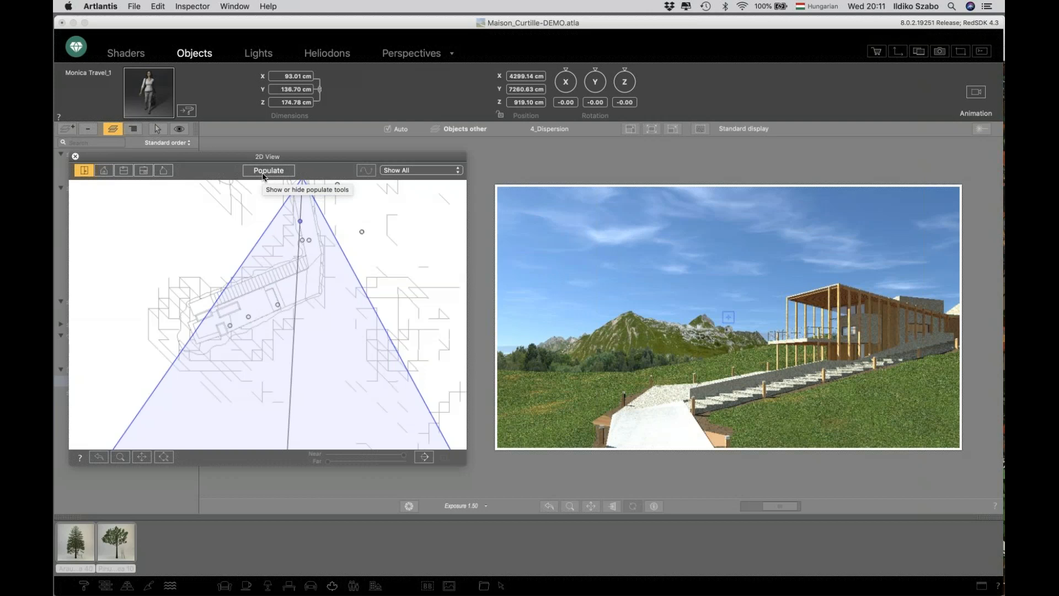
- Open the populate tools, dismiss the hidden-layer alert, and target the Dispersion layer
left_click(268, 170)
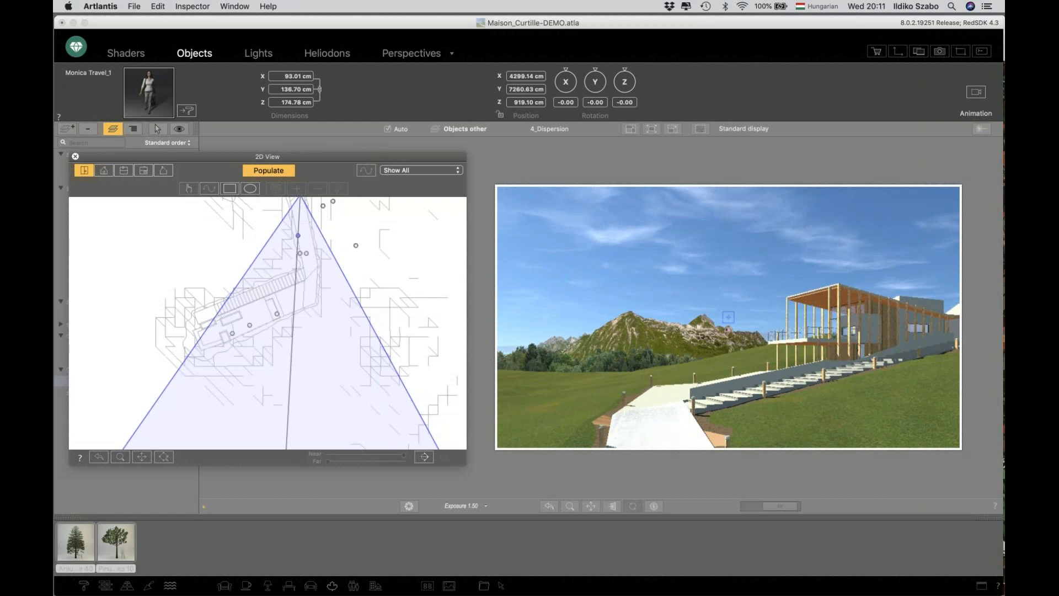
mouse_move(255, 183)
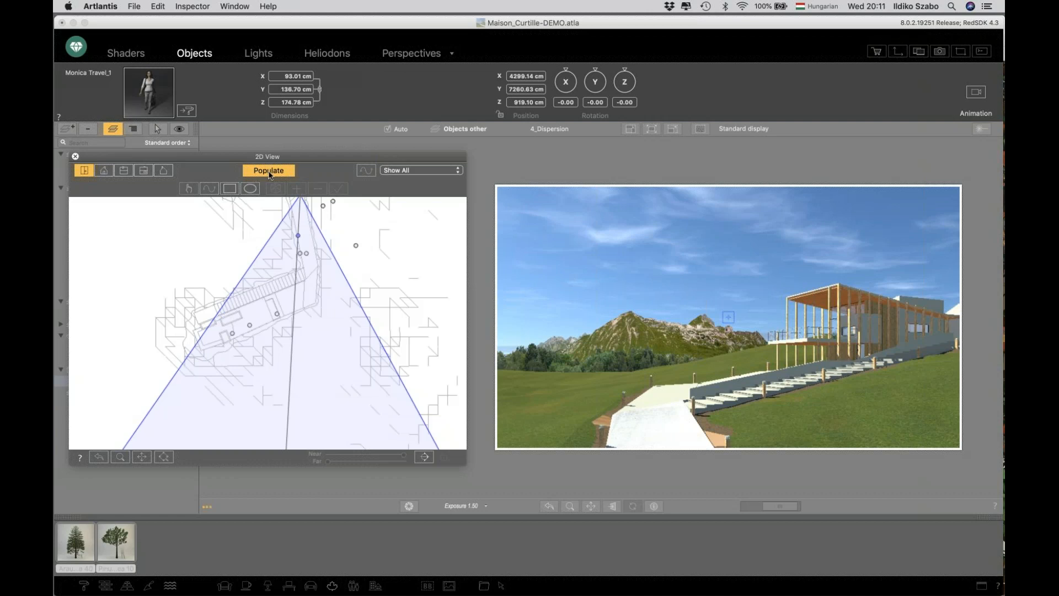
mouse_move(358, 201)
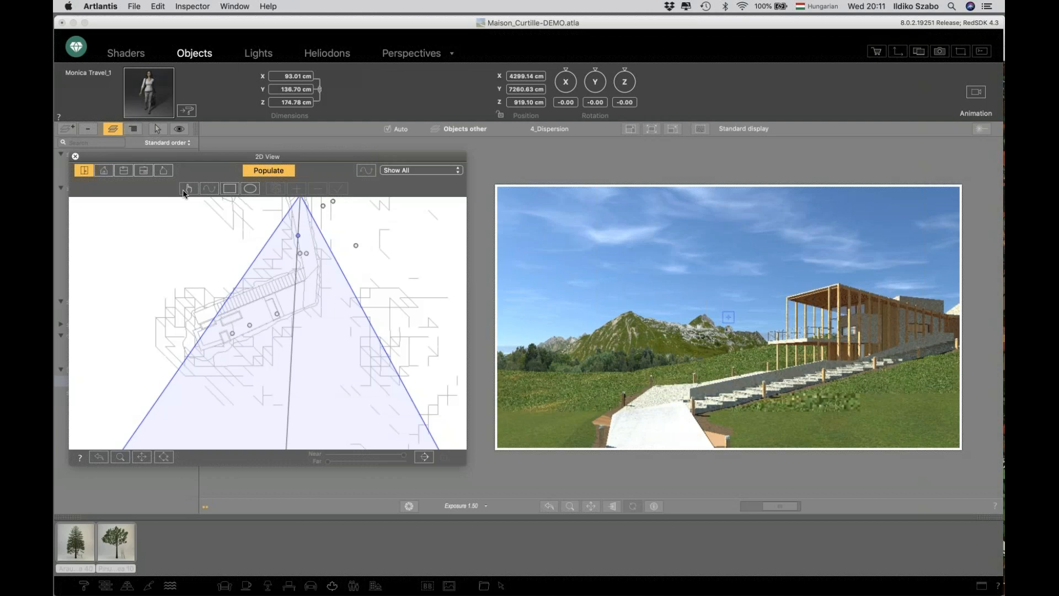
mouse_move(189, 189)
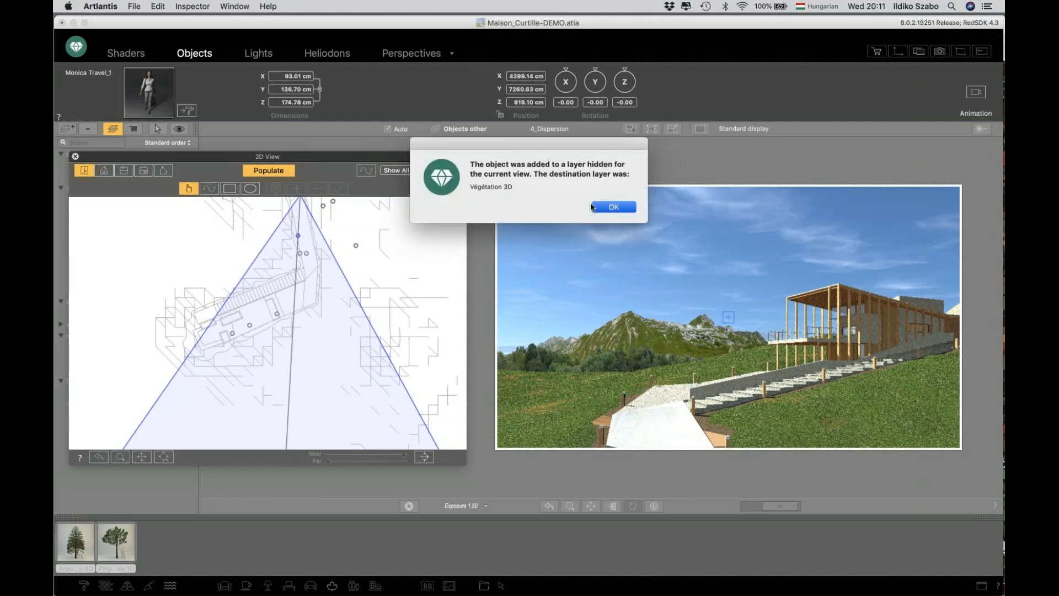
left_click(612, 207)
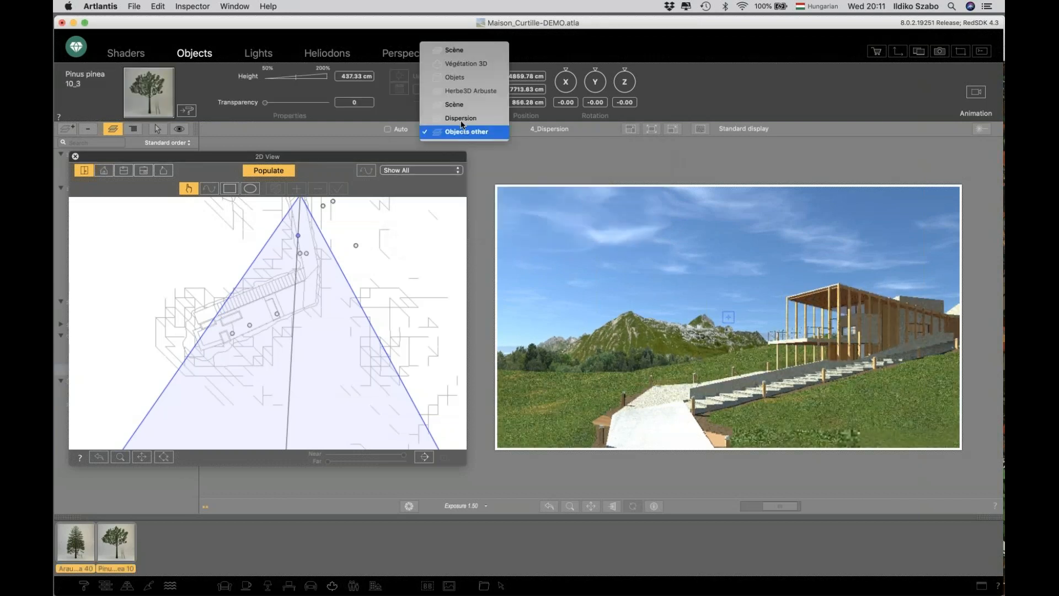
left_click(461, 118)
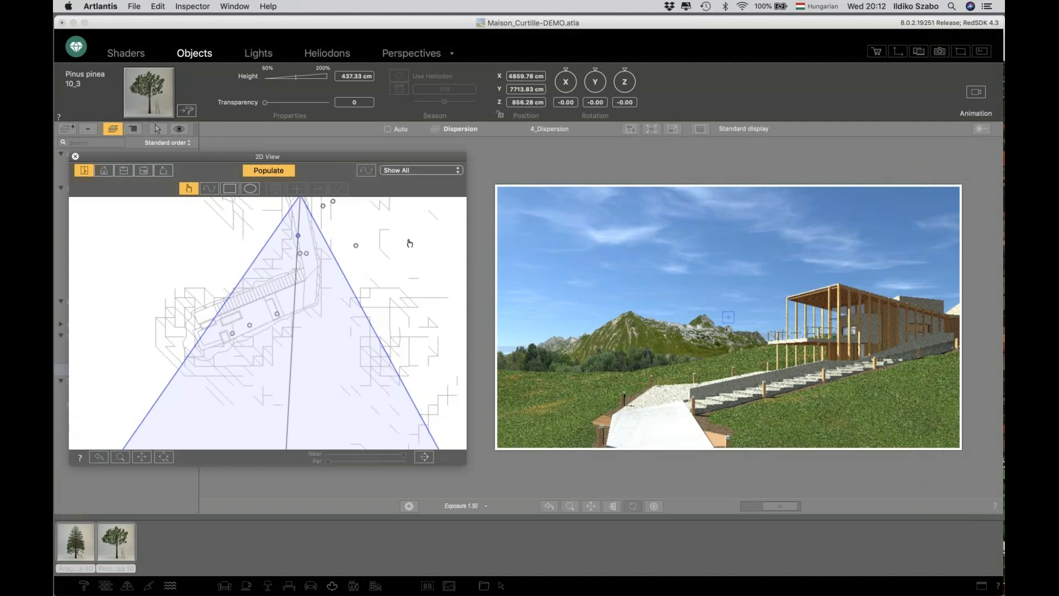
mouse_move(338, 294)
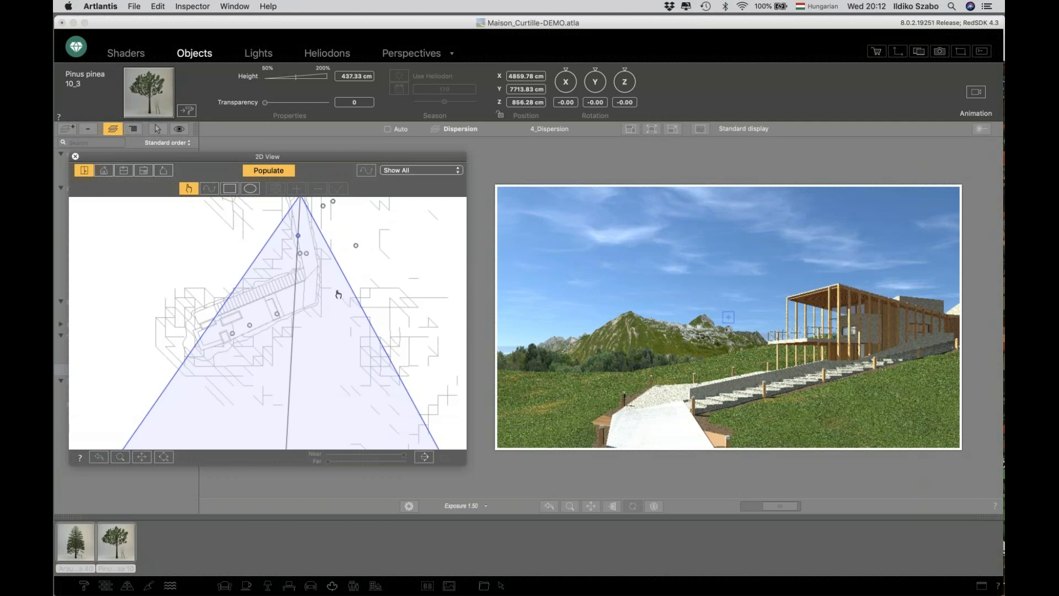
mouse_move(326, 268)
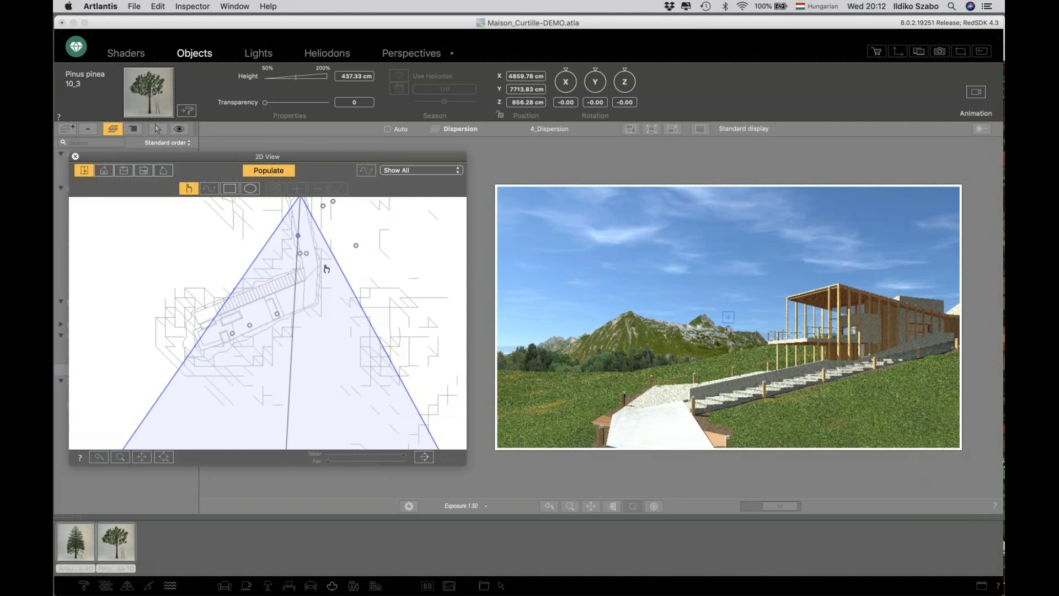
- Plant Pinus pinea conifers at a spot beside the path in the 2D plan
left_click(324, 263)
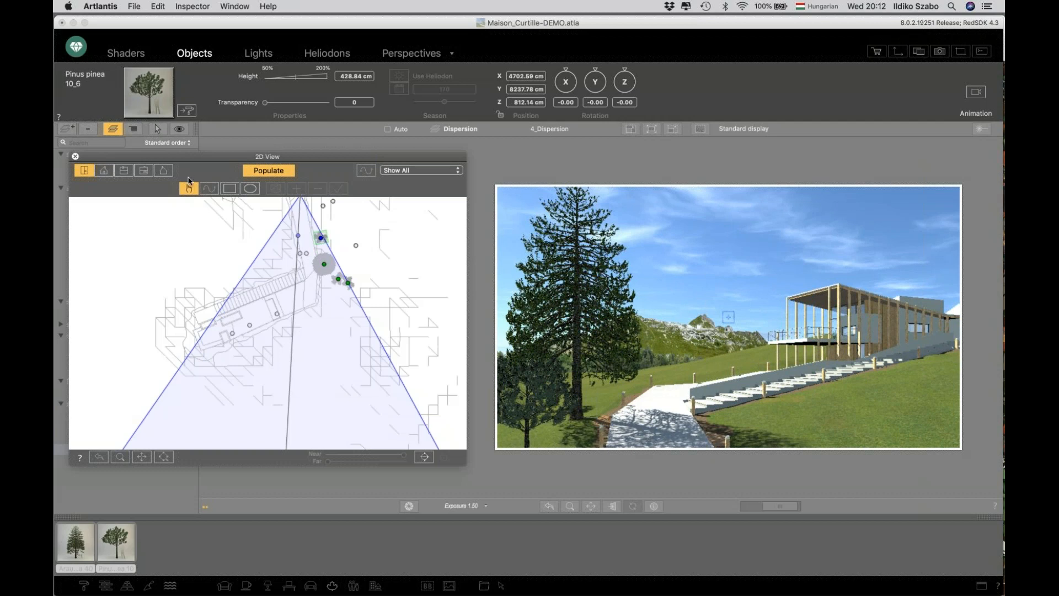
left_click(208, 189)
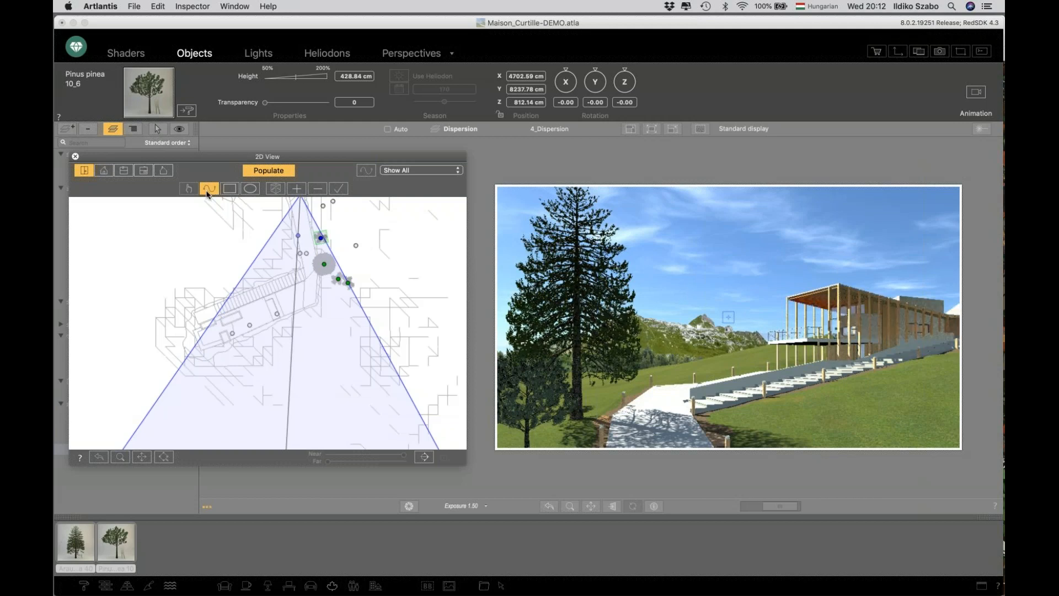
mouse_move(209, 188)
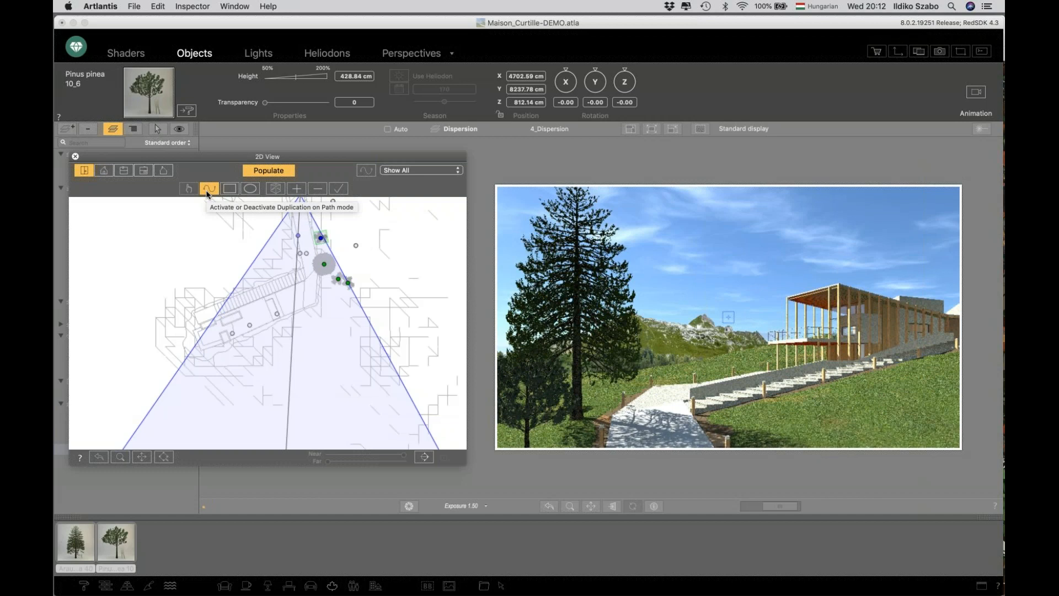
mouse_move(229, 189)
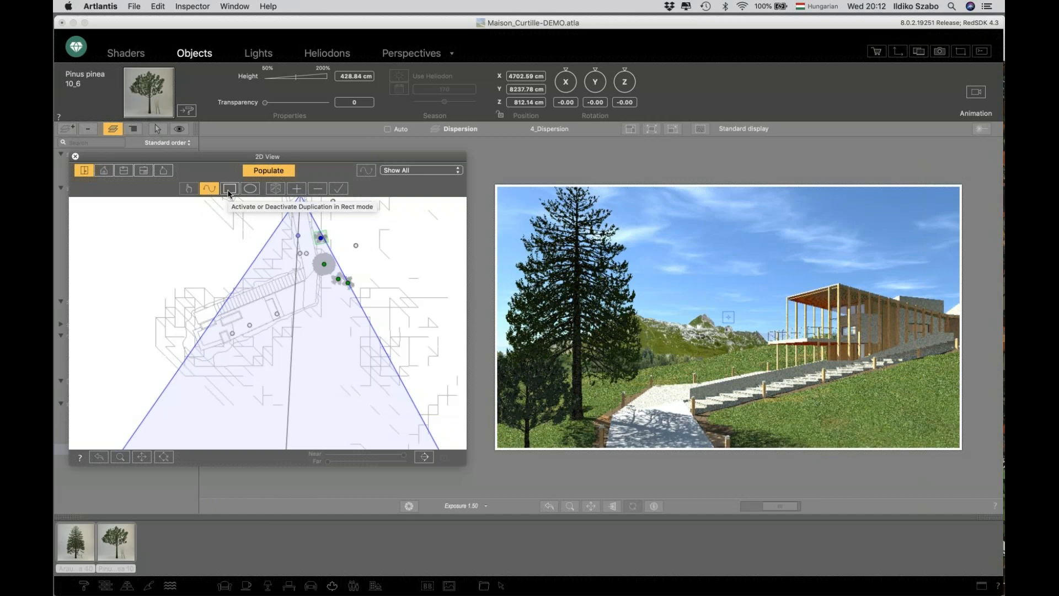
- Switch the tree duplication mode from rectangular to elliptical area filling
left_click(229, 188)
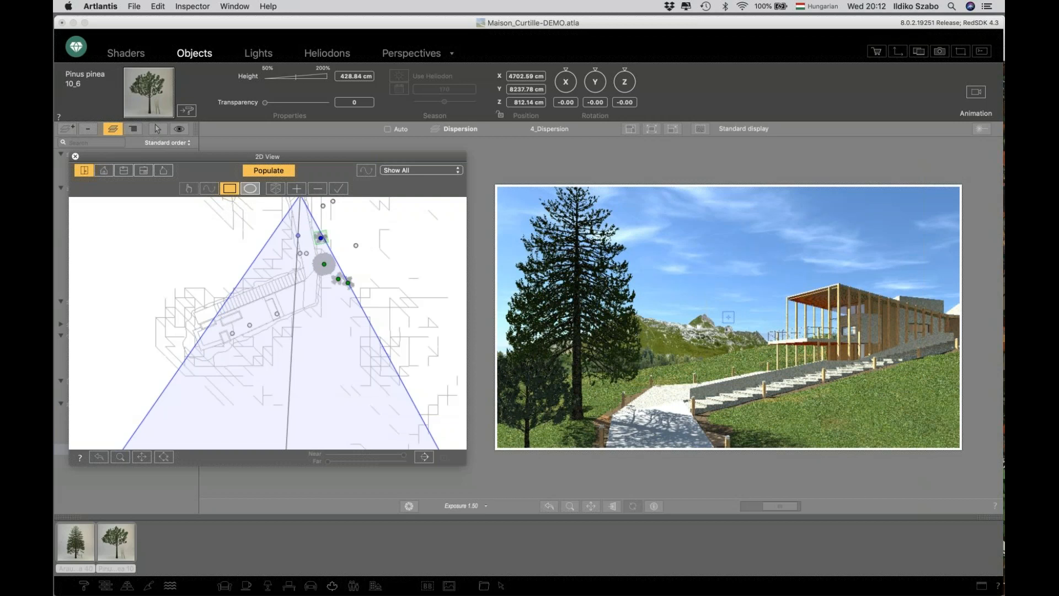
left_click(249, 189)
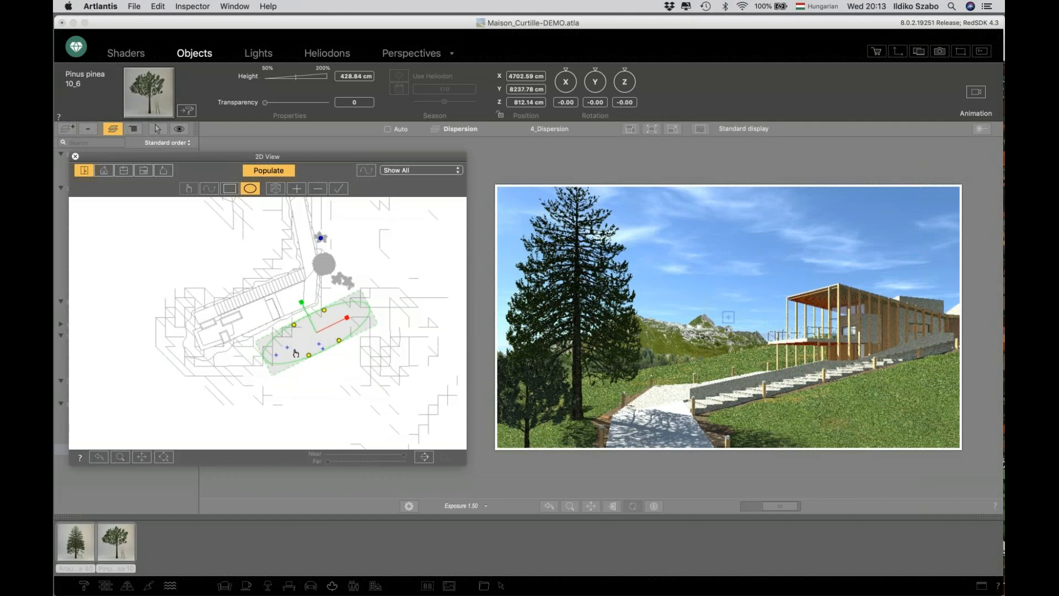
mouse_move(339, 206)
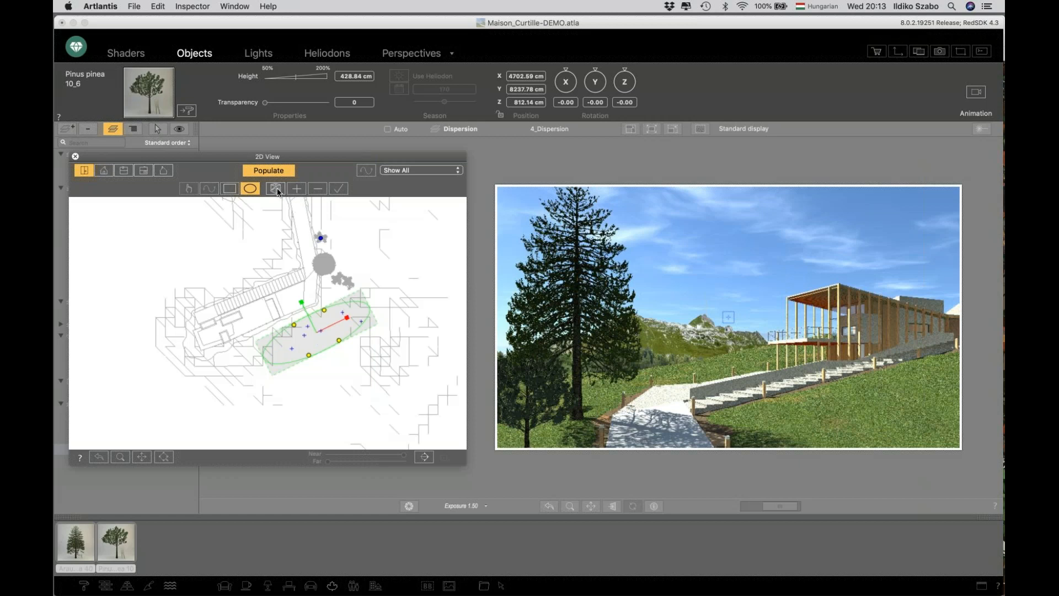
mouse_move(303, 186)
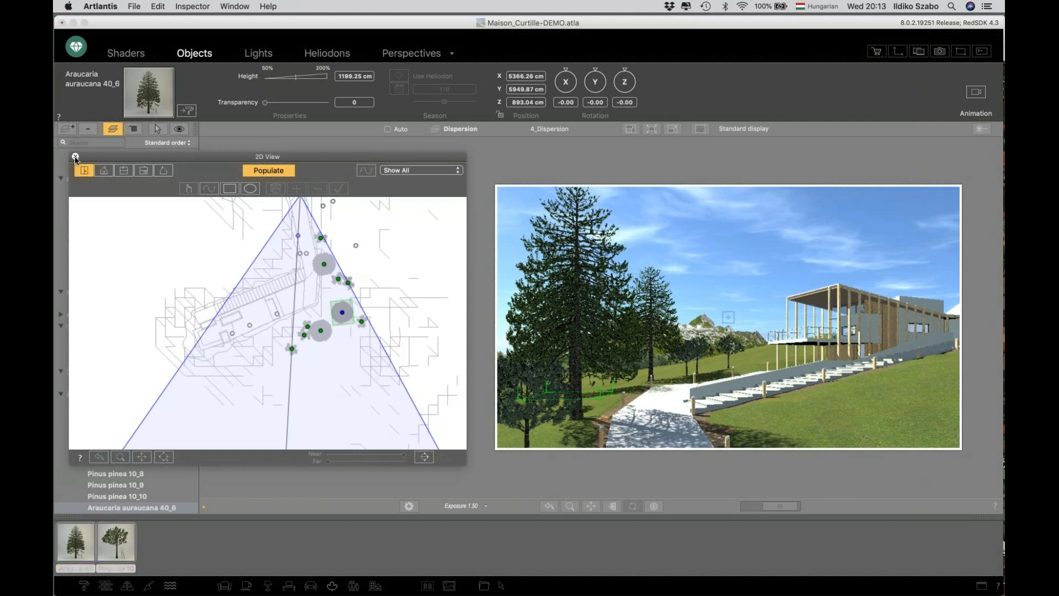
- Close the 2D plan, scroll the shader catalogue, and bring Preview forward
left_click(75, 157)
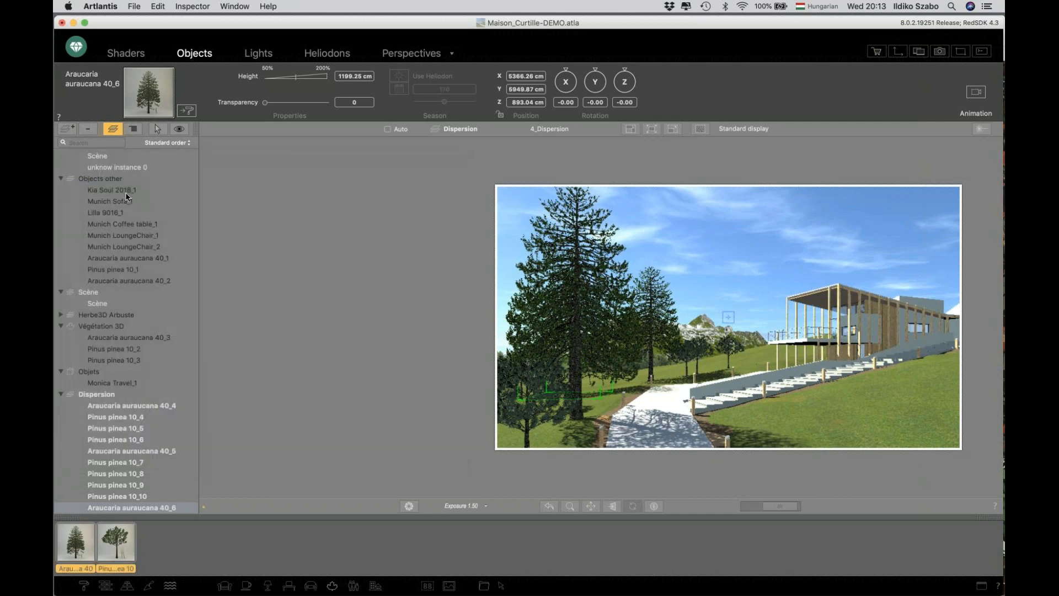
mouse_move(112, 189)
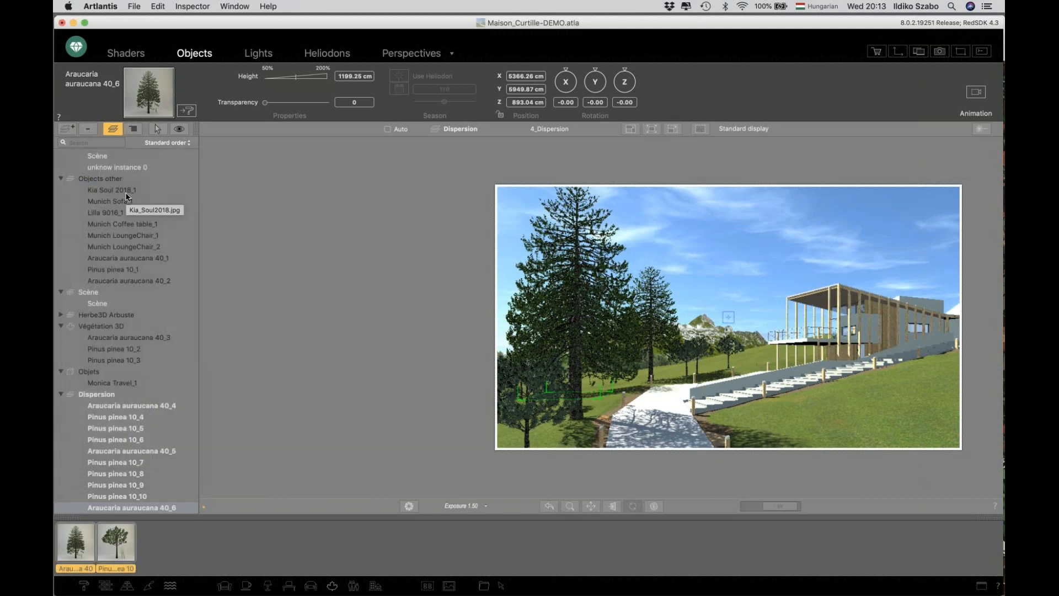
mouse_move(377, 285)
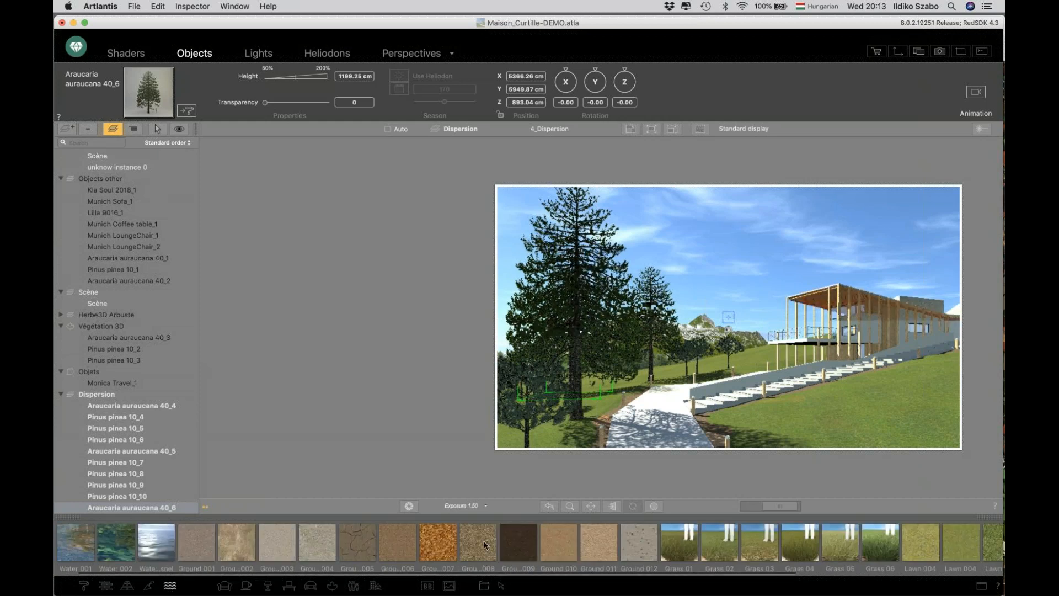
scroll("right", 3)
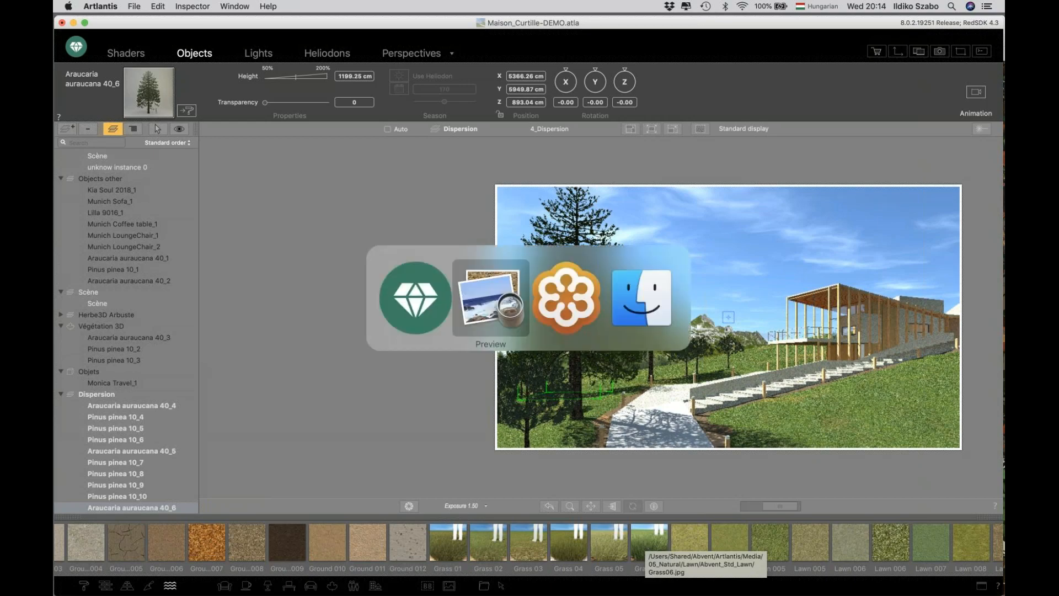
left_click(491, 297)
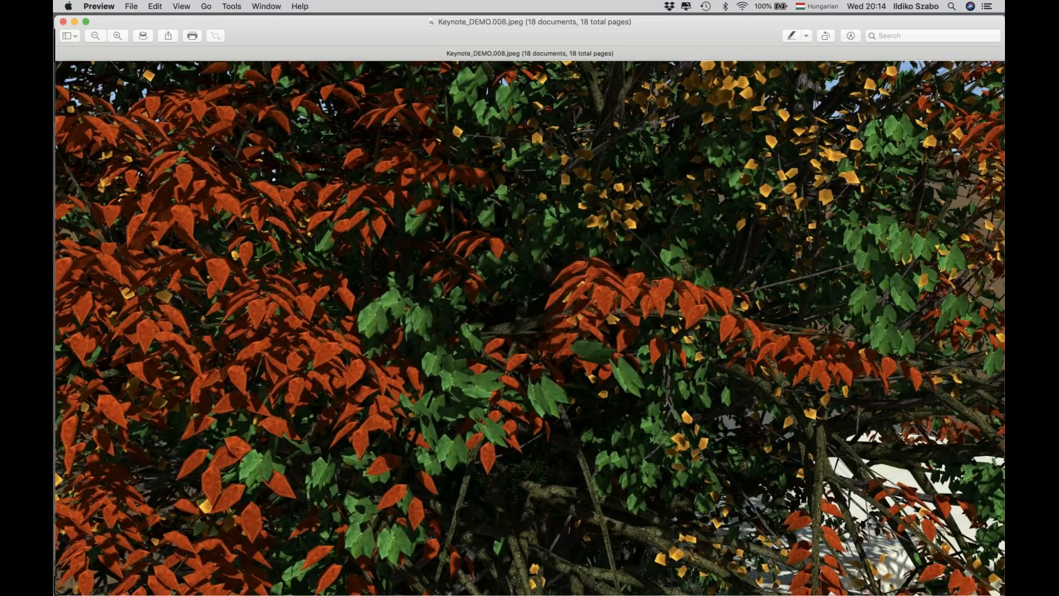
- Step through the Keynote_DEMO images to the grass comparison slide and past it
key("right")
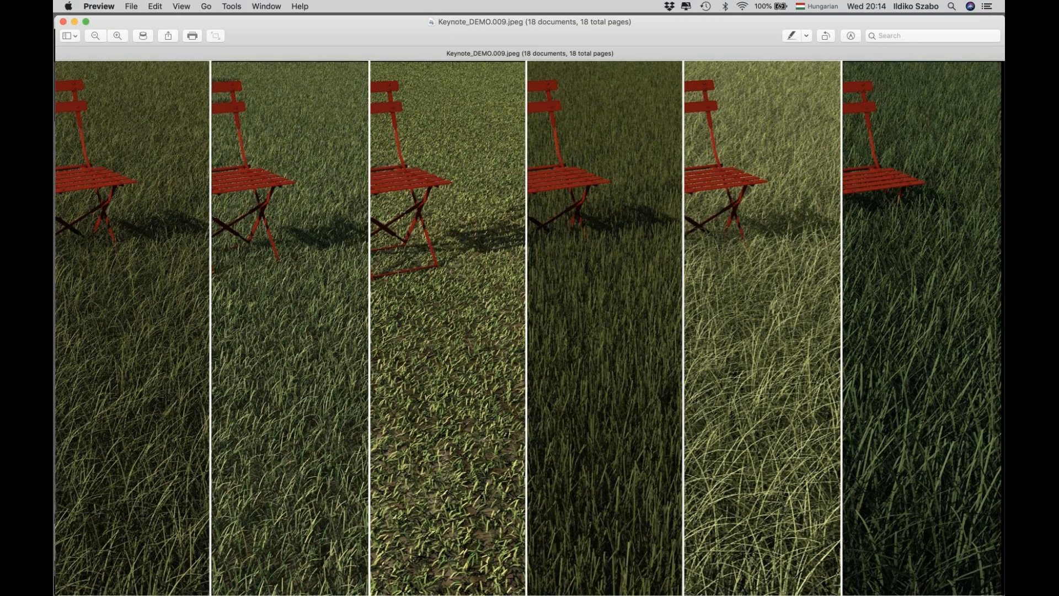
key("right")
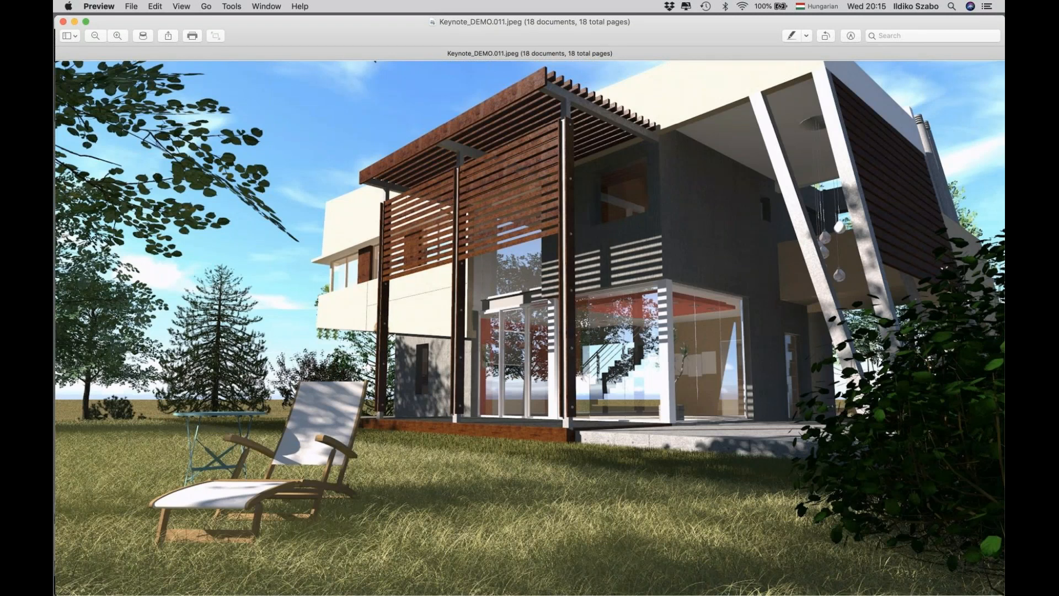
mouse_move(468, 508)
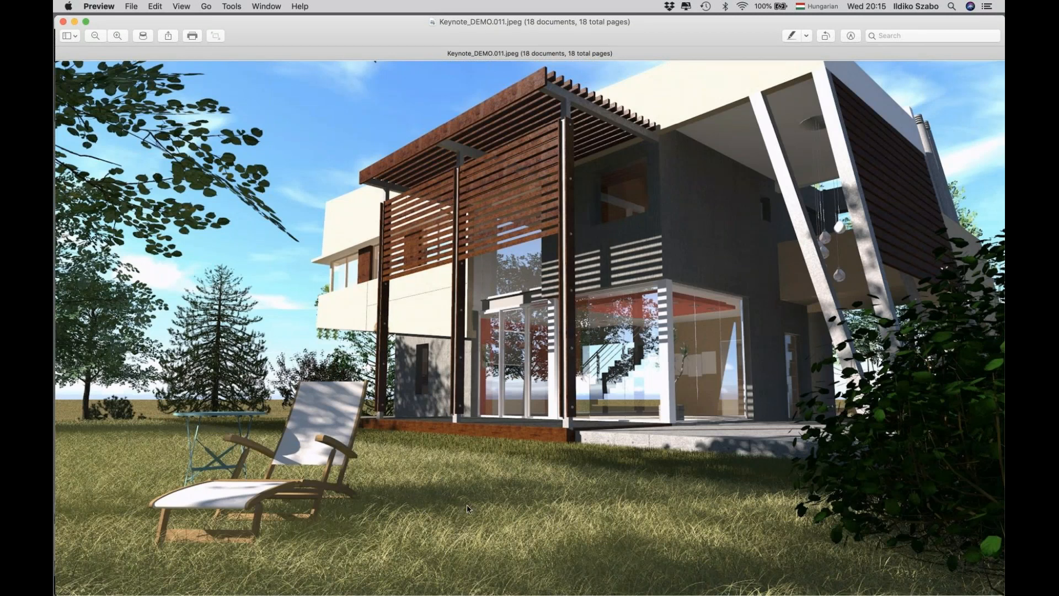
mouse_move(825, 544)
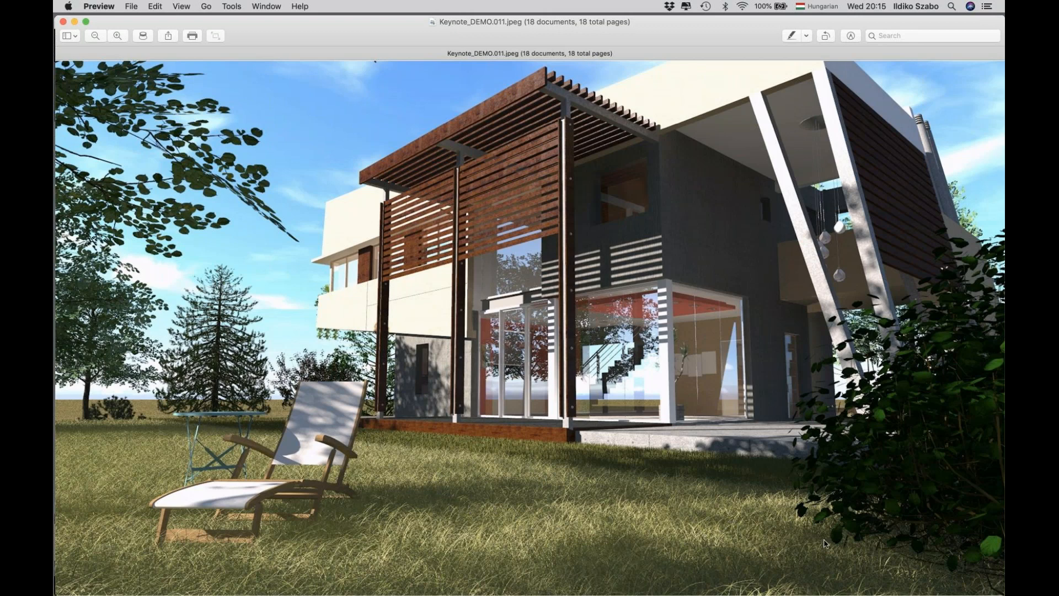
mouse_move(424, 508)
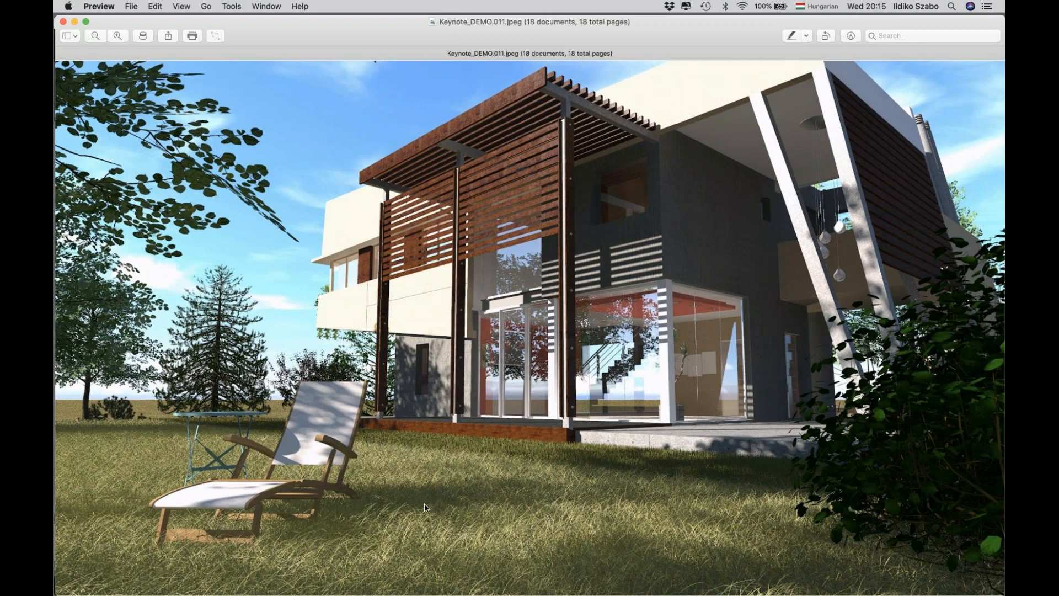
mouse_move(880, 478)
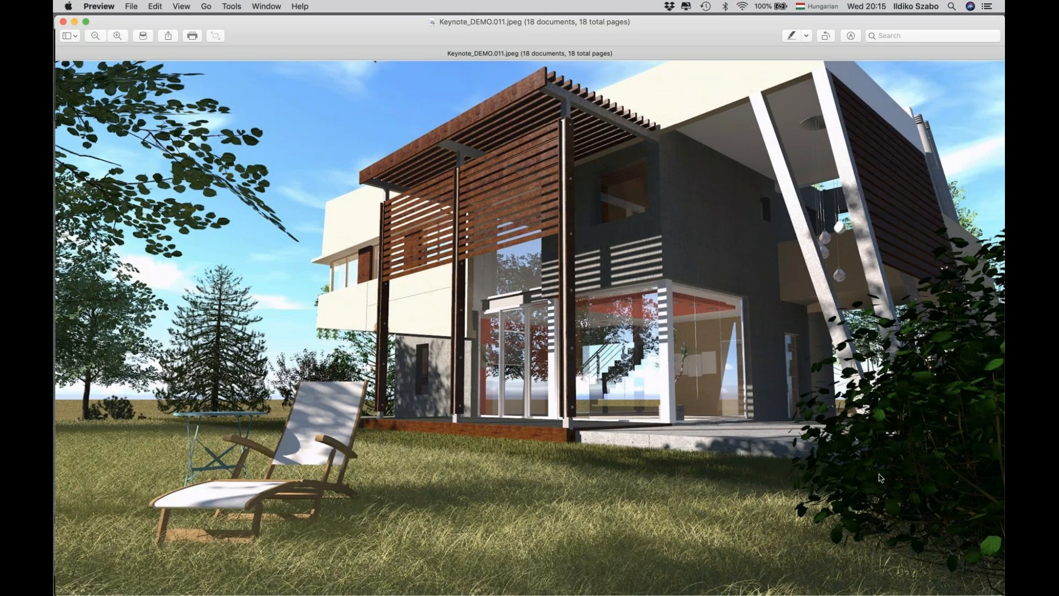
mouse_move(293, 534)
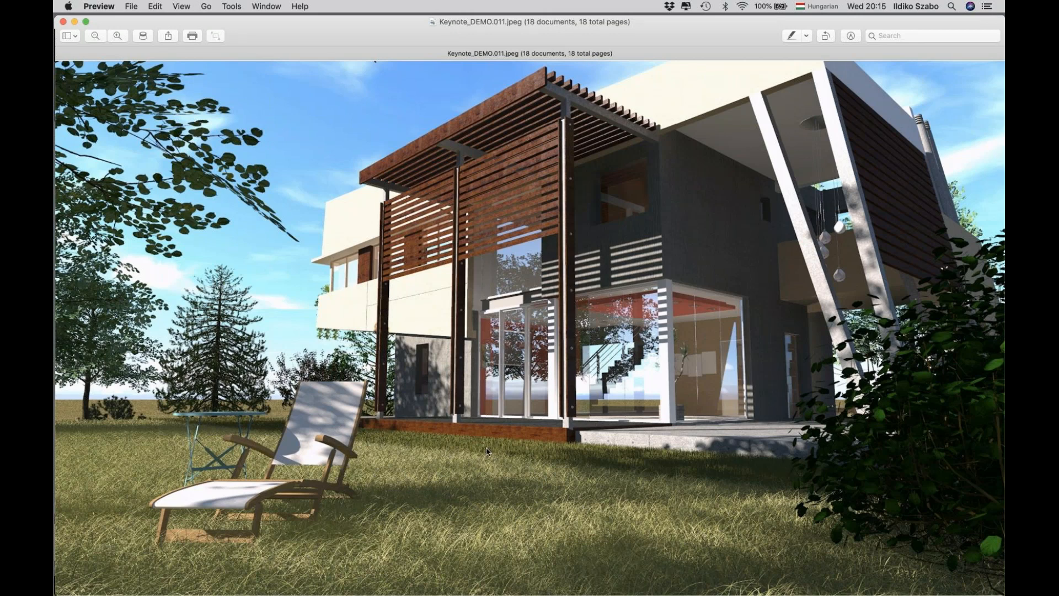
mouse_move(508, 447)
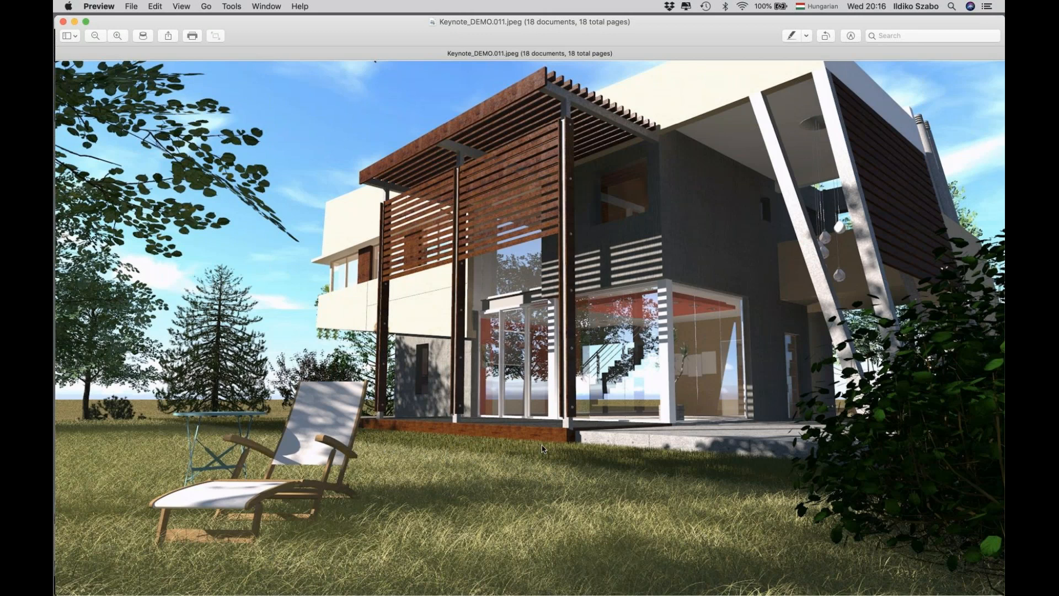
mouse_move(568, 453)
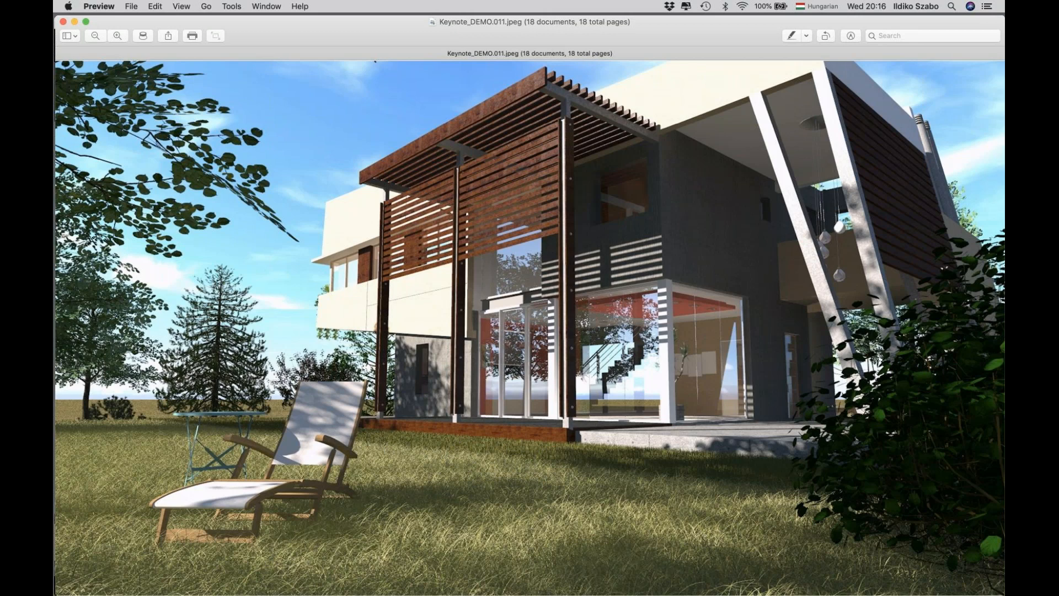
- Advance from Keynote_DEMO.011 to Keynote_DEMO.012, the pool garden render
key("Right")
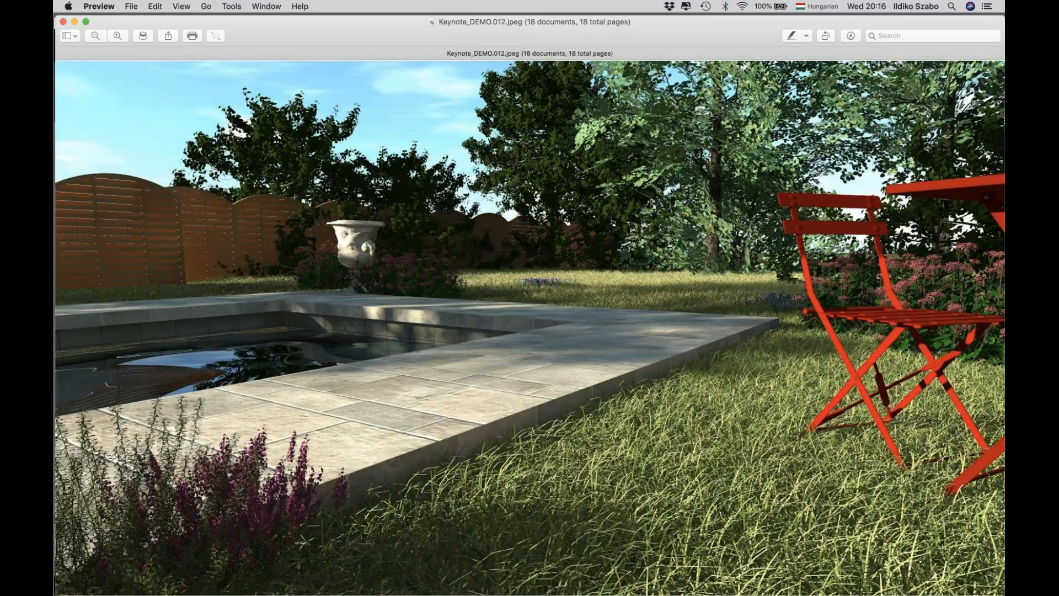
mouse_move(586, 440)
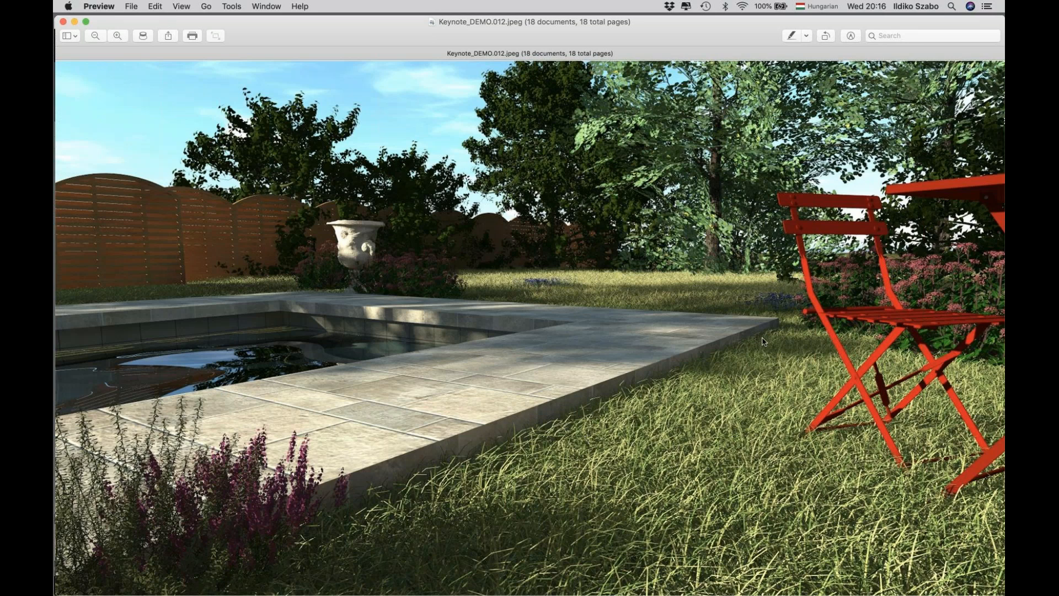
mouse_move(403, 491)
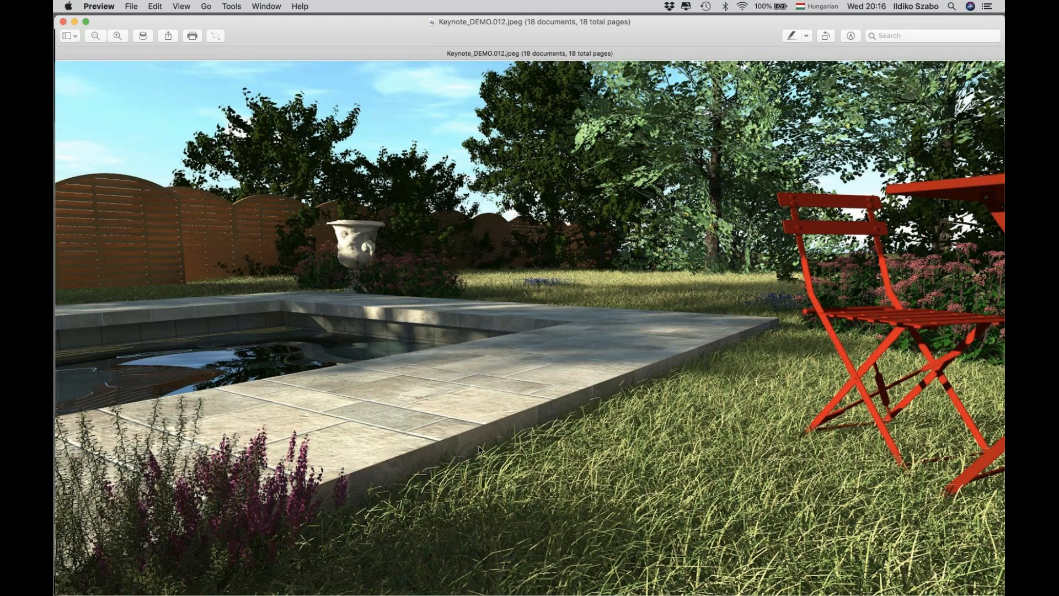
mouse_move(821, 462)
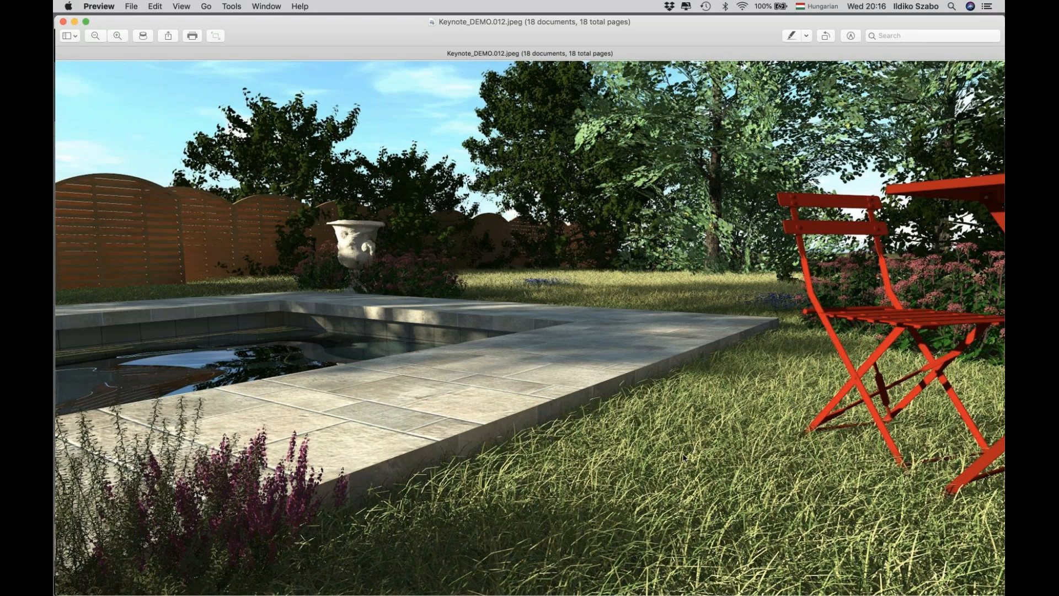
mouse_move(485, 448)
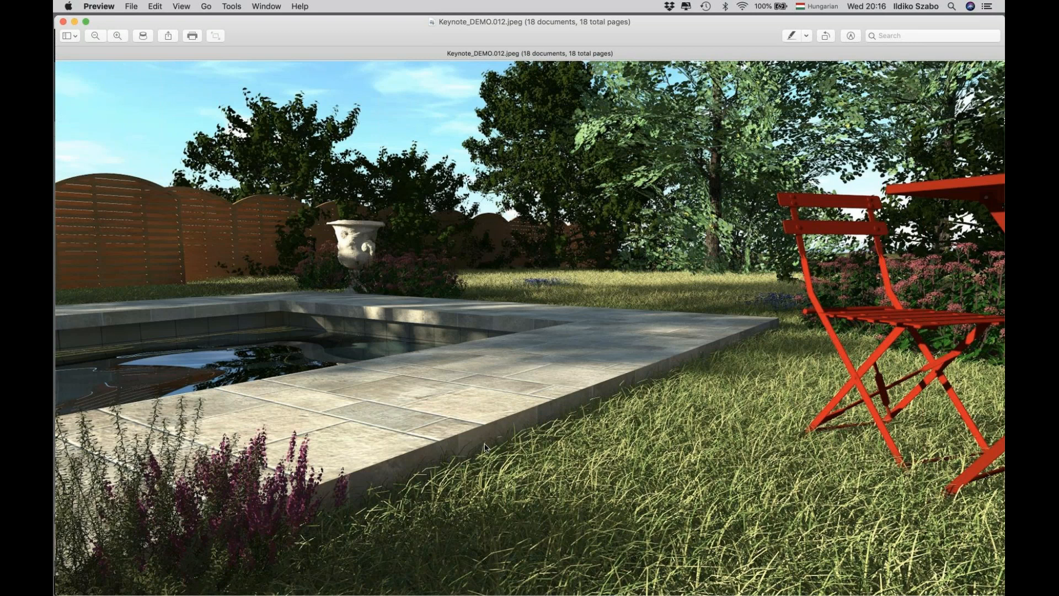
mouse_move(718, 216)
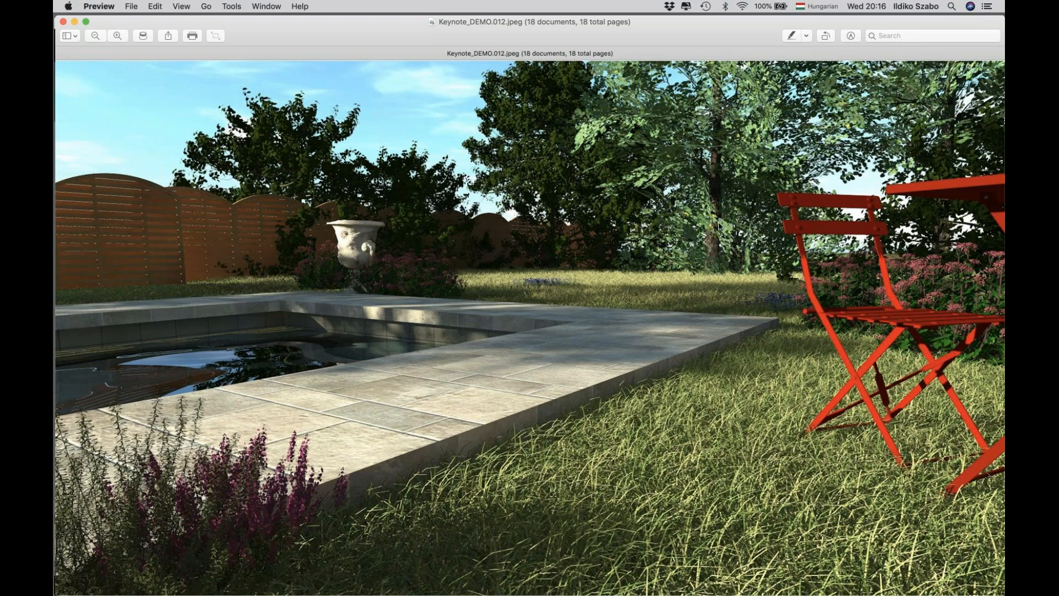
mouse_move(430, 127)
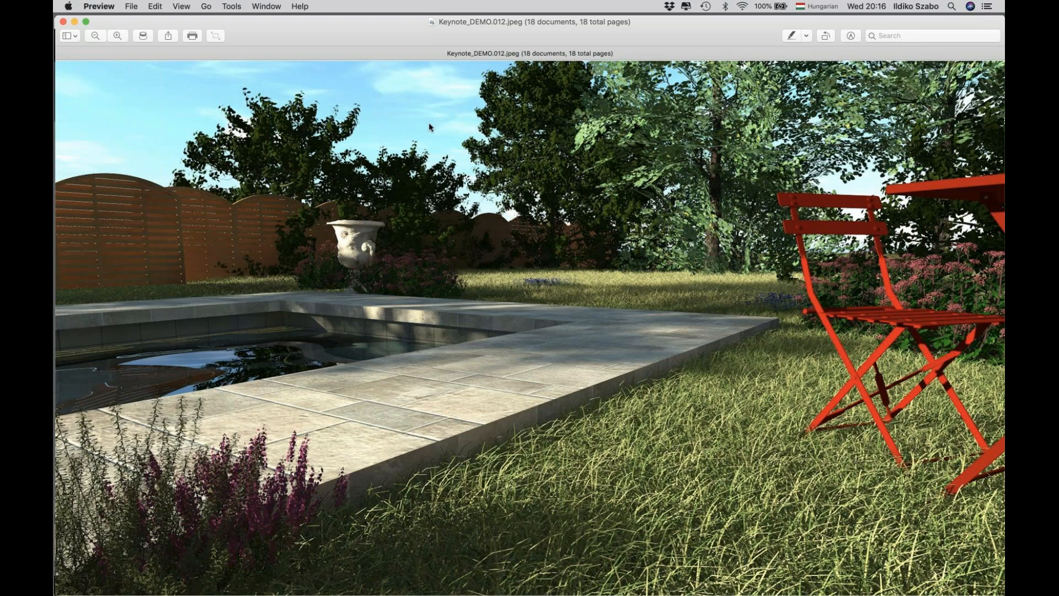
mouse_move(353, 183)
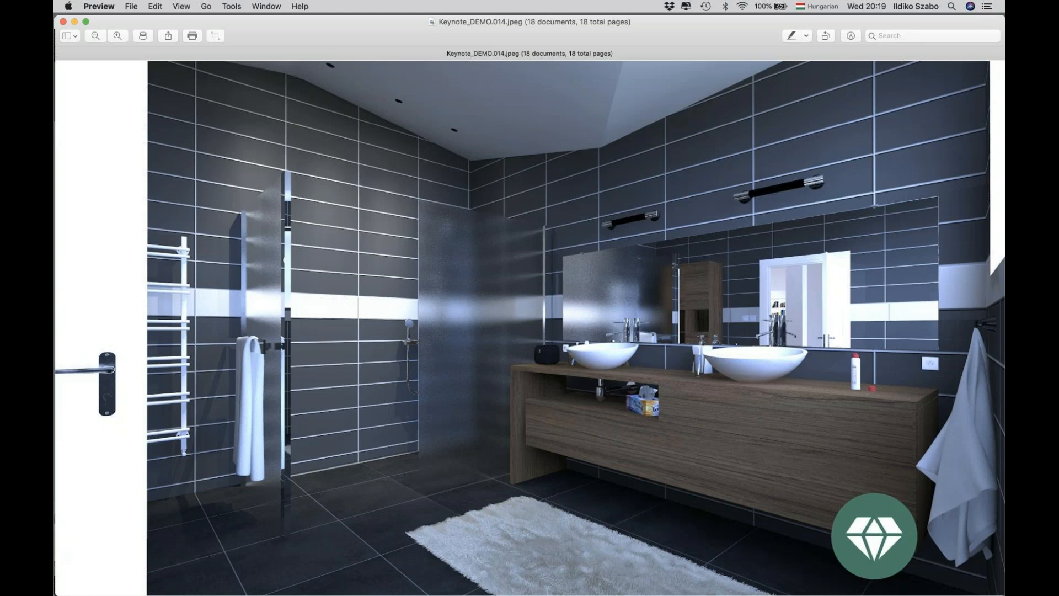
mouse_move(688, 184)
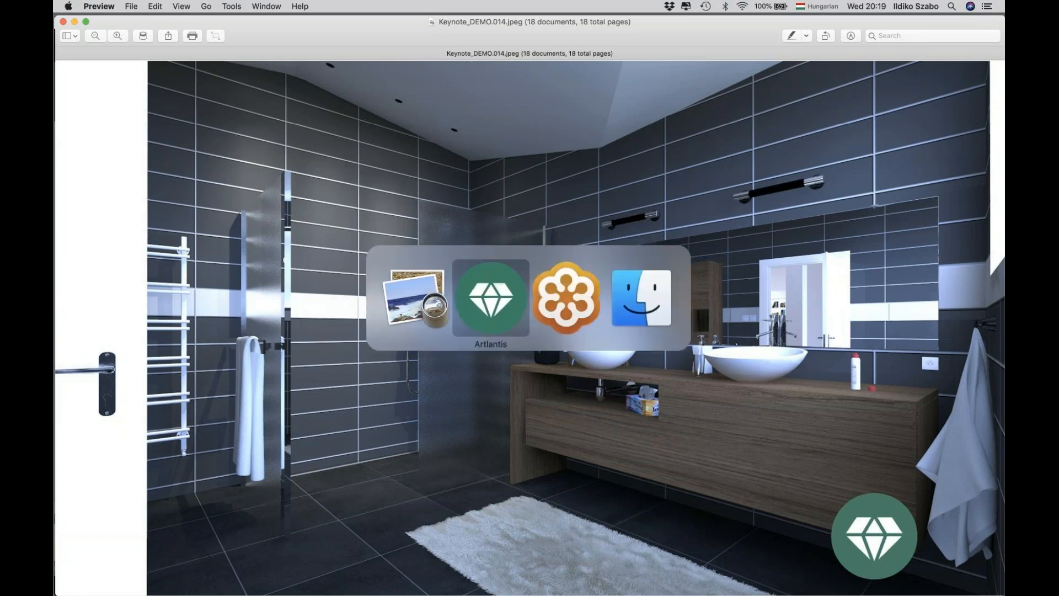
- Switch back to Artlantis and change the view type to Insertions, showing 5_Insertion_4
left_click(490, 297)
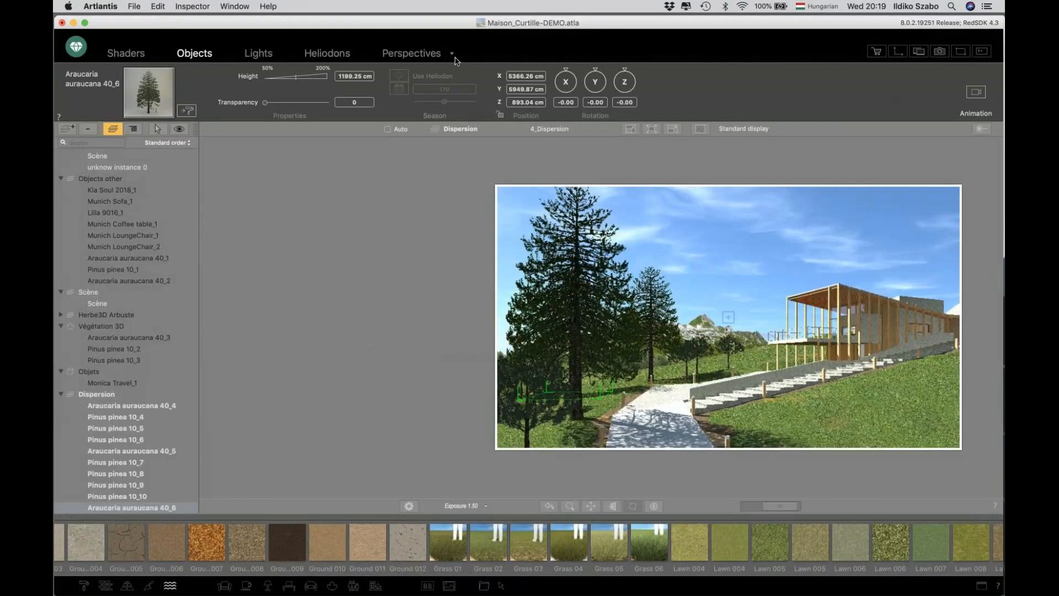
left_click(451, 53)
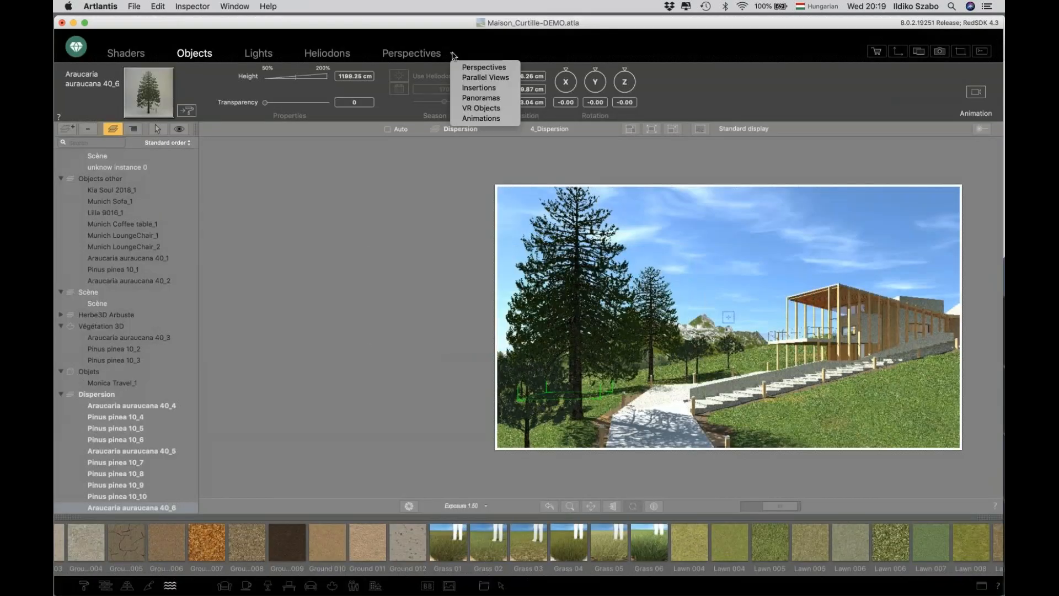
mouse_move(479, 87)
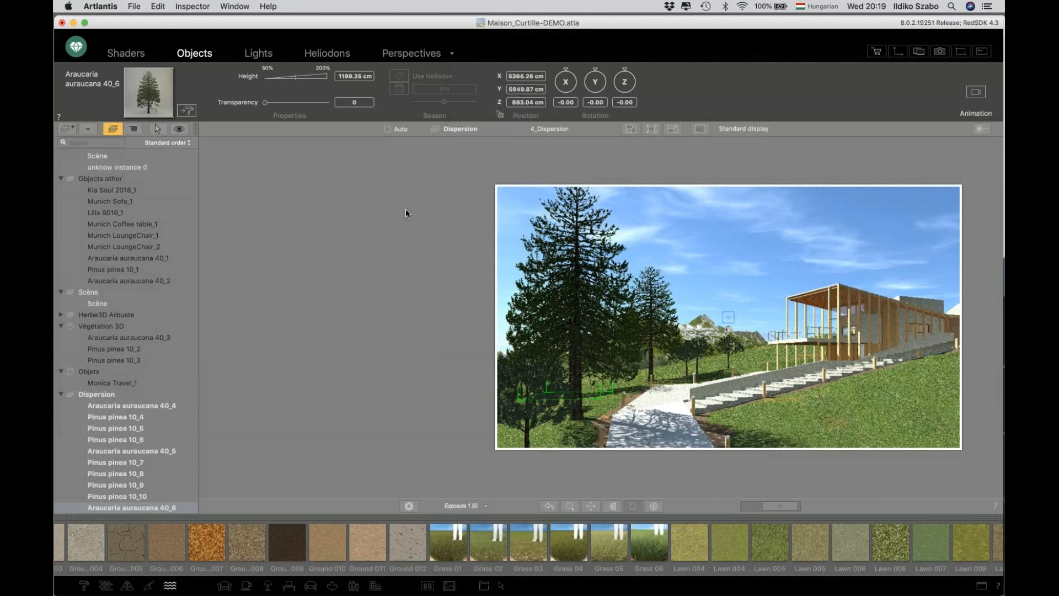
left_click(405, 53)
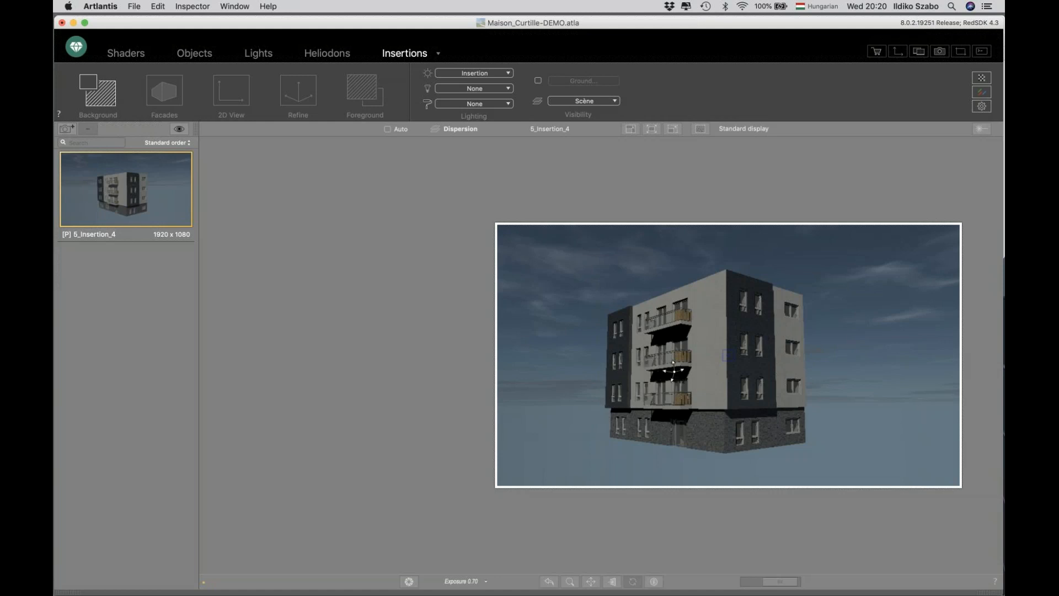
mouse_move(591, 527)
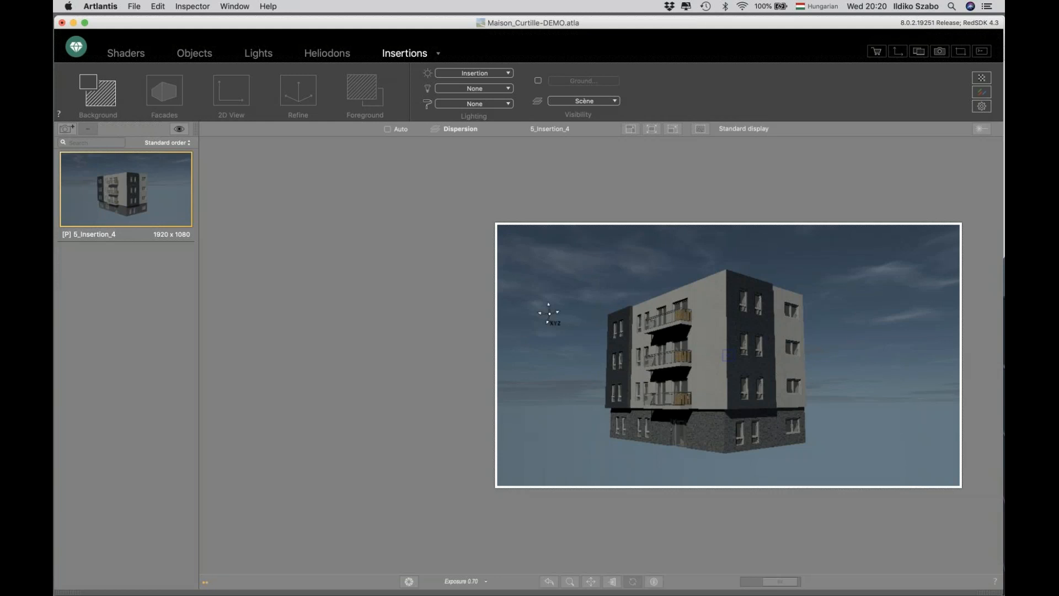
mouse_move(418, 154)
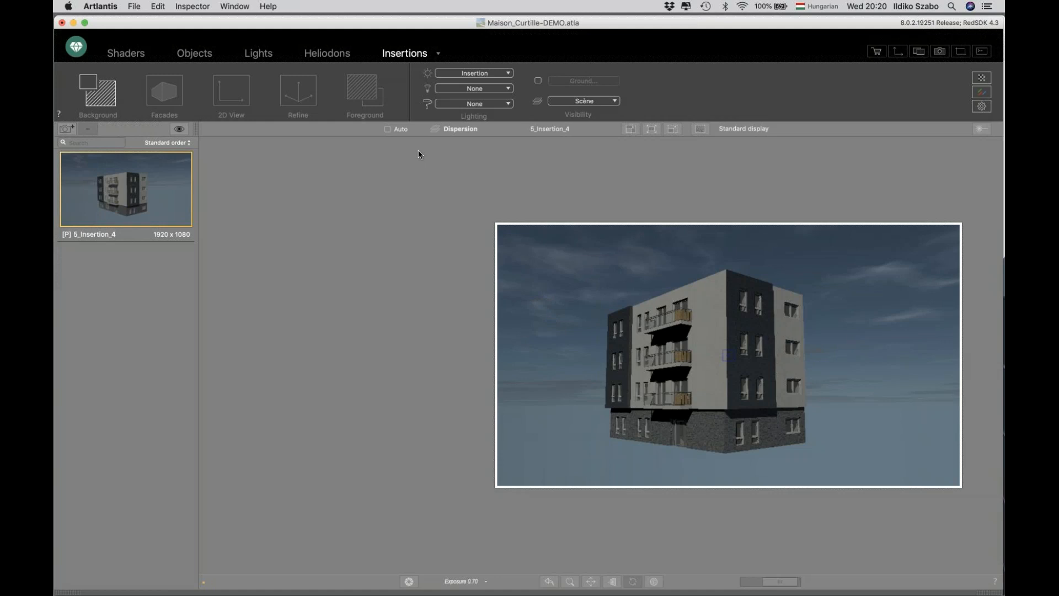
mouse_move(513, 147)
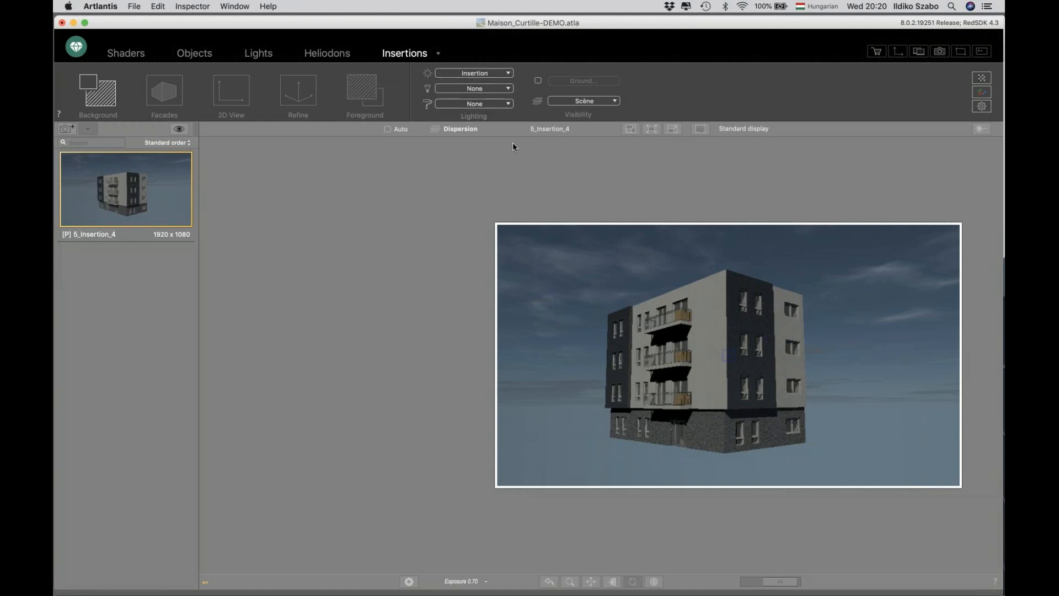
mouse_move(202, 55)
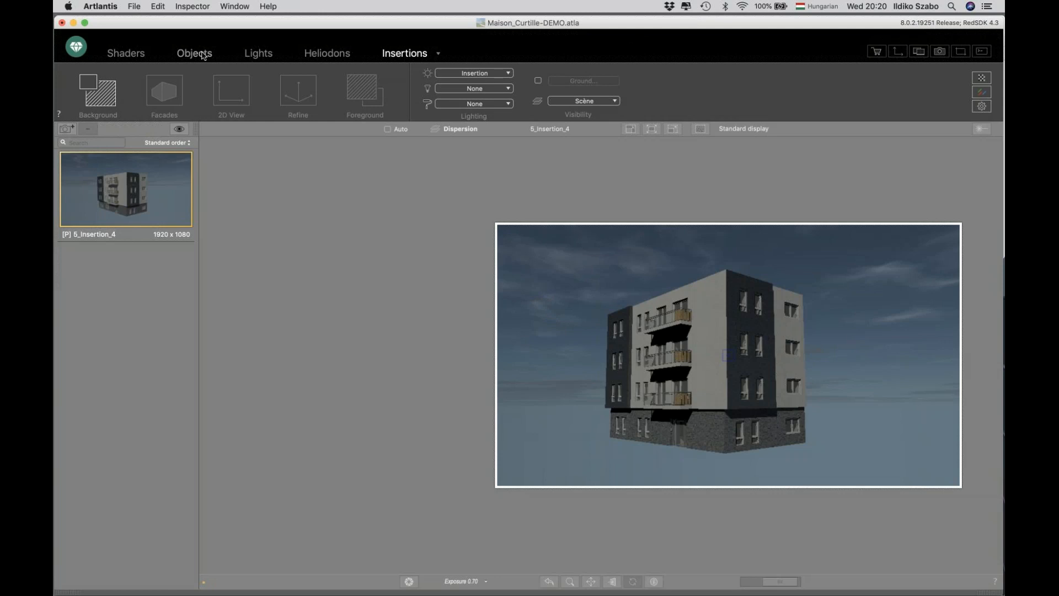
mouse_move(133, 71)
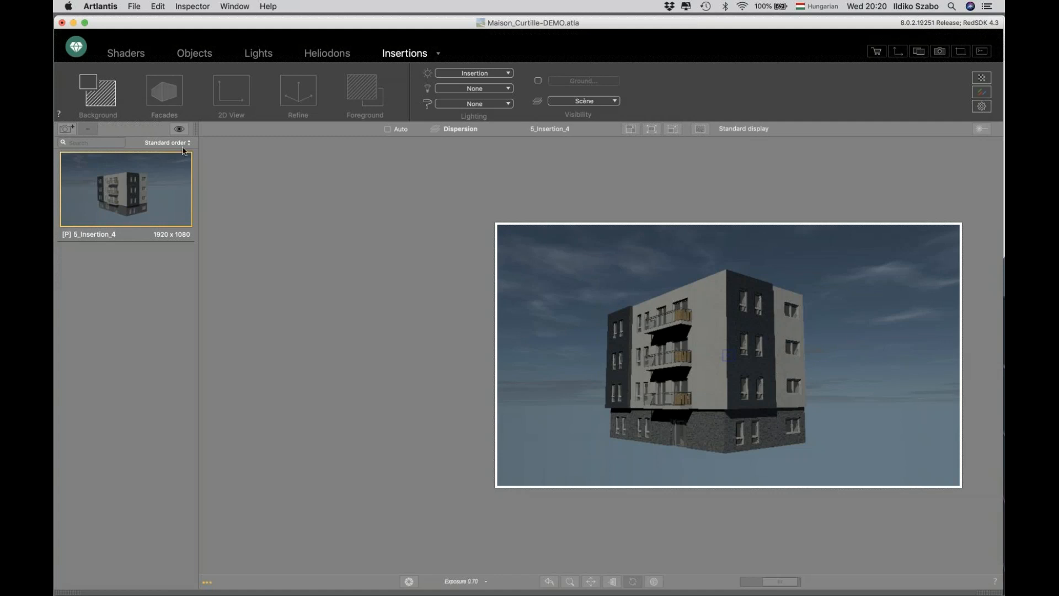
mouse_move(289, 196)
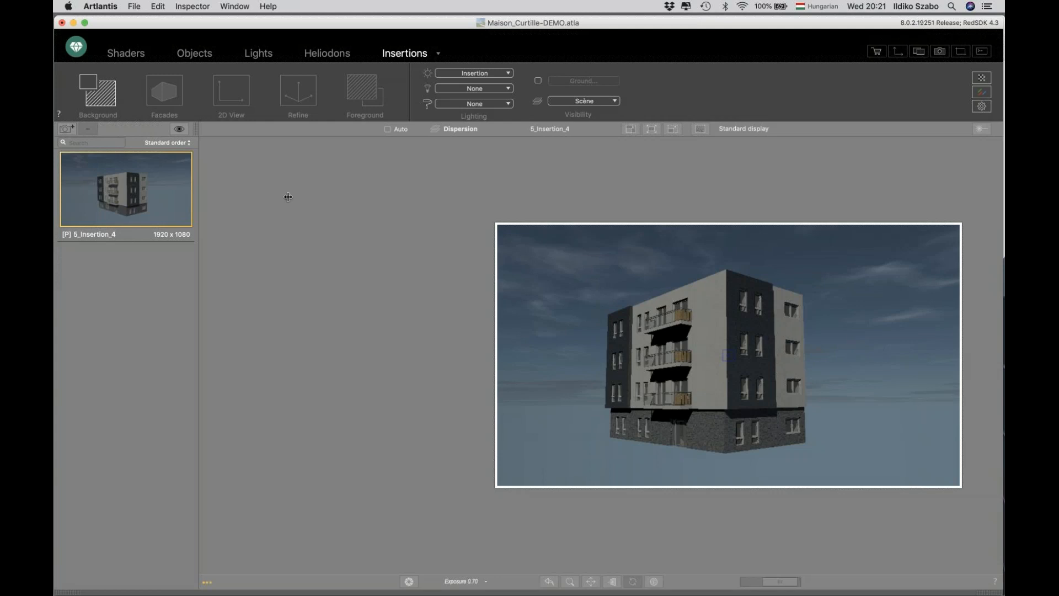
mouse_move(321, 149)
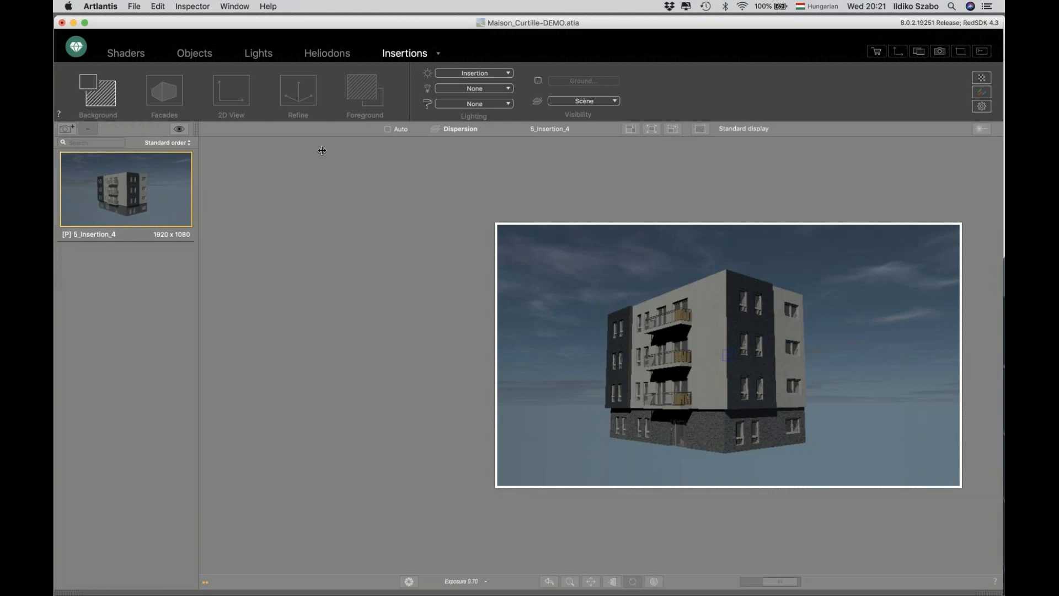
mouse_move(418, 46)
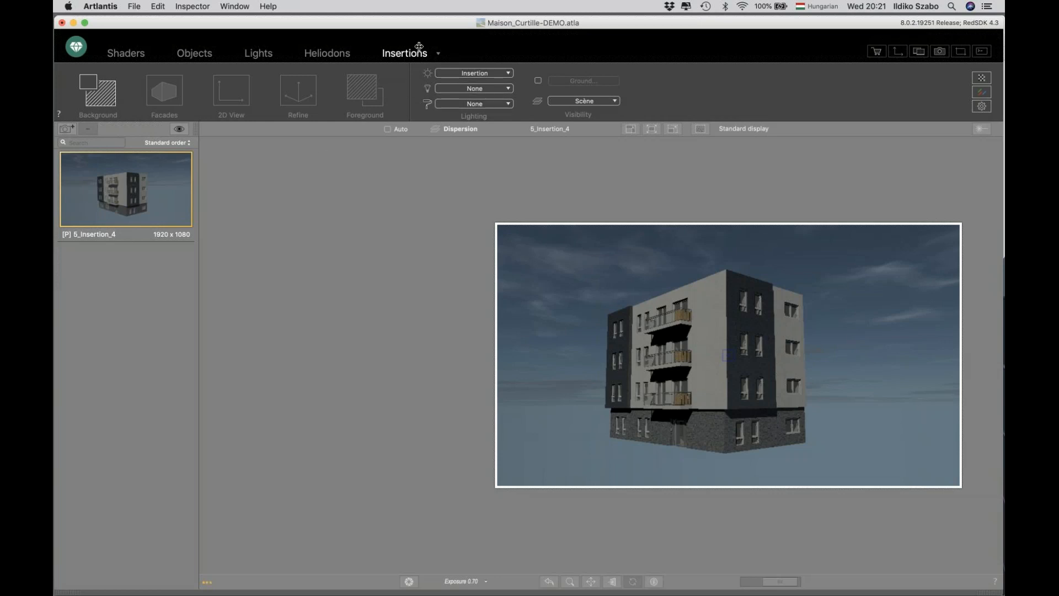
mouse_move(481, 123)
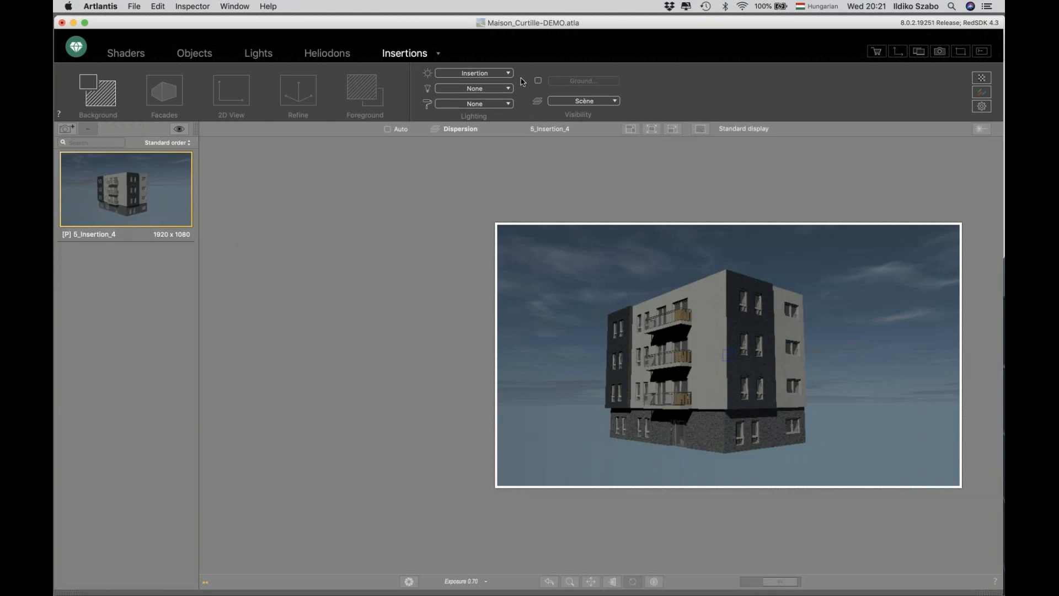
mouse_move(647, 100)
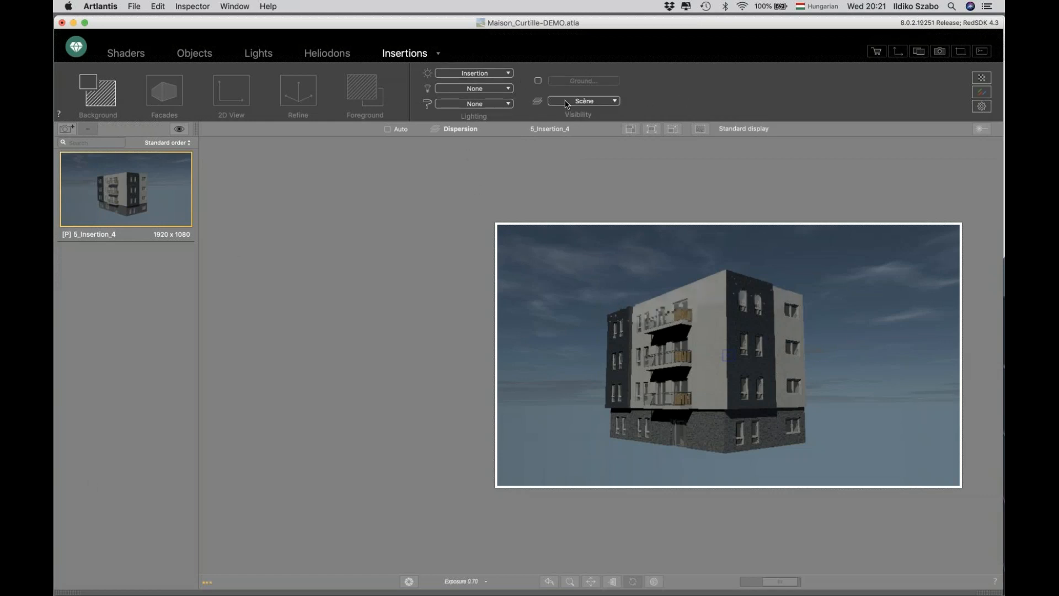
left_click(595, 100)
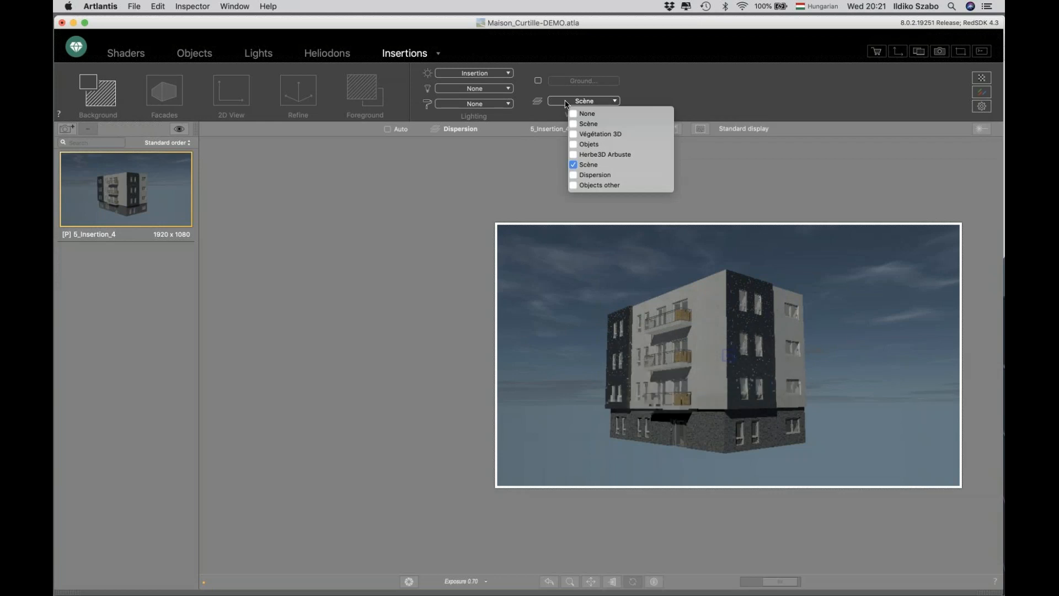
left_click(588, 165)
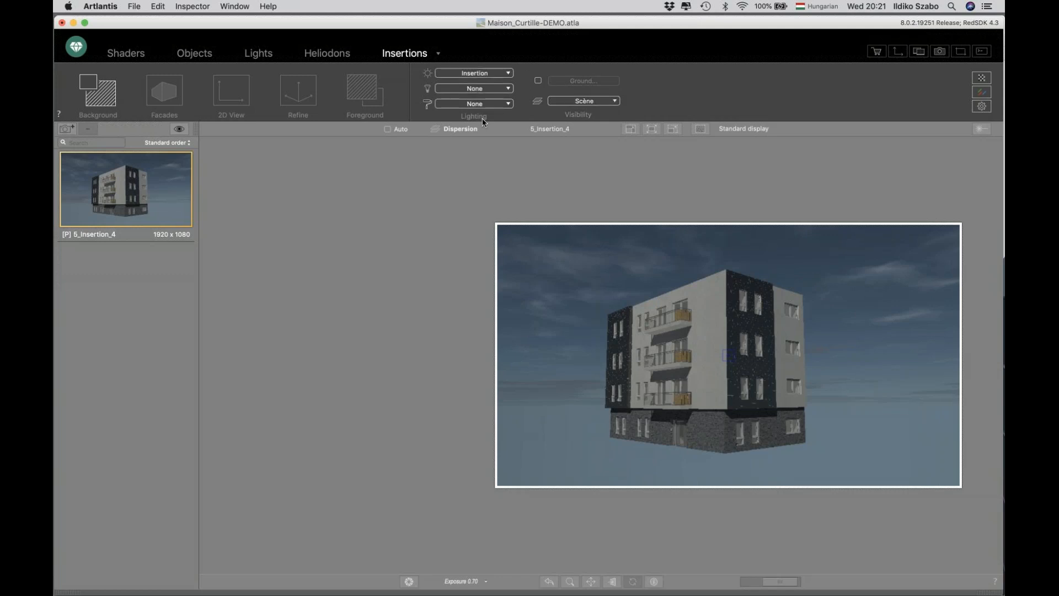
mouse_move(213, 53)
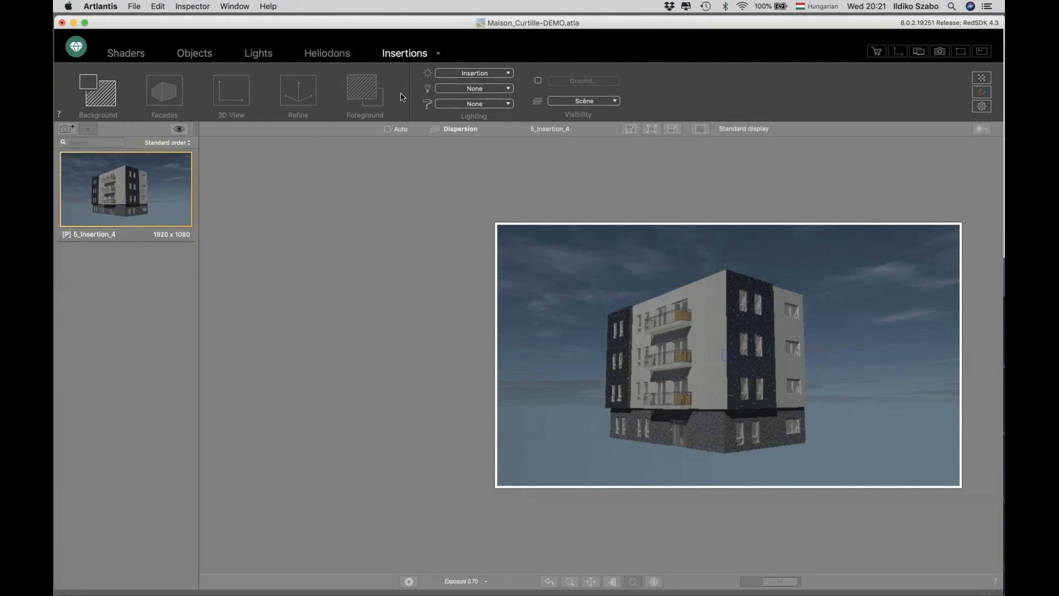
mouse_move(382, 102)
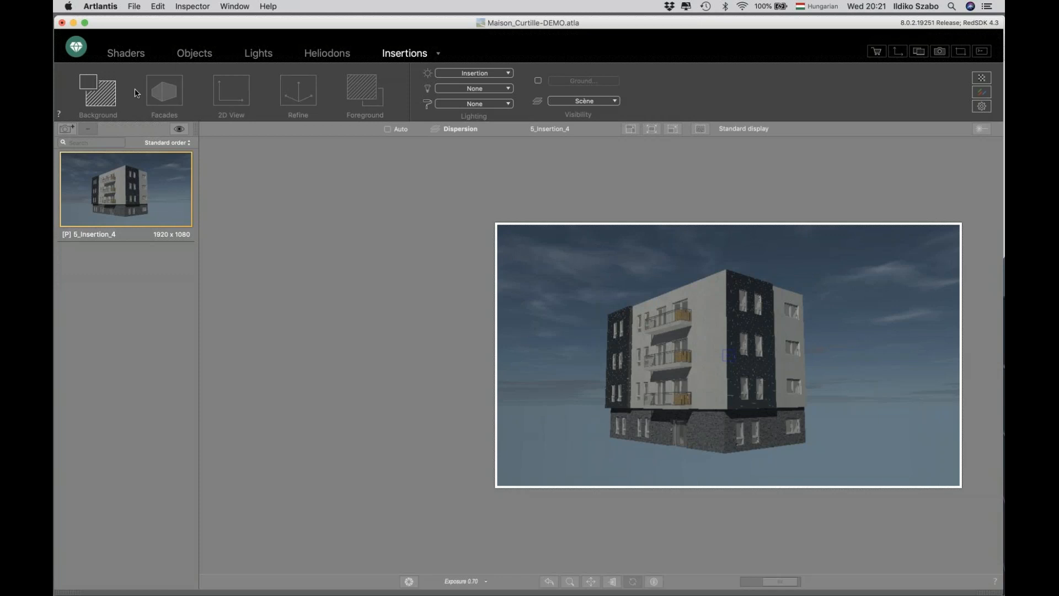
mouse_move(98, 91)
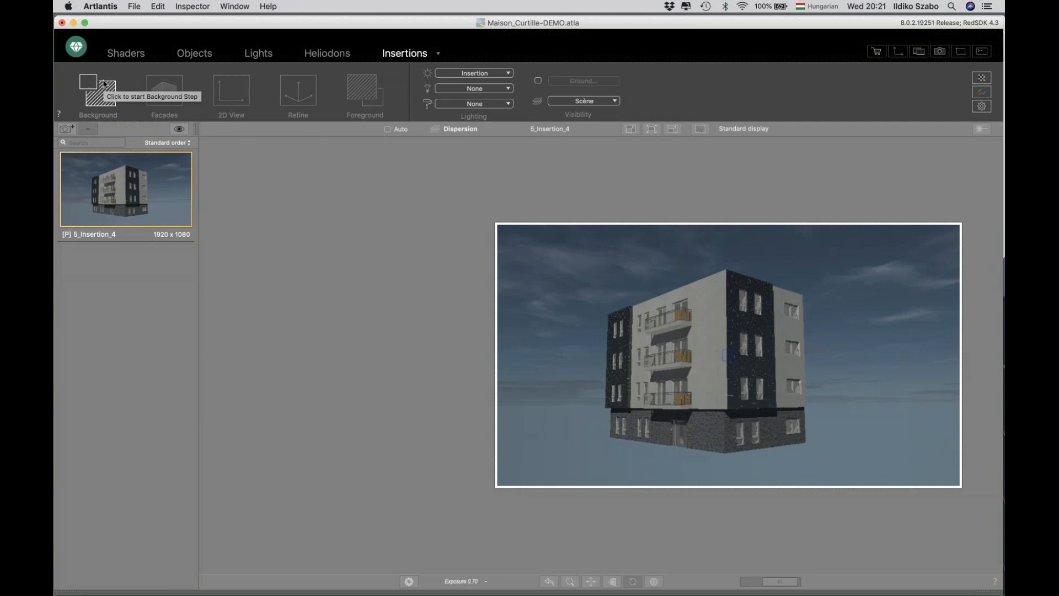
mouse_move(831, 187)
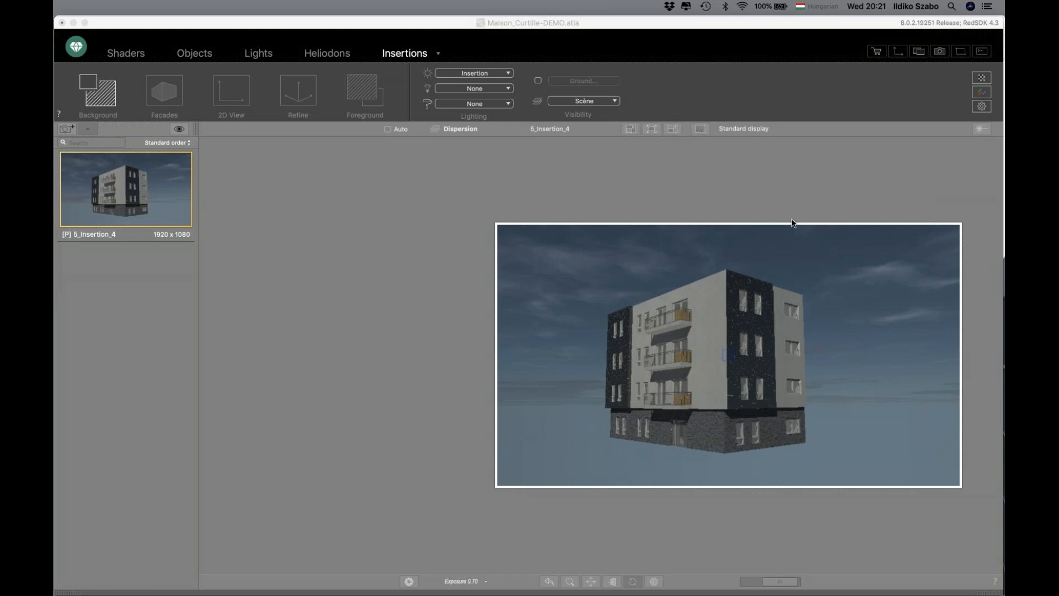
mouse_move(813, 175)
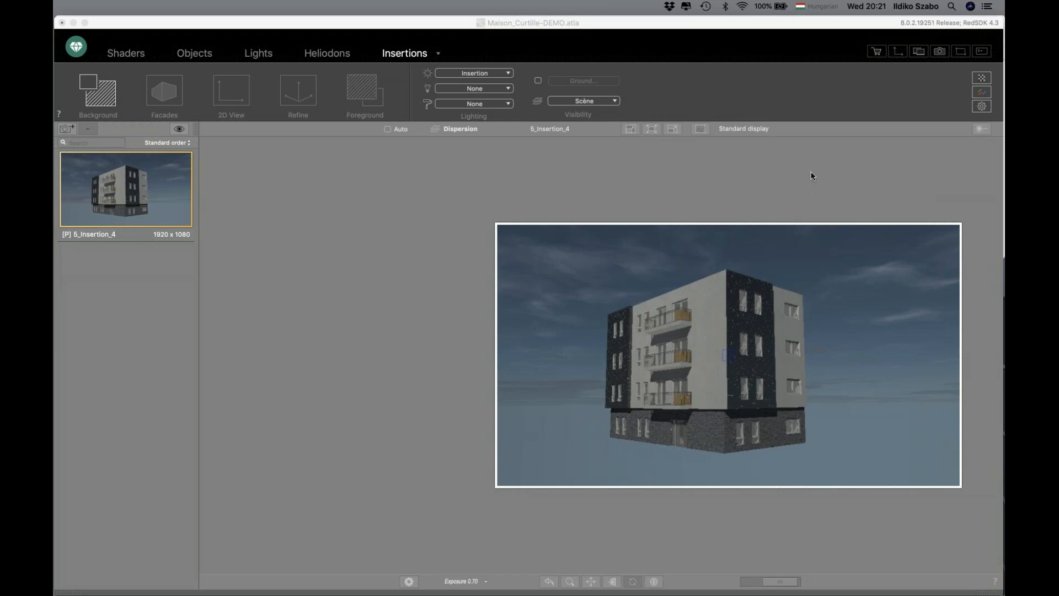
mouse_move(778, 197)
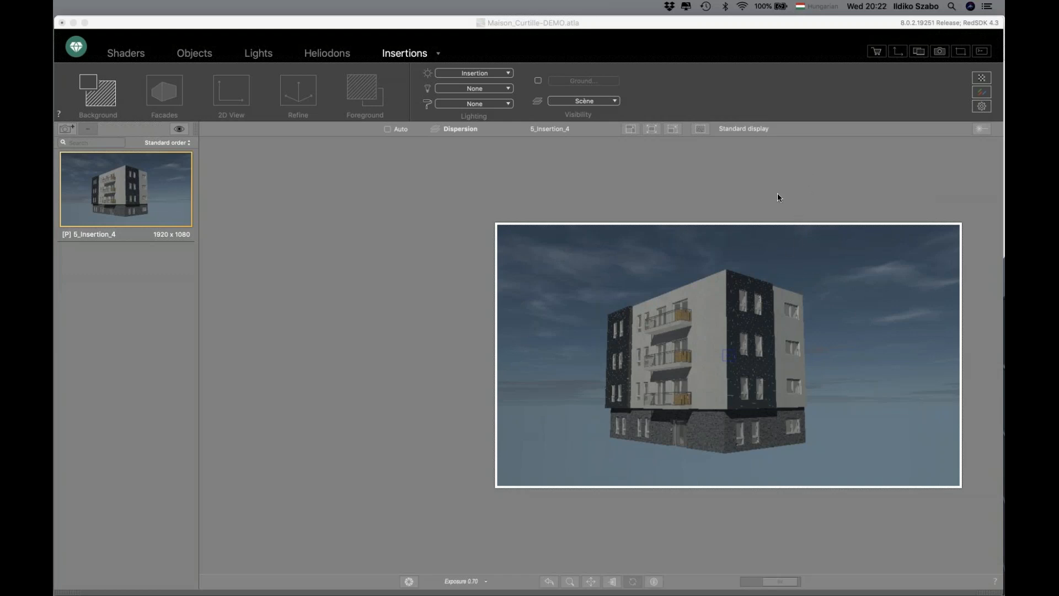
mouse_move(750, 189)
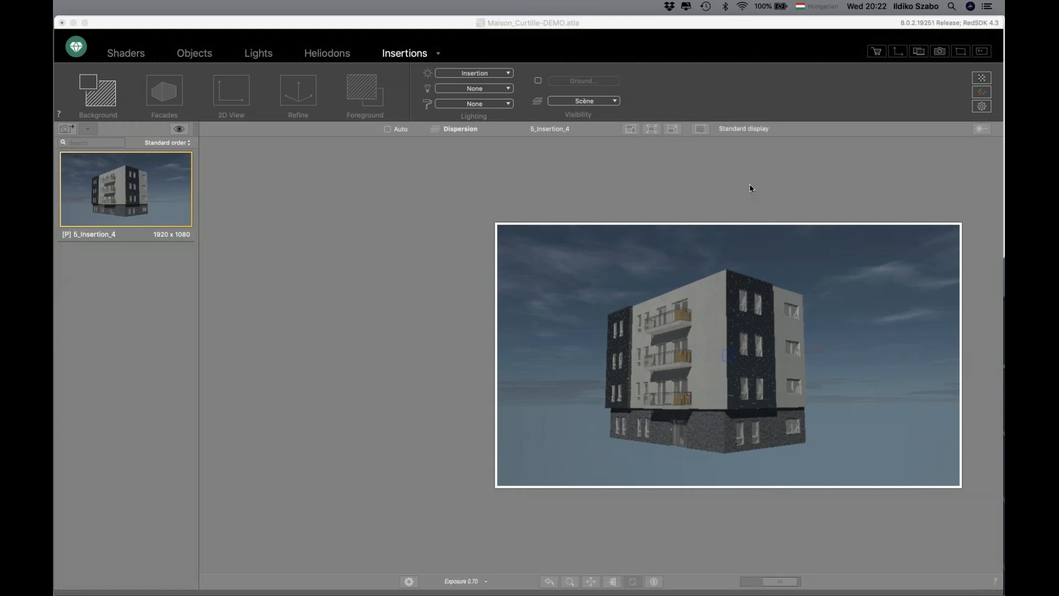
mouse_move(755, 181)
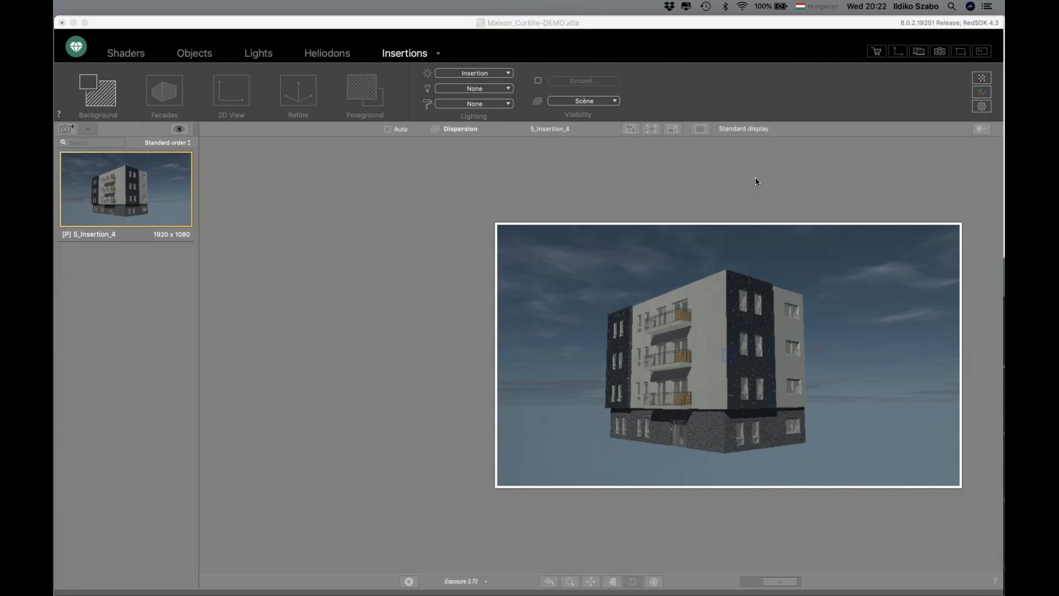
mouse_move(810, 271)
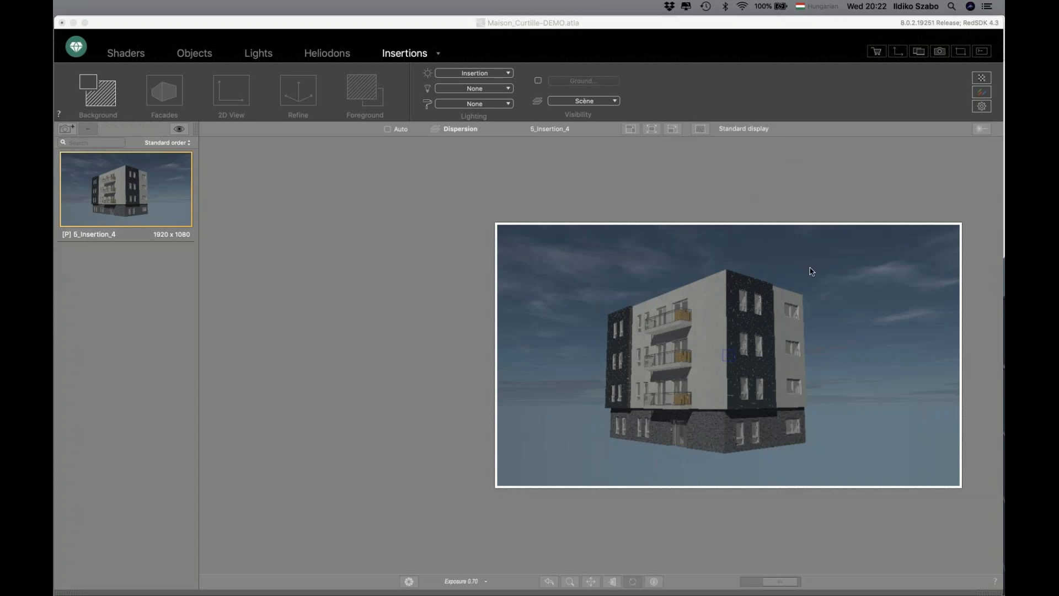
mouse_move(548, 370)
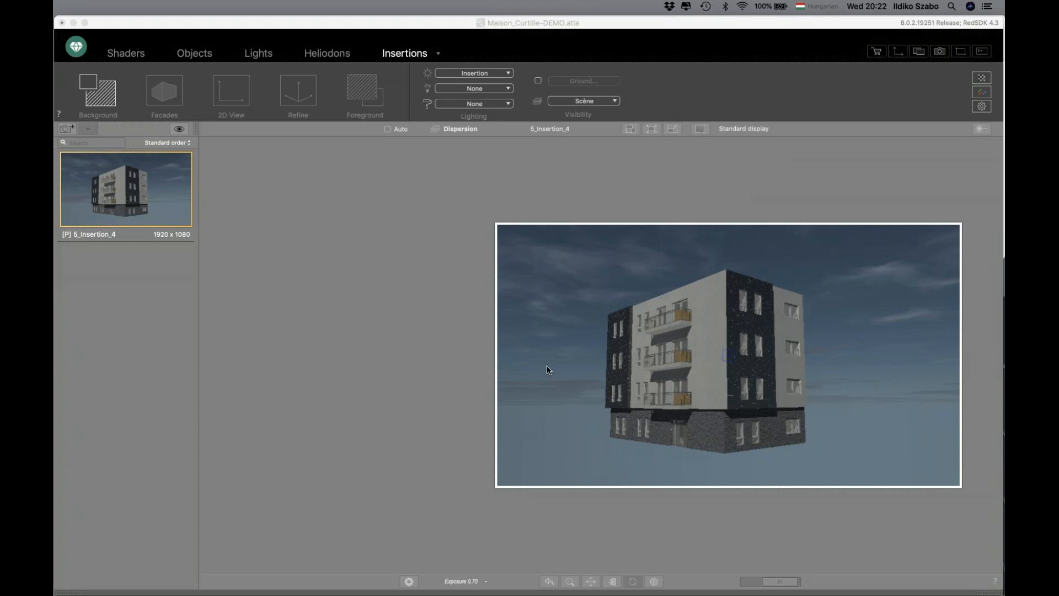
mouse_move(291, 451)
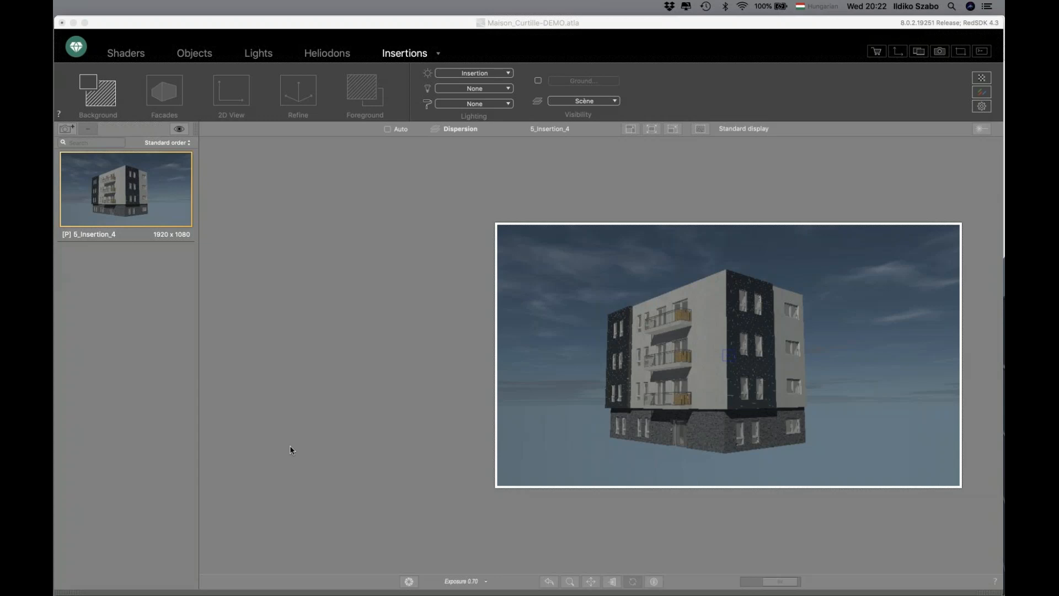
mouse_move(433, 266)
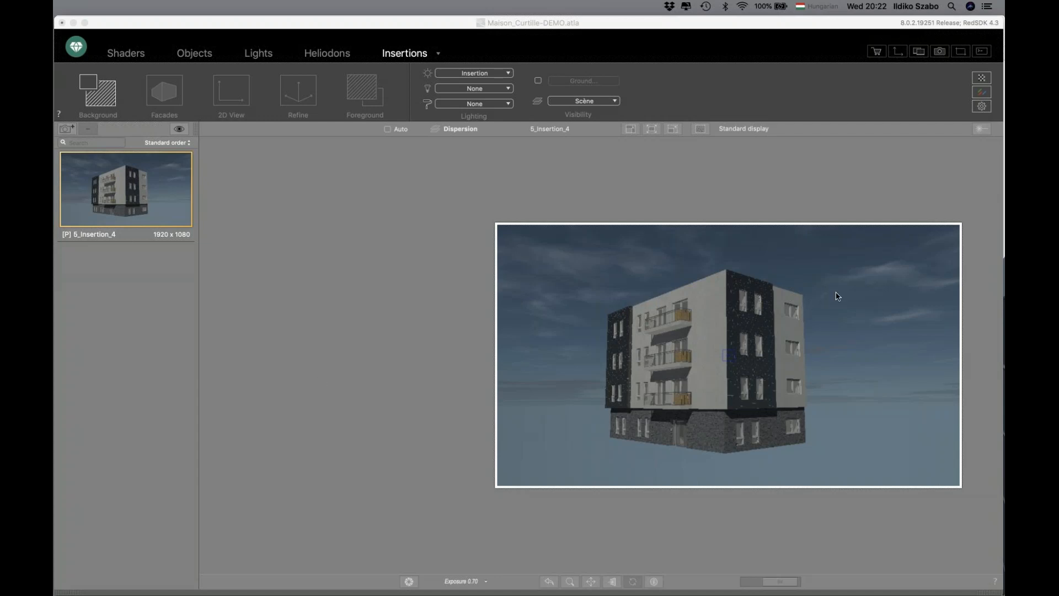
mouse_move(824, 279)
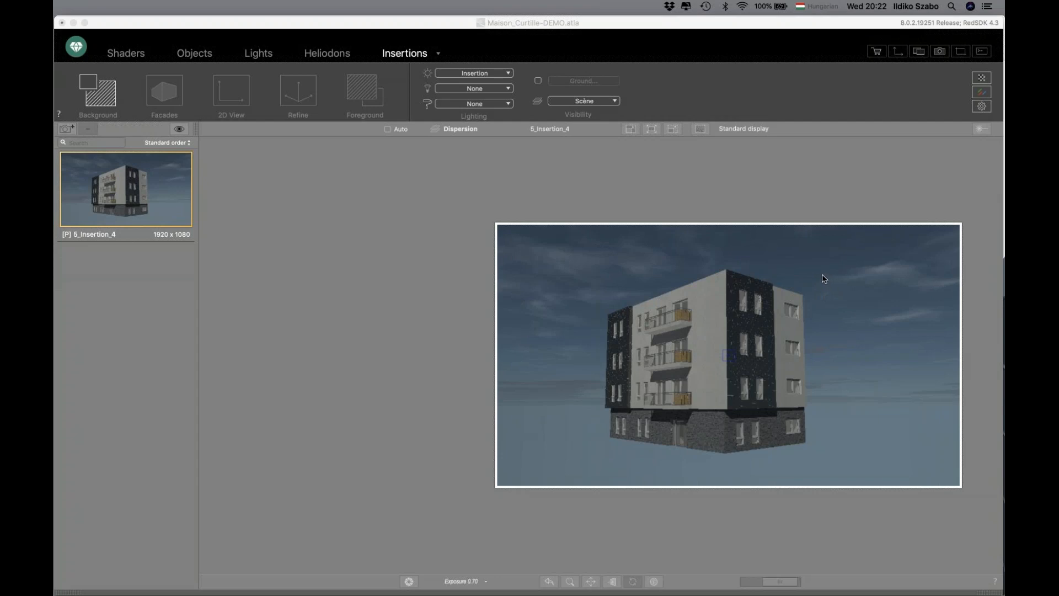
mouse_move(818, 286)
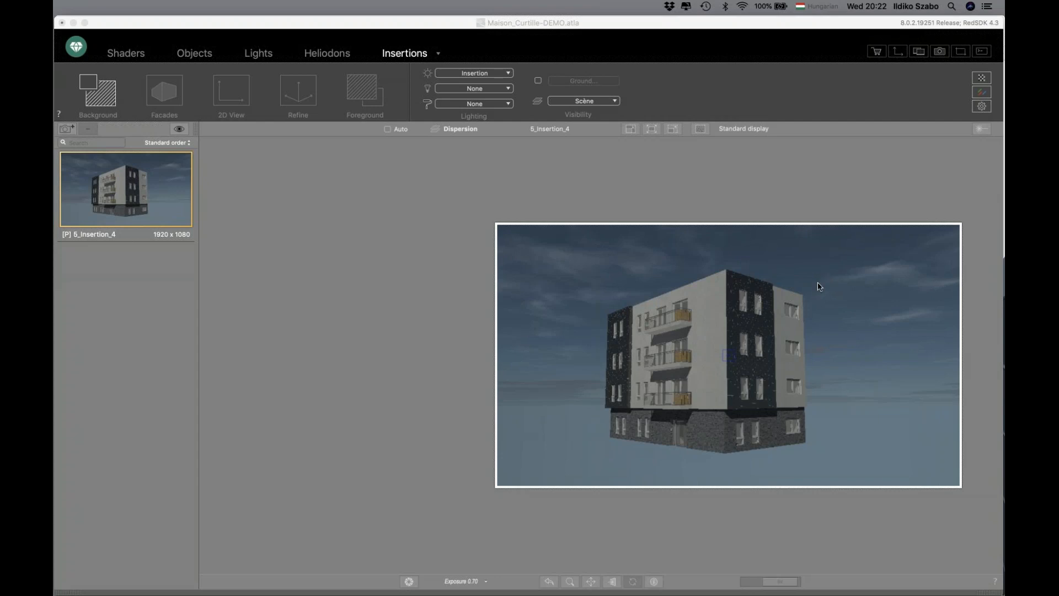
mouse_move(837, 358)
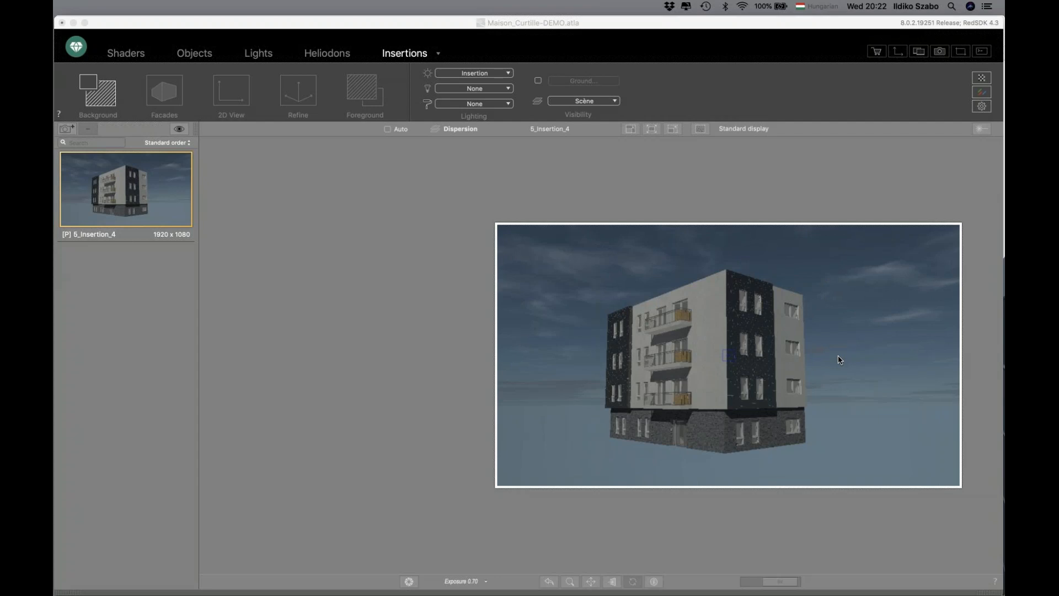
mouse_move(893, 386)
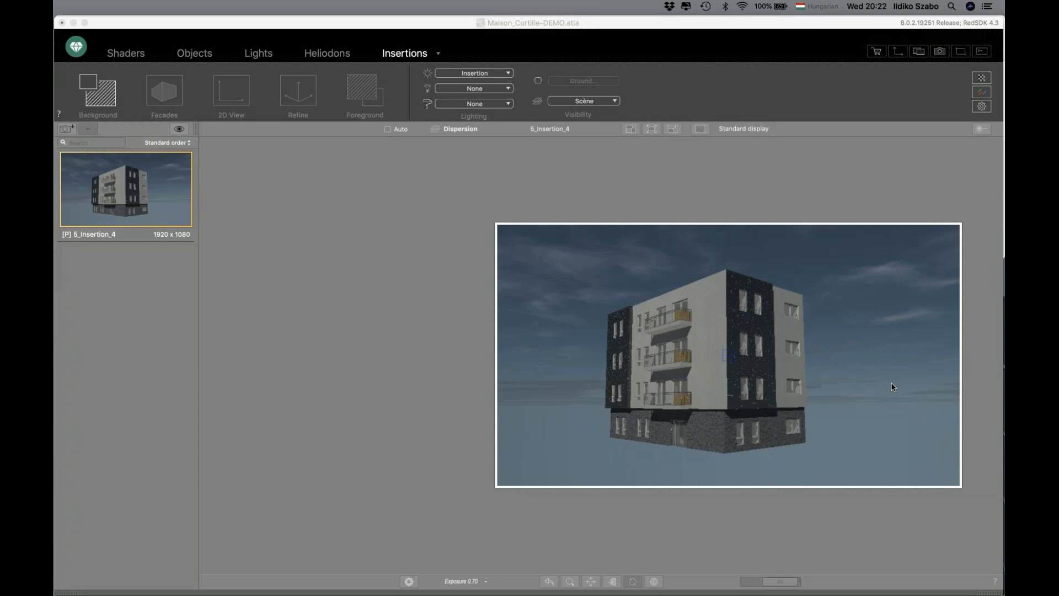
mouse_move(880, 358)
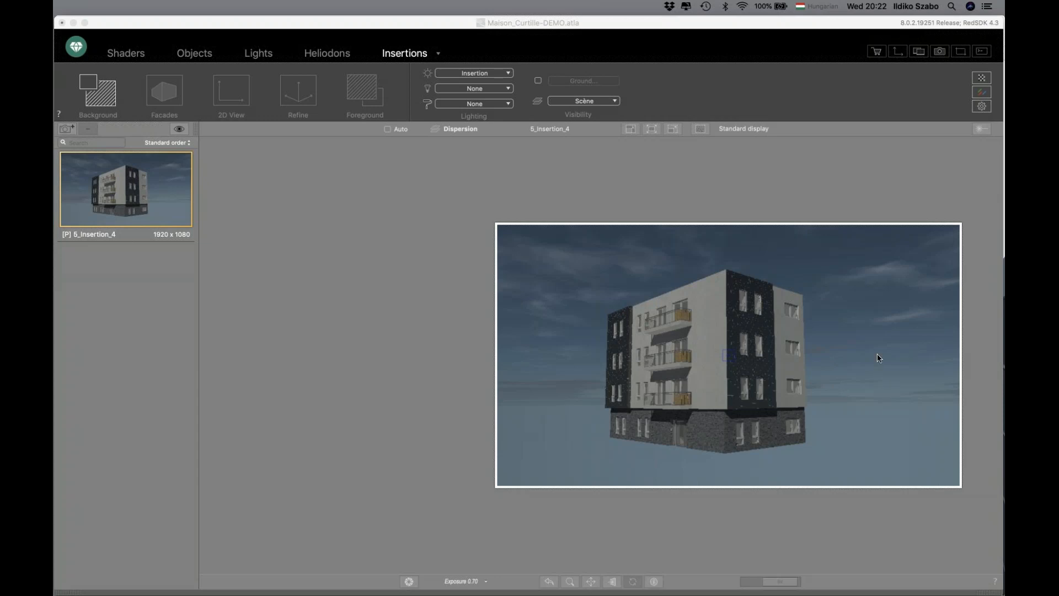
mouse_move(856, 301)
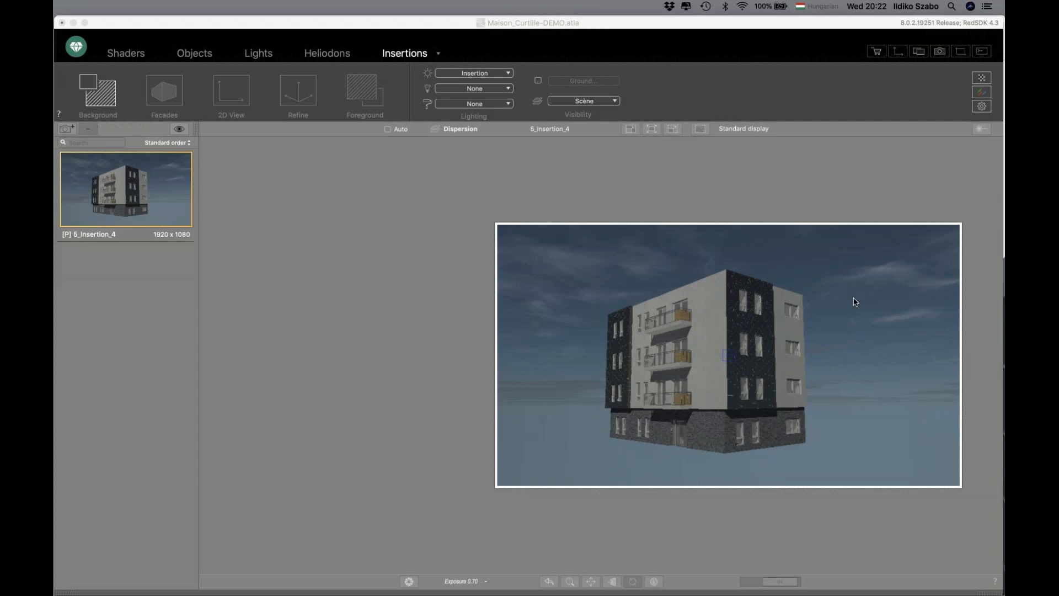
mouse_move(820, 285)
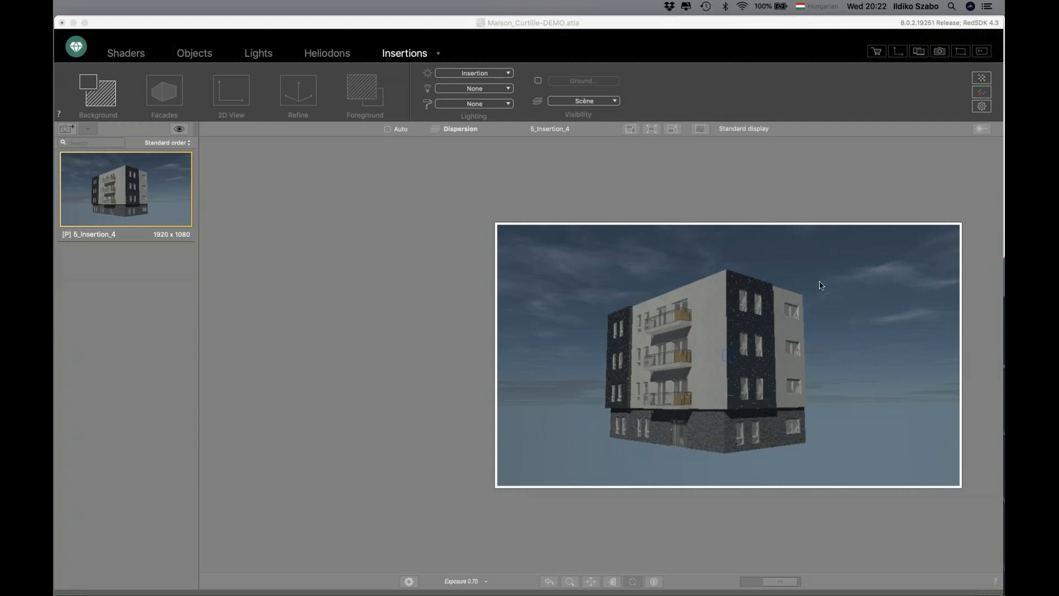
mouse_move(821, 289)
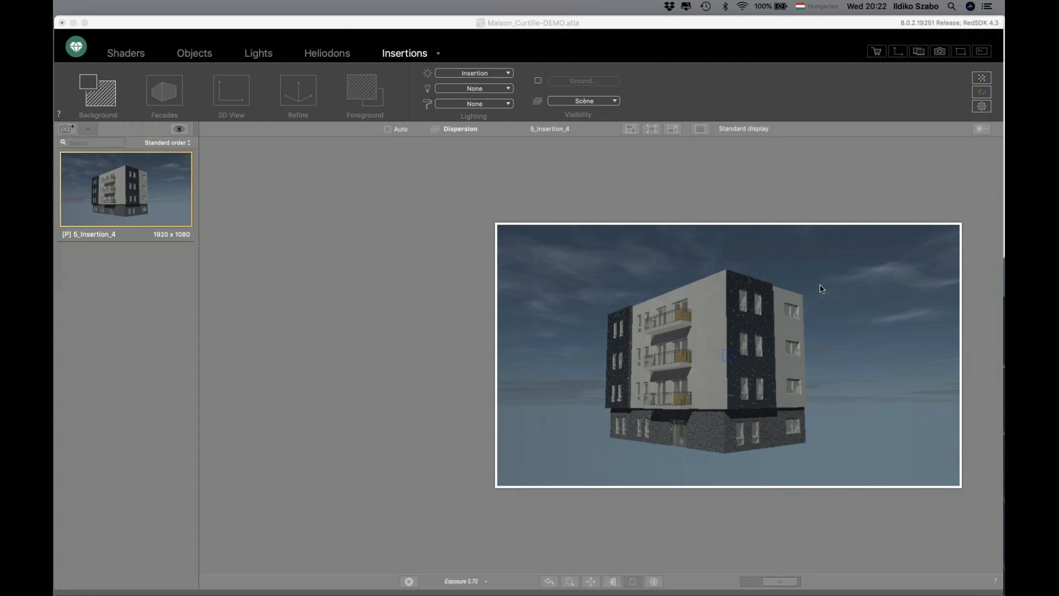
mouse_move(809, 159)
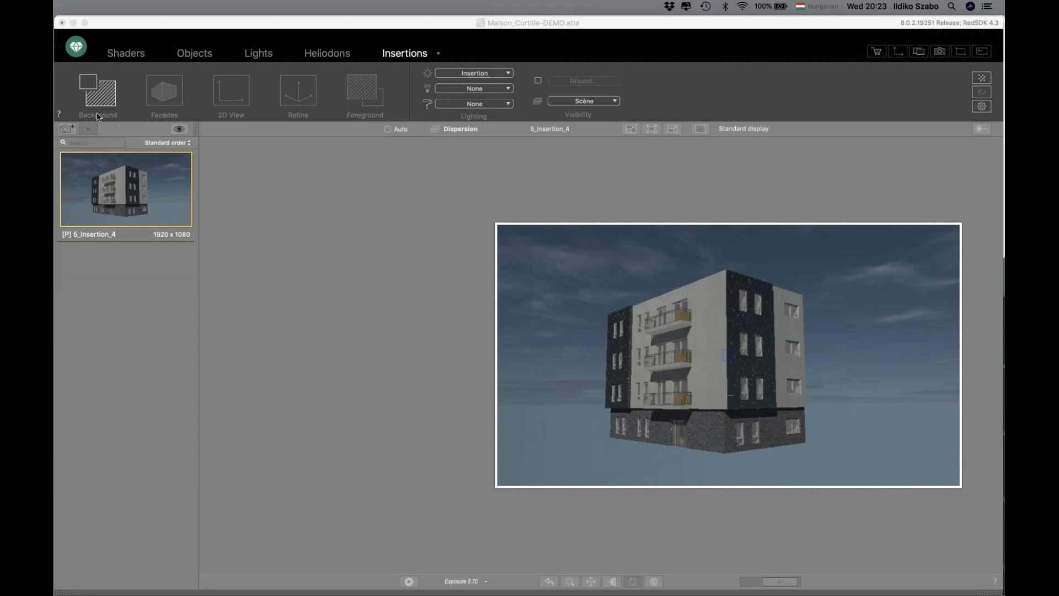
mouse_move(98, 93)
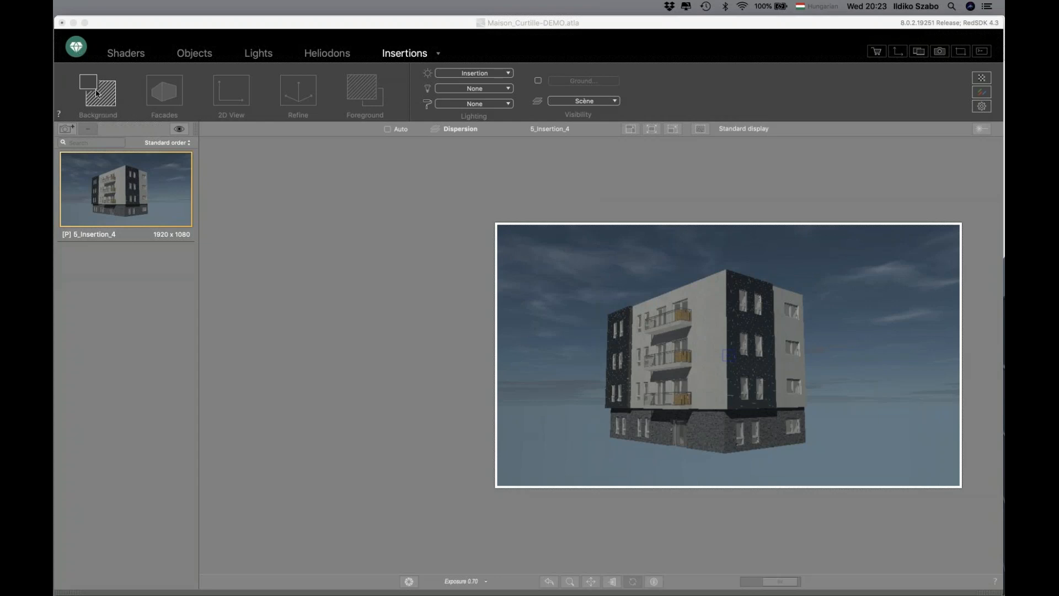
mouse_move(138, 67)
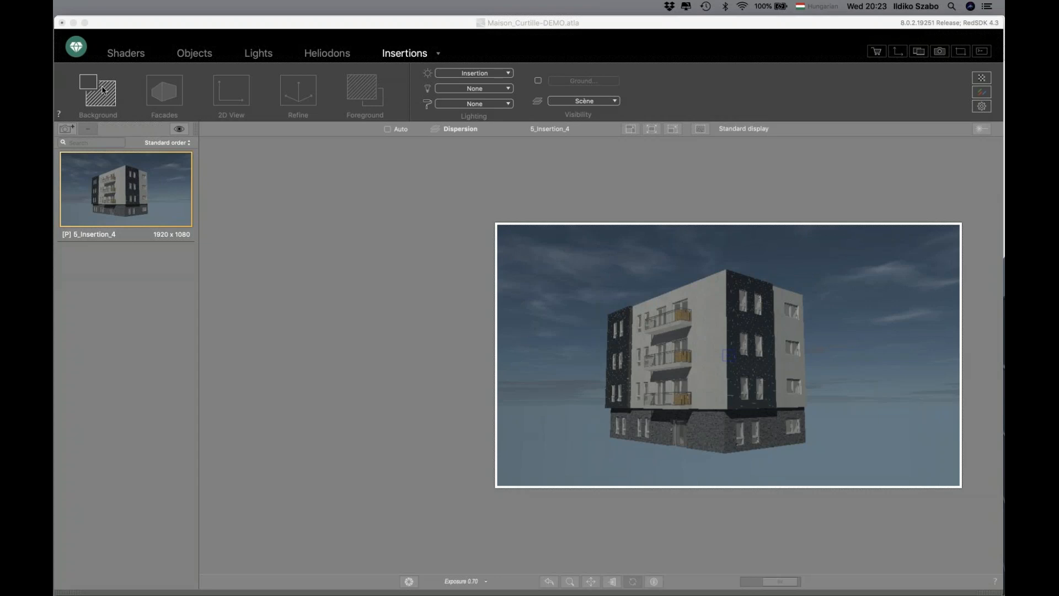
left_click(98, 91)
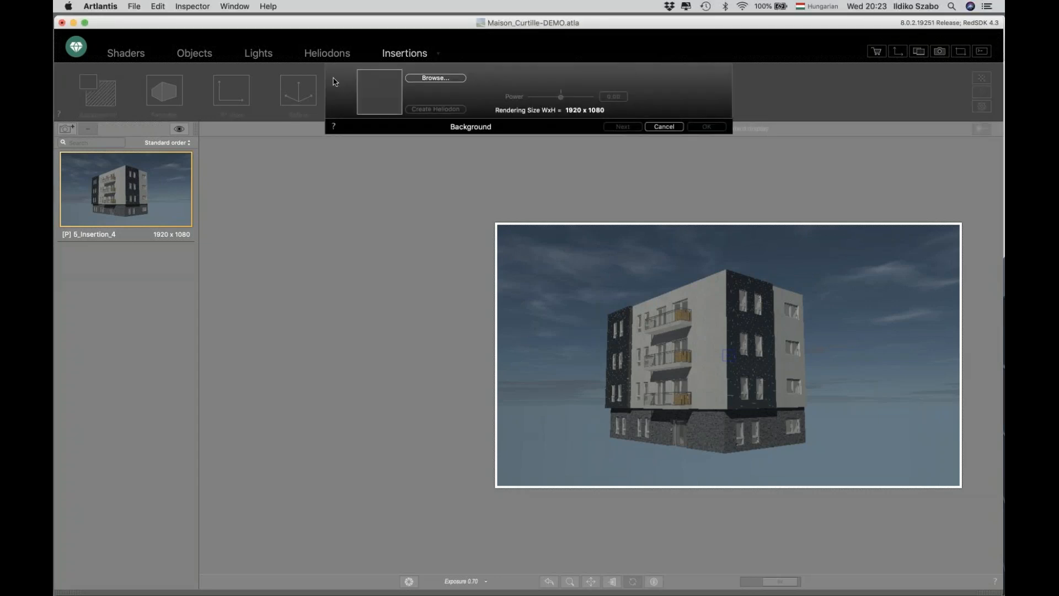
mouse_move(412, 112)
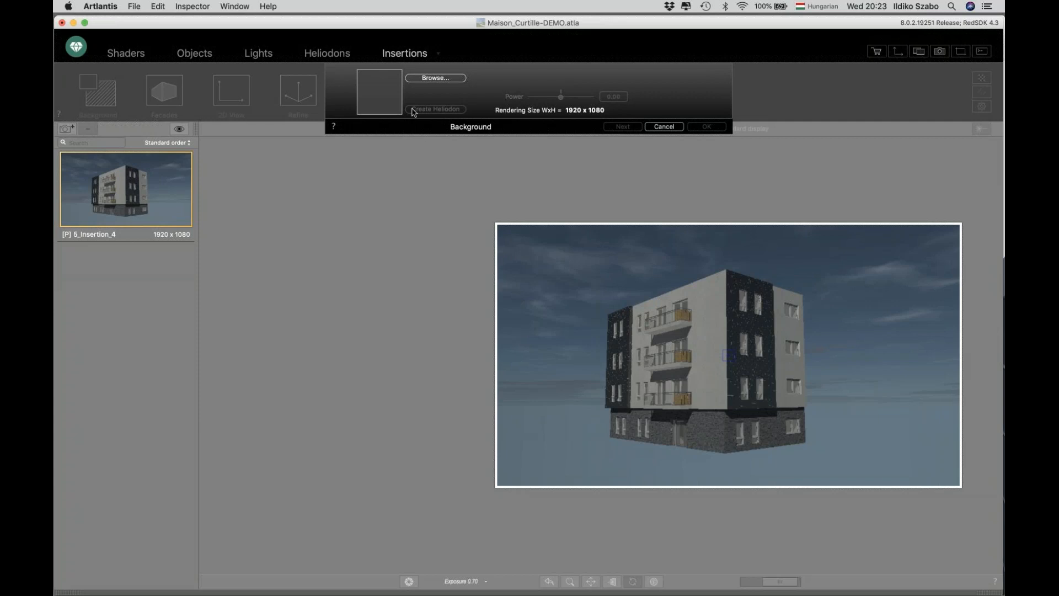
mouse_move(435, 109)
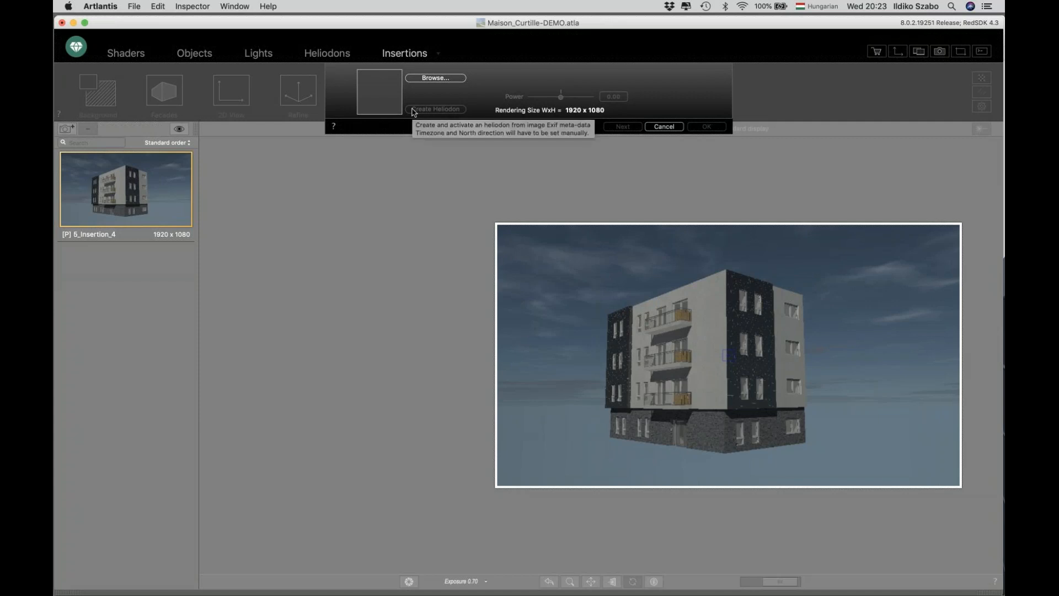
mouse_move(351, 100)
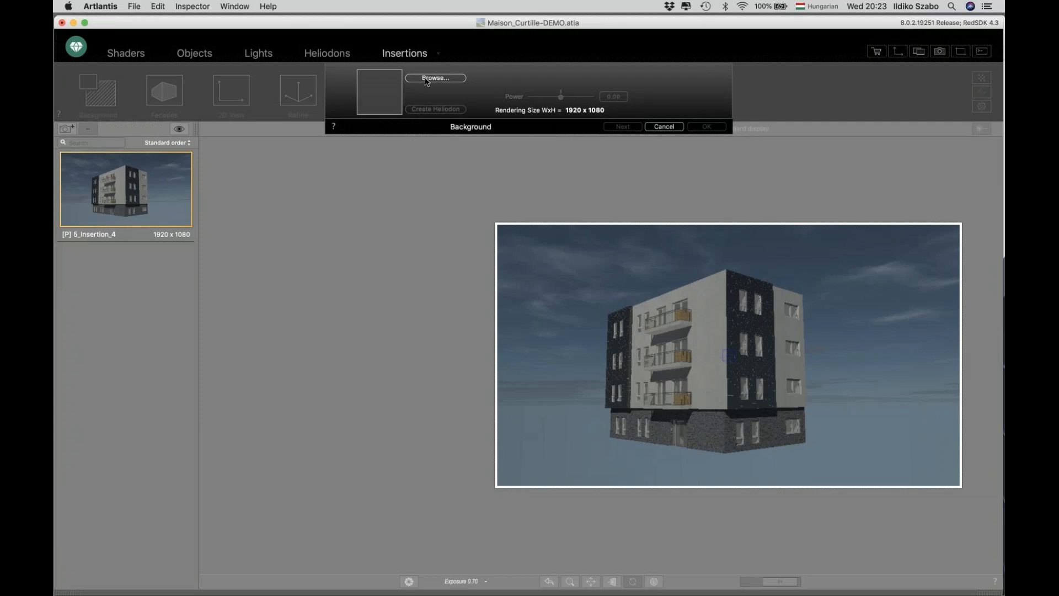
- Browse for a background image and select 01_Background.jpg in ATL2019_DEMO
left_click(434, 77)
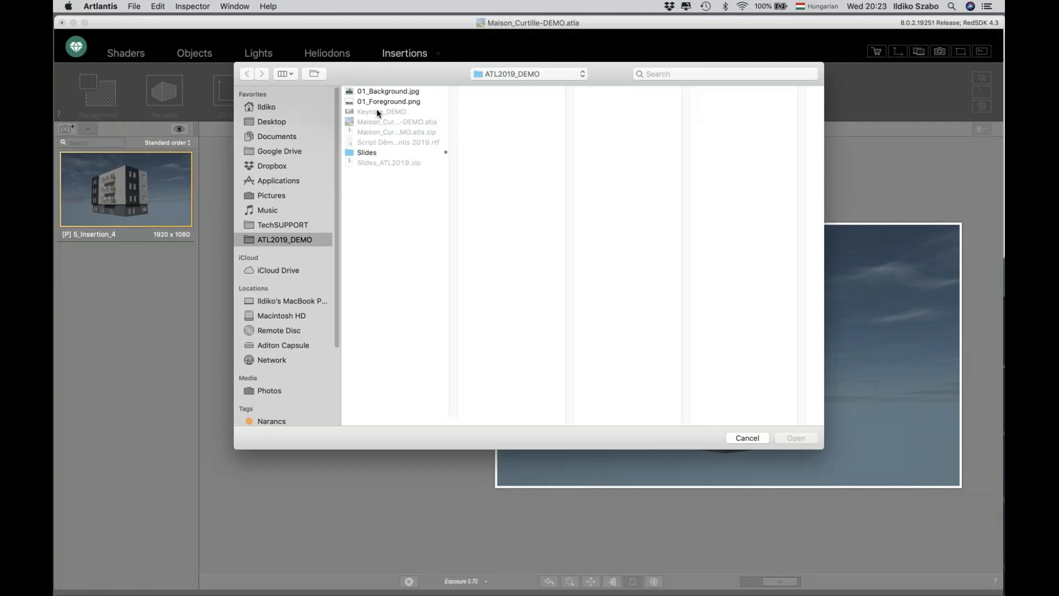
left_click(388, 90)
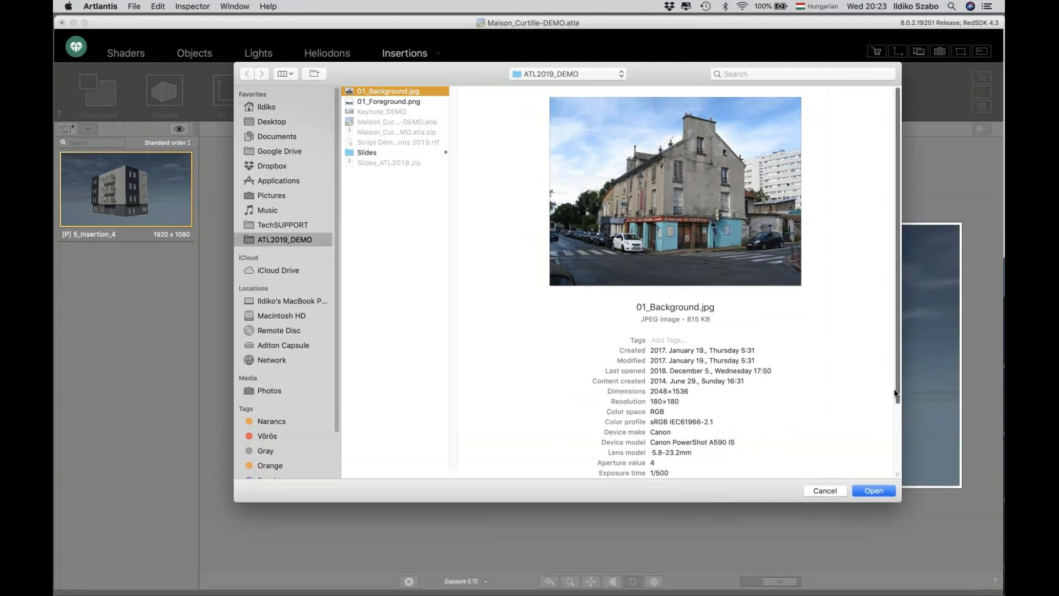
mouse_move(642, 252)
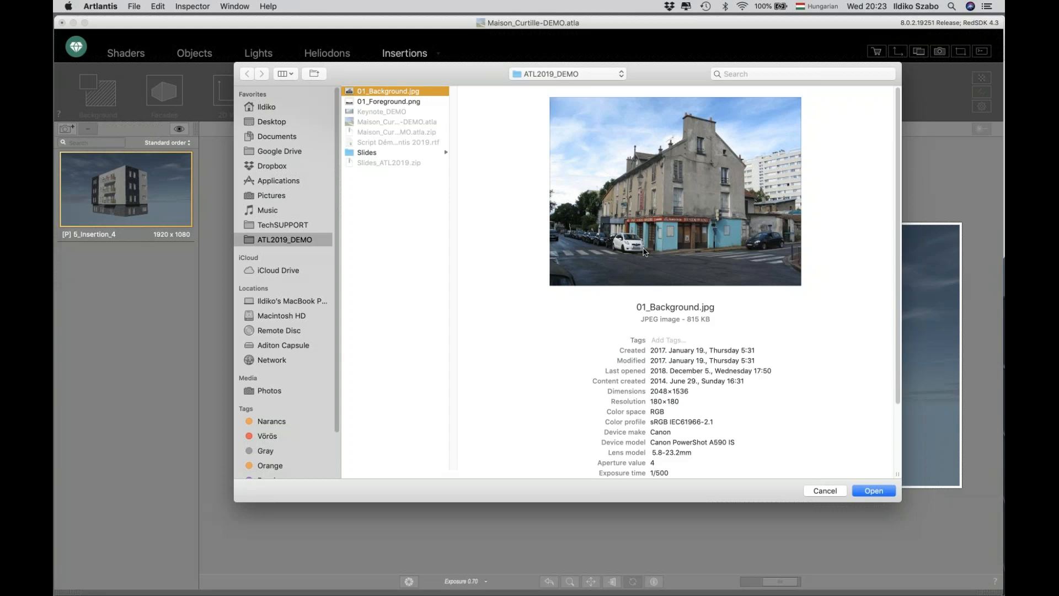
mouse_move(770, 431)
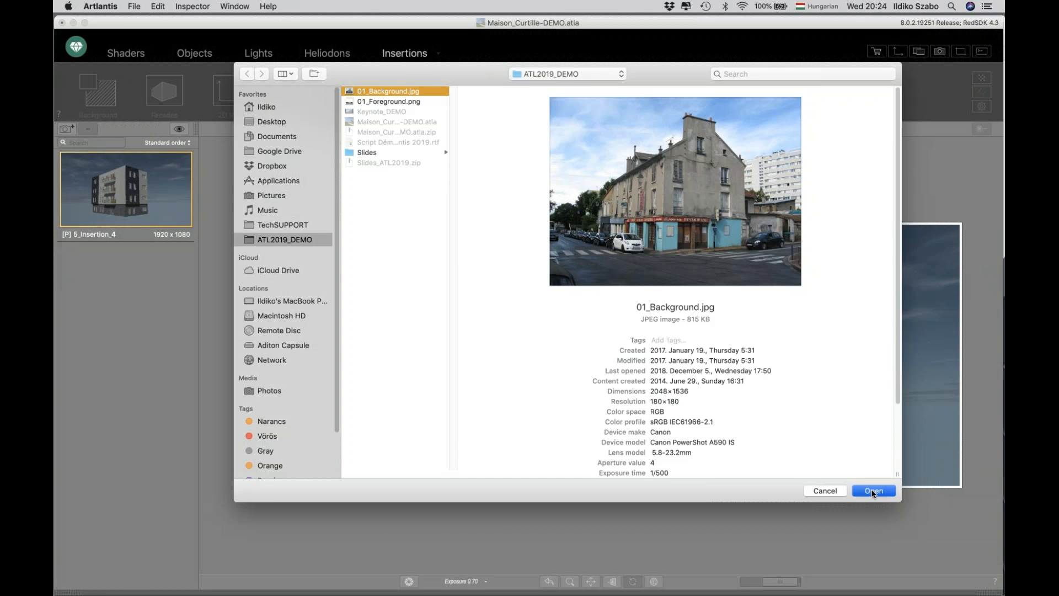
- Load 01_Background.jpg as the street-photo background behind the apartment building
left_click(872, 490)
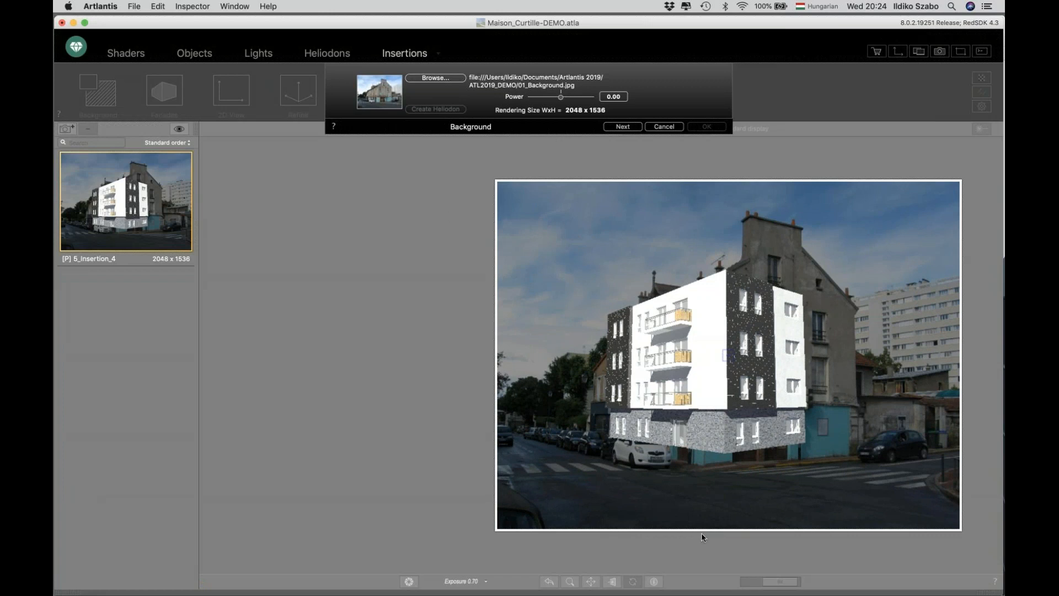
mouse_move(680, 421)
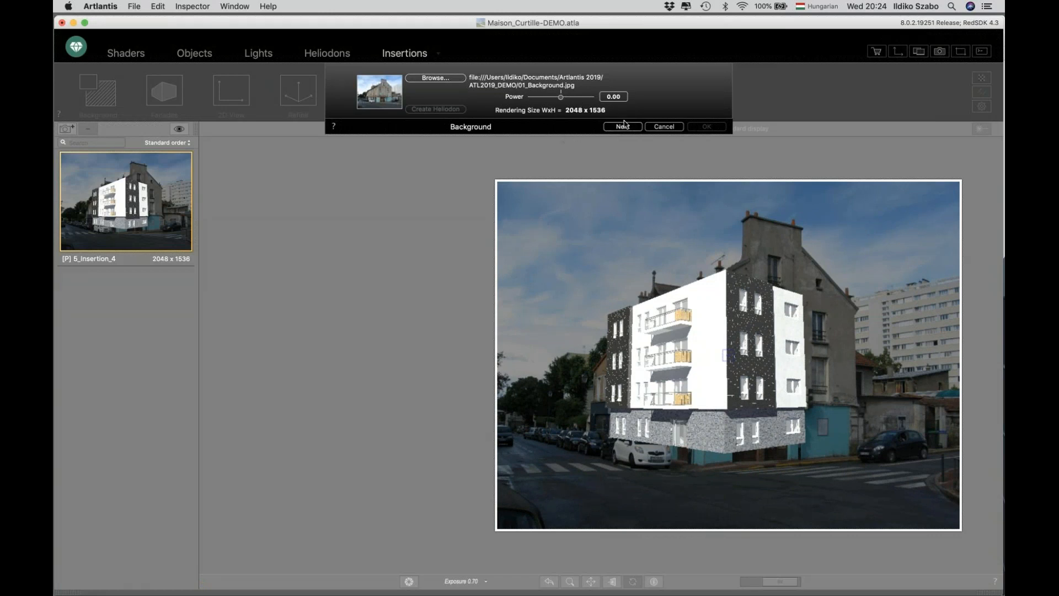
mouse_move(570, 131)
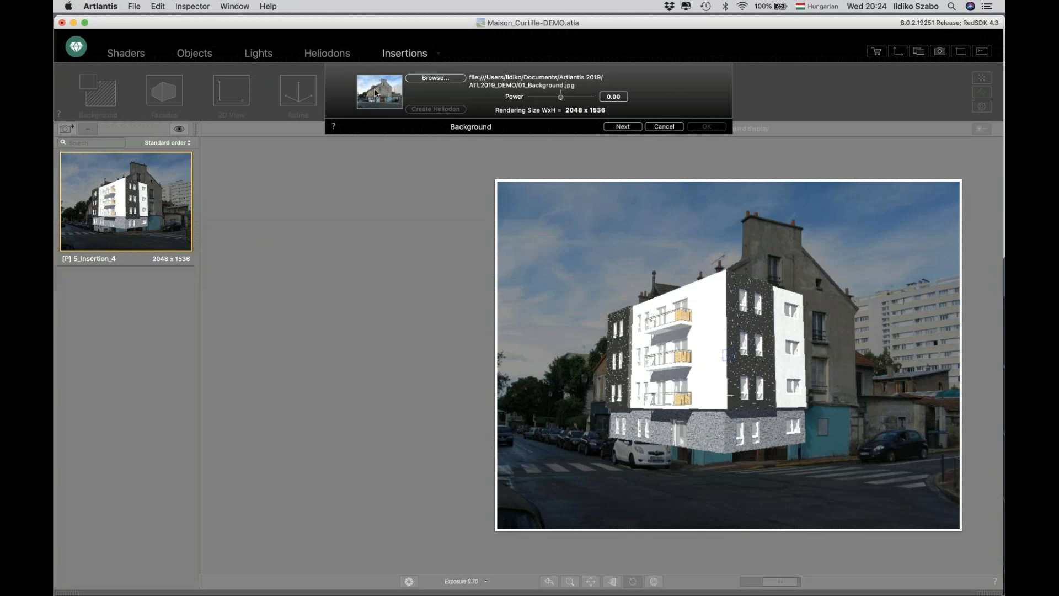
mouse_move(379, 93)
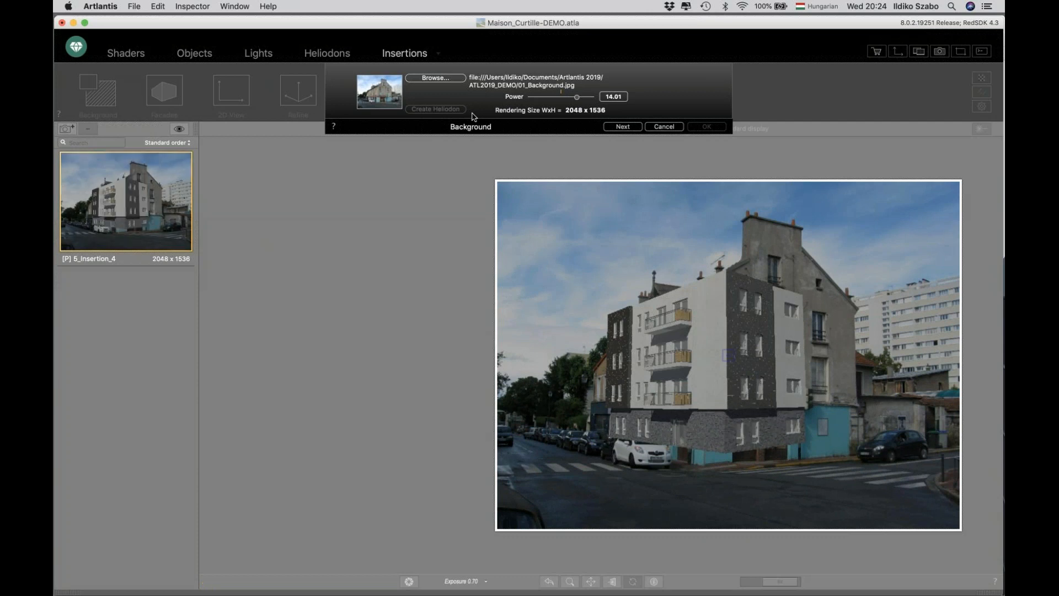
mouse_move(470, 110)
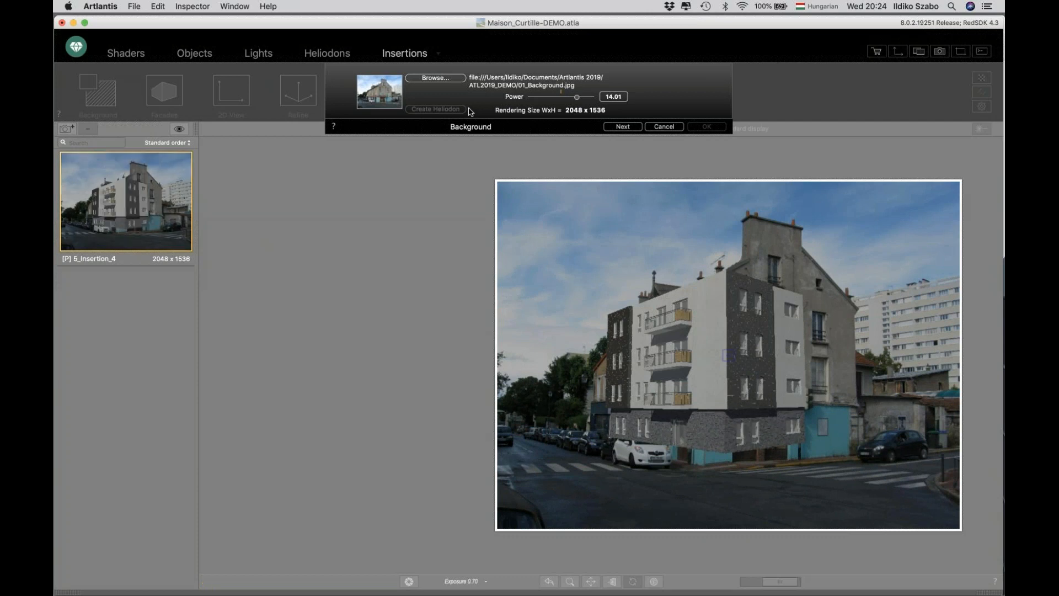
mouse_move(485, 114)
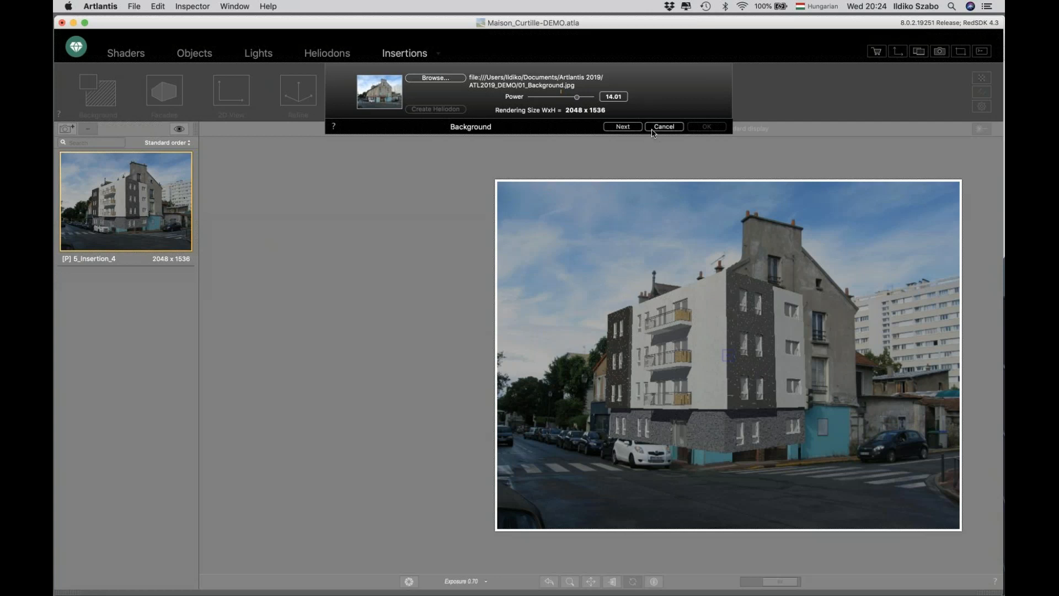
mouse_move(665, 127)
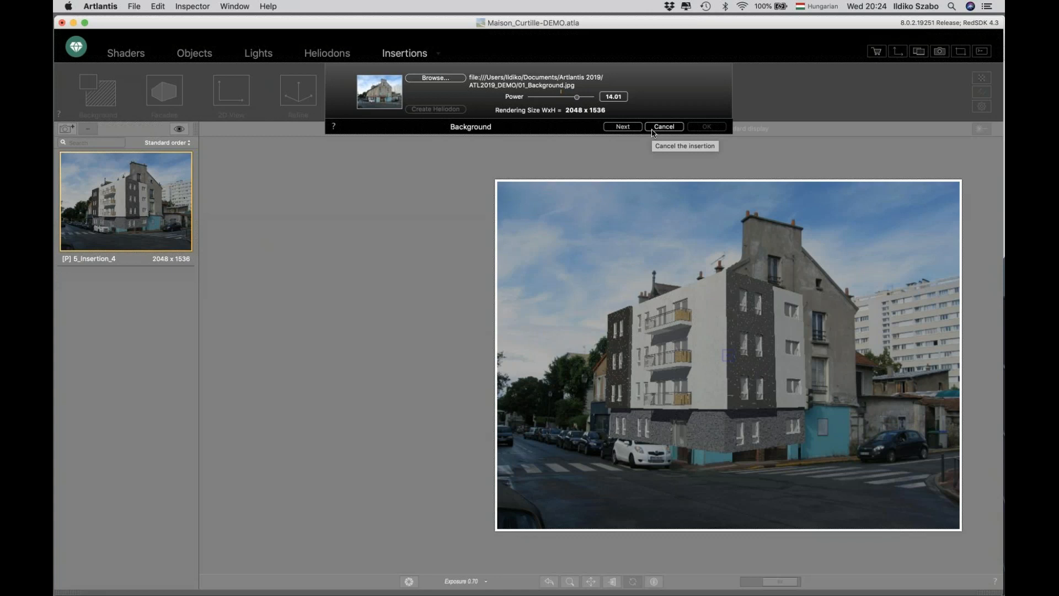
mouse_move(622, 126)
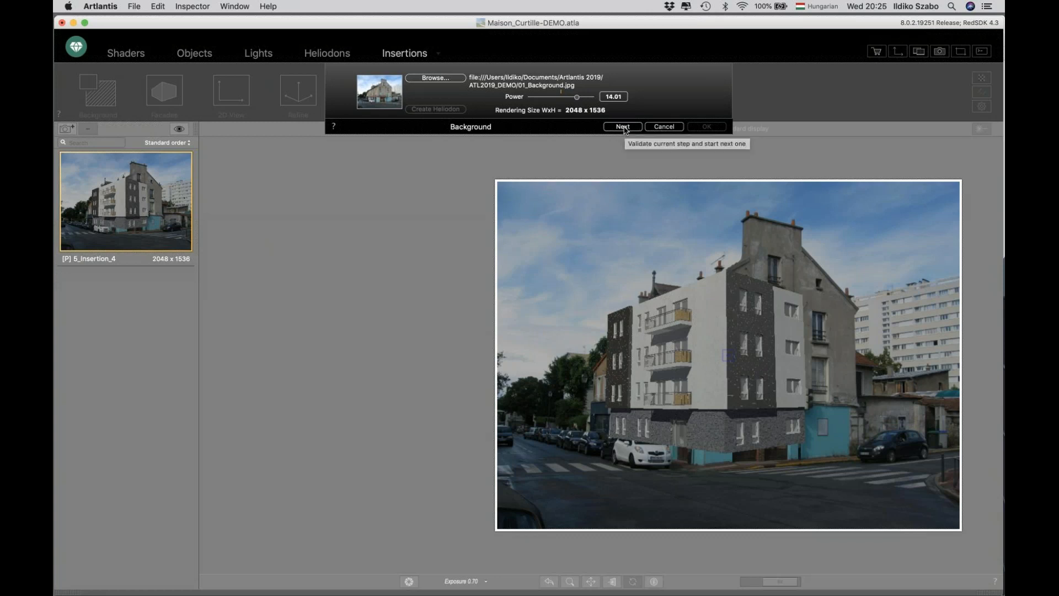
- Validate the Background step and advance to Facades, outlining the photo's corner building
left_click(620, 127)
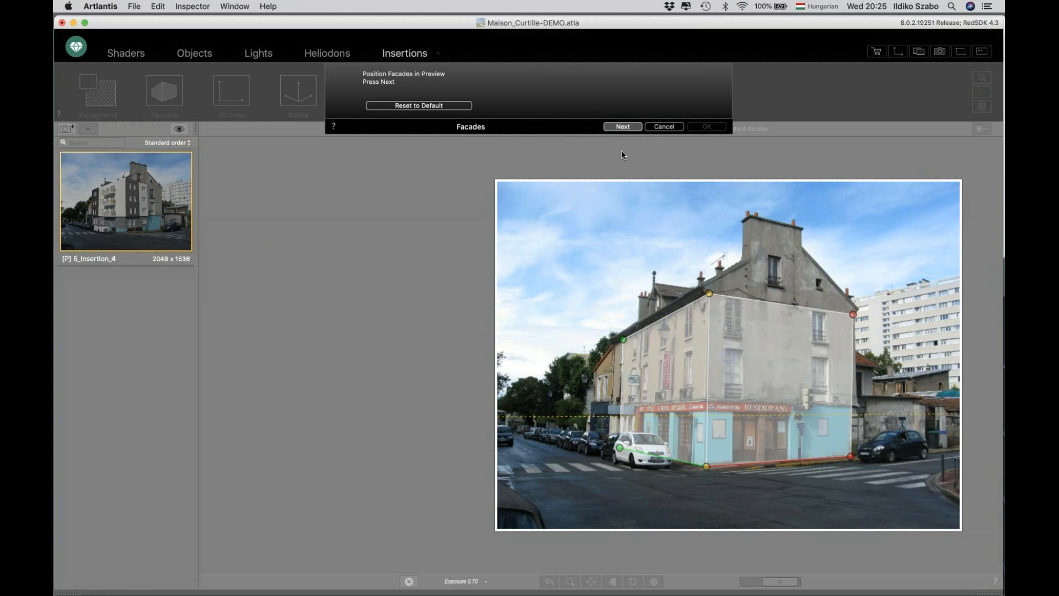
- Advance to the 2D View step and switch from side elevation to the model's facade elevation
left_click(621, 127)
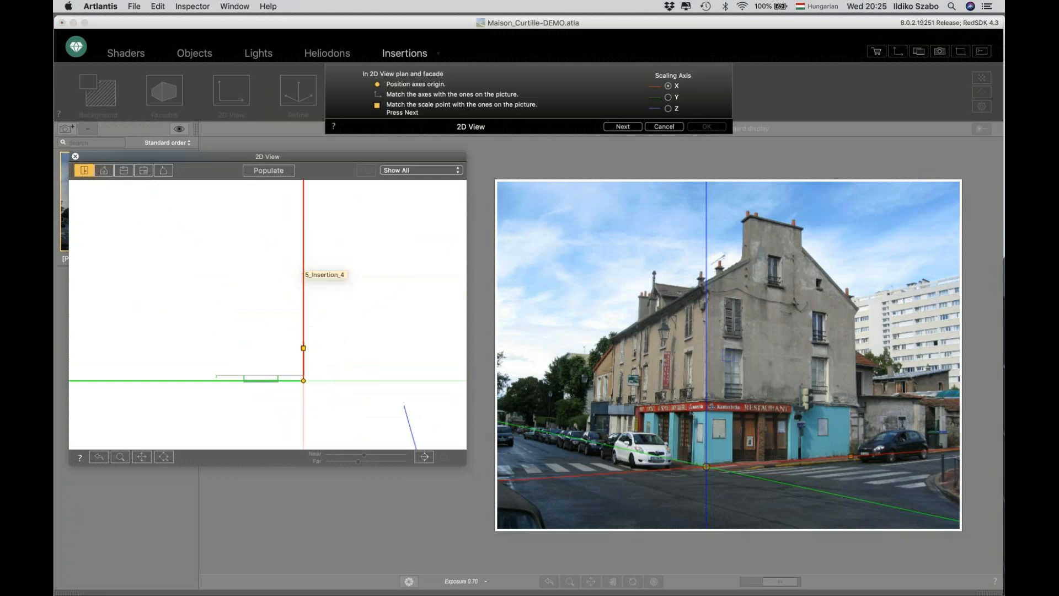
left_click(162, 170)
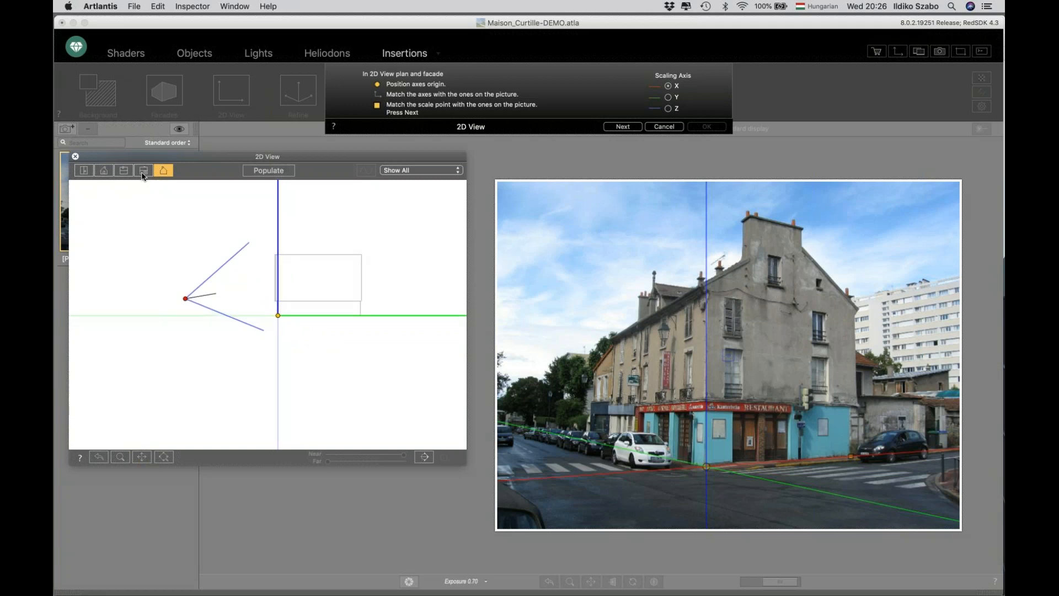
left_click(143, 171)
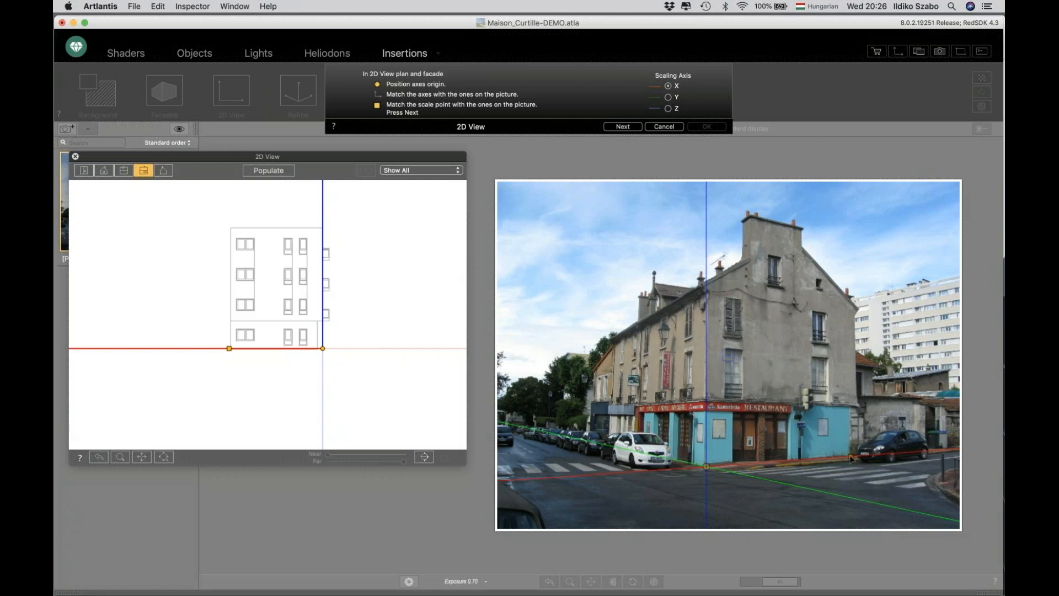
mouse_move(689, 117)
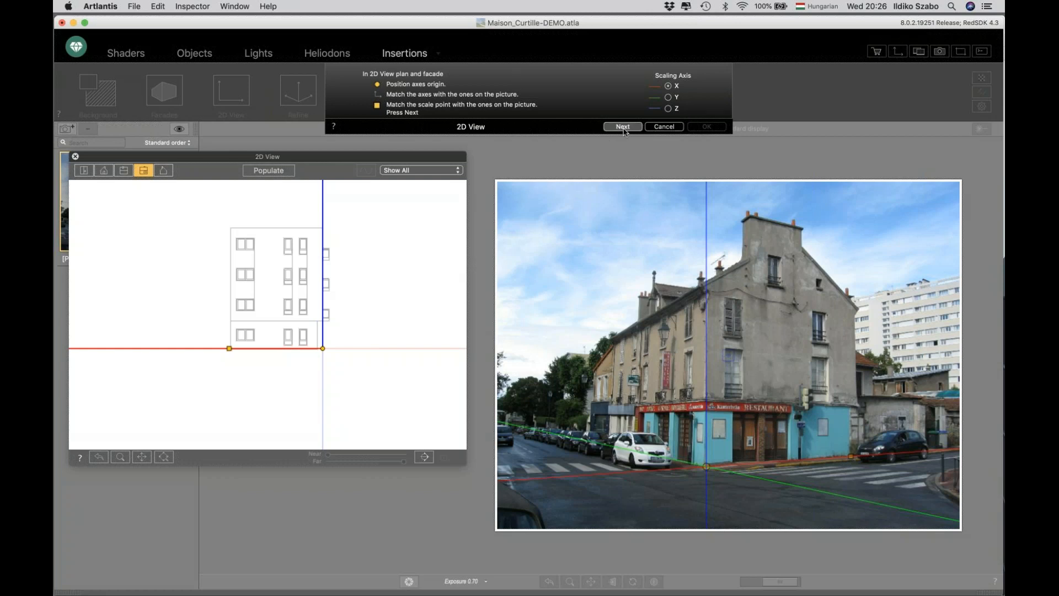
- Enter the Refine step and toggle Show 3D Model off and on to check vanishing lines
left_click(620, 126)
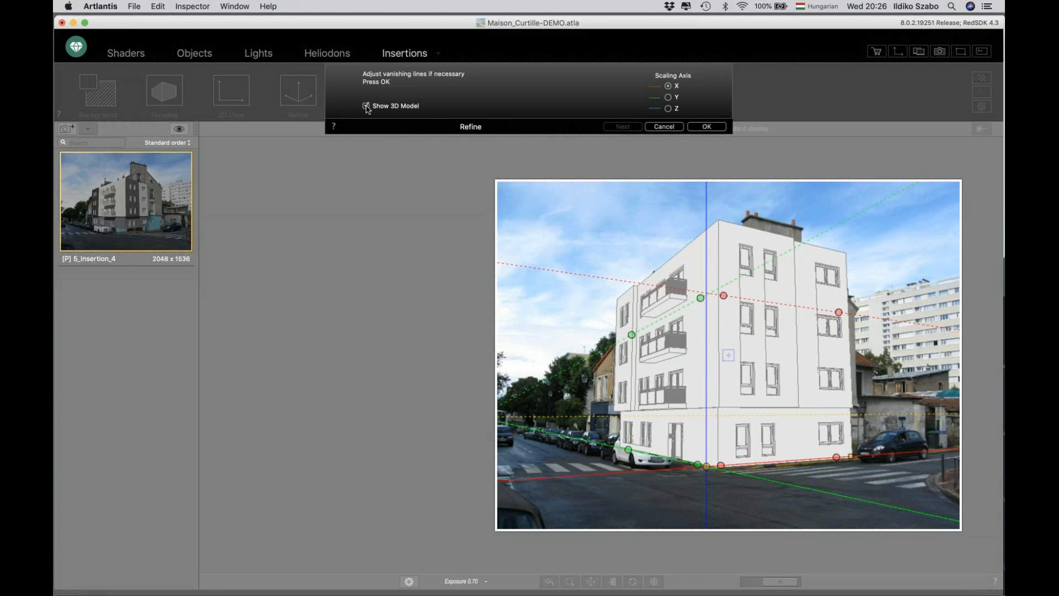
left_click(367, 106)
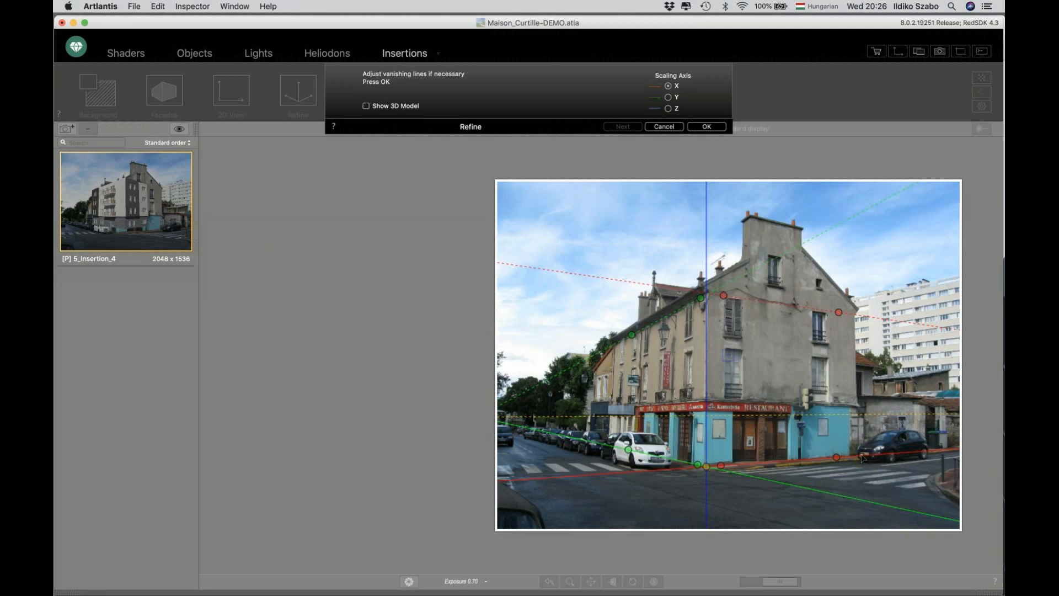
mouse_move(576, 285)
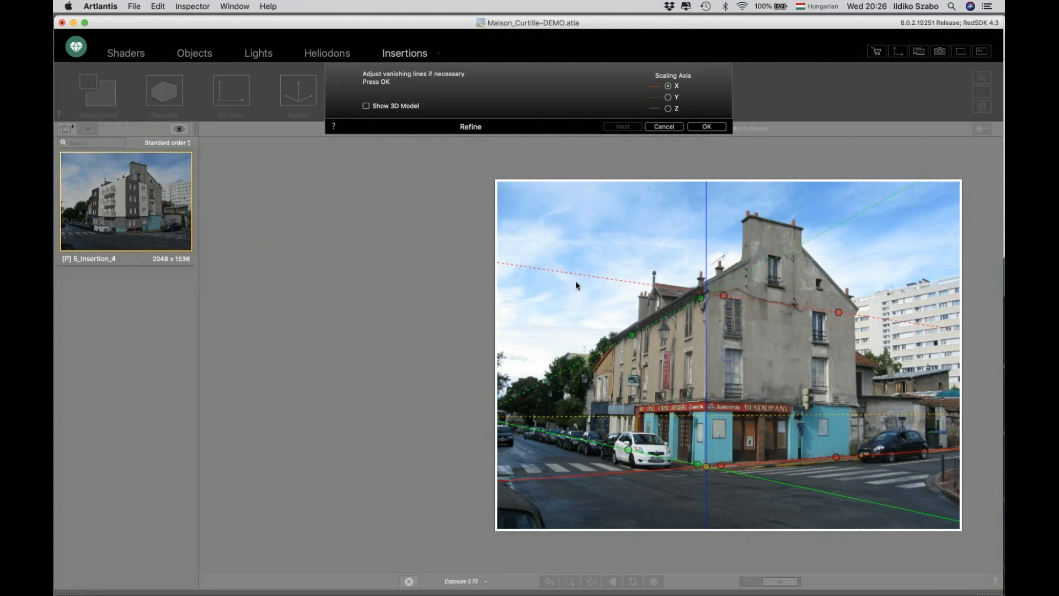
mouse_move(824, 311)
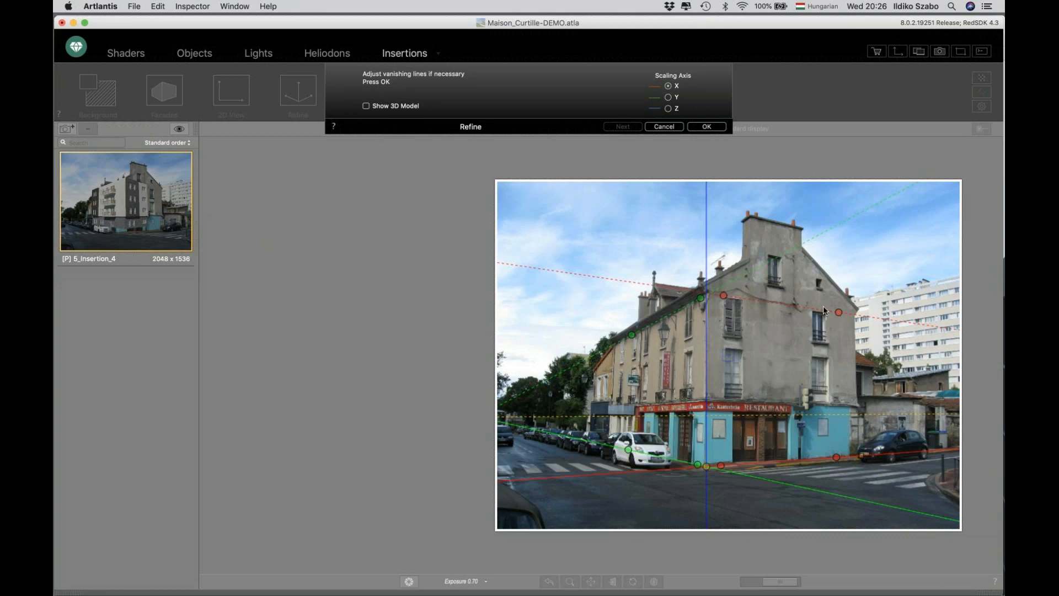
mouse_move(618, 290)
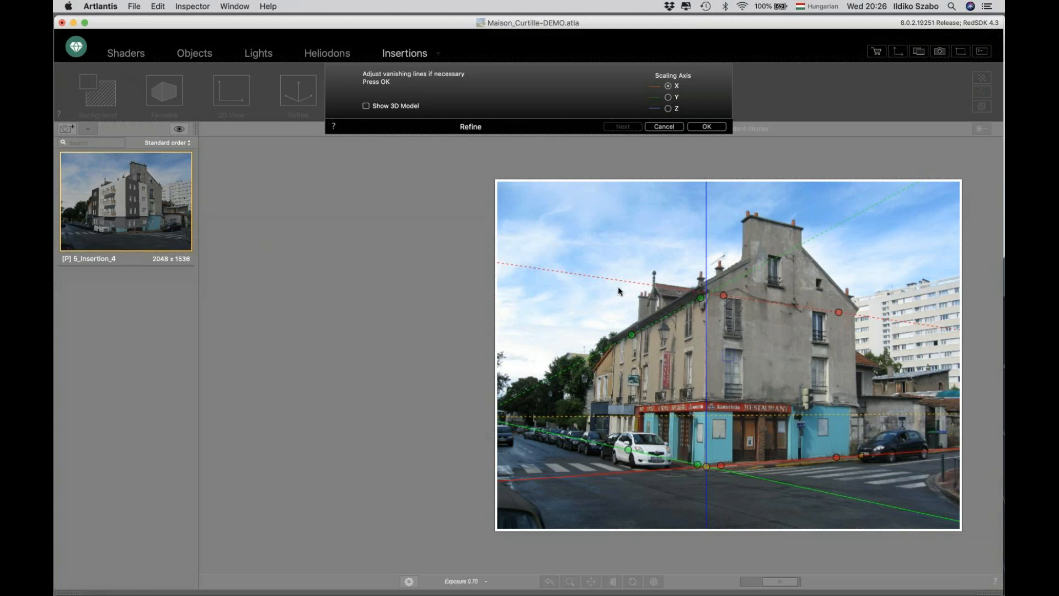
mouse_move(611, 476)
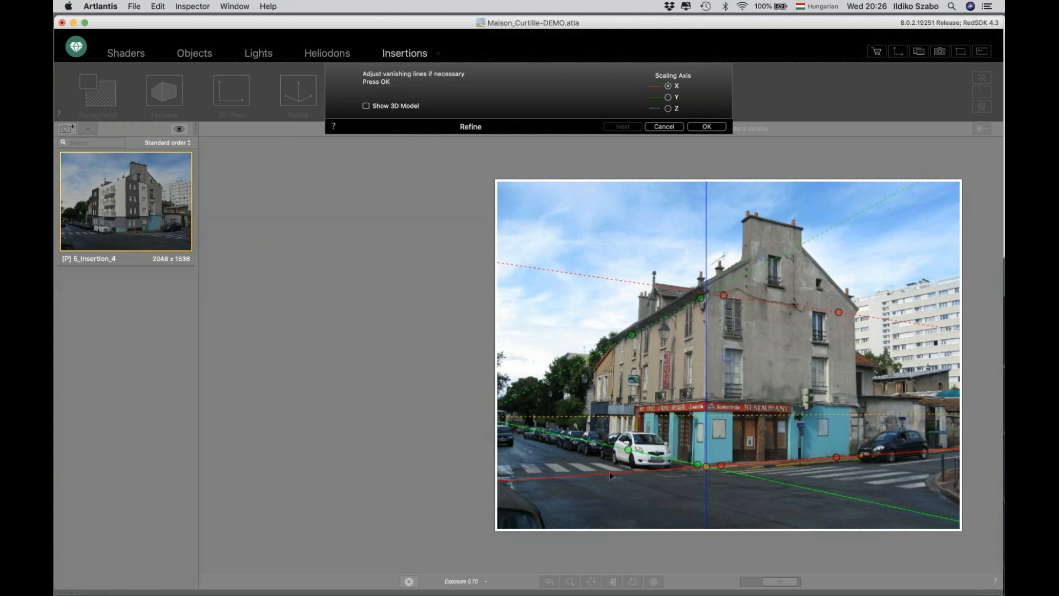
mouse_move(438, 140)
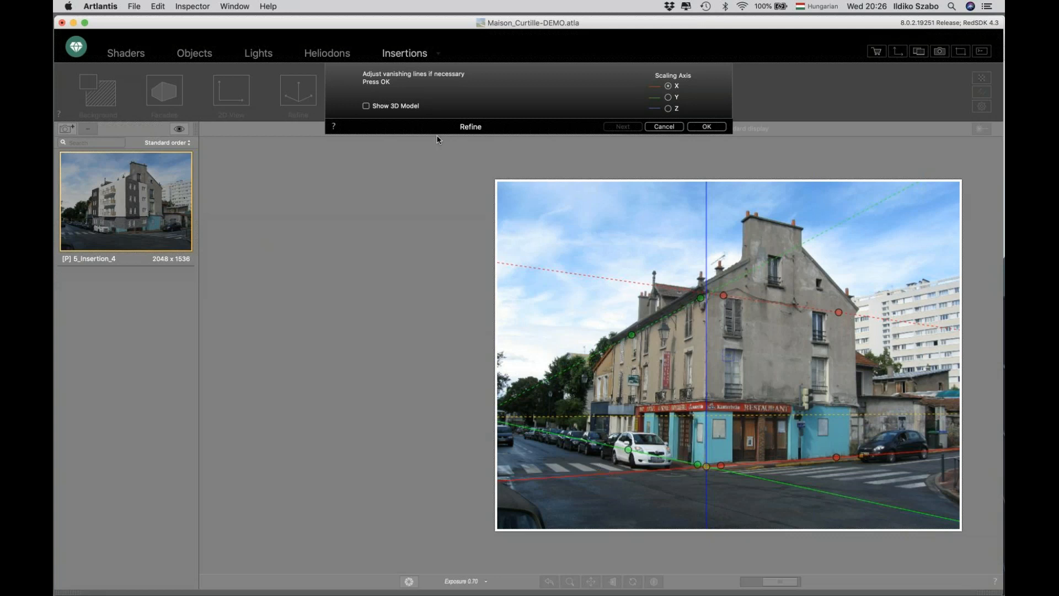
left_click(366, 105)
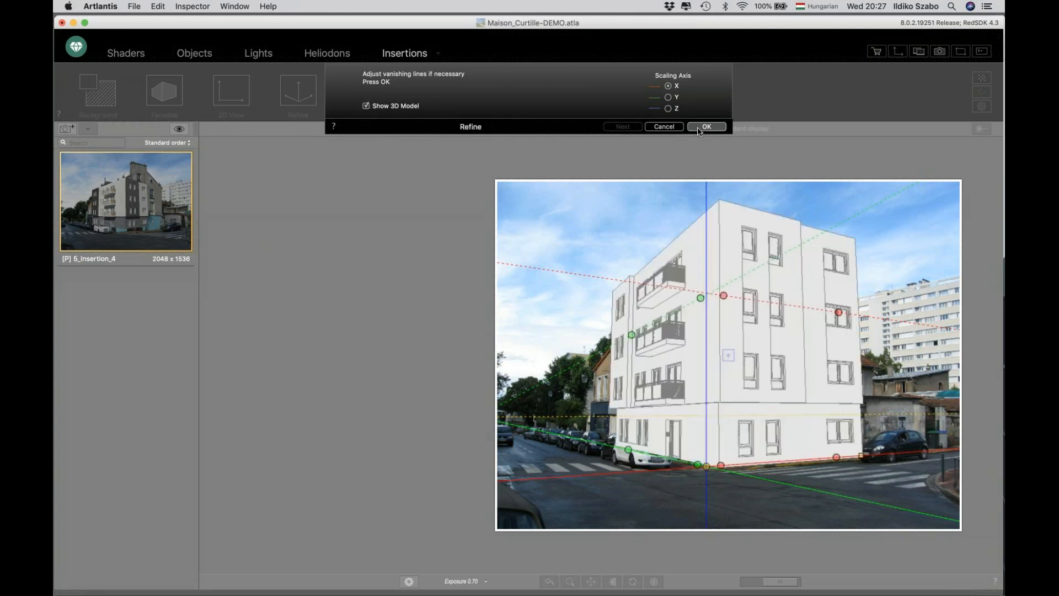
left_click(707, 126)
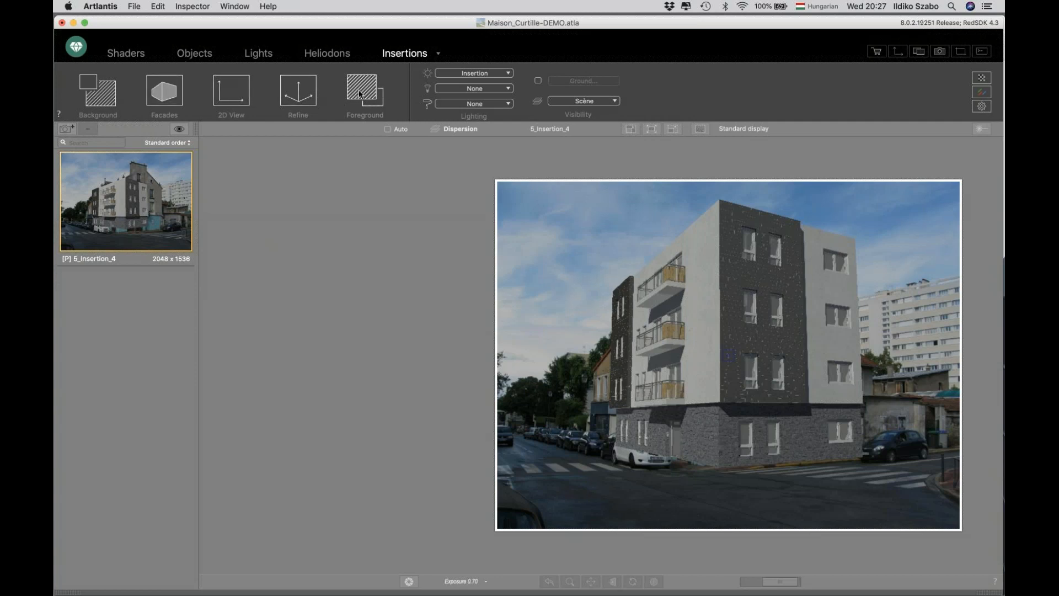
mouse_move(364, 91)
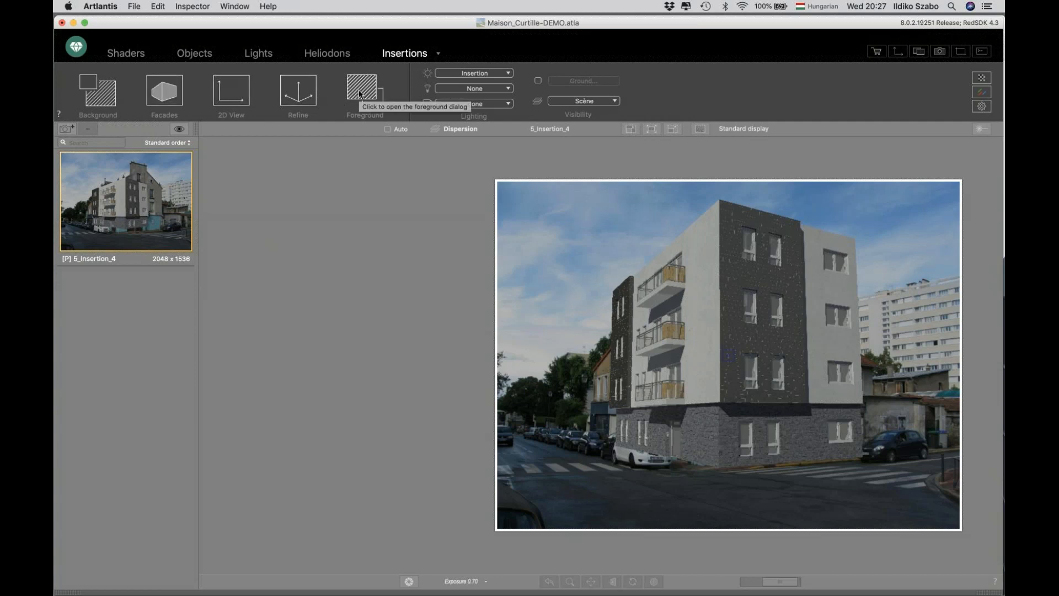
- Load 01_Foreground.png as the foreground overlay and confirm the Foreground dialog
left_click(364, 91)
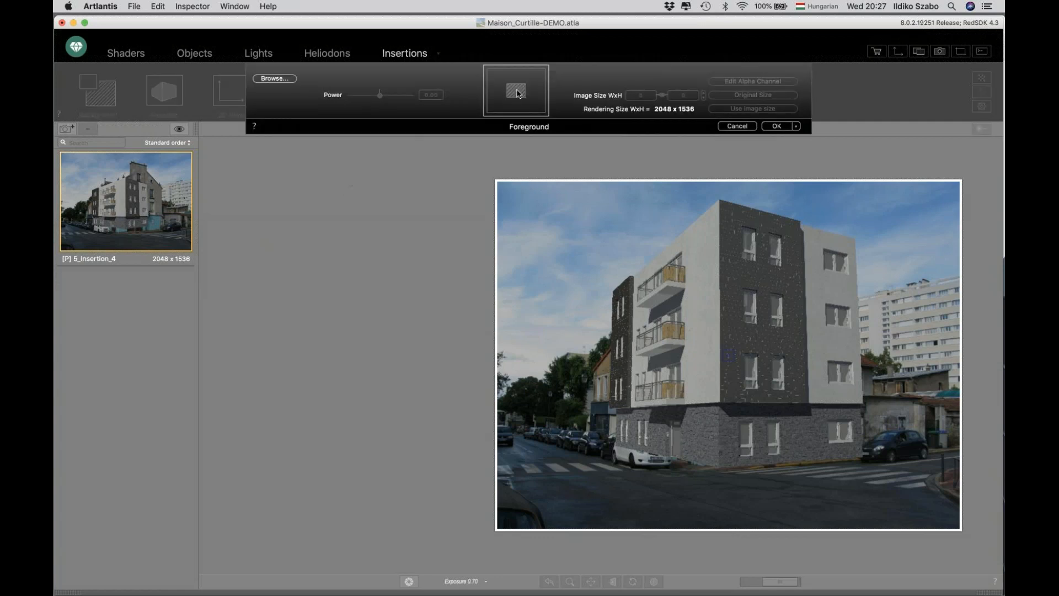
left_click(273, 78)
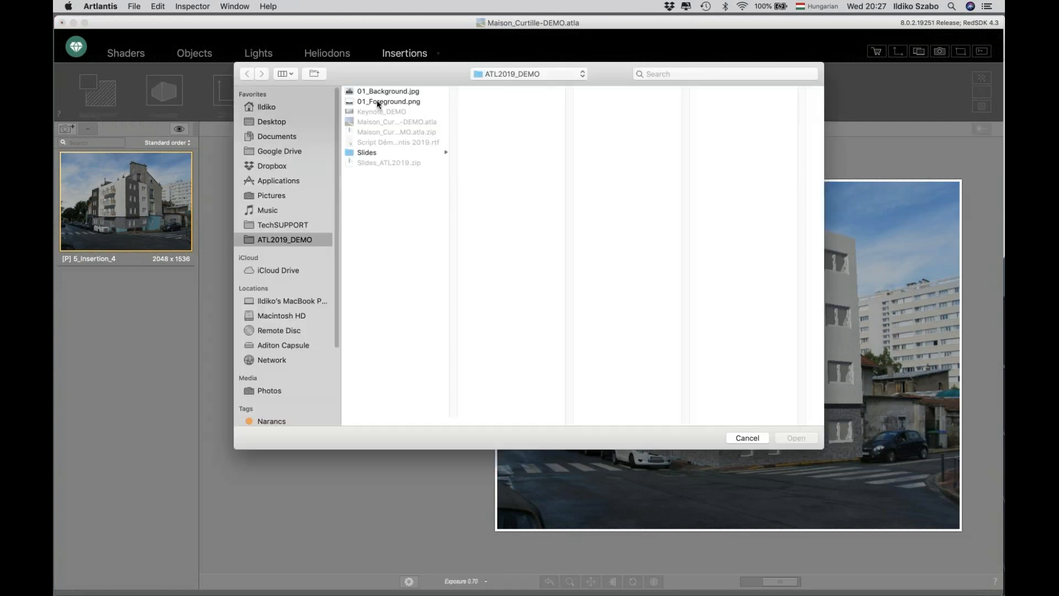
left_click(388, 102)
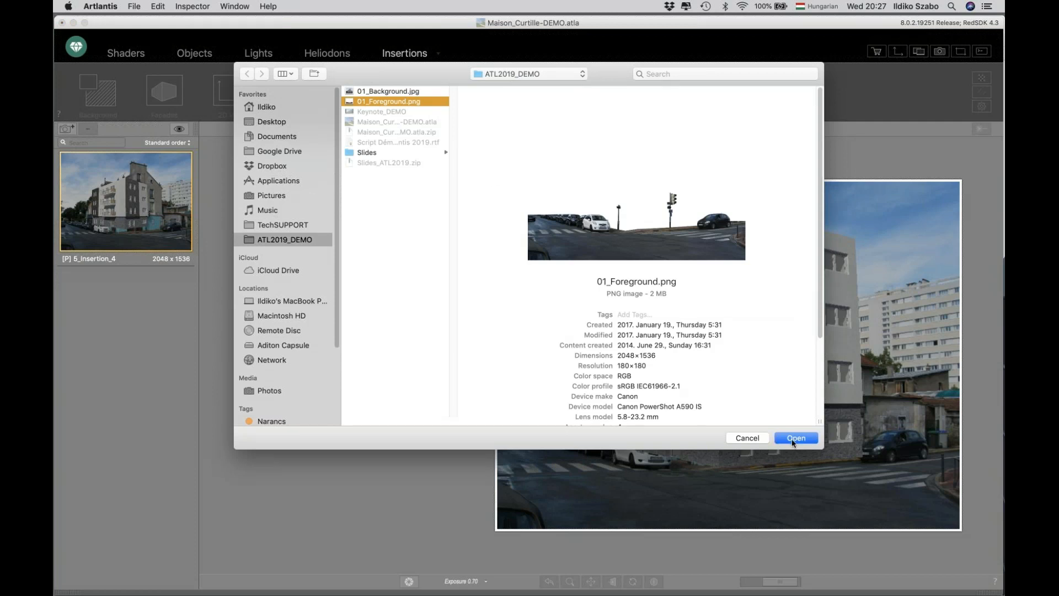
left_click(796, 438)
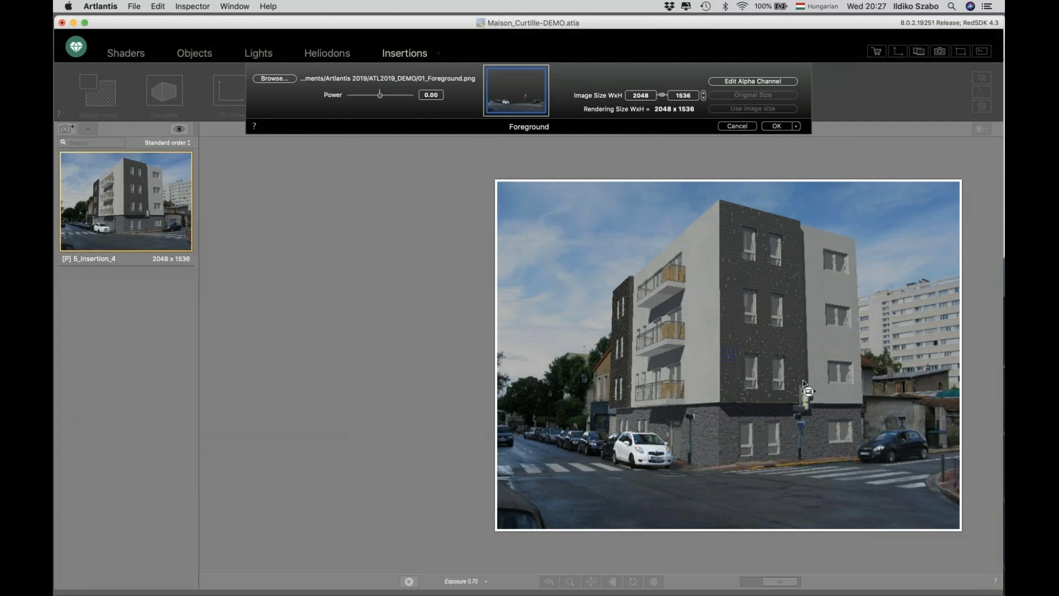
mouse_move(767, 479)
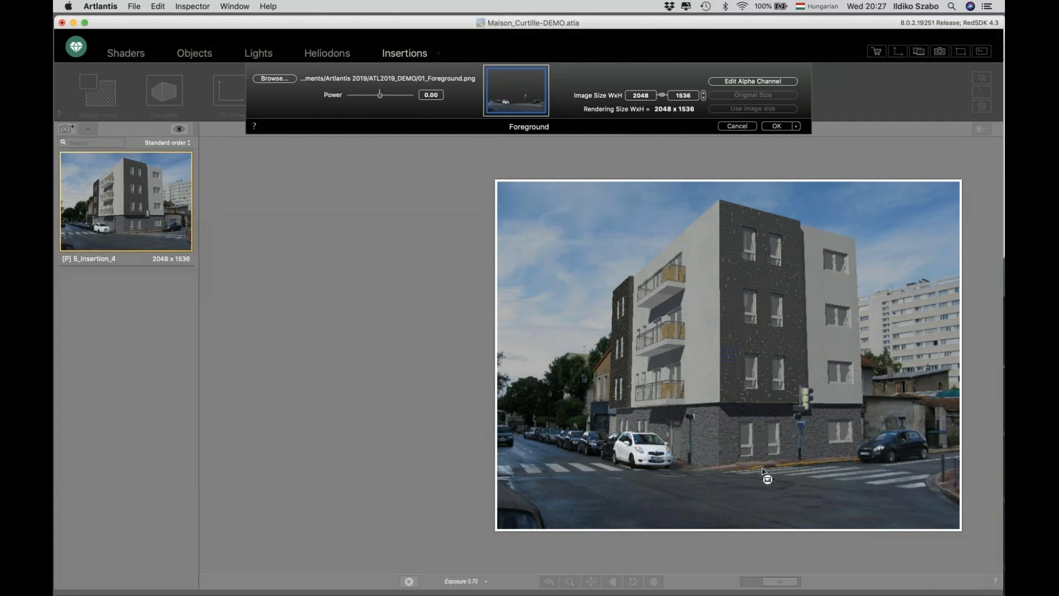
mouse_move(530, 132)
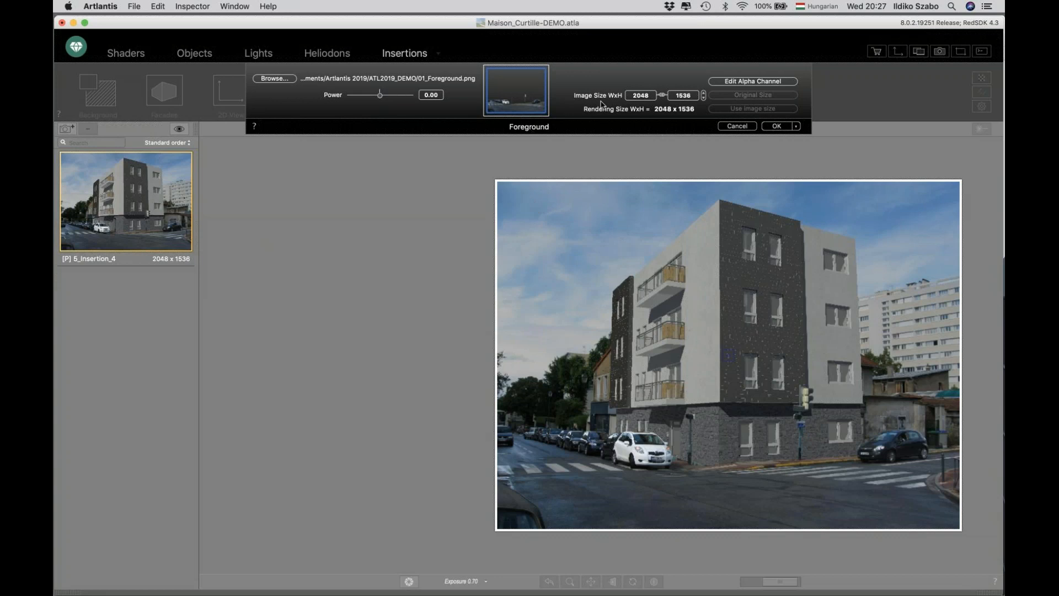
left_click(776, 127)
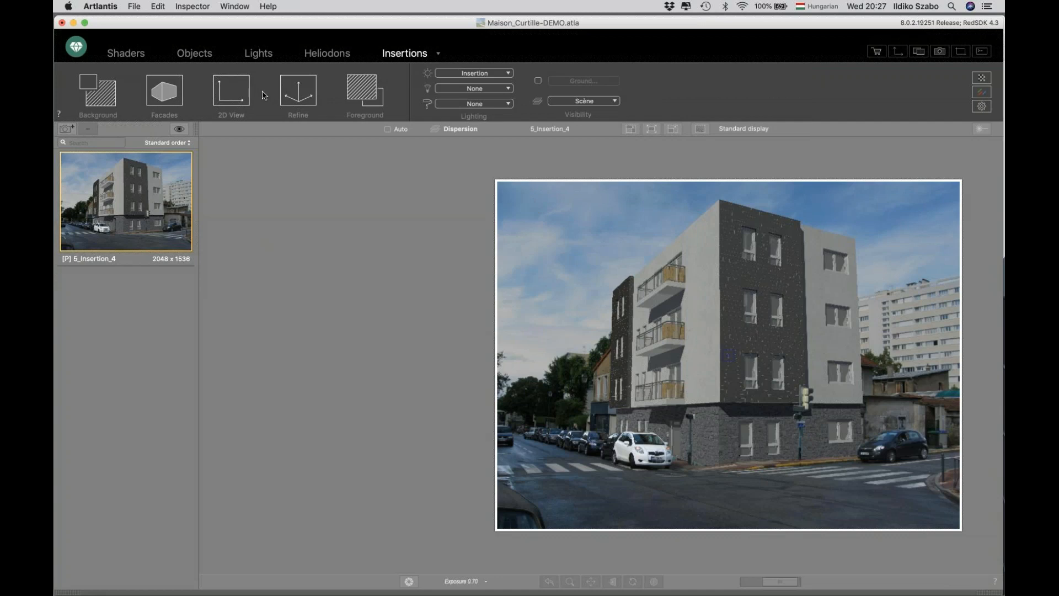
left_click(231, 91)
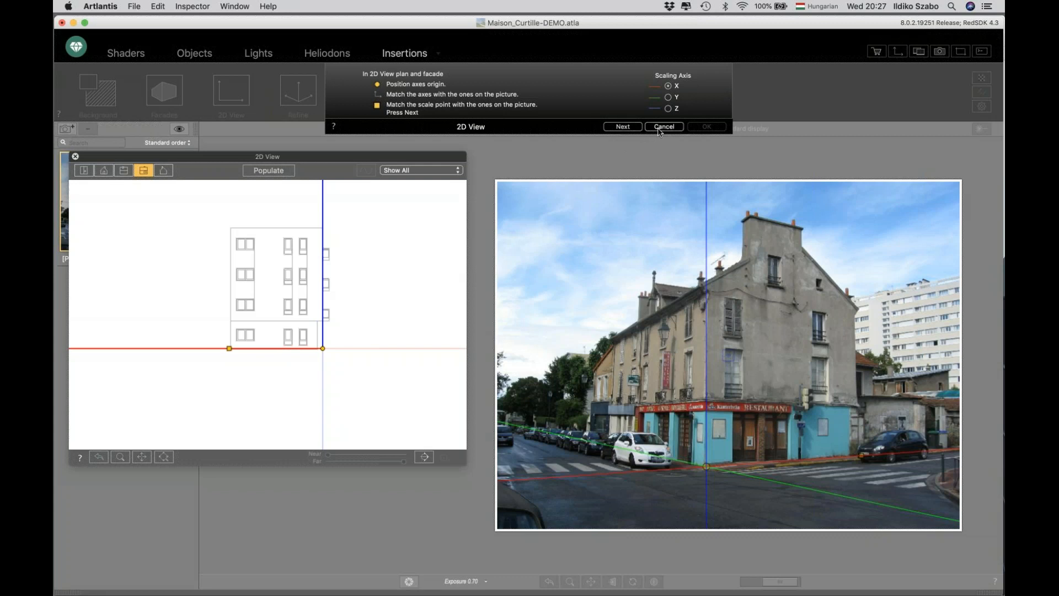
left_click(662, 126)
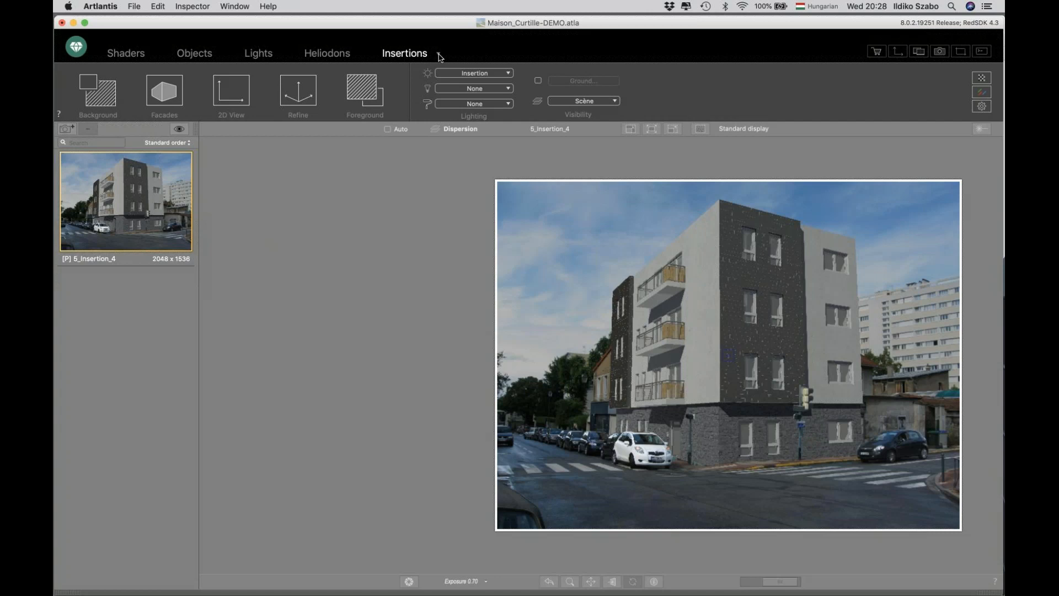
mouse_move(262, 5)
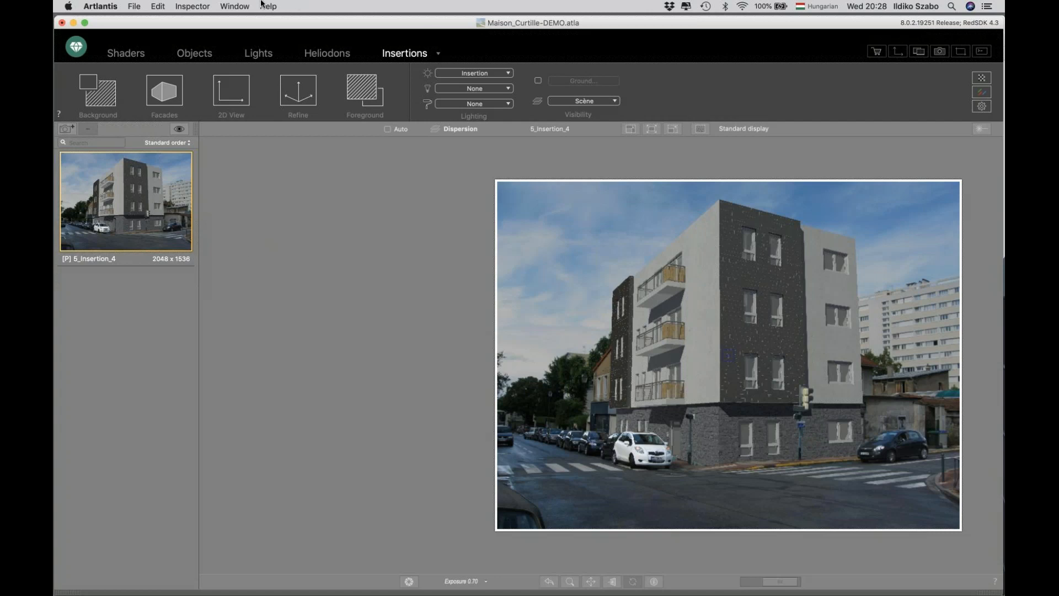
mouse_move(336, 296)
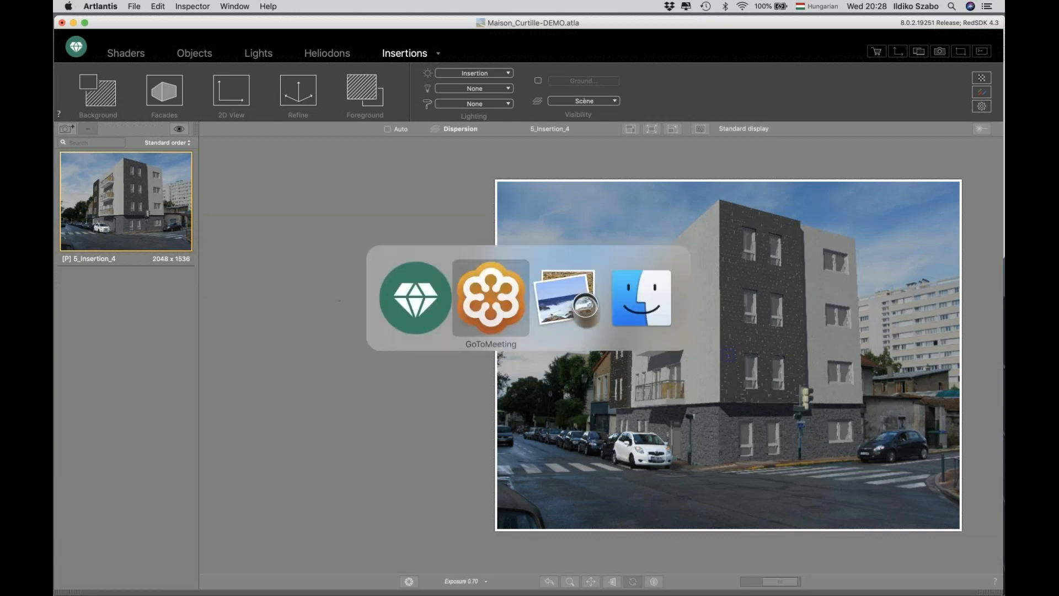
- In Preview, advance from Keynote_DEMO.015.jpeg through 016 and 017 to the next image
left_click(565, 297)
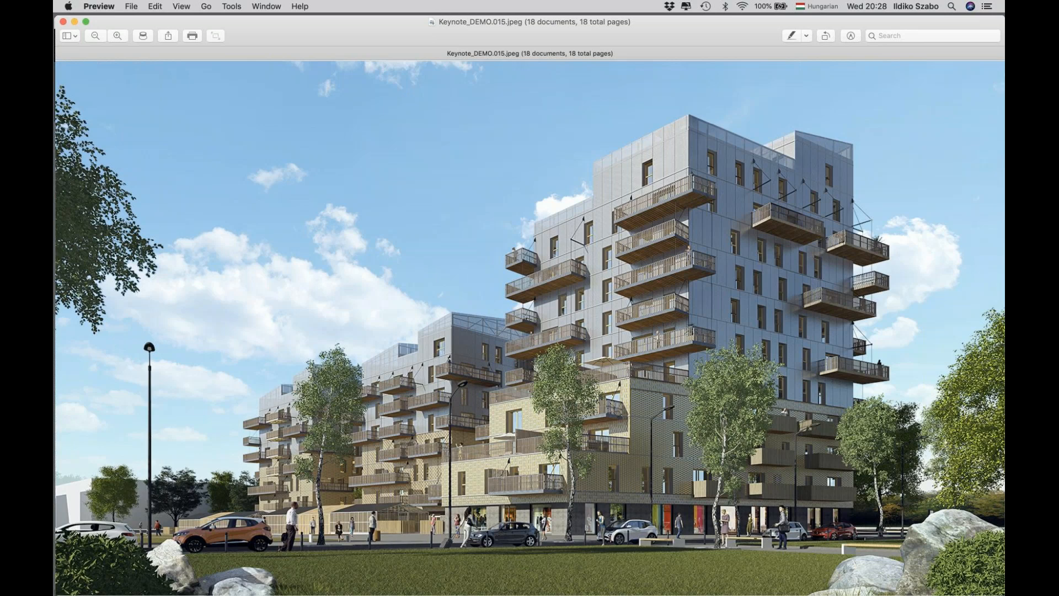
mouse_move(338, 296)
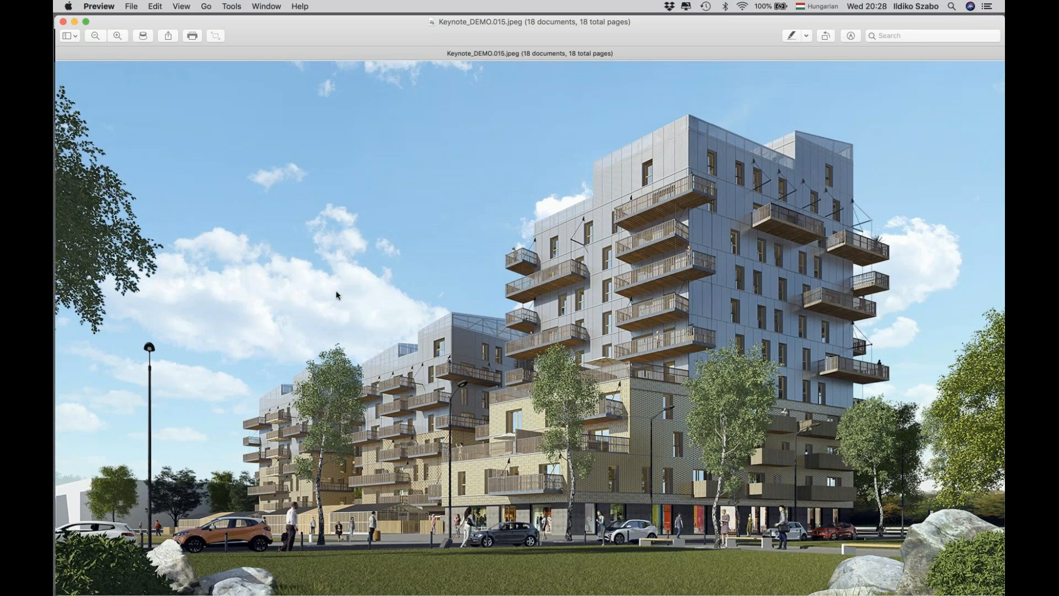
mouse_move(348, 274)
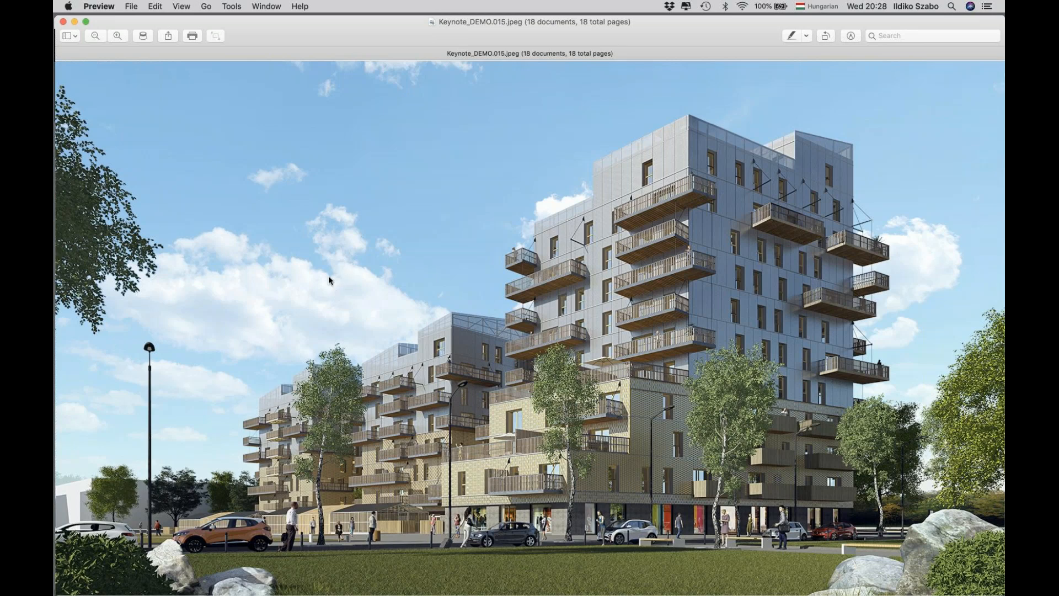
key("right")
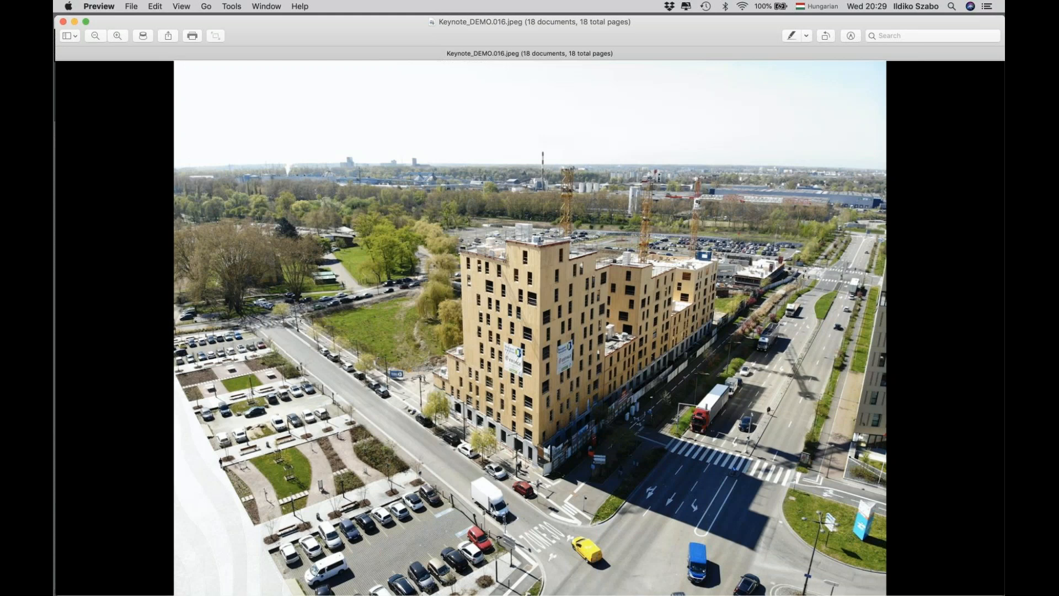
key("right")
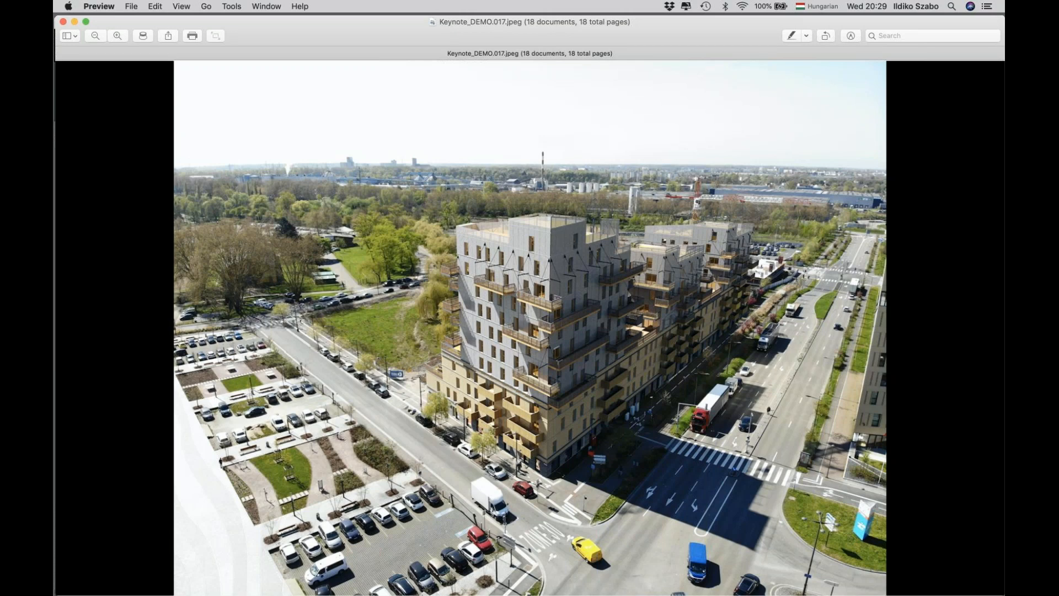
key("right")
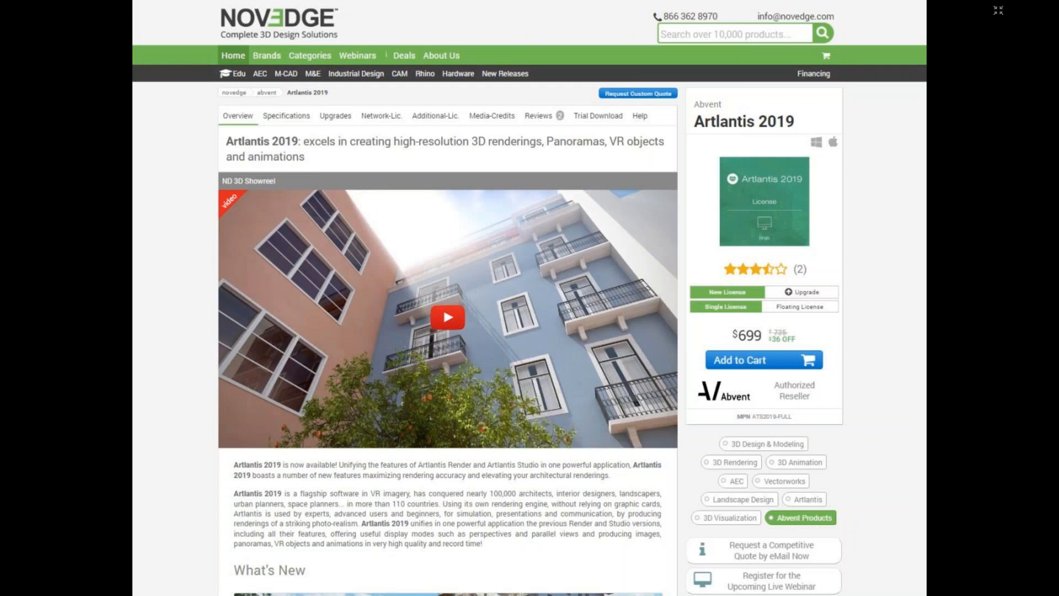
mouse_move(597, 309)
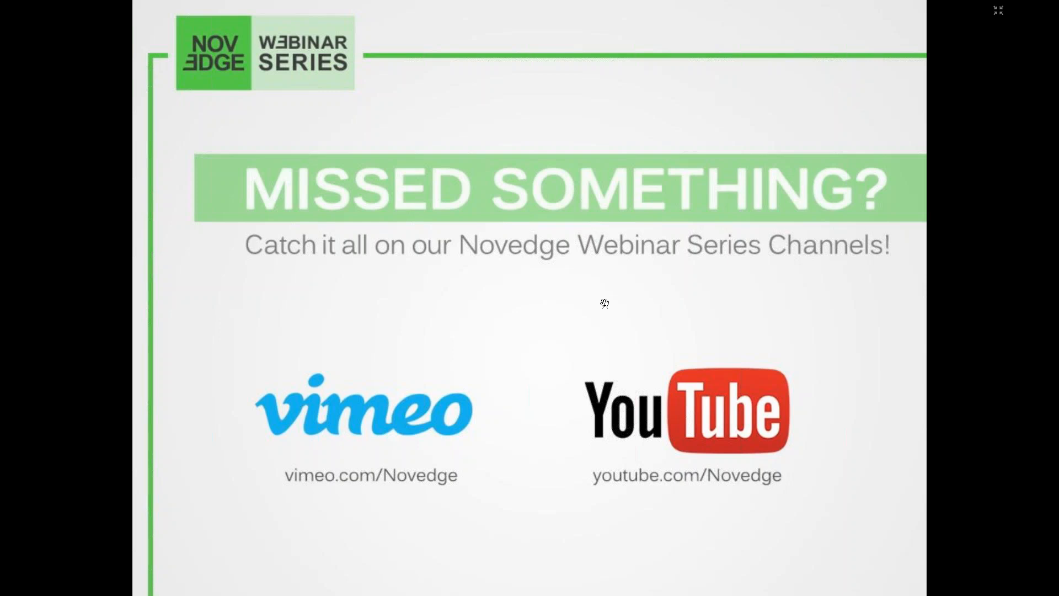
mouse_move(878, 38)
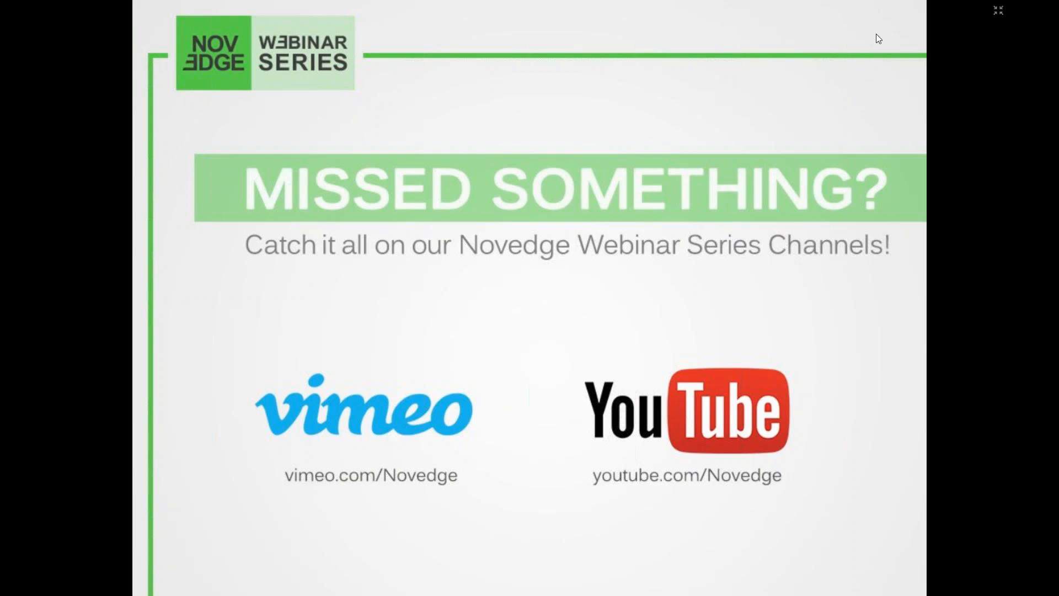
mouse_move(878, 27)
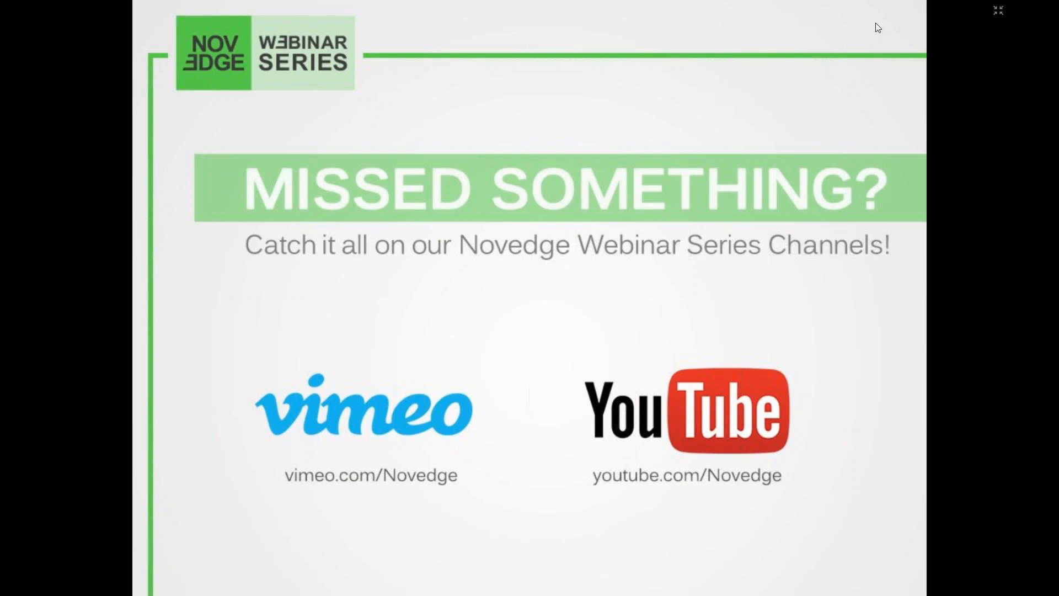
mouse_move(900, 124)
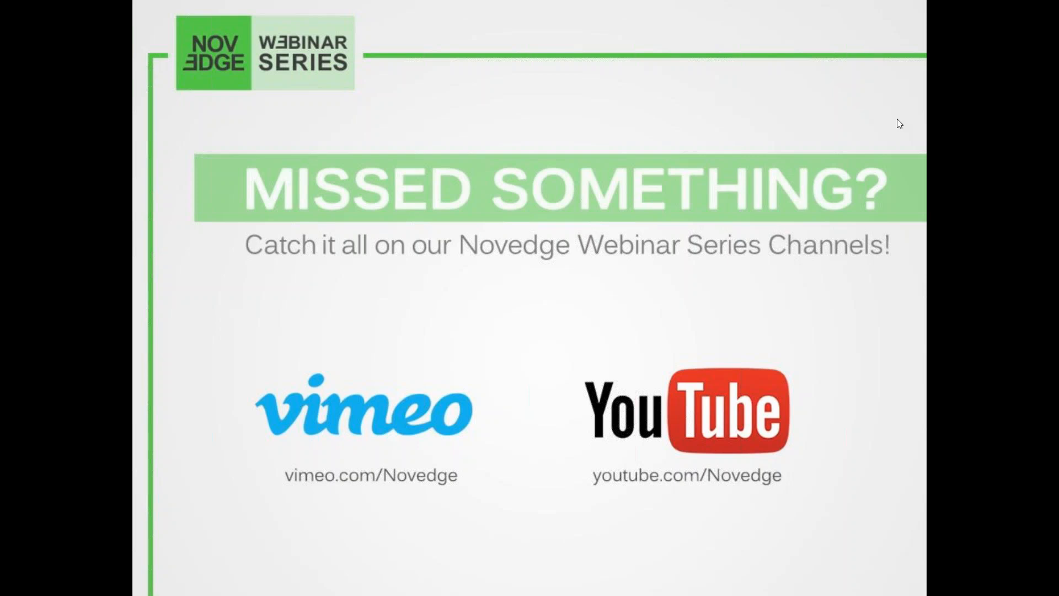